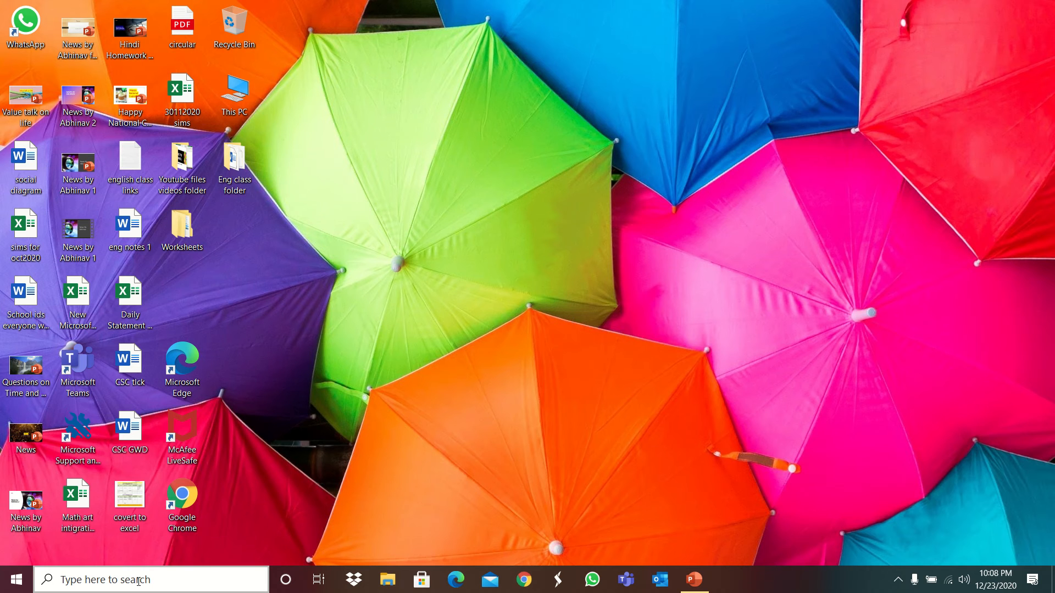
# - Browse the Start menu's list of installed apps looking for PowerPoint
pyautogui.click(14, 579)
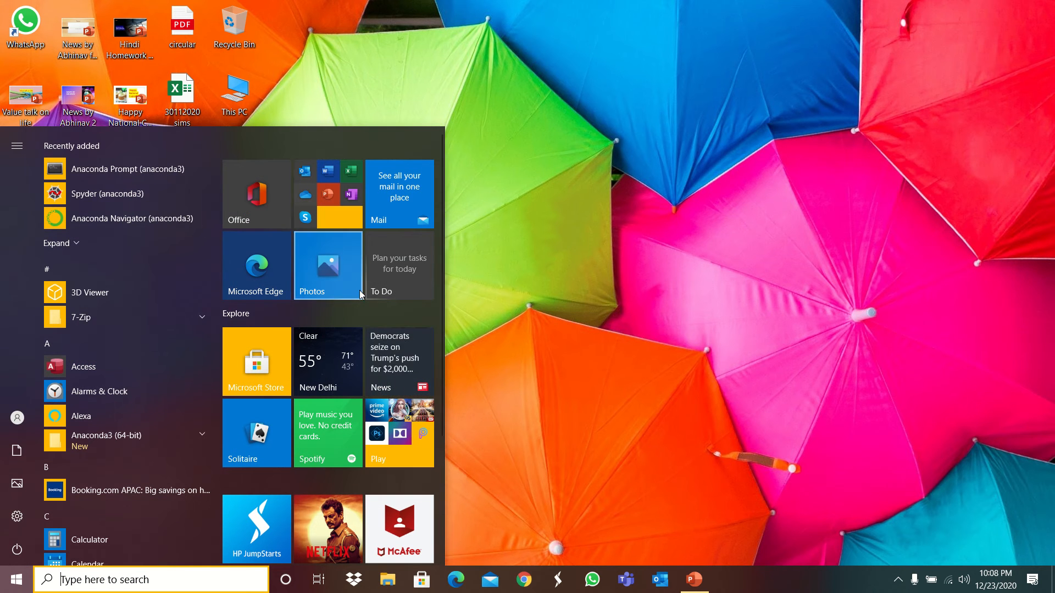
pyautogui.scroll(-3)
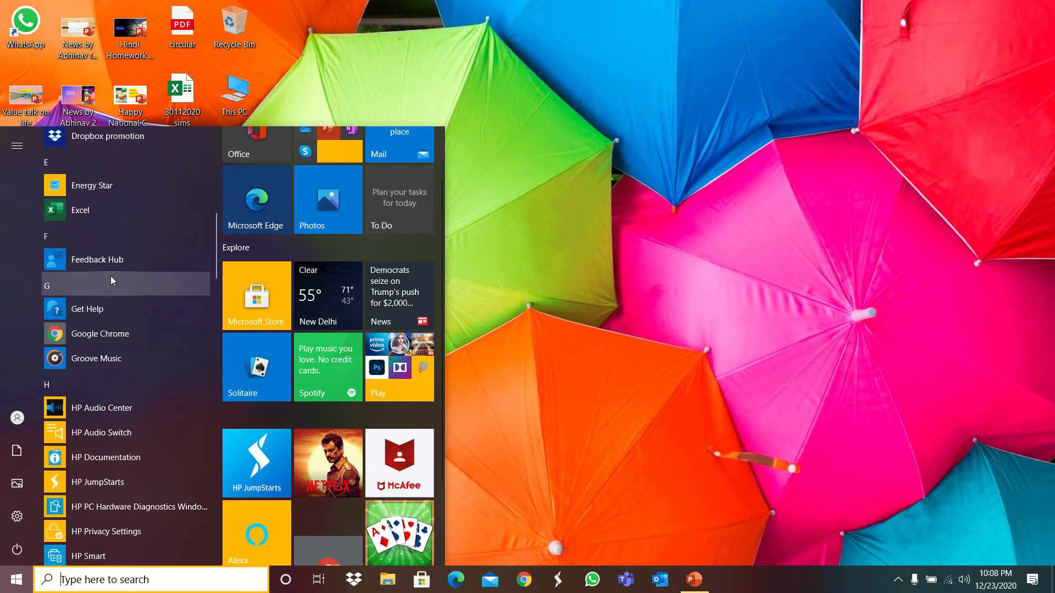
pyautogui.scroll(-3)
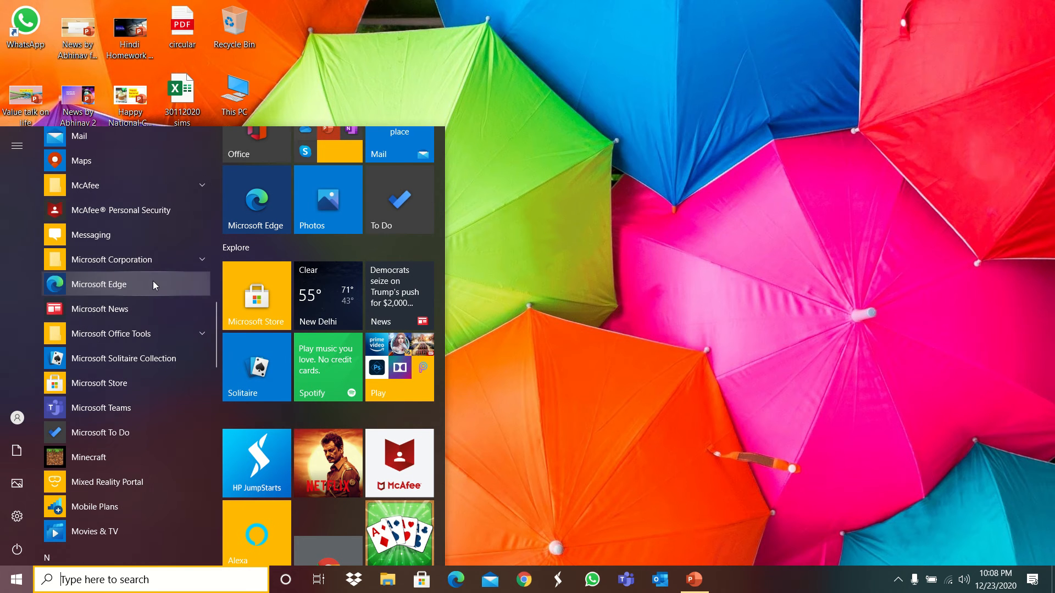
pyautogui.scroll(-3)
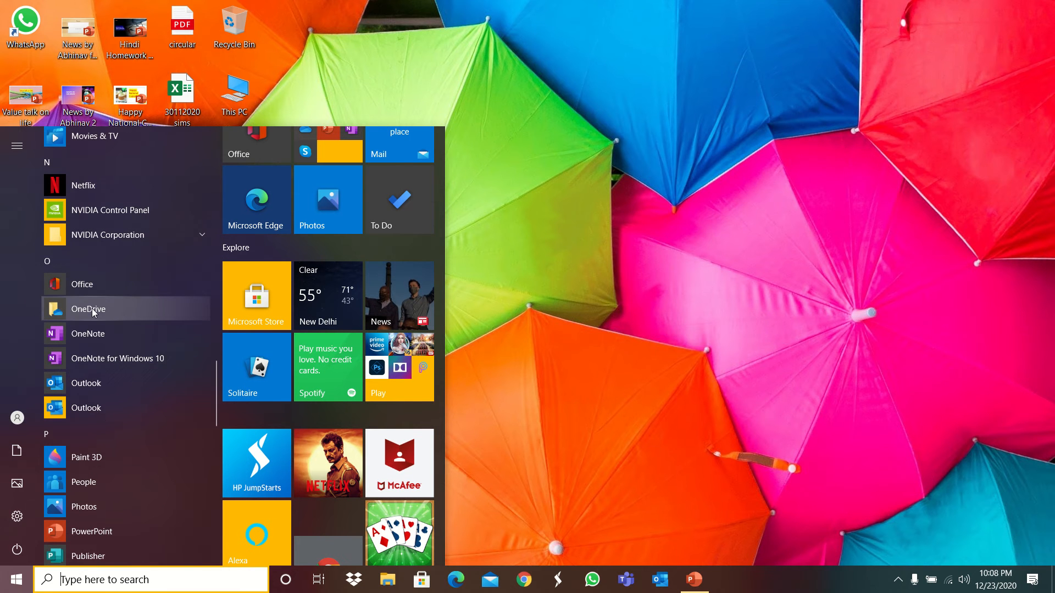
pyautogui.moveTo(112, 383)
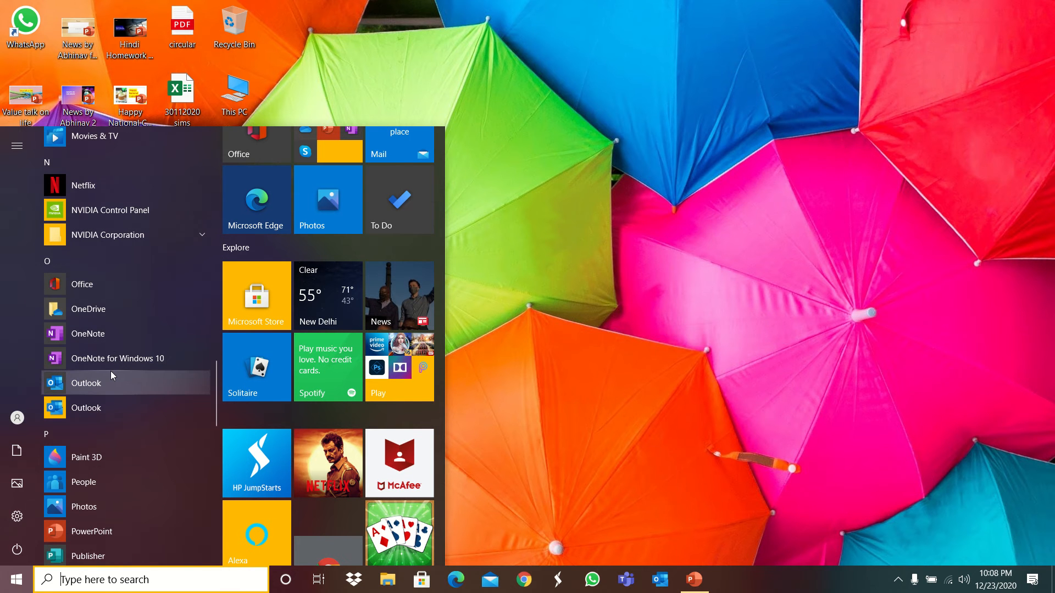
pyautogui.moveTo(140, 333)
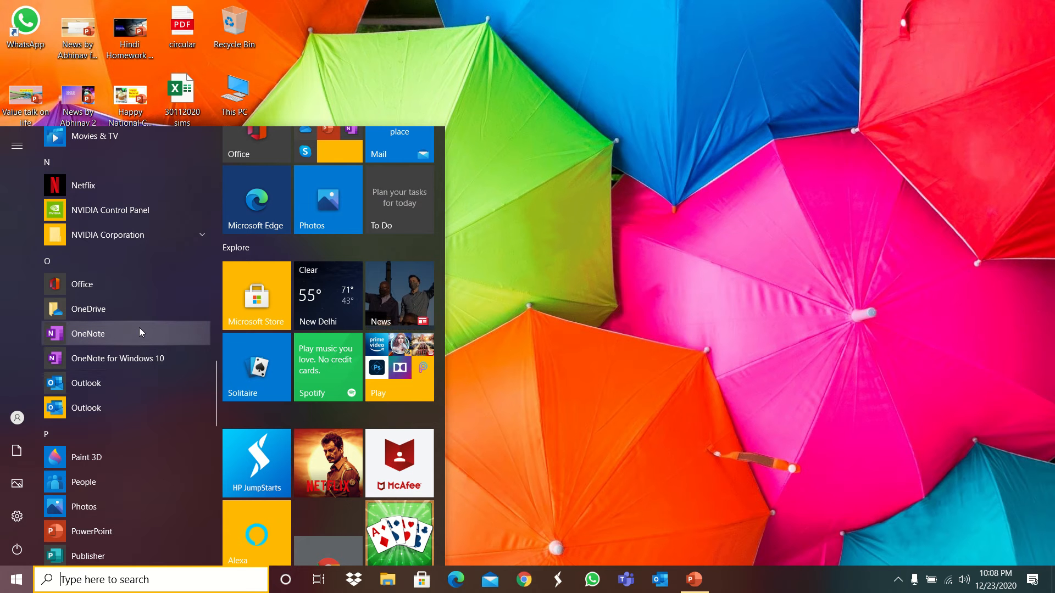
pyautogui.scroll(3)
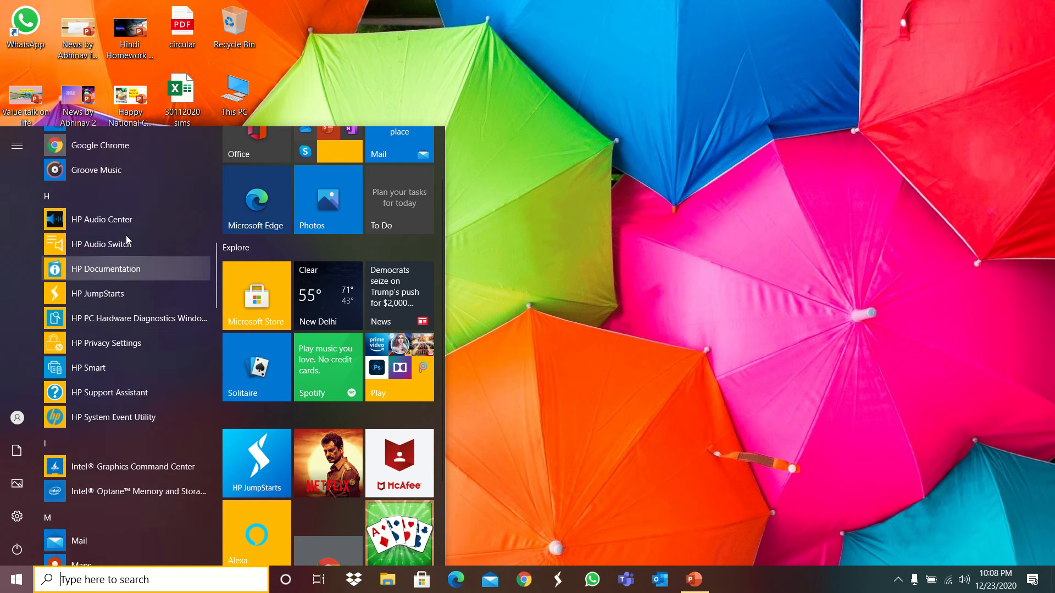
pyautogui.scroll(3)
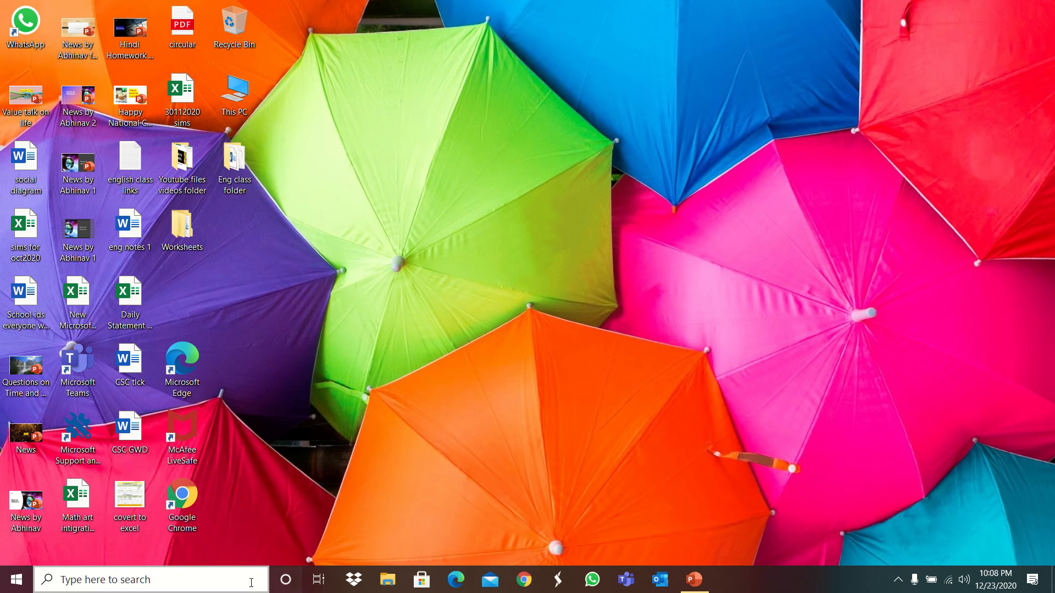
# - Search Windows for 'powerPoint' and show the desktop's New items menu
pyautogui.click(148, 579)
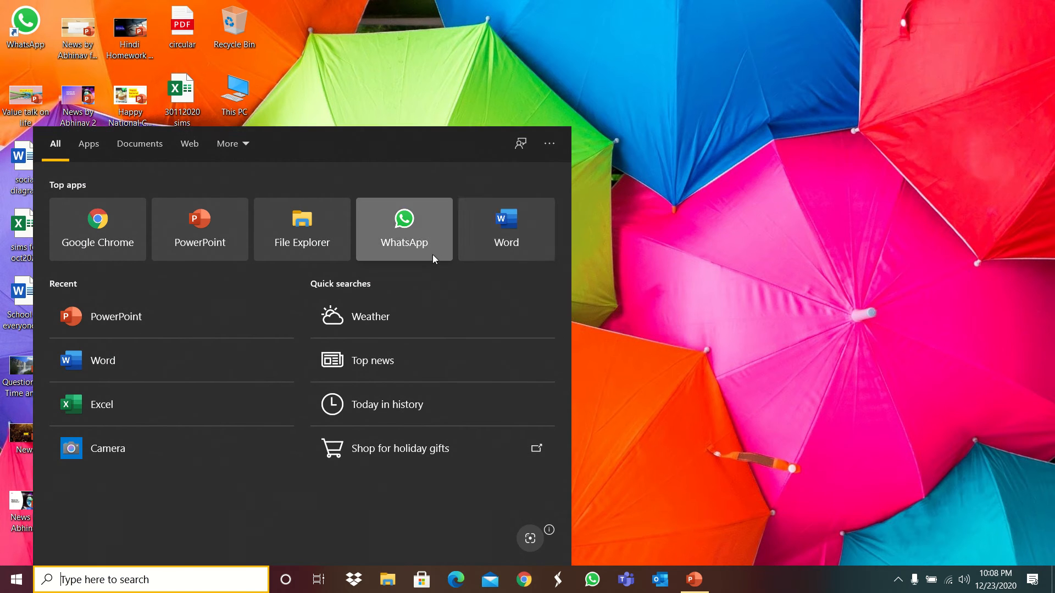
pyautogui.moveTo(737, 556)
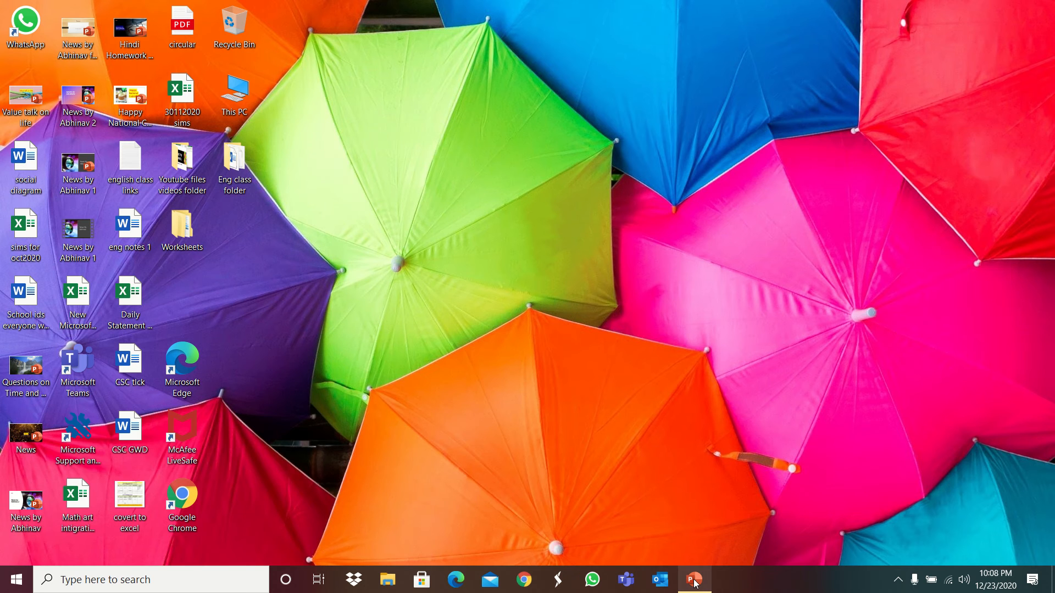
pyautogui.moveTo(694, 579)
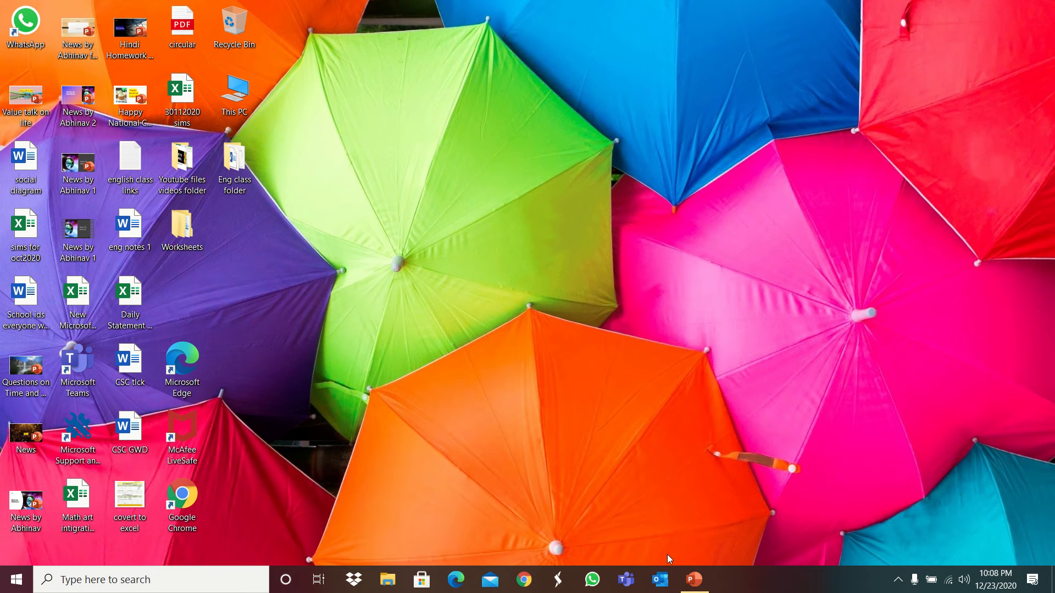
pyautogui.write('powerPoint')
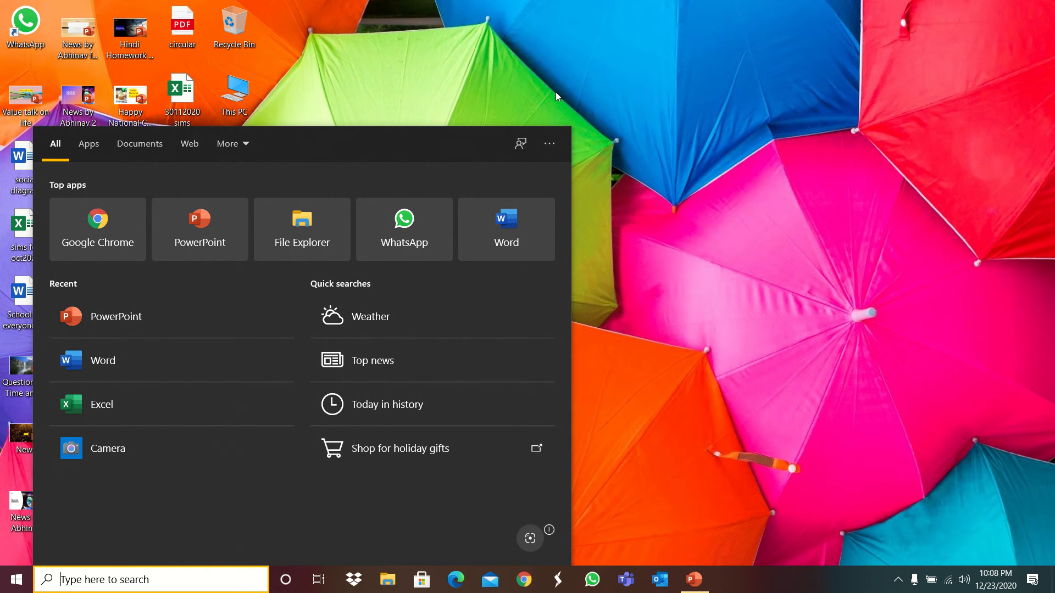
pyautogui.rightClick(556, 96)
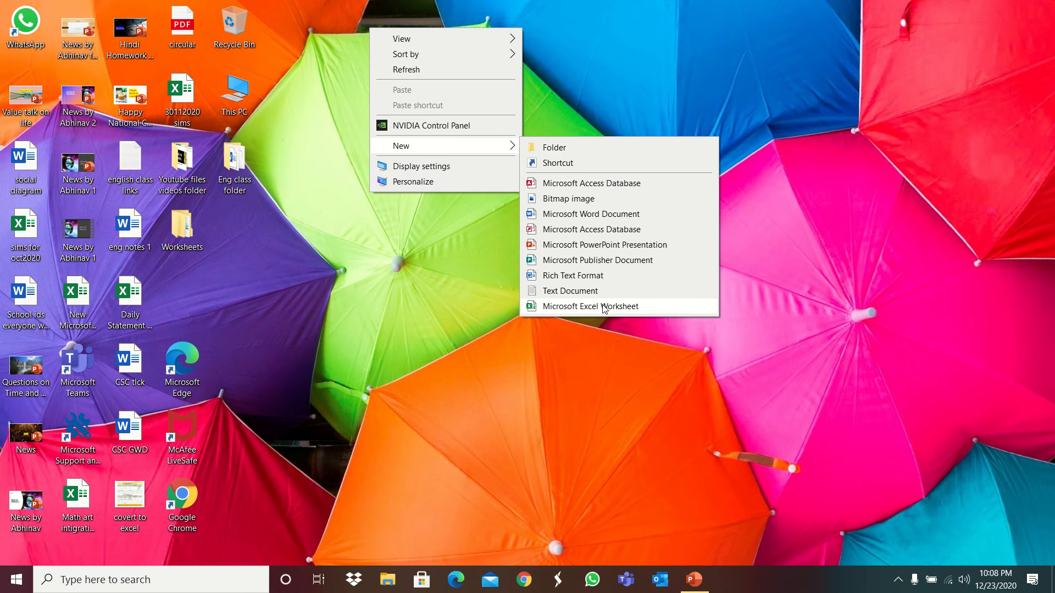
pyautogui.moveTo(580, 260)
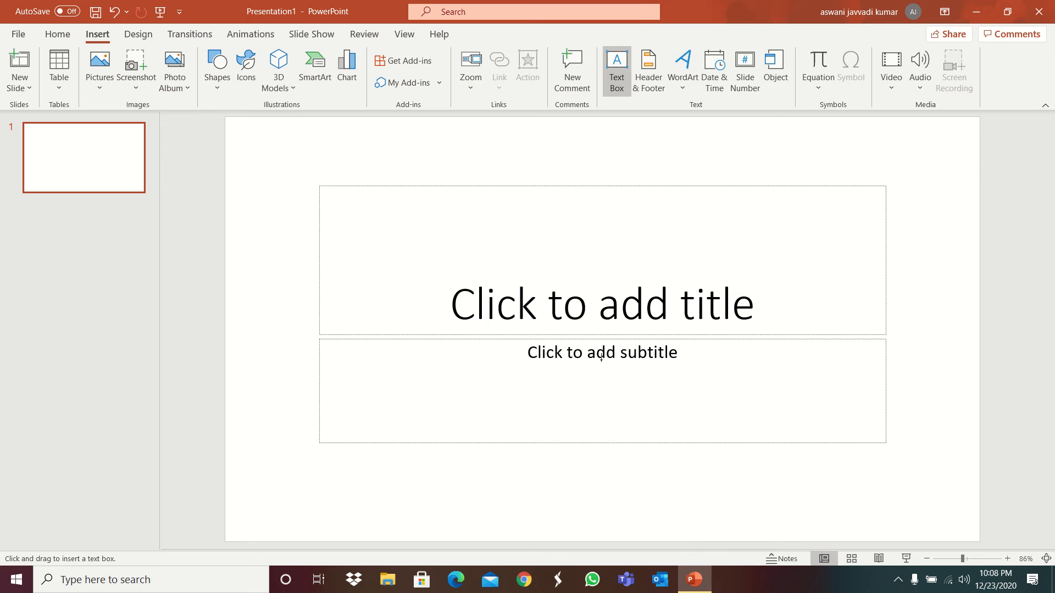
pyautogui.moveTo(18, 35)
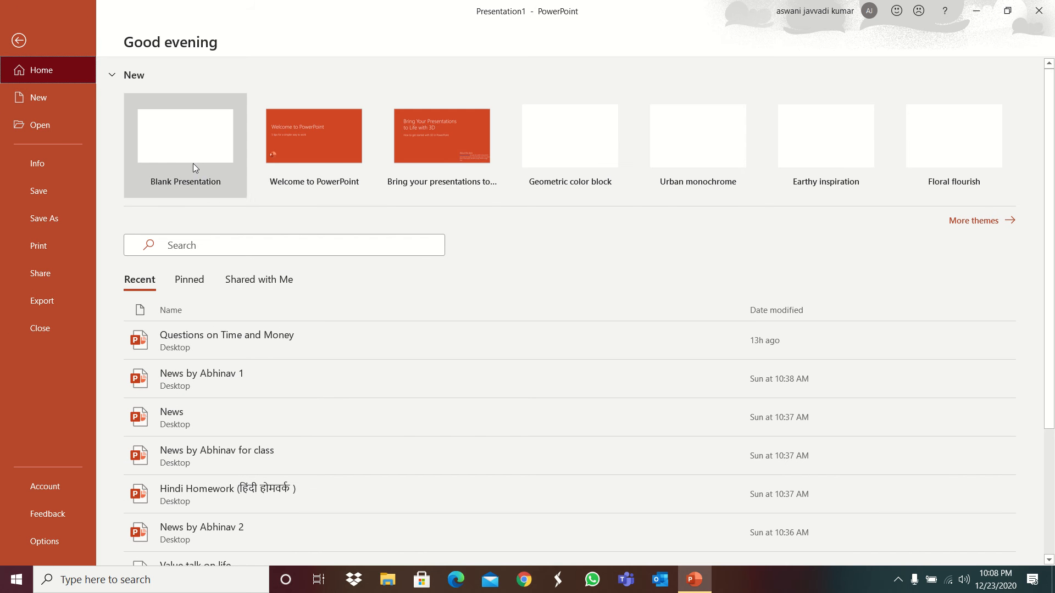
pyautogui.moveTo(999, 224)
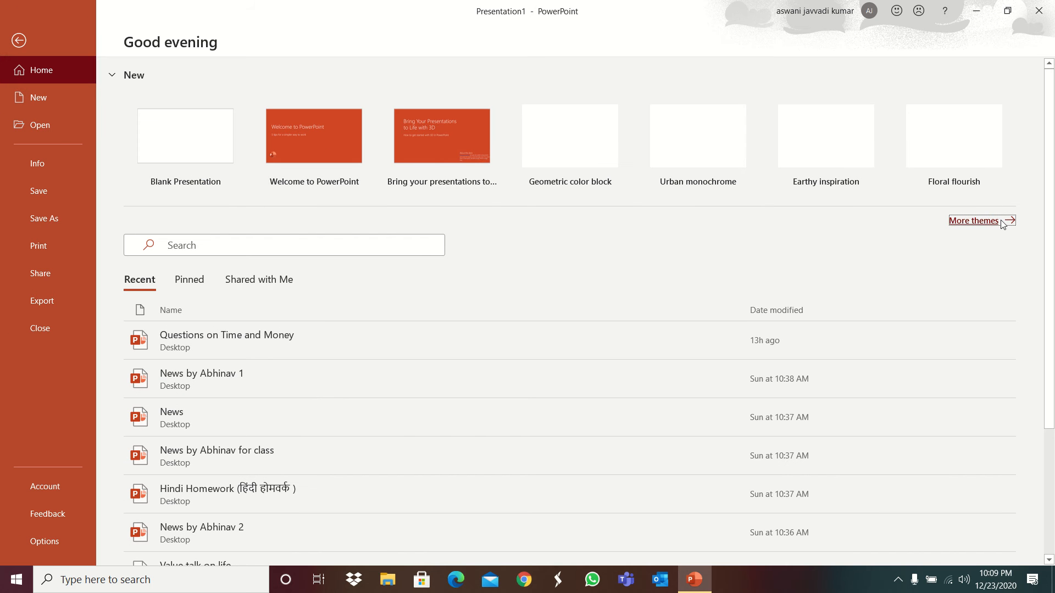
# - Create a new Blank Presentation from the full template gallery
pyautogui.click(972, 220)
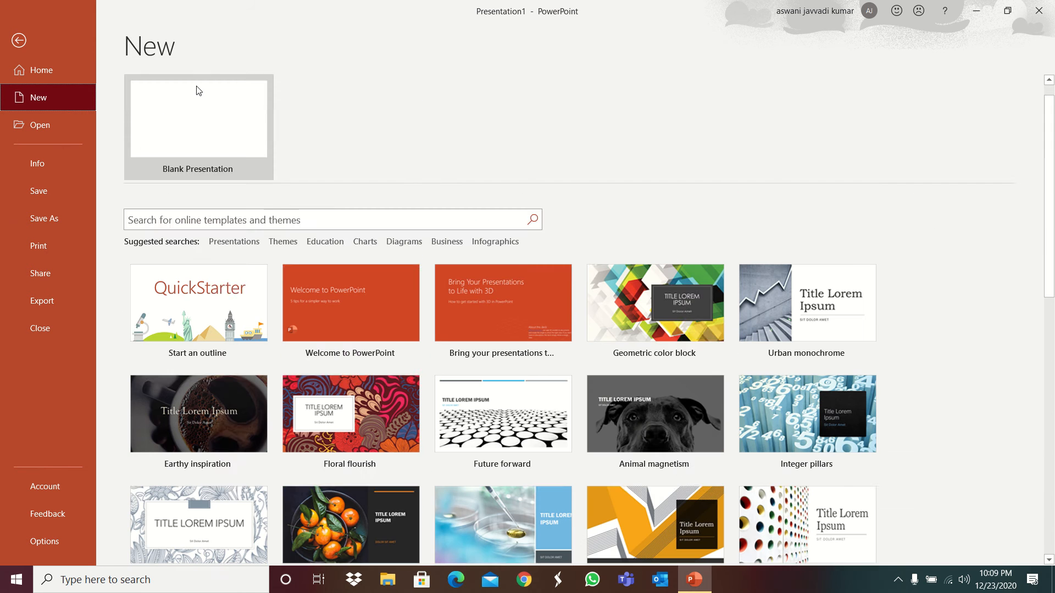
pyautogui.click(197, 118)
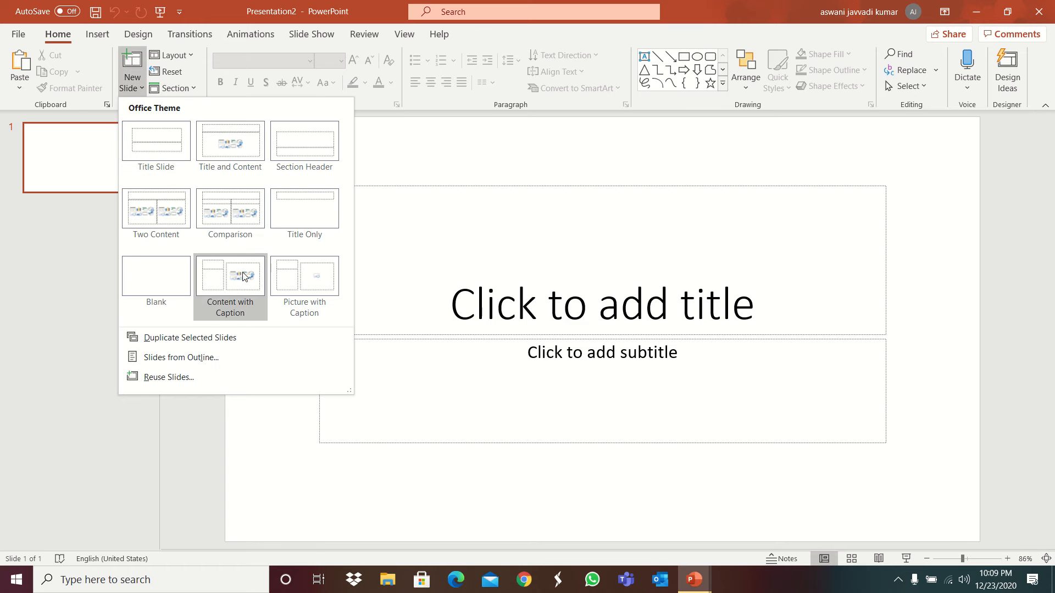
pyautogui.moveTo(156, 142)
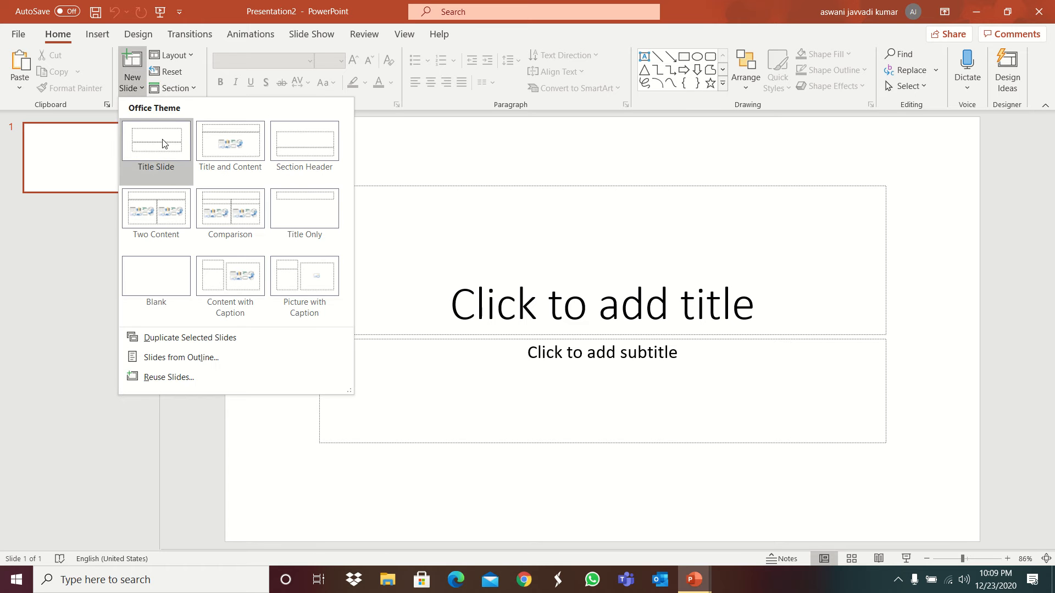
pyautogui.moveTo(534, 257)
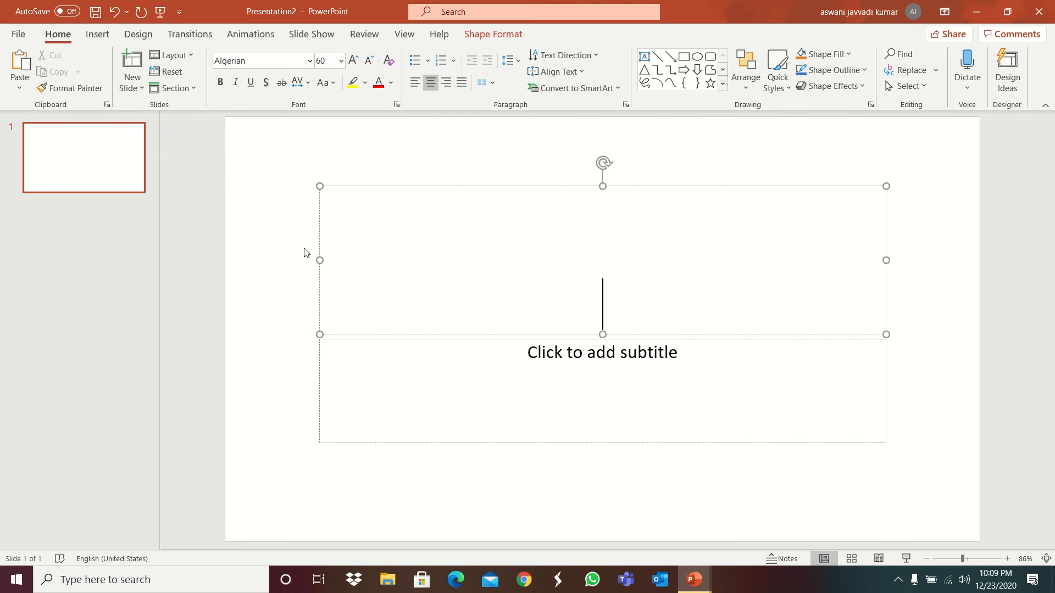
pyautogui.moveTo(532, 187)
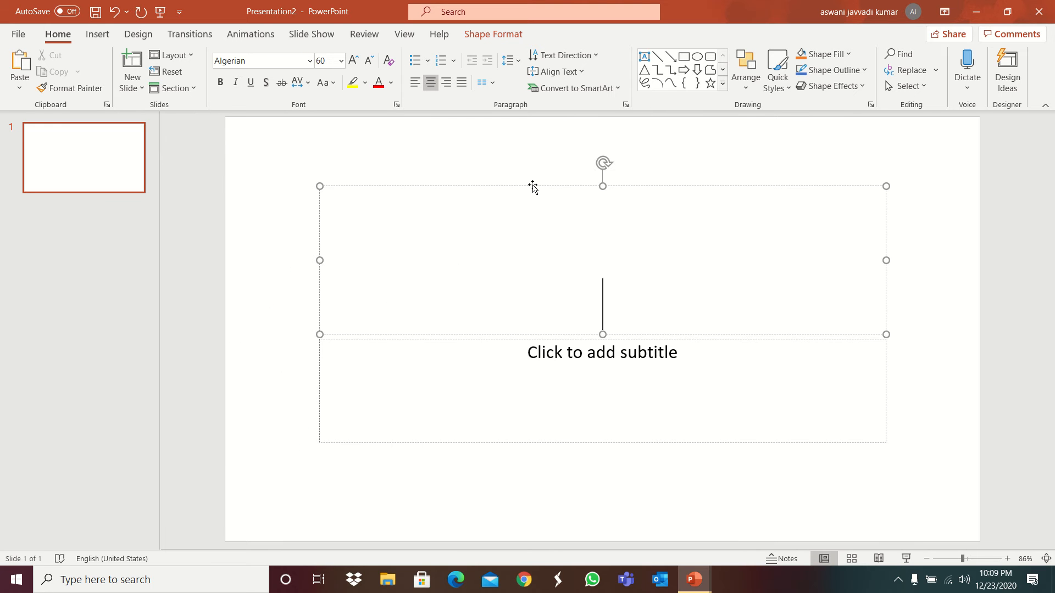
# - Enter the slide title PLEASE SUBSCRIBE MY CHANNEL in the title placeholder
pyautogui.write('PLR')
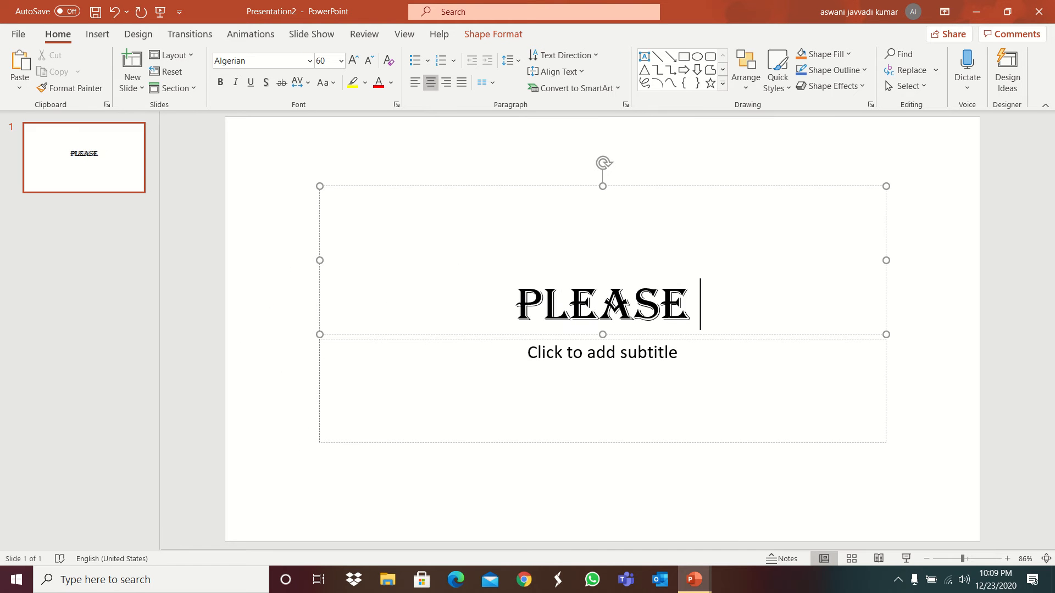
pyautogui.write('SUB')
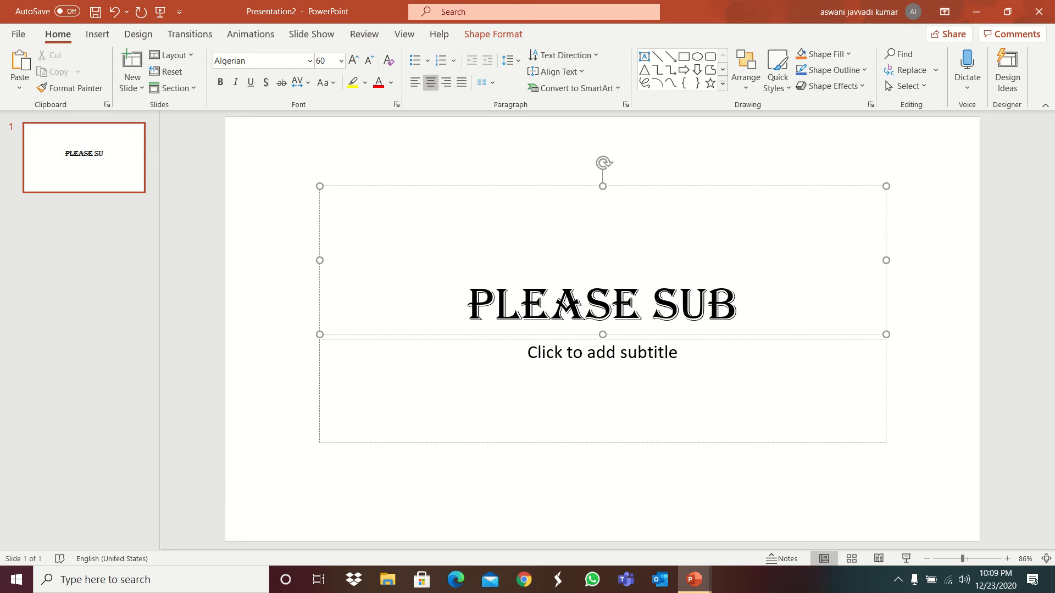
pyautogui.write('SCRIBE')
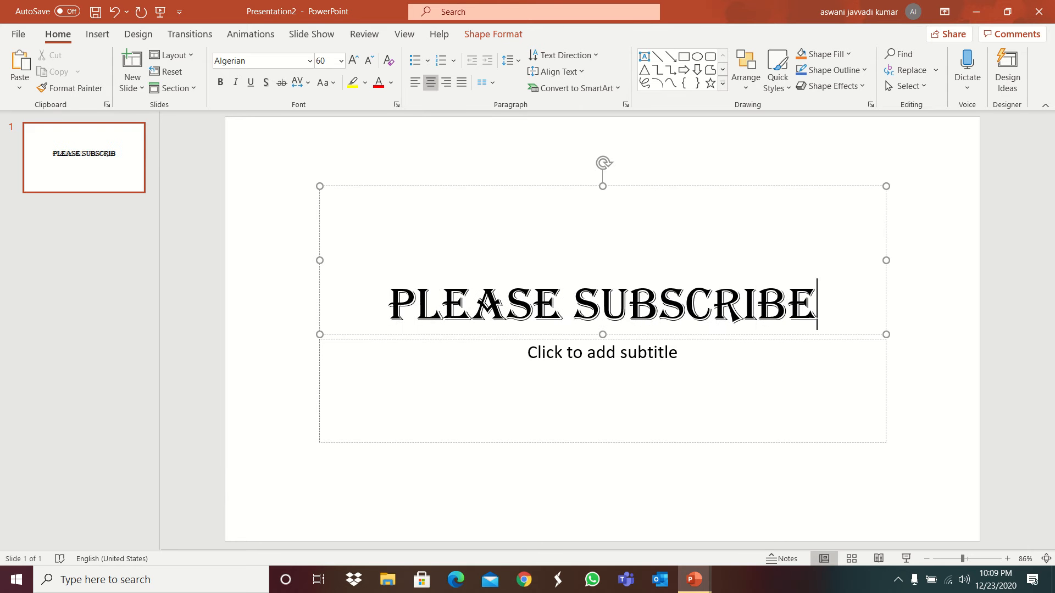
pyautogui.write('MY CH')
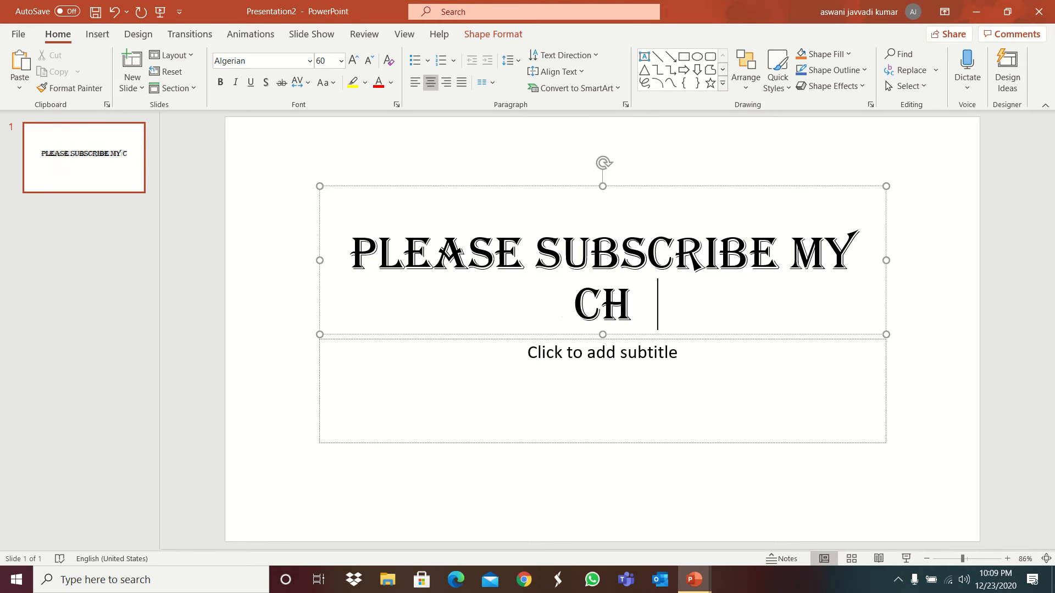
pyautogui.write('ANNEL')
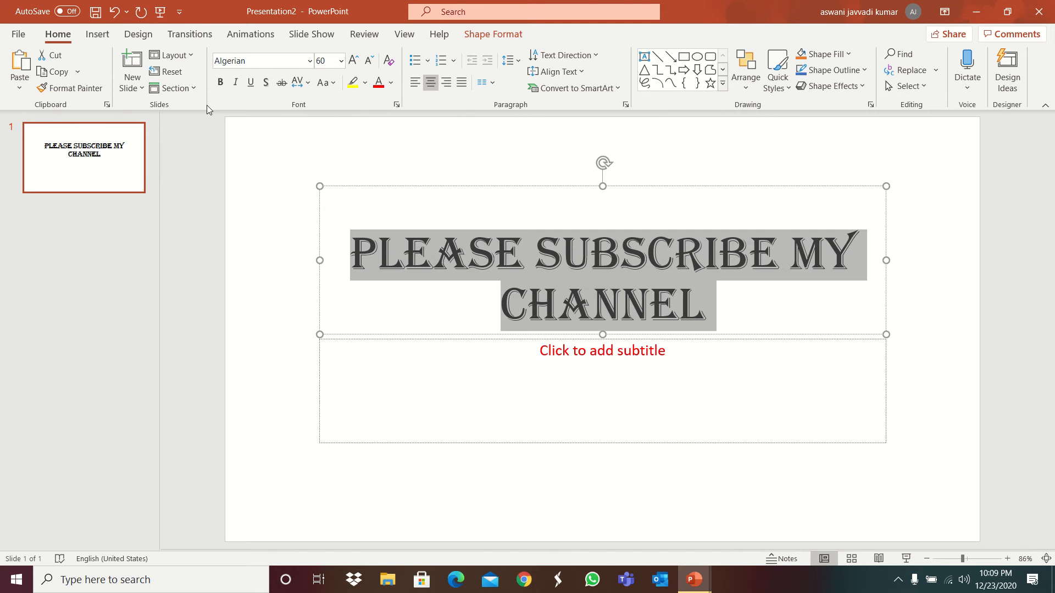
# - Highlight the slide title in yellow and return to the Home formatting commands
pyautogui.click(352, 83)
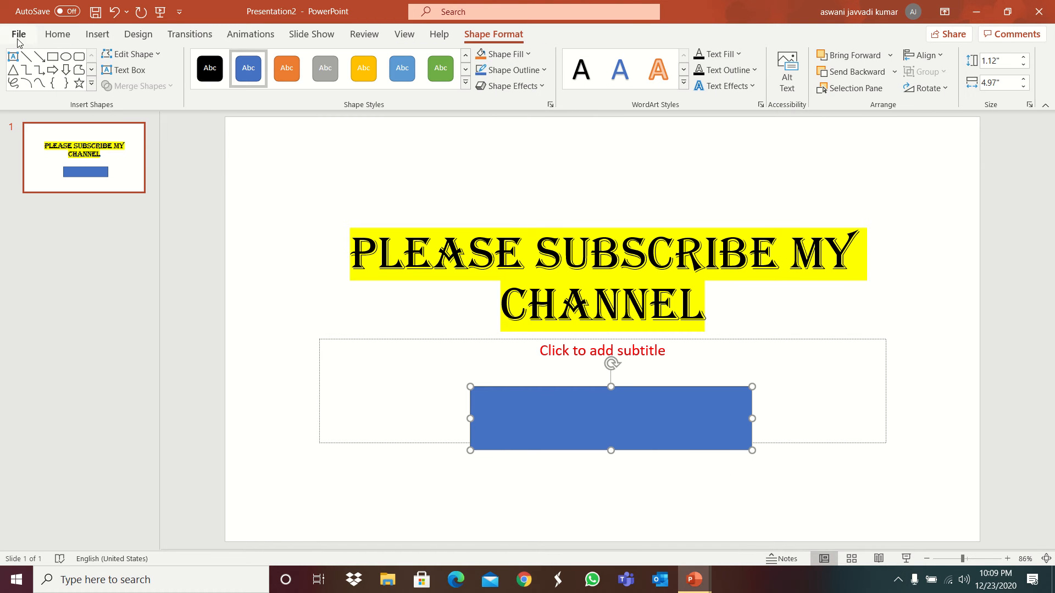
pyautogui.click(58, 34)
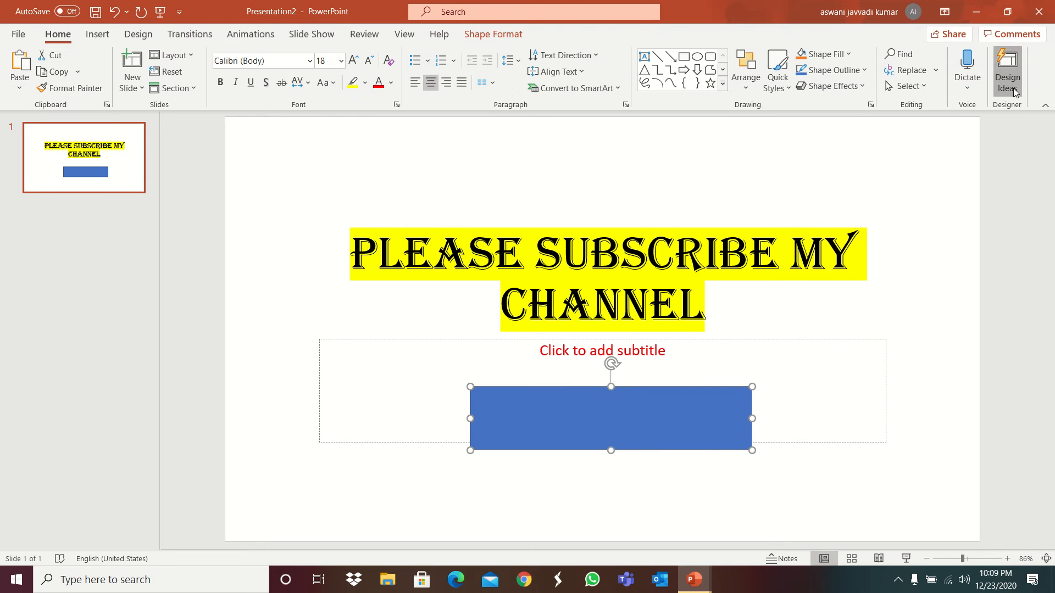
# - Bring up Design Ideas and preview the owl photo and another suggested design
pyautogui.click(1007, 70)
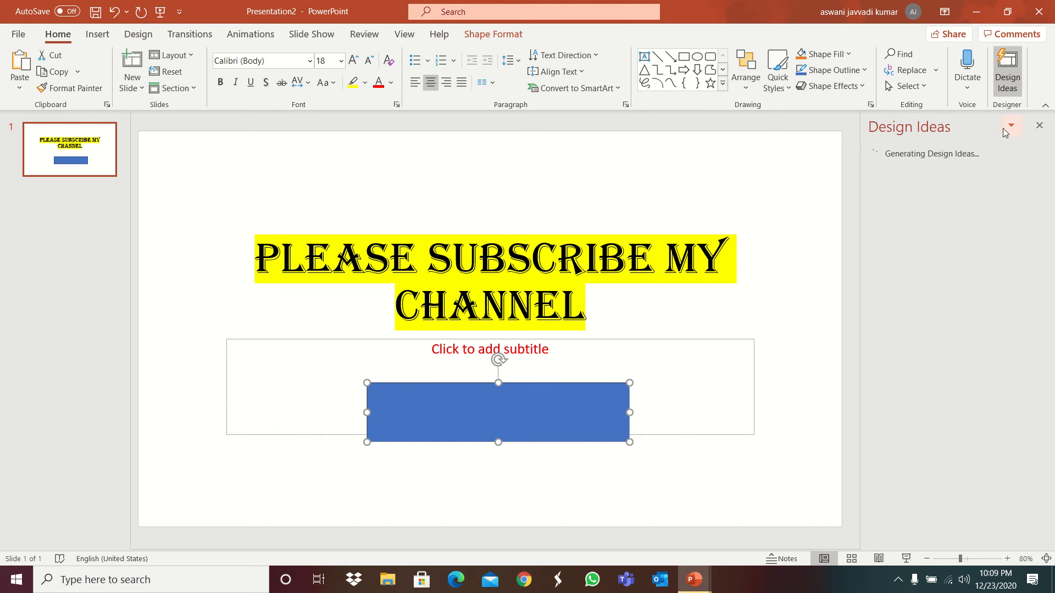
pyautogui.click(1039, 125)
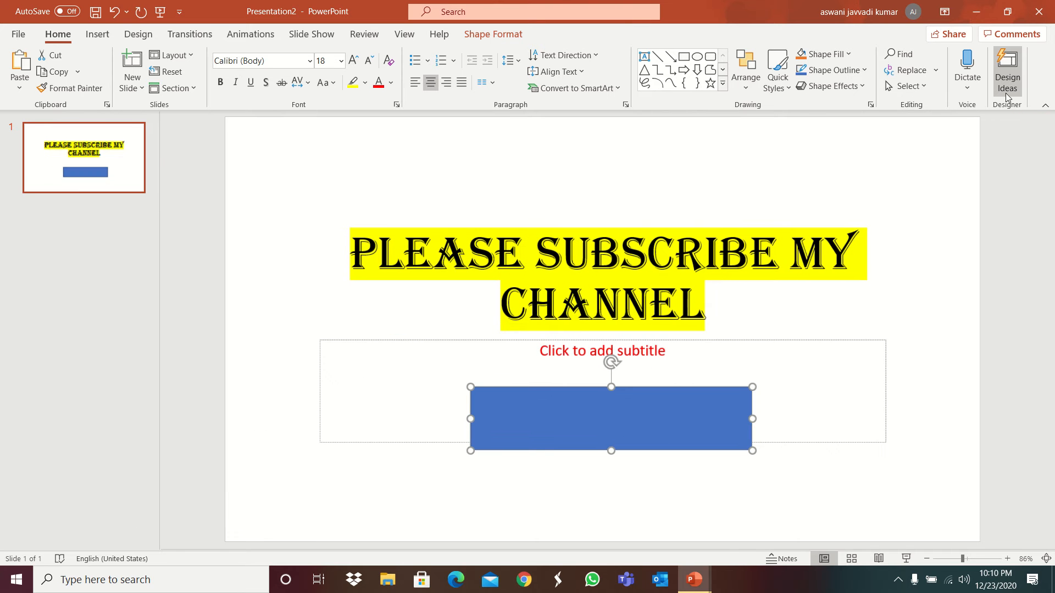
pyautogui.click(1008, 70)
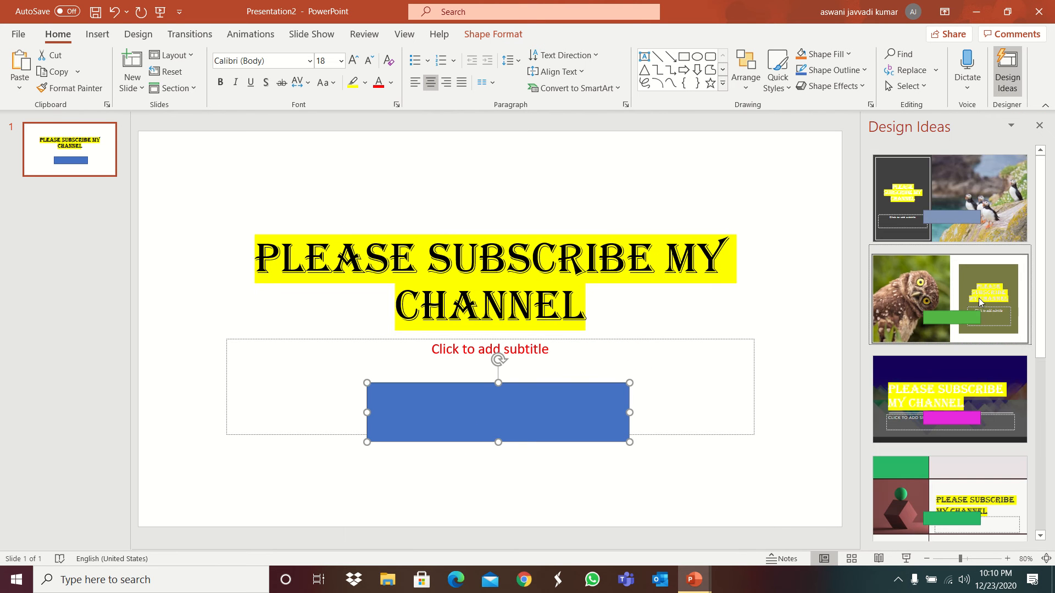
pyautogui.click(948, 299)
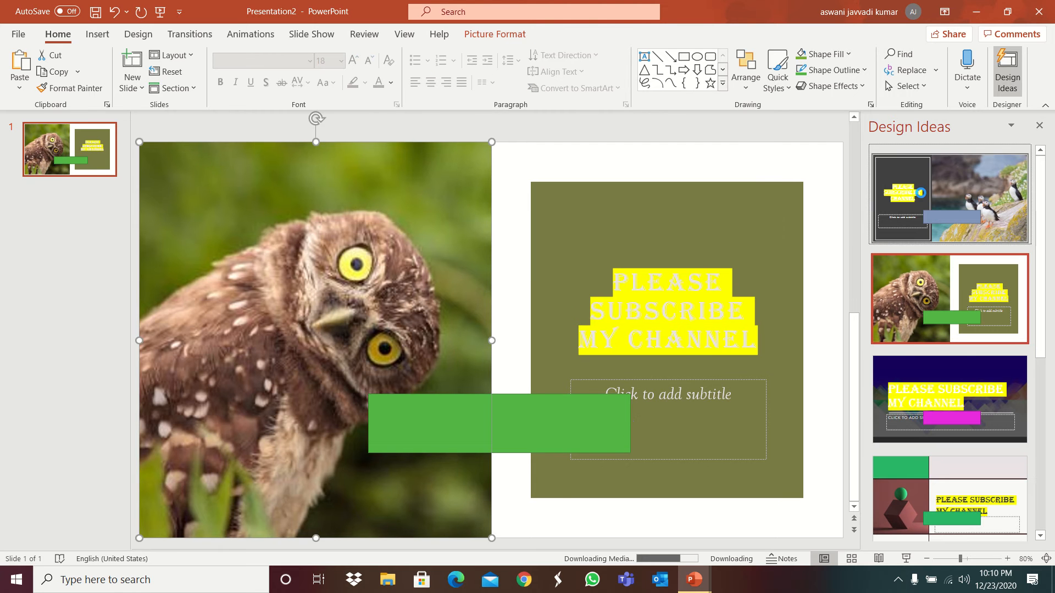
pyautogui.click(948, 196)
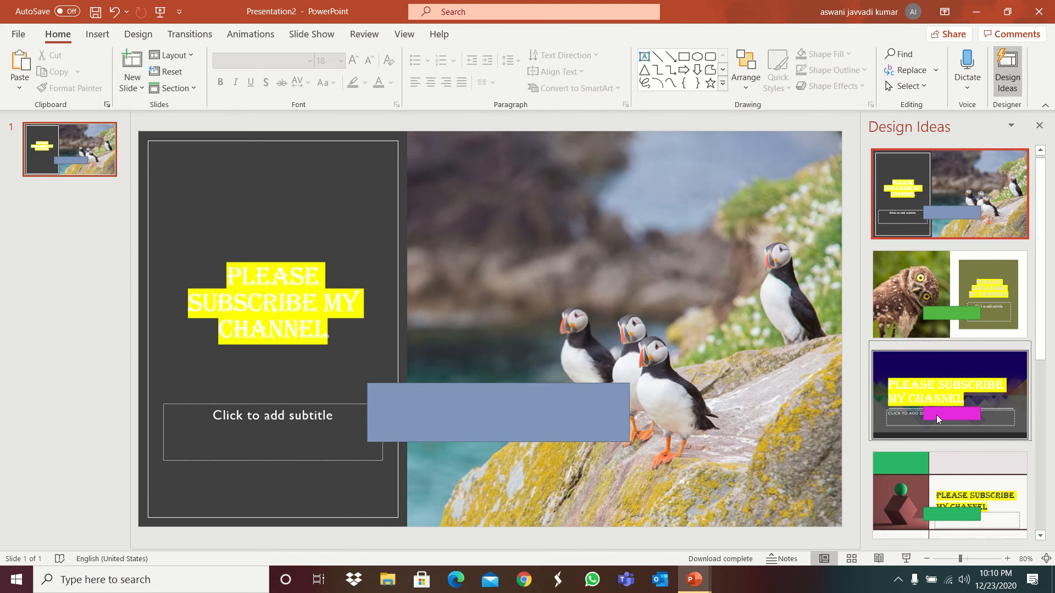
# - Apply the dark purple mountain design and close the Designer pane
pyautogui.click(948, 498)
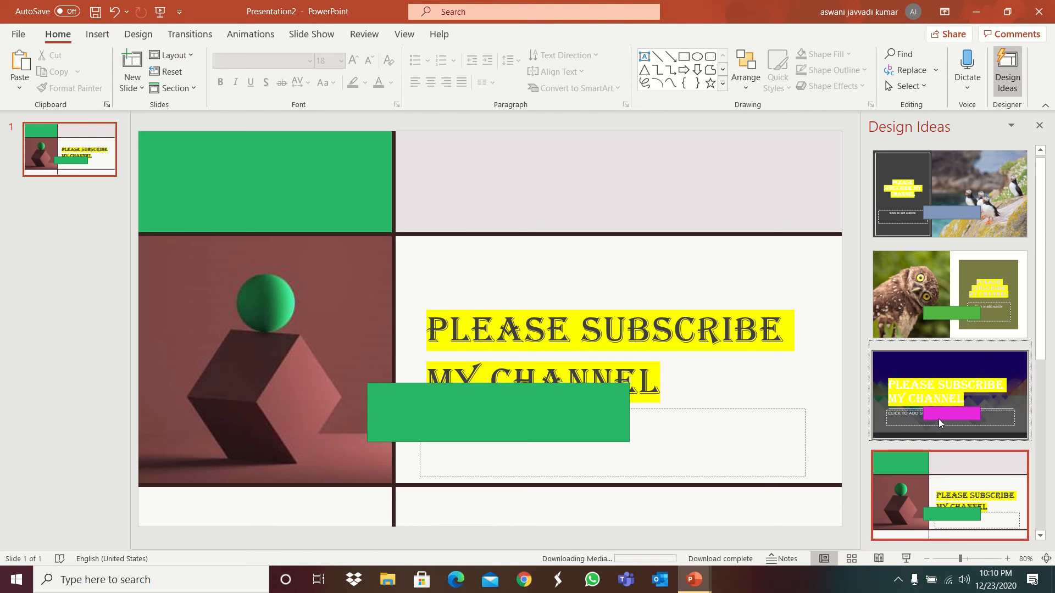
pyautogui.click(948, 394)
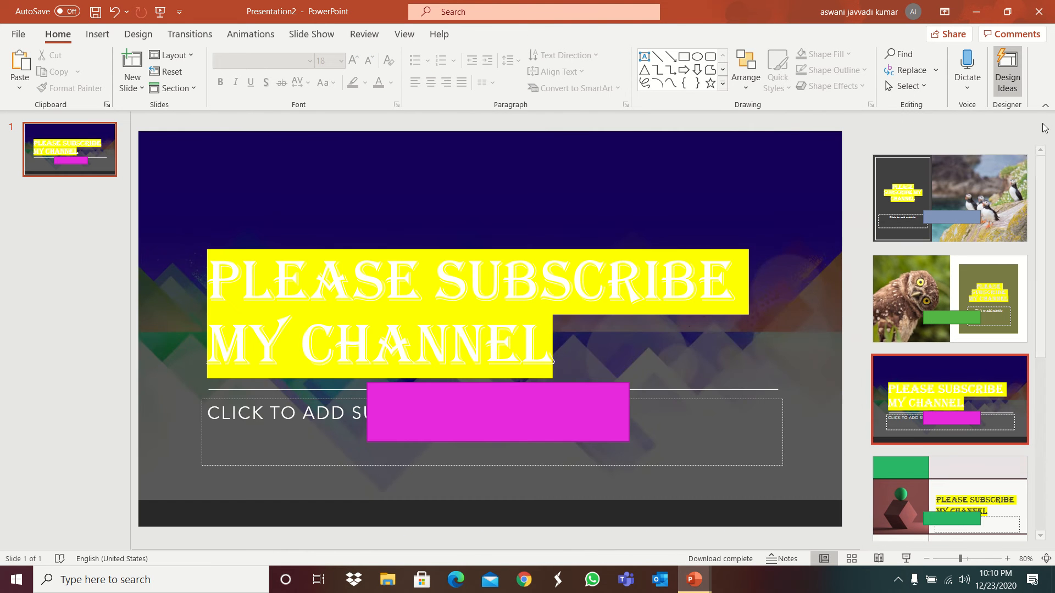
# - Set the dictation language to Chinese (China), start dictation briefly, then stop it
pyautogui.click(967, 85)
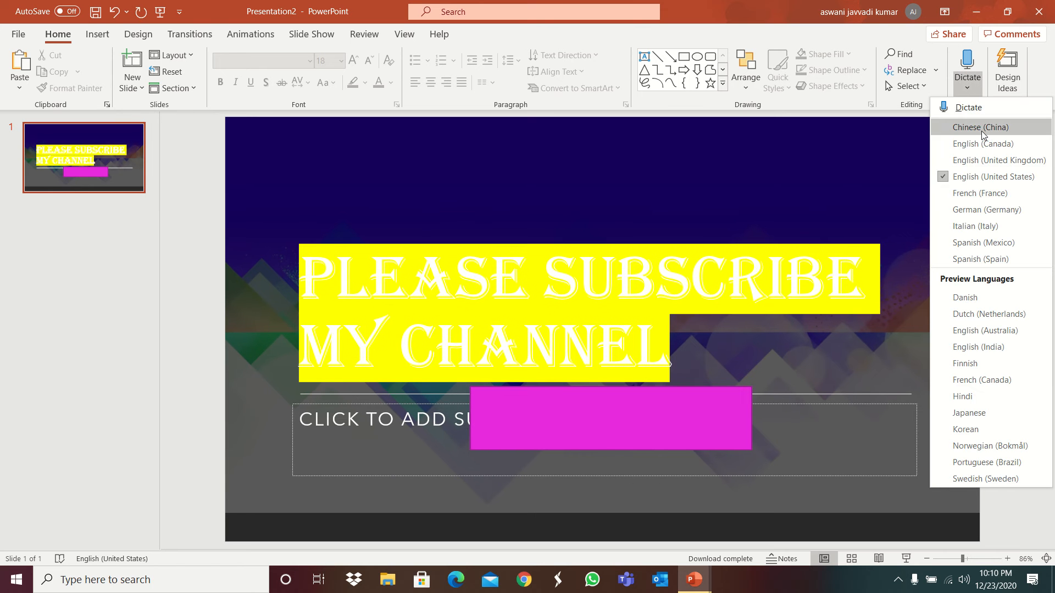
pyautogui.click(978, 127)
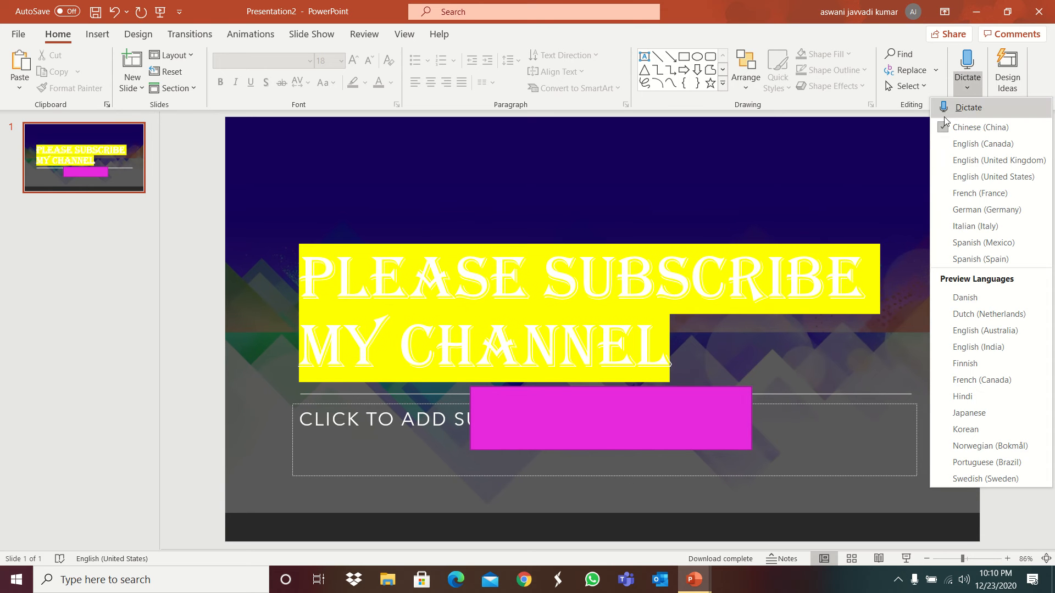
pyautogui.click(977, 127)
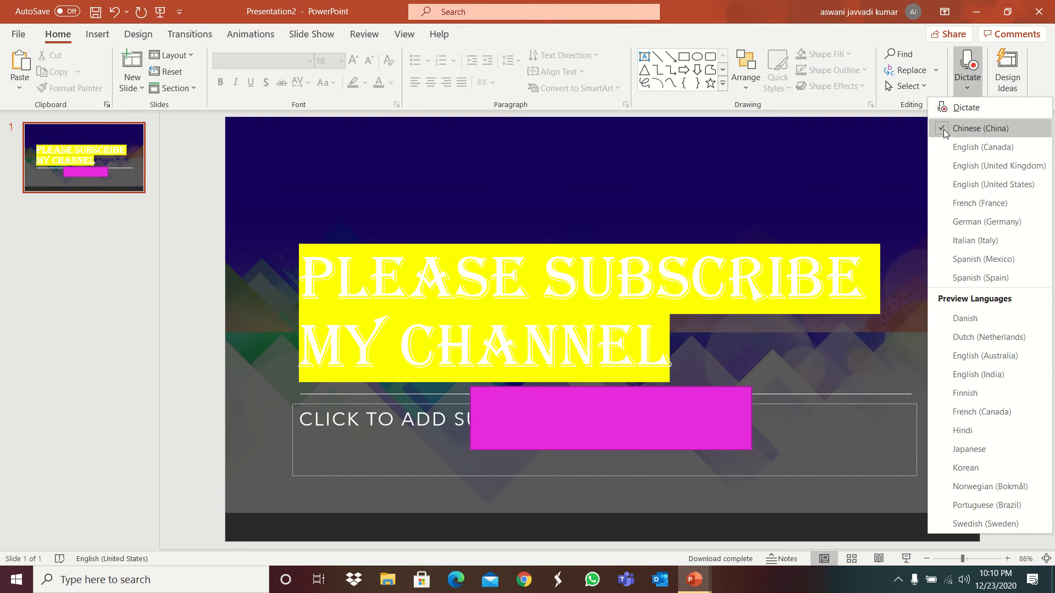
pyautogui.click(674, 153)
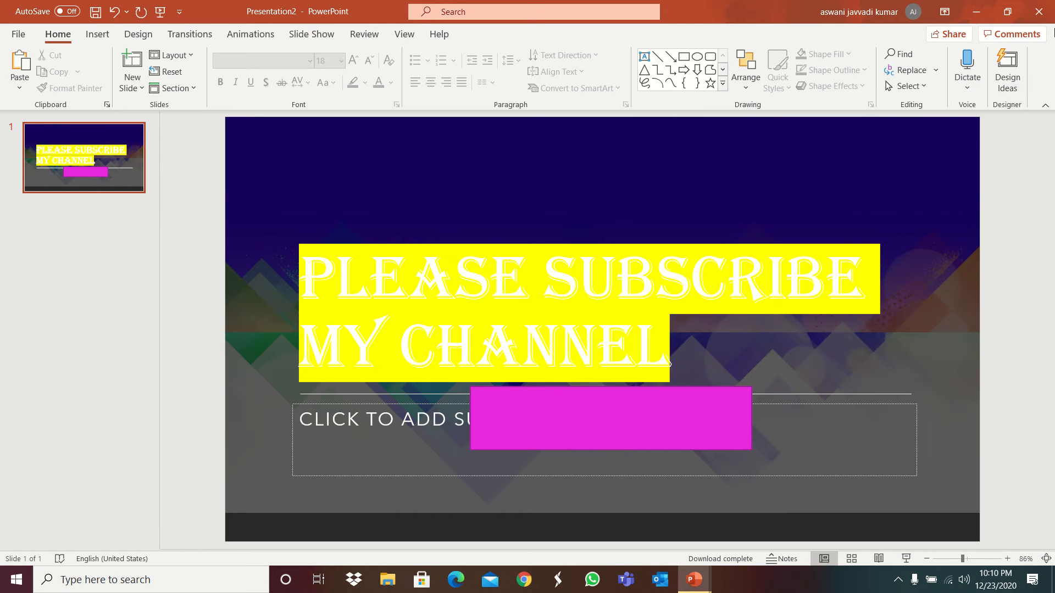
pyautogui.click(96, 34)
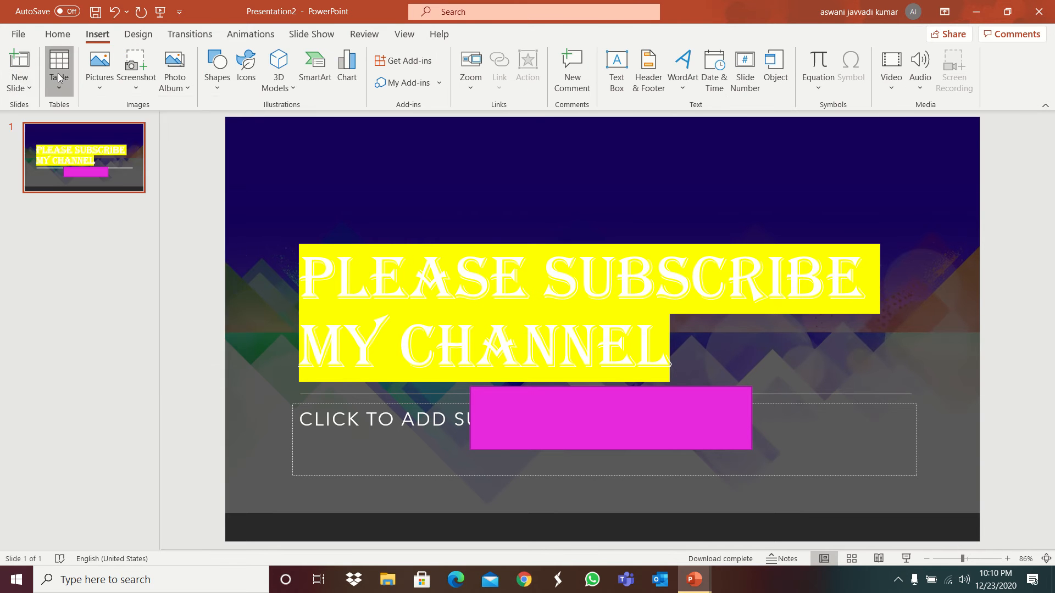
# - Embed an Excel Spreadsheet object on the slide from the Table menu
pyautogui.click(58, 67)
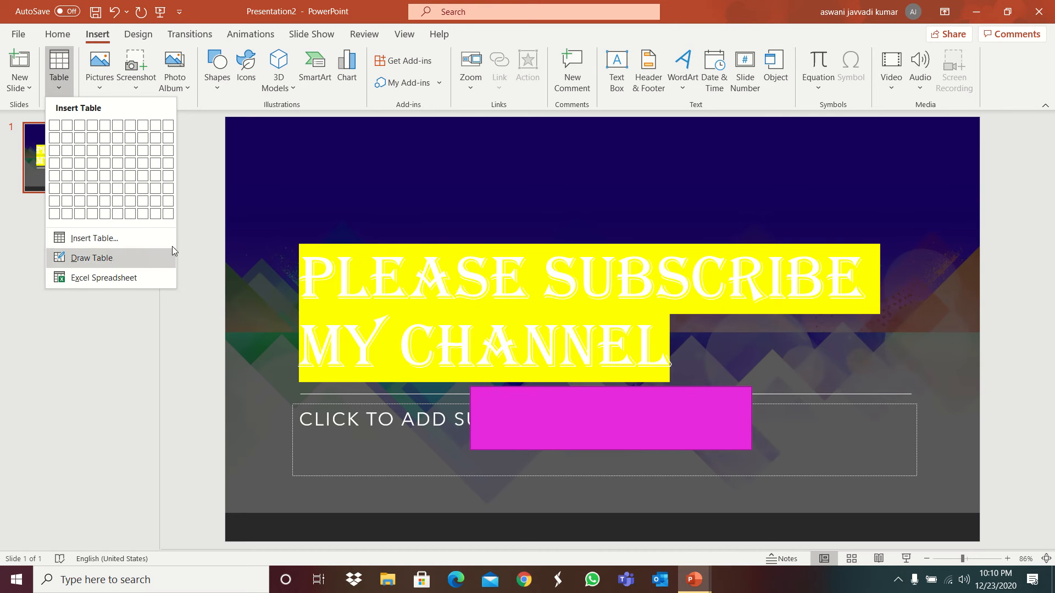
pyautogui.moveTo(142, 282)
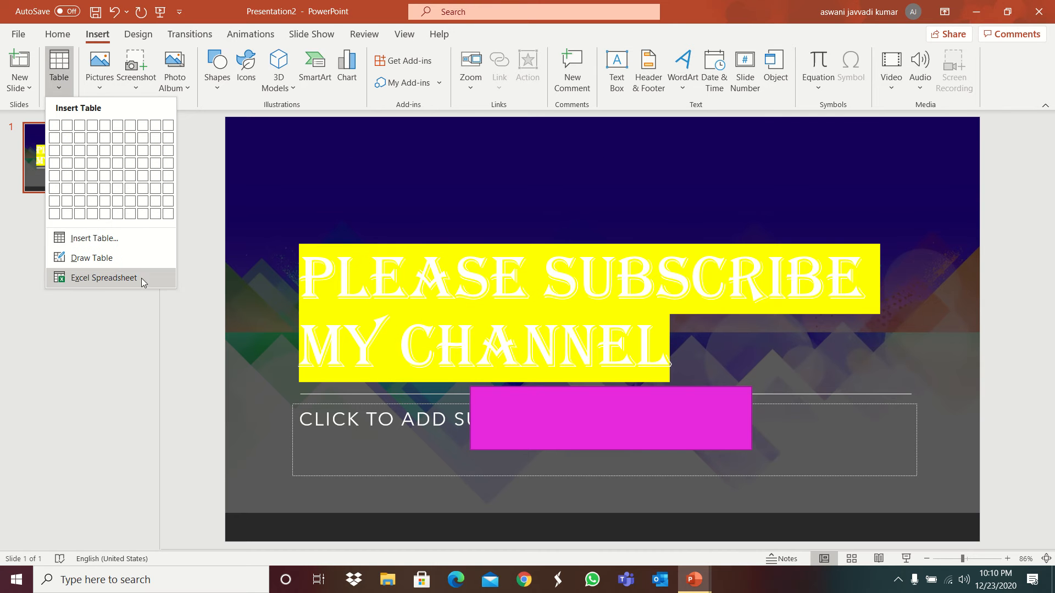
pyautogui.click(104, 277)
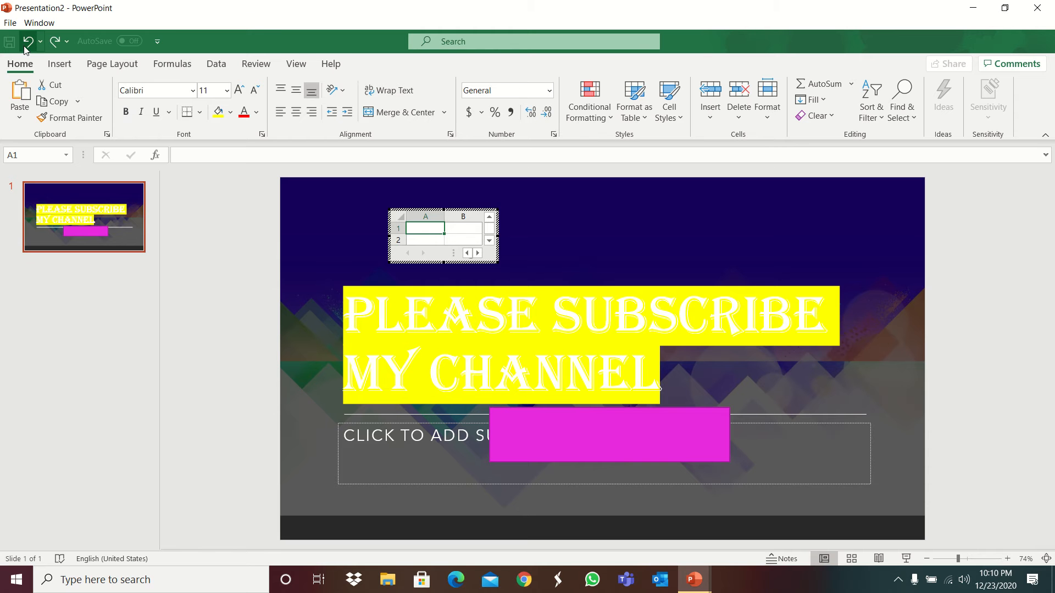
pyautogui.moveTo(1027, 40)
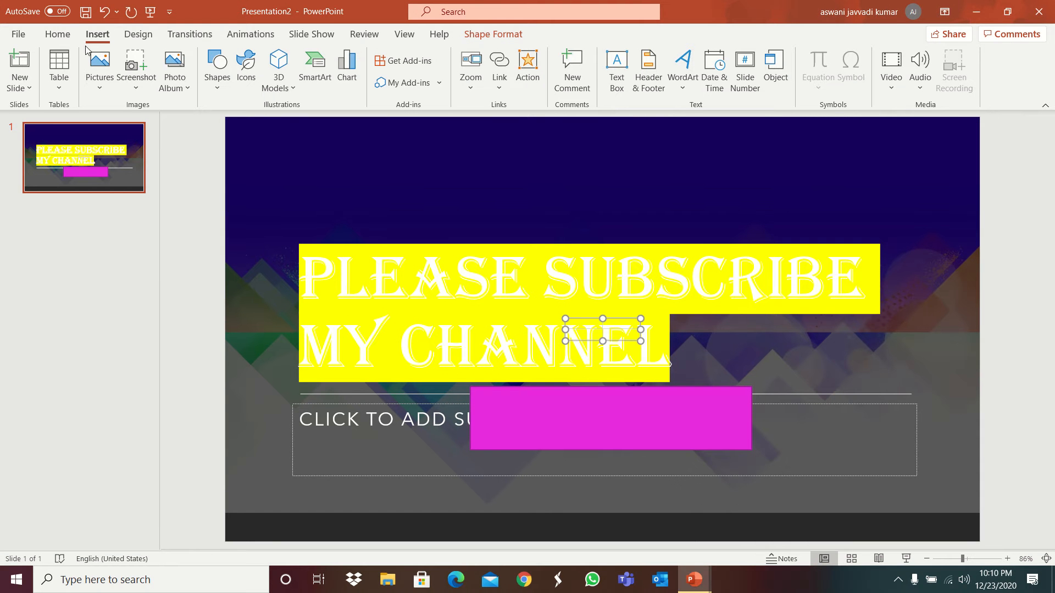
# - Insert the 'water mark' picture from the Youtube files videos folder onto the slide
pyautogui.click(99, 67)
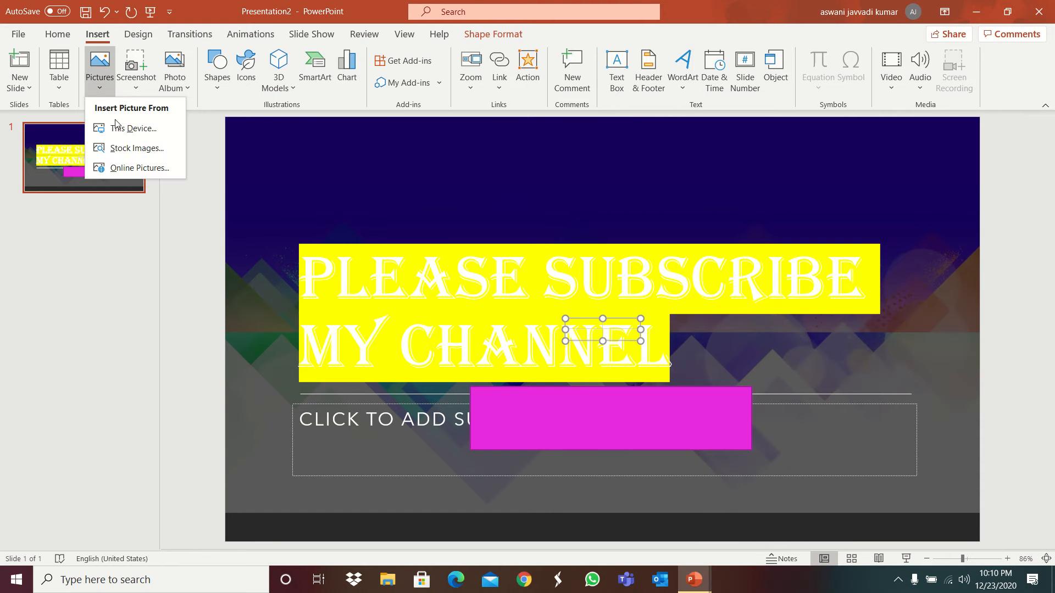
pyautogui.click(132, 128)
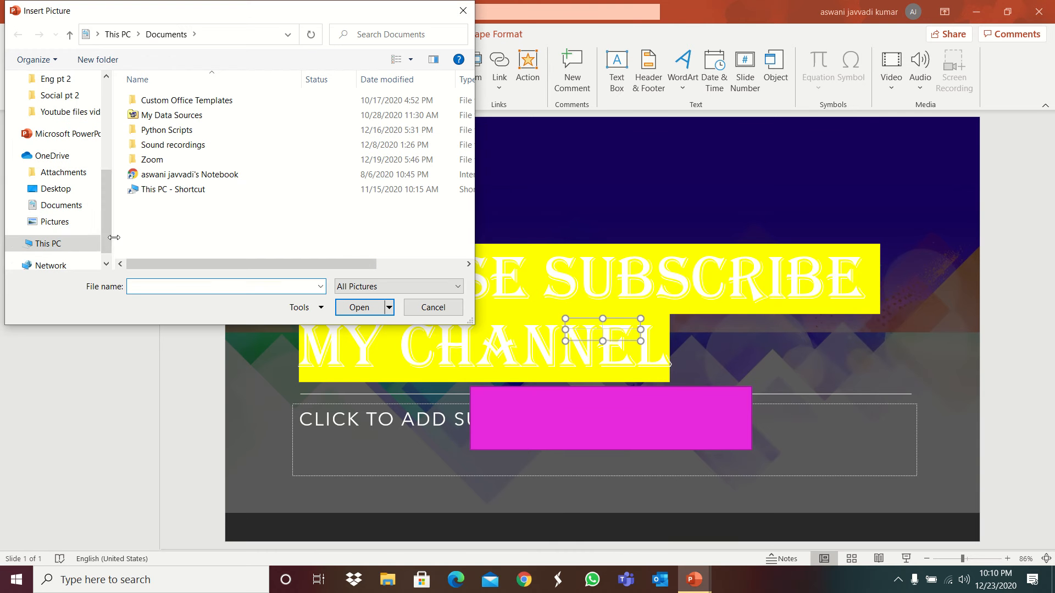
pyautogui.doubleClick(58, 160)
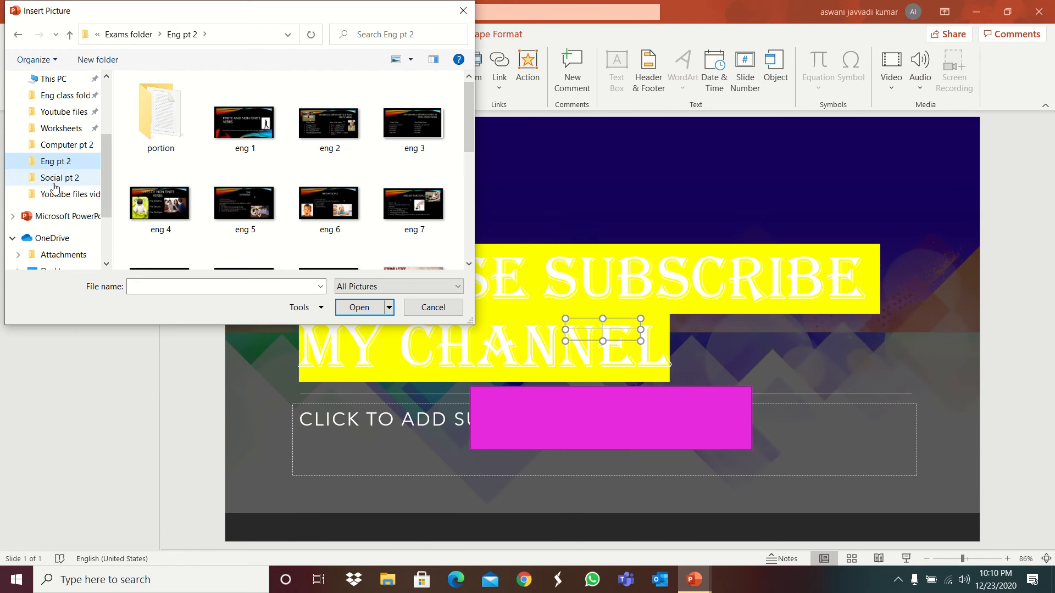
pyautogui.click(334, 114)
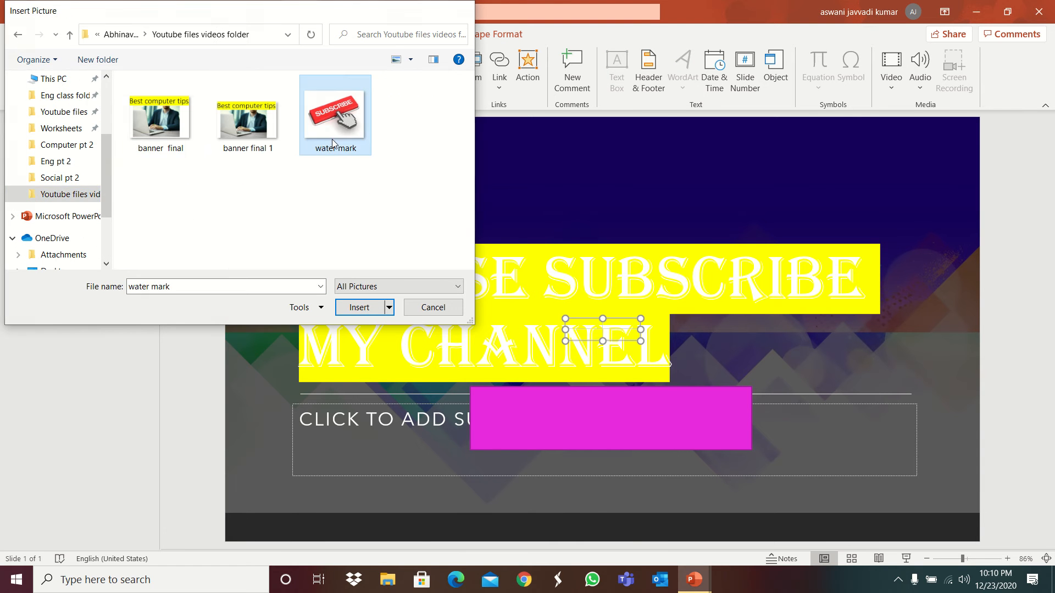
pyautogui.click(360, 307)
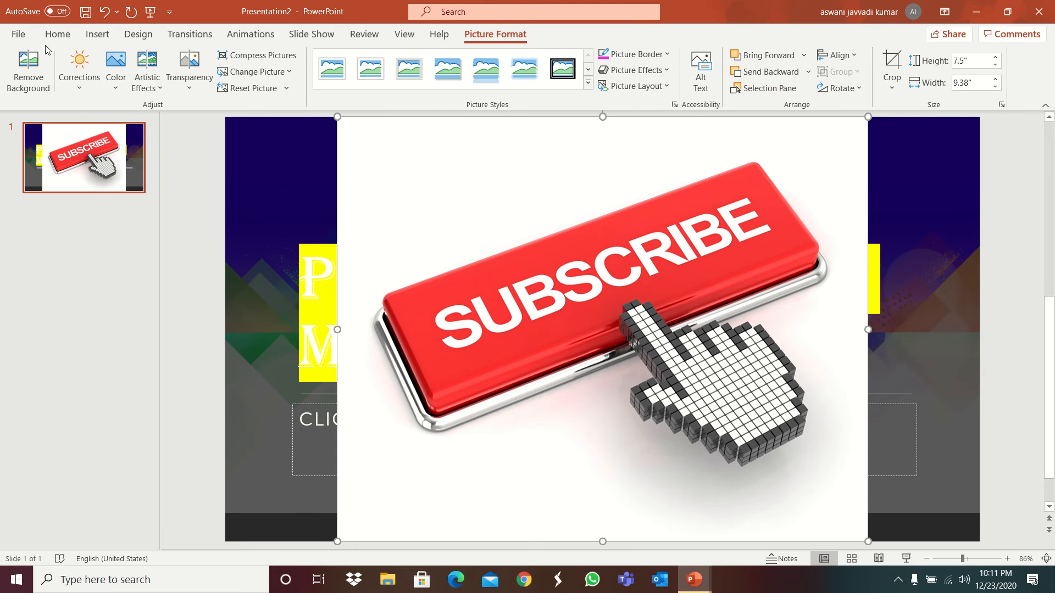
pyautogui.click(97, 34)
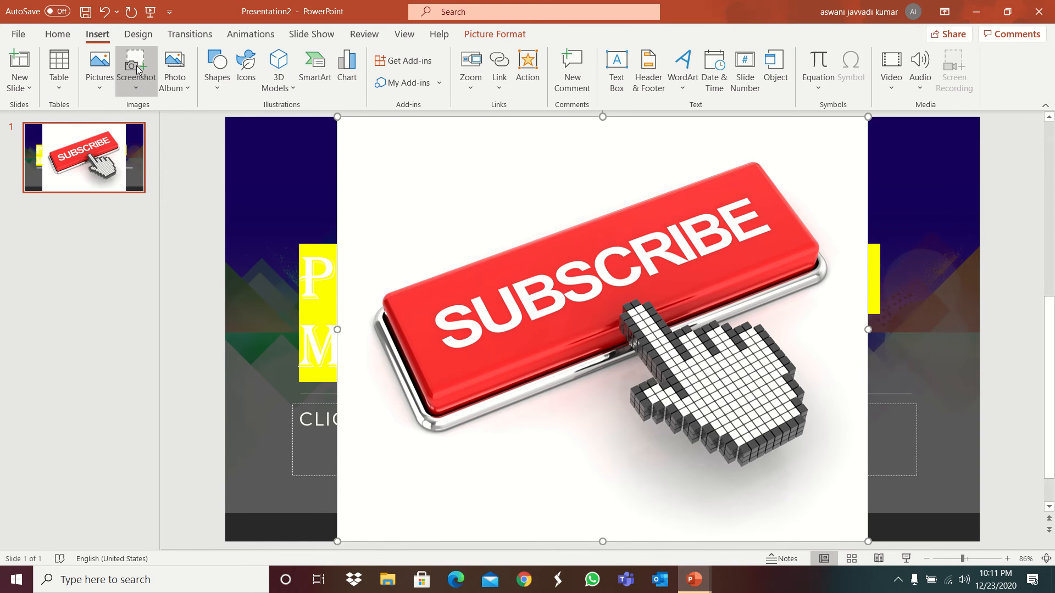
# - Search Online Pictures for 'subscribe'
pyautogui.click(99, 67)
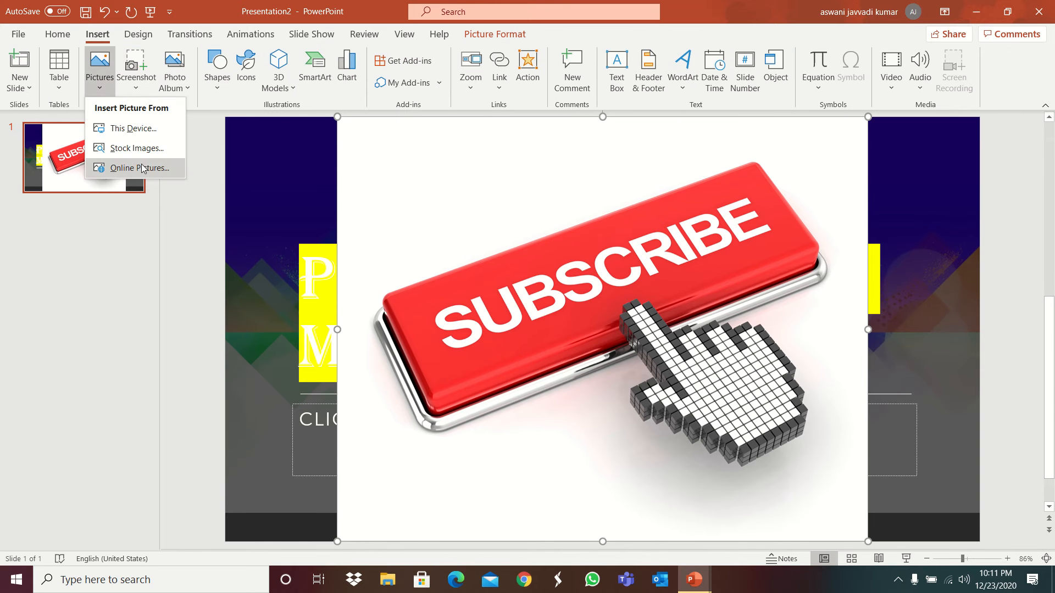
pyautogui.click(139, 168)
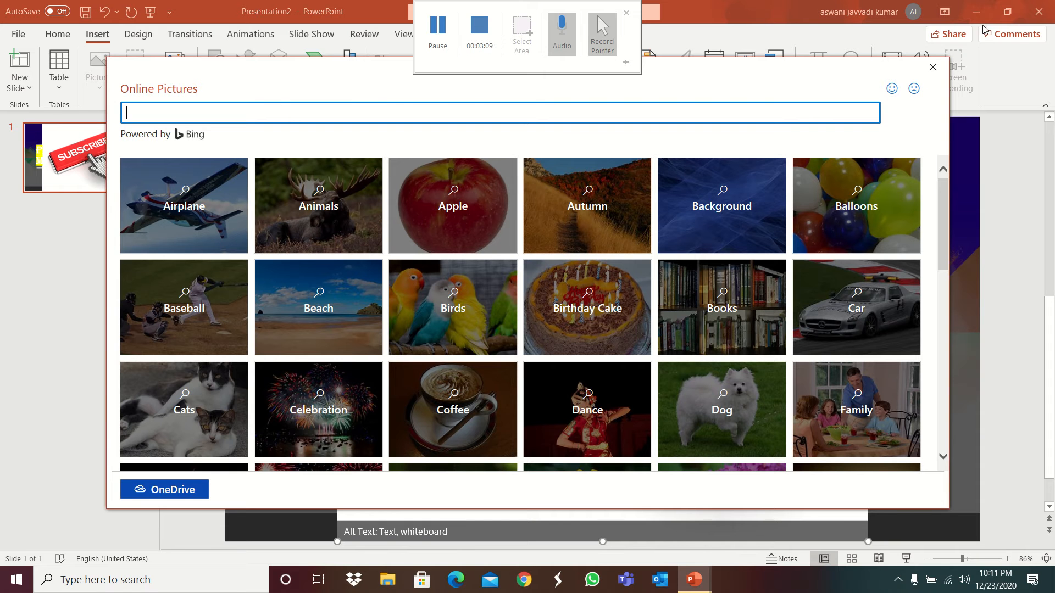
pyautogui.click(624, 12)
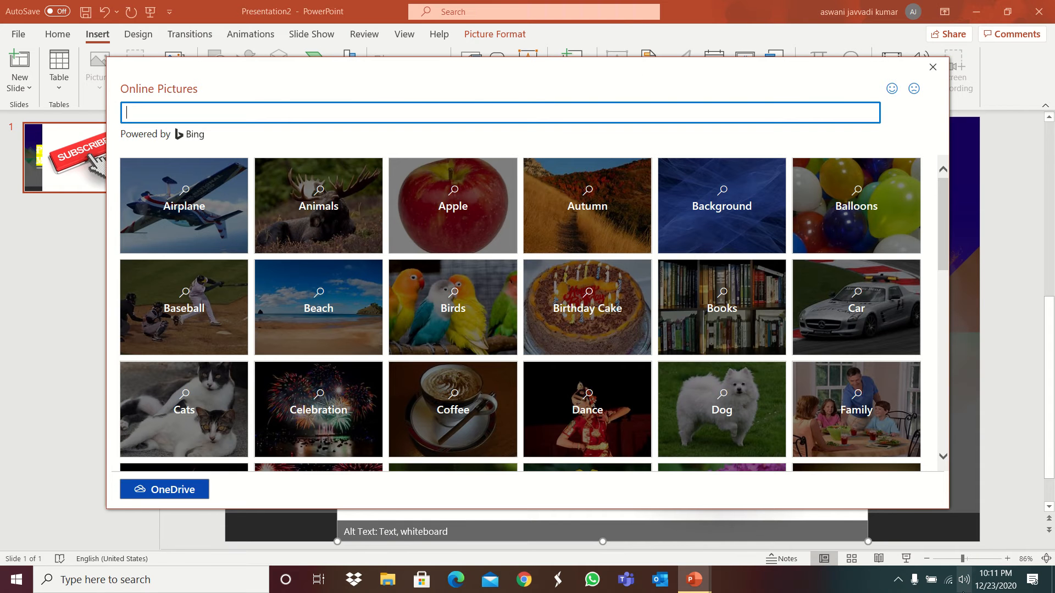
pyautogui.moveTo(290, 5)
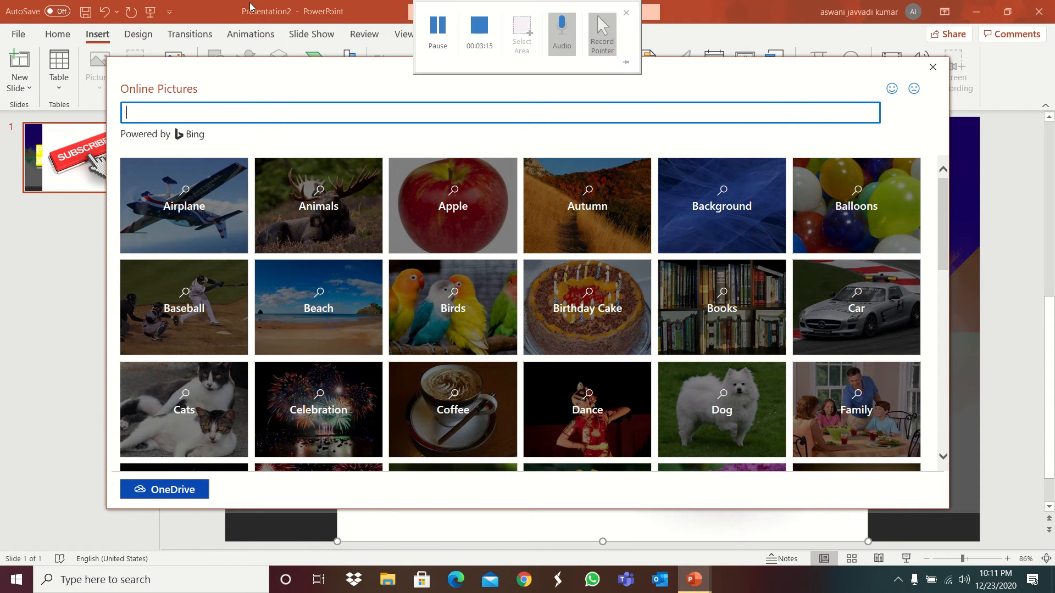
pyautogui.write('subscribe')
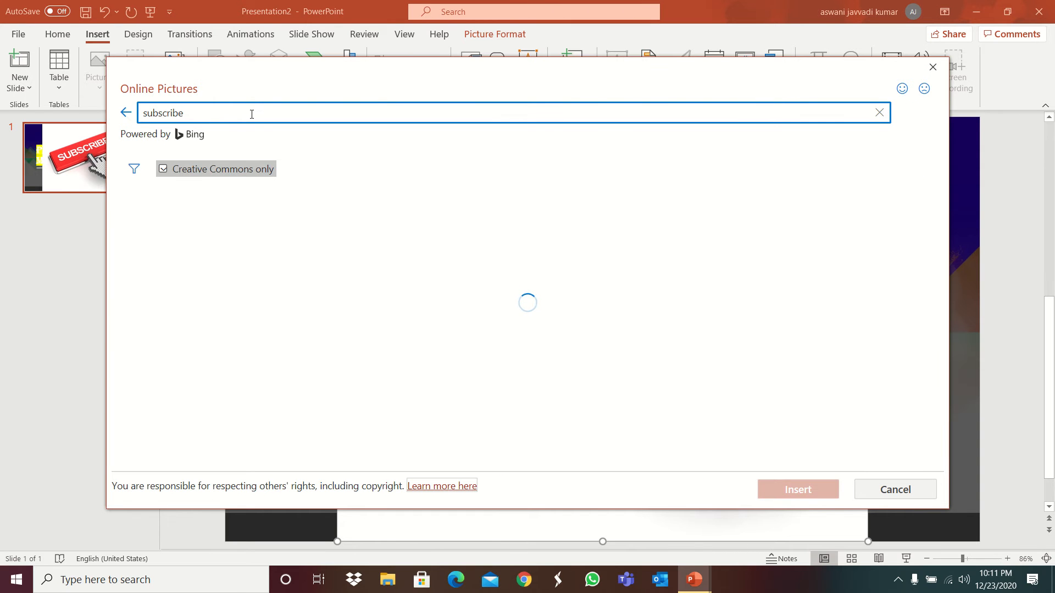
# - Select the red YouTube Subscribe image and the Subscribe Now badge to insert
pyautogui.click(592, 237)
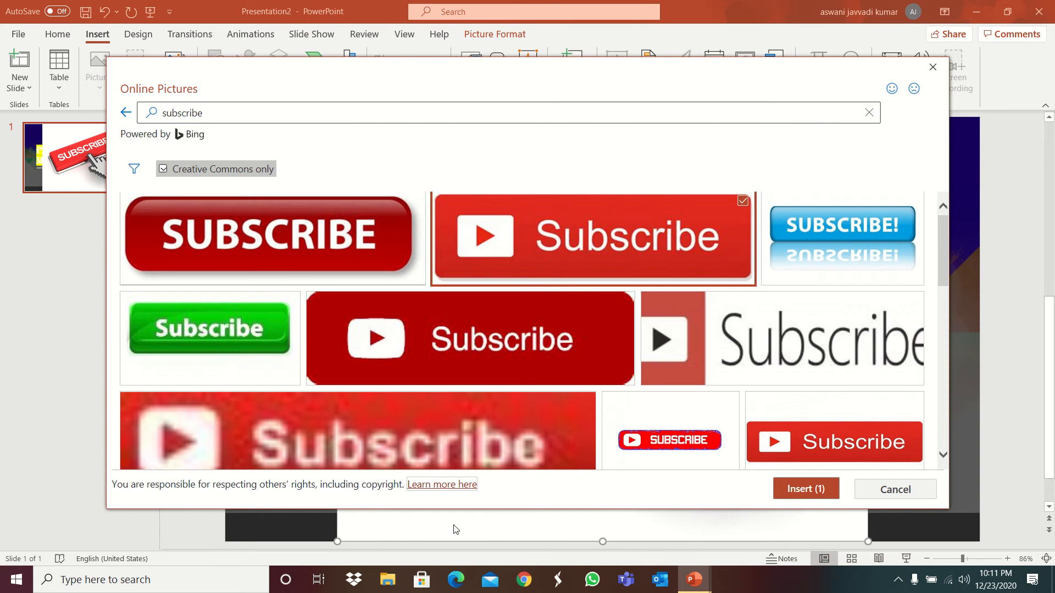
pyautogui.scroll(-3)
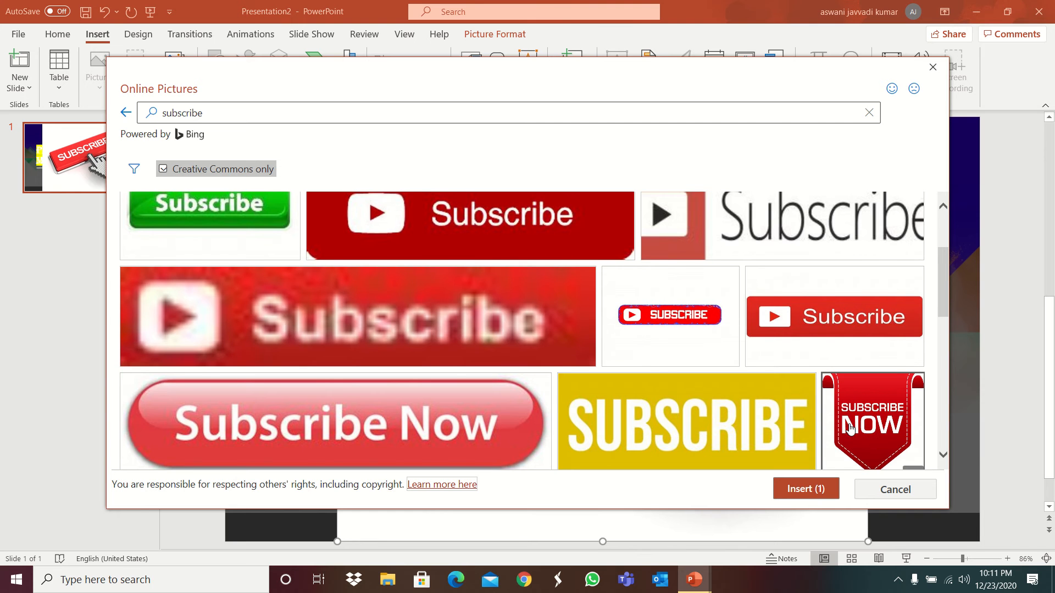
pyautogui.click(806, 489)
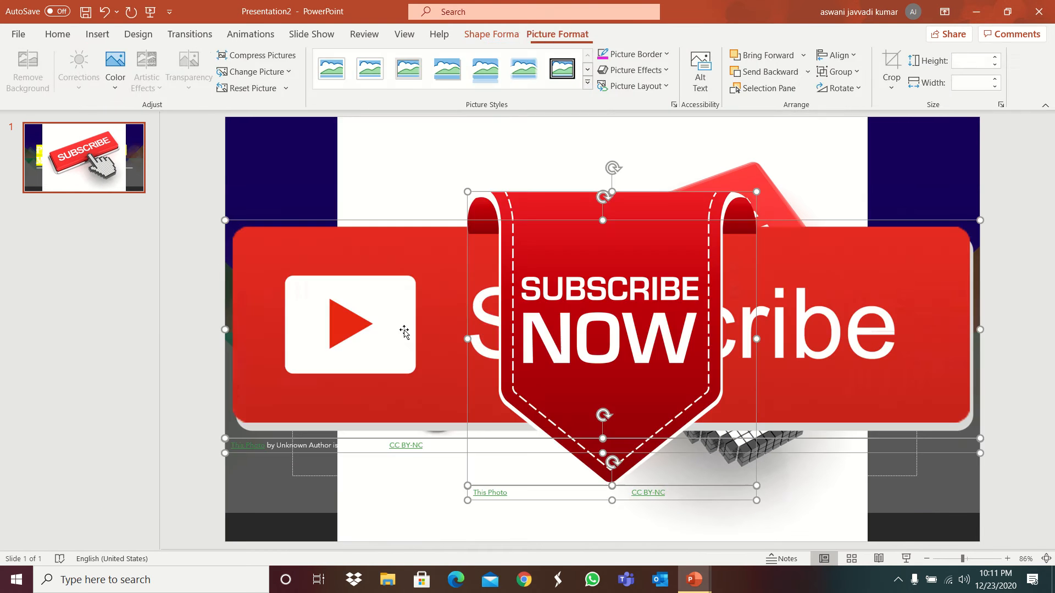
# - Glance through Insert and Design Ideas, then add a new blank slide after the first
pyautogui.click(57, 34)
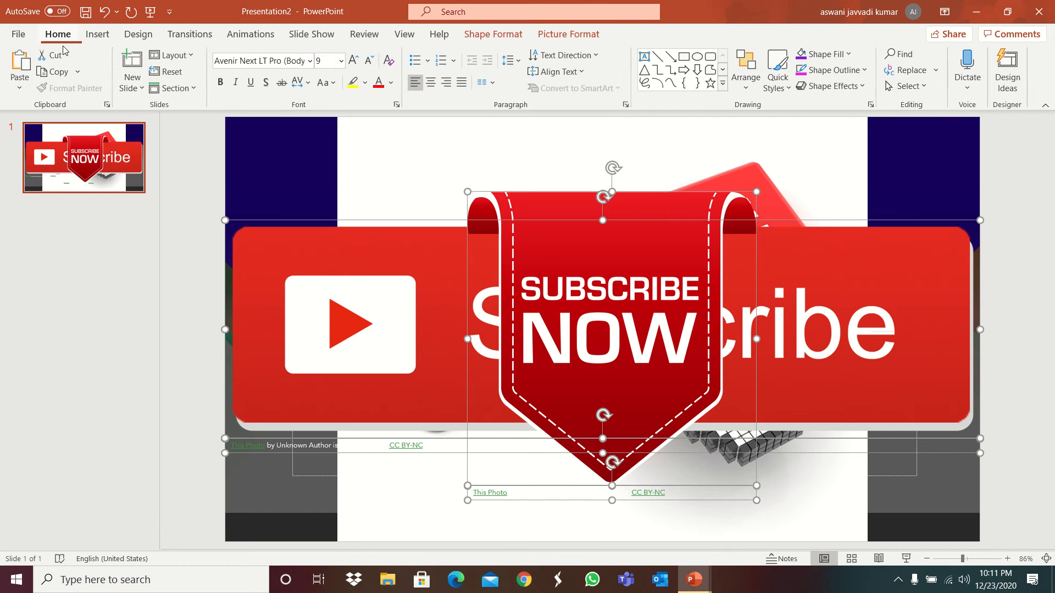
pyautogui.click(96, 34)
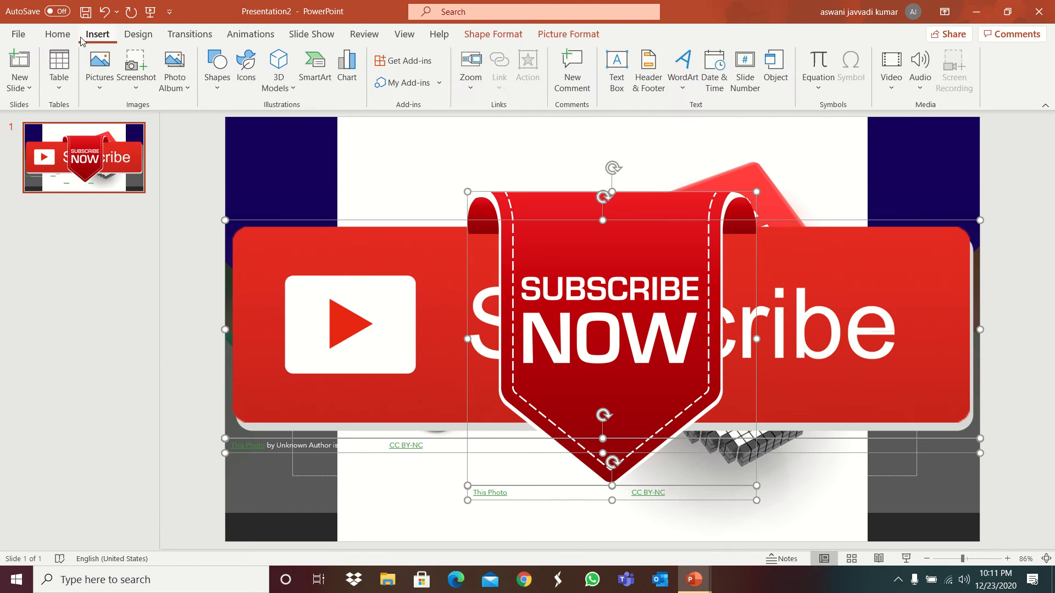
pyautogui.click(57, 34)
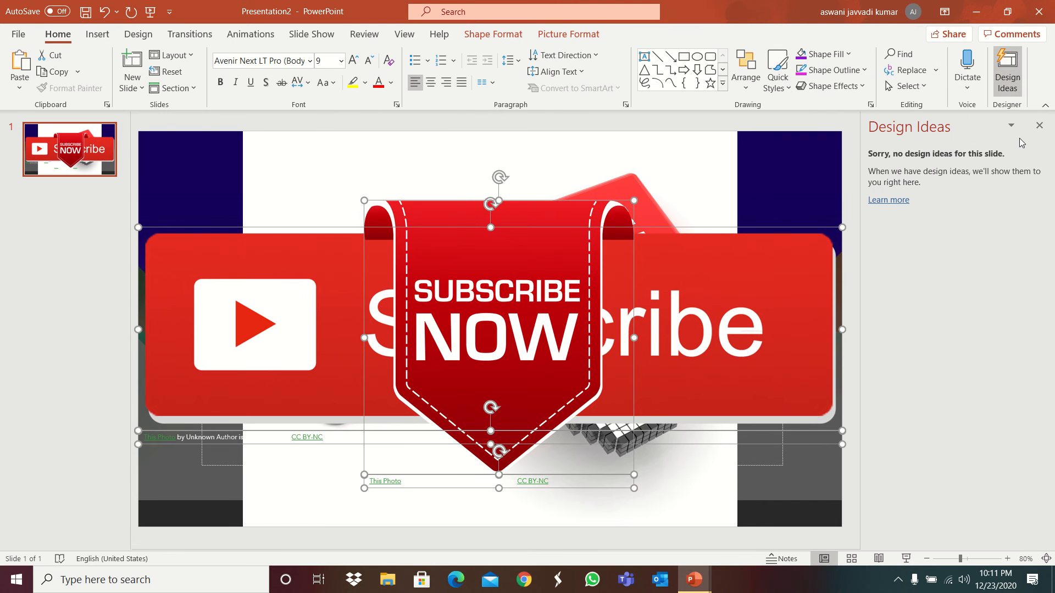
pyautogui.click(1038, 125)
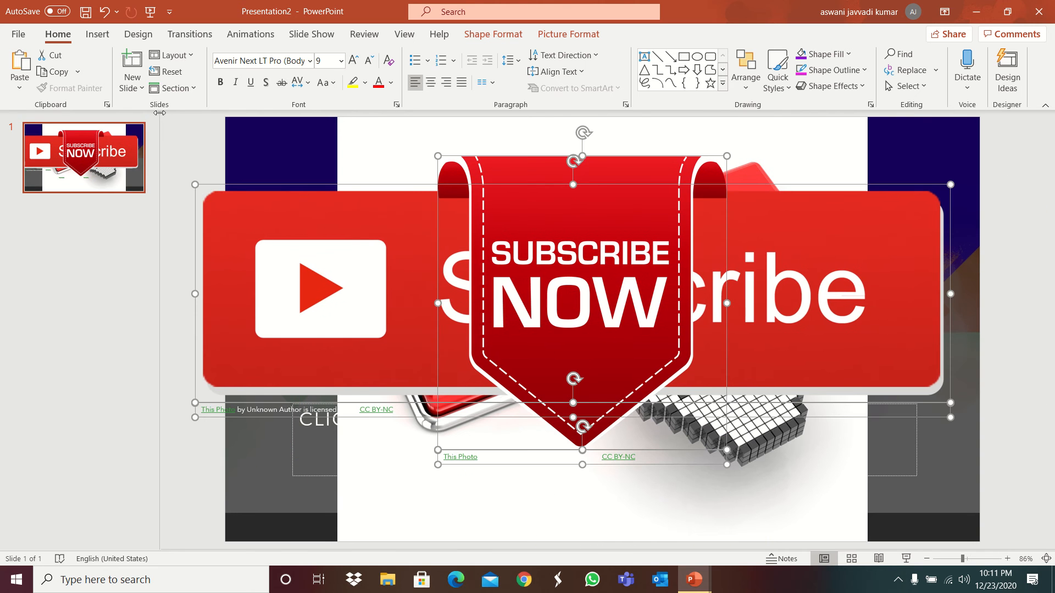
pyautogui.click(131, 70)
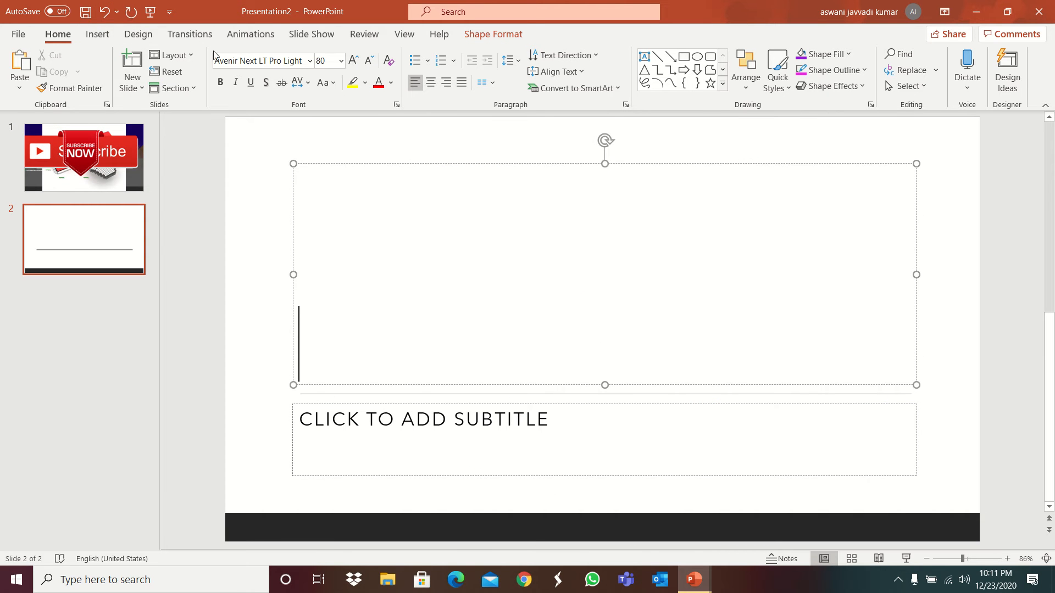
# - Create a new photo album presentation from the two pictures chosen from disk
pyautogui.click(97, 34)
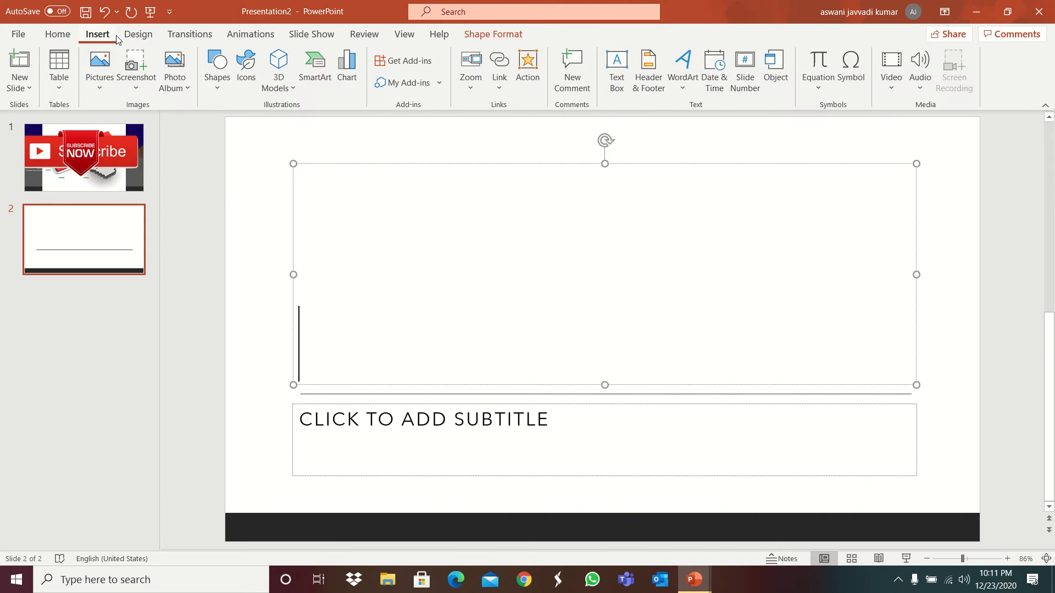
pyautogui.click(174, 69)
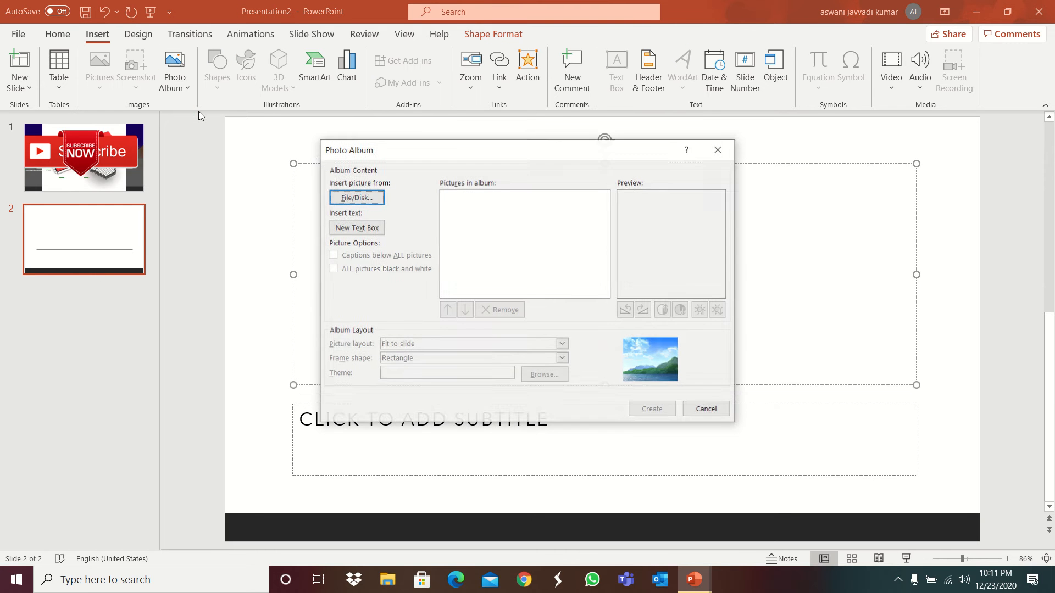
pyautogui.click(356, 196)
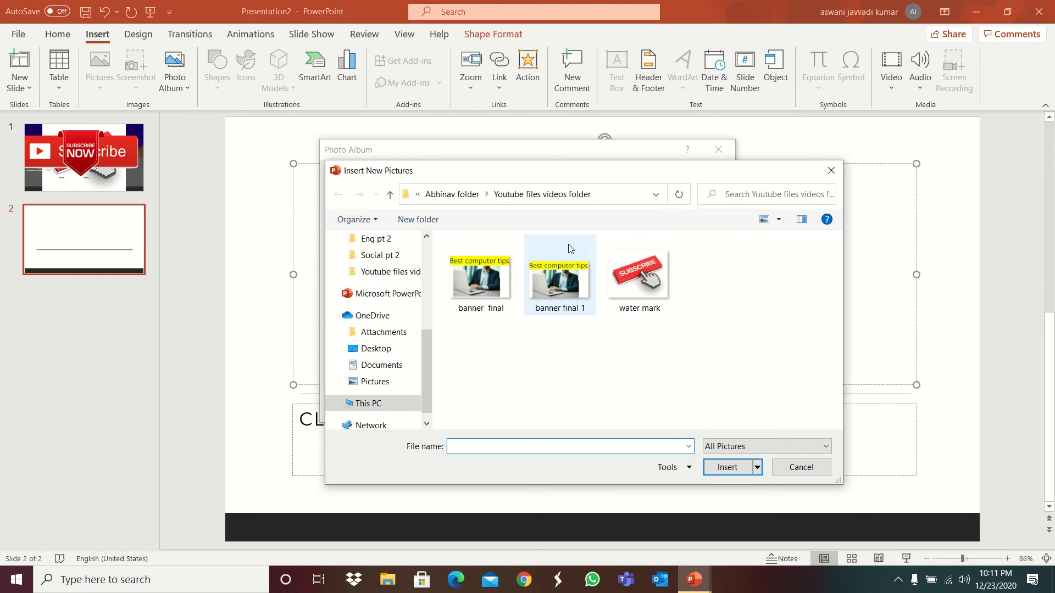
pyautogui.click(480, 276)
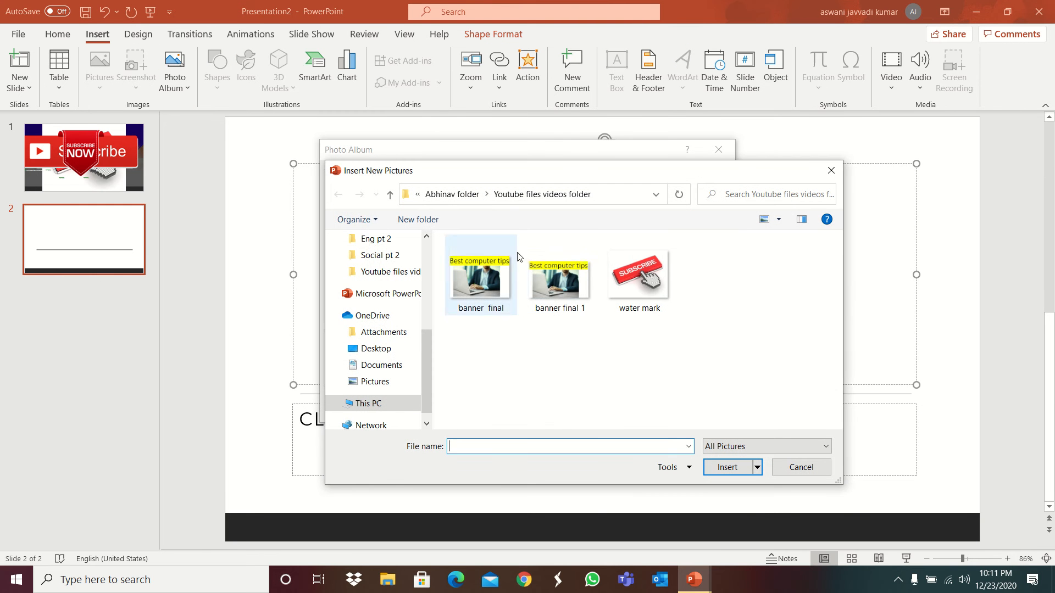
pyautogui.click(726, 467)
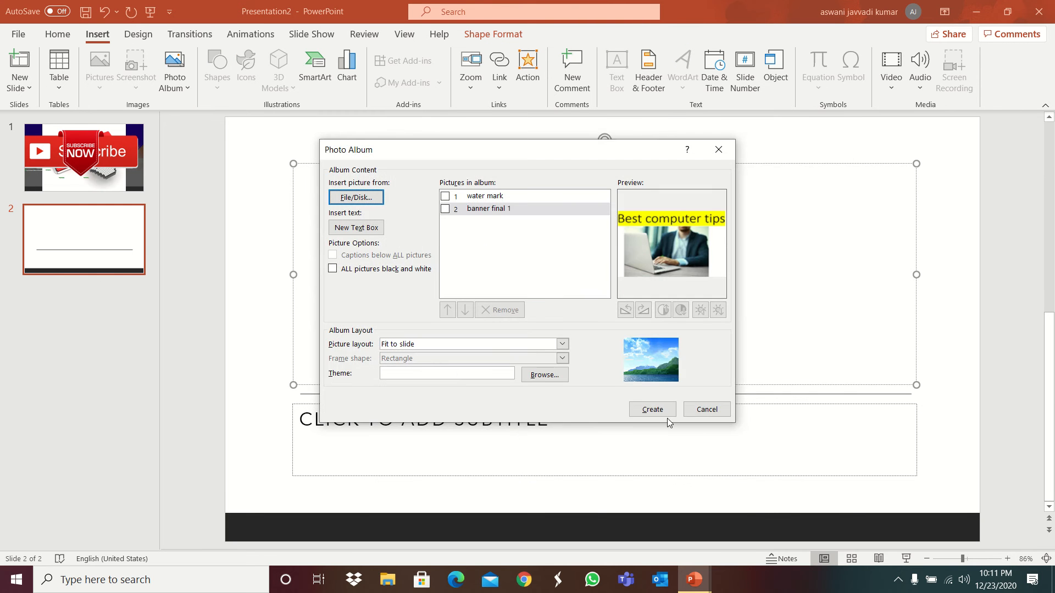
pyautogui.click(651, 409)
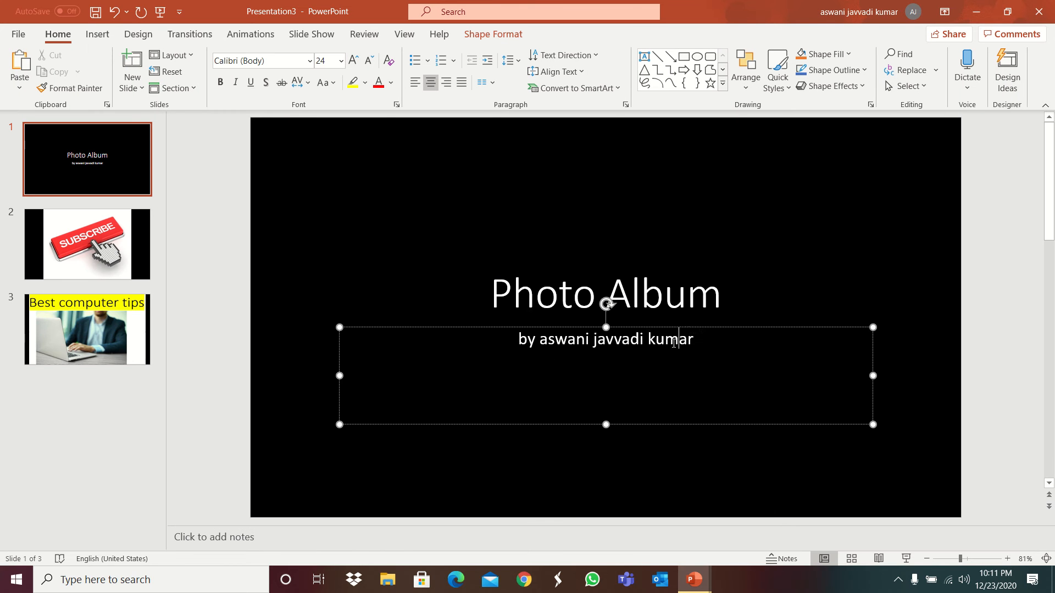
# - Rewrite the album's byline text, typing 'bhi' and 'nav'
pyautogui.click(1008, 70)
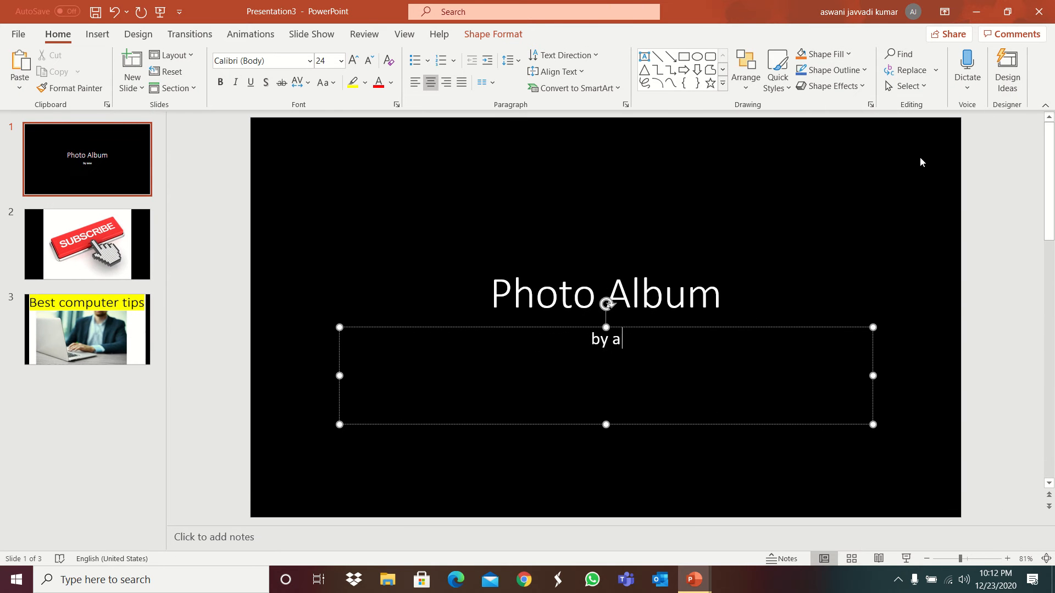
pyautogui.write('bhi')
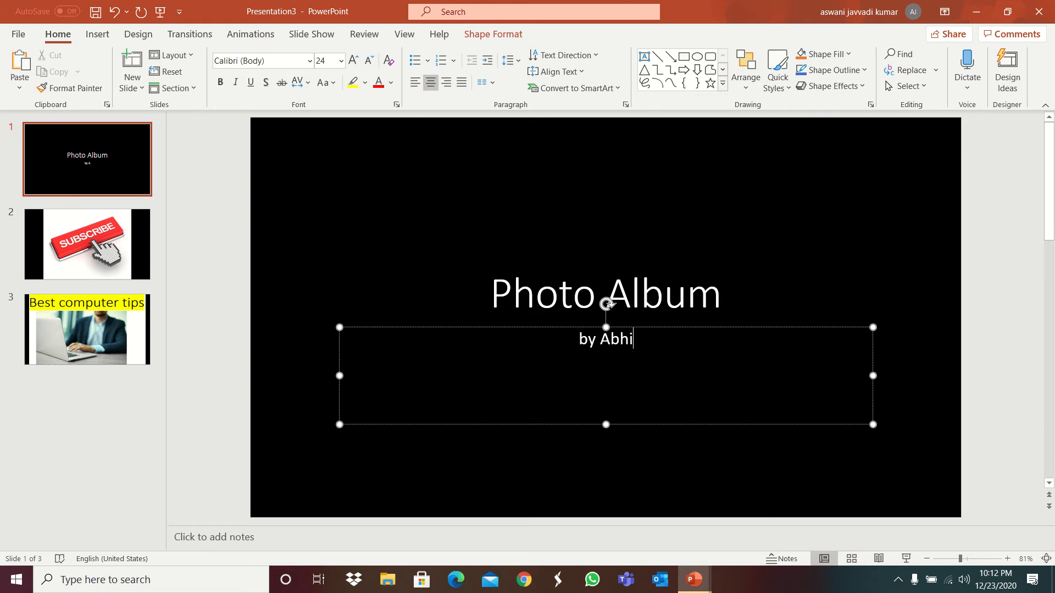
pyautogui.write('nav')
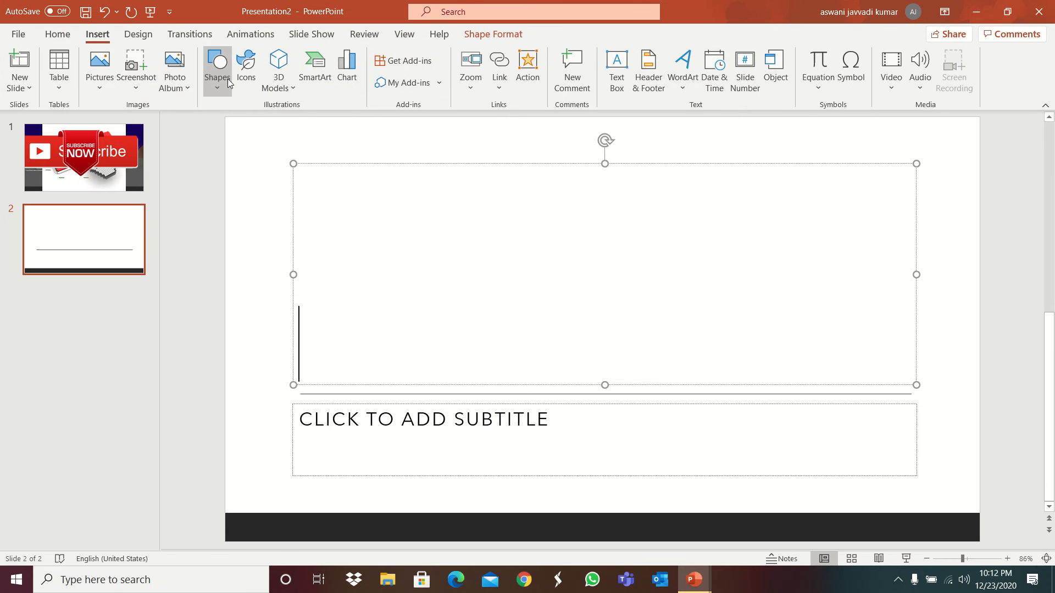
pyautogui.click(217, 70)
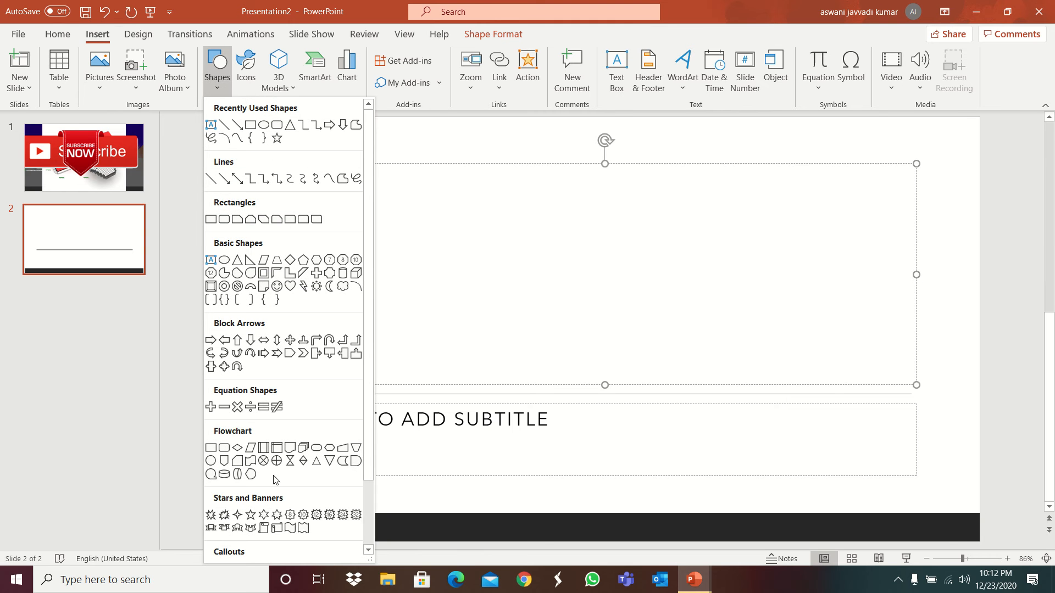
pyautogui.click(246, 67)
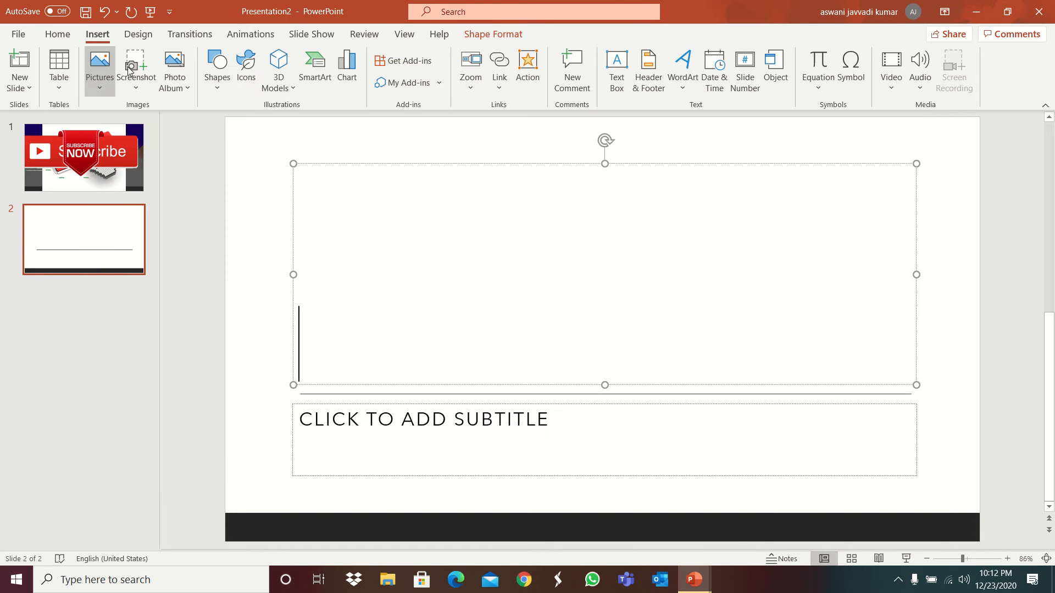
pyautogui.moveTo(314, 67)
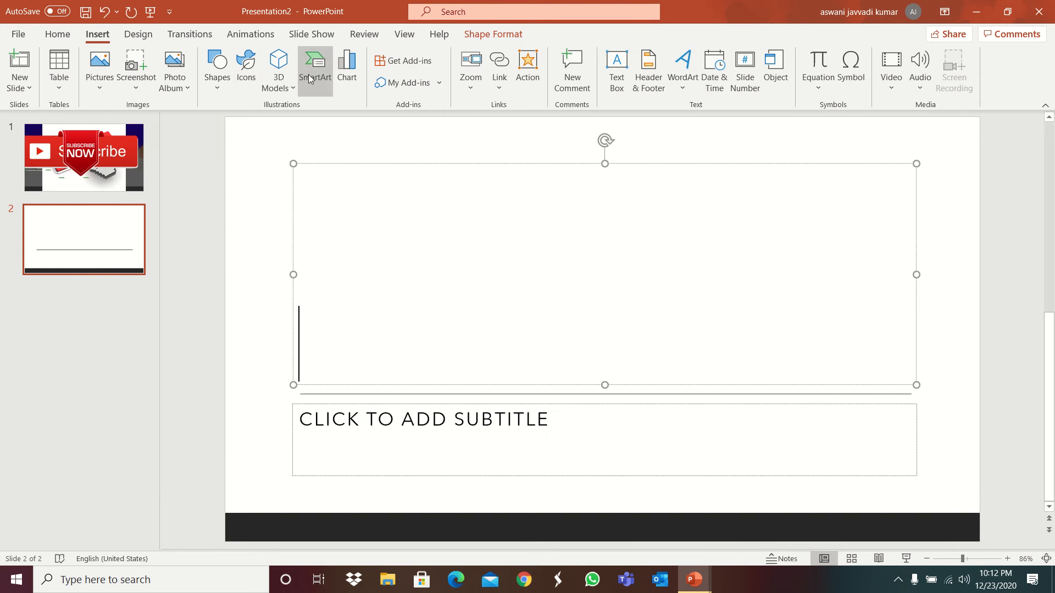
# - Insert a default clustered column chart on slide 2 and give it a dark style
pyautogui.click(346, 67)
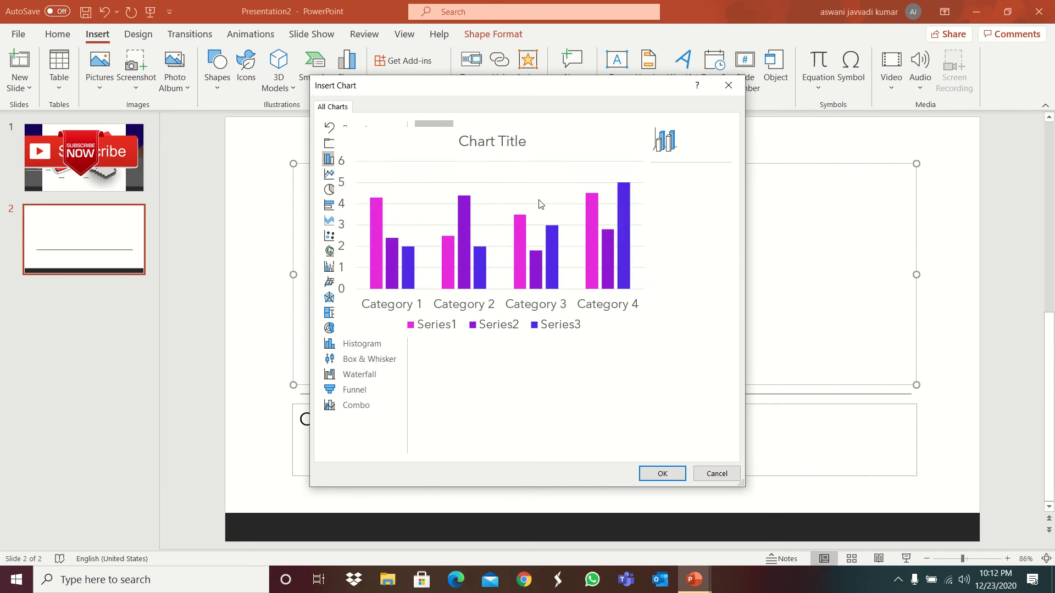
pyautogui.click(660, 474)
pyautogui.write('4t65.3')
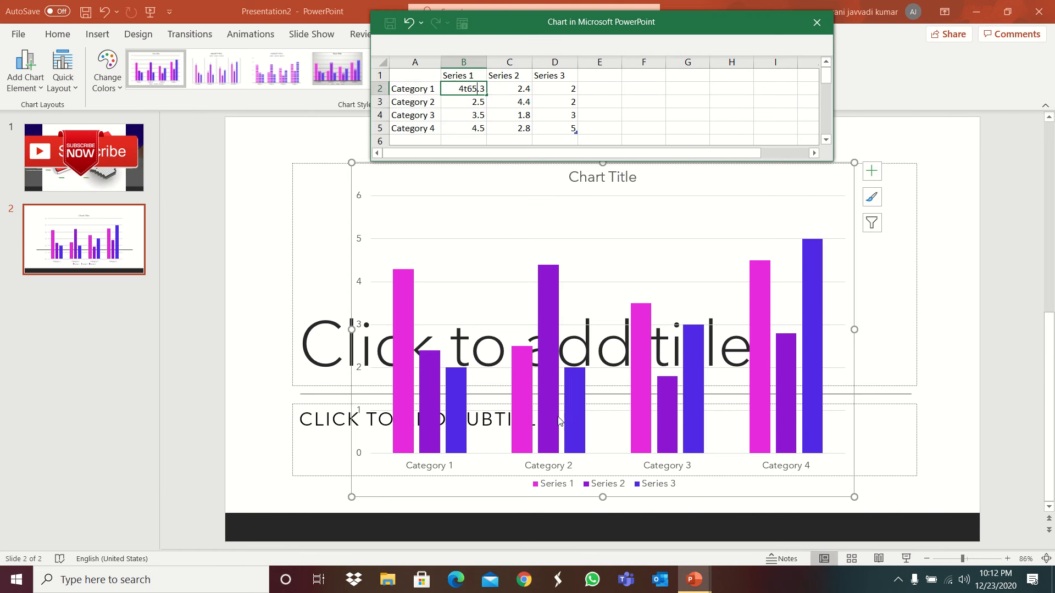
pyautogui.click(816, 22)
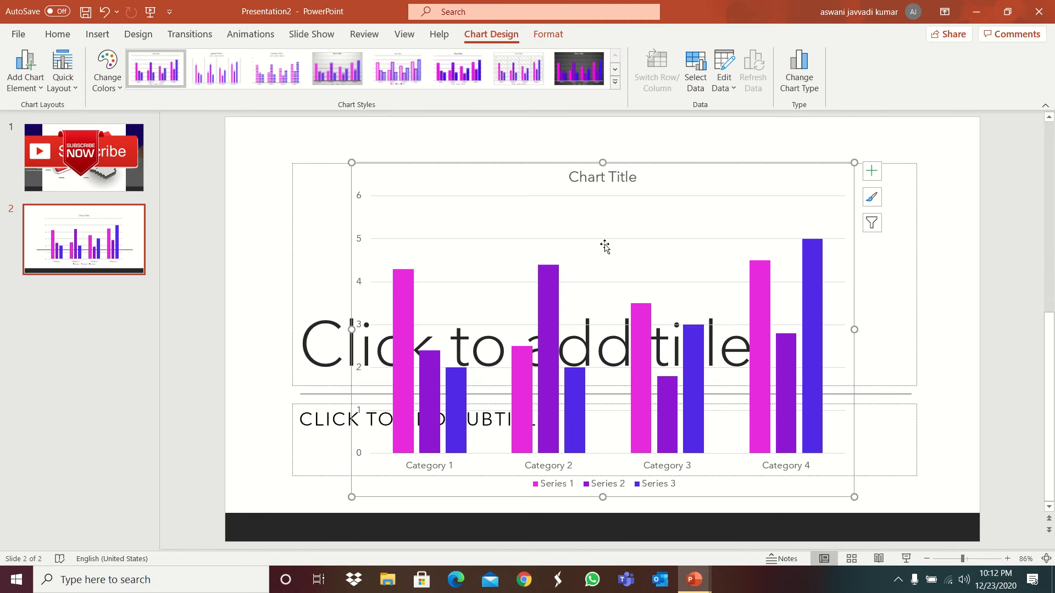
pyautogui.click(579, 68)
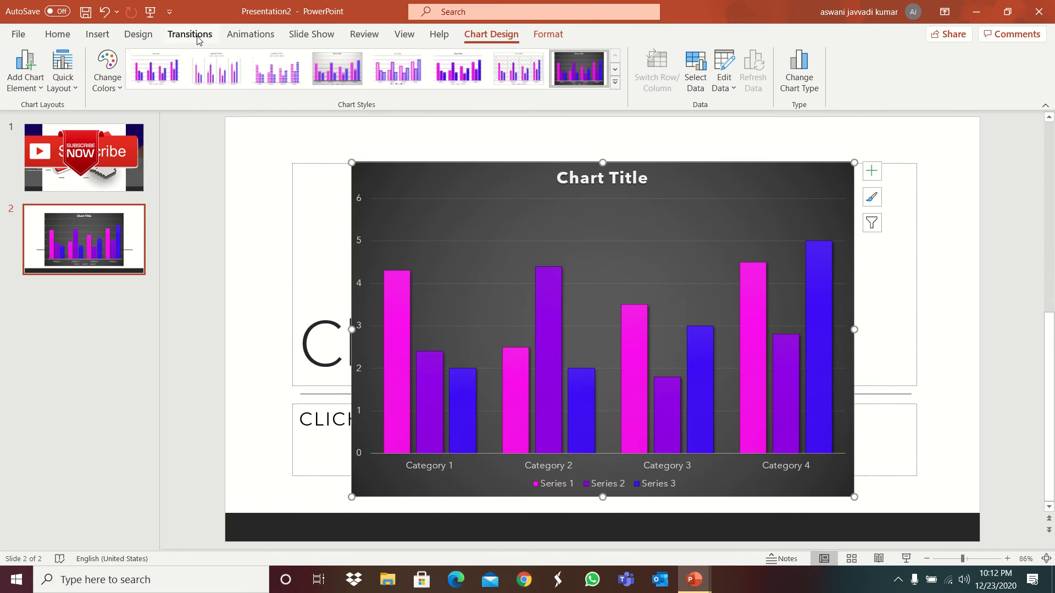
# - Apply a green design theme to the presentation
pyautogui.click(139, 34)
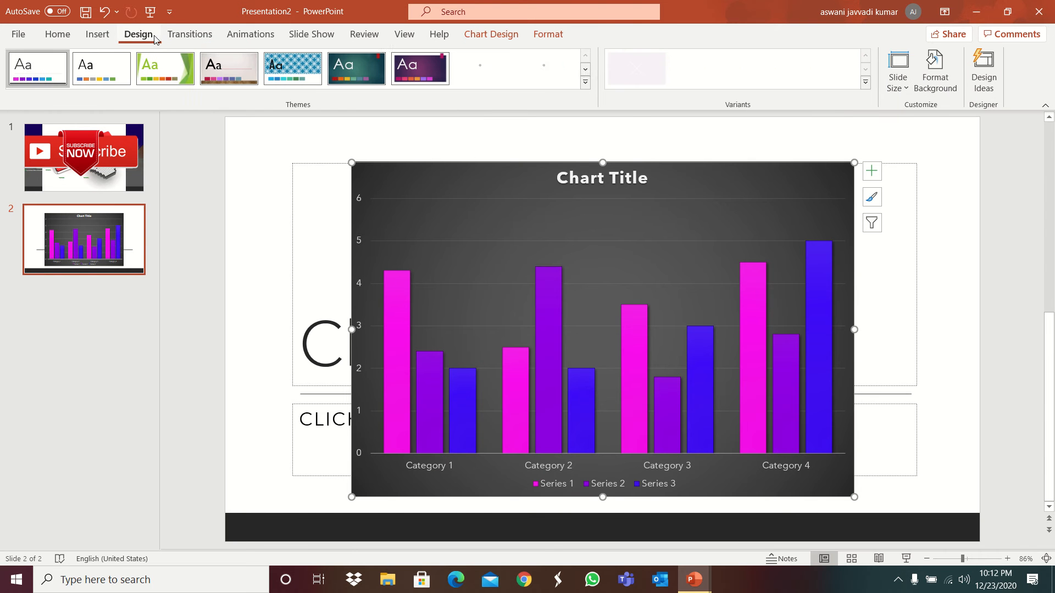
pyautogui.click(57, 34)
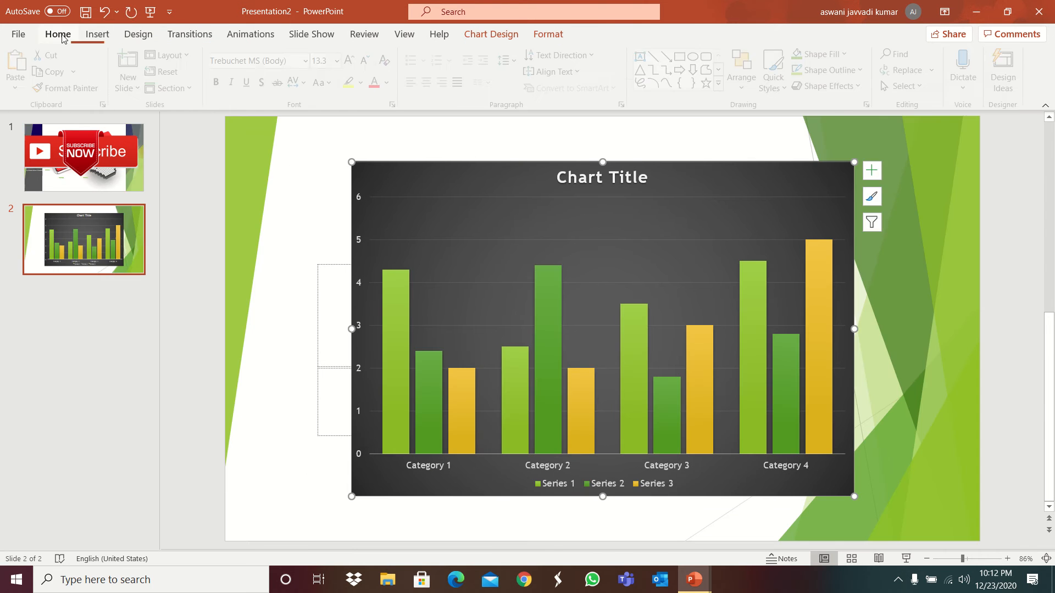
# - Add a third slide, then browse the Office add-ins and store and close them
pyautogui.click(1006, 69)
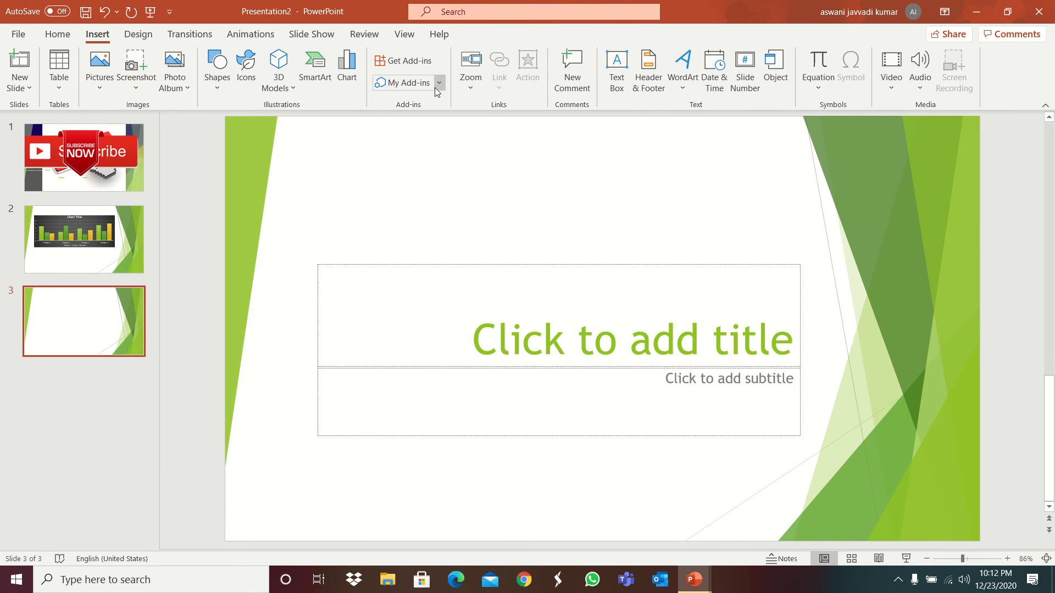
pyautogui.click(404, 82)
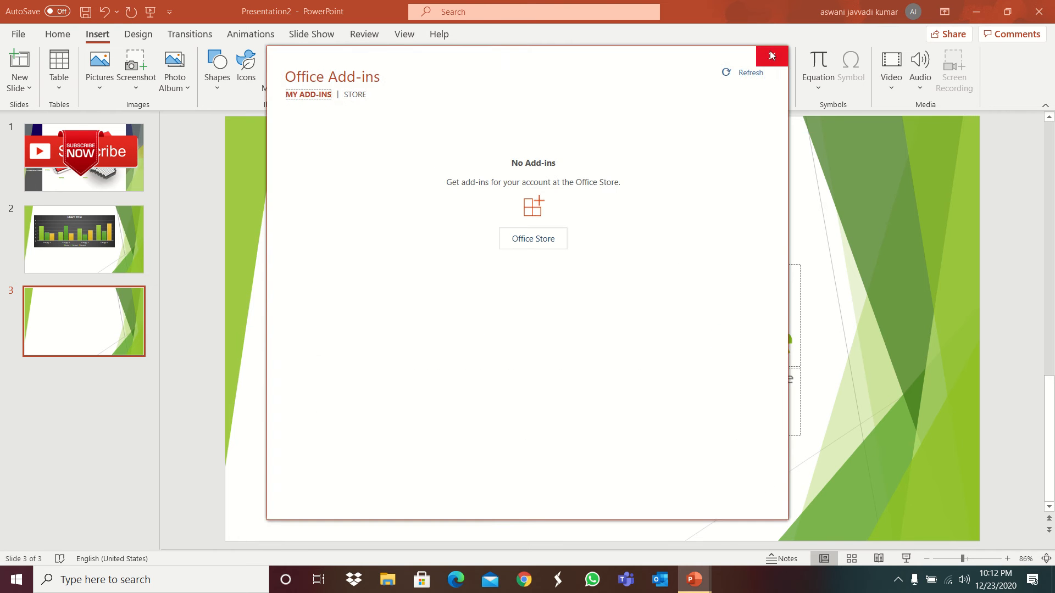
pyautogui.click(353, 95)
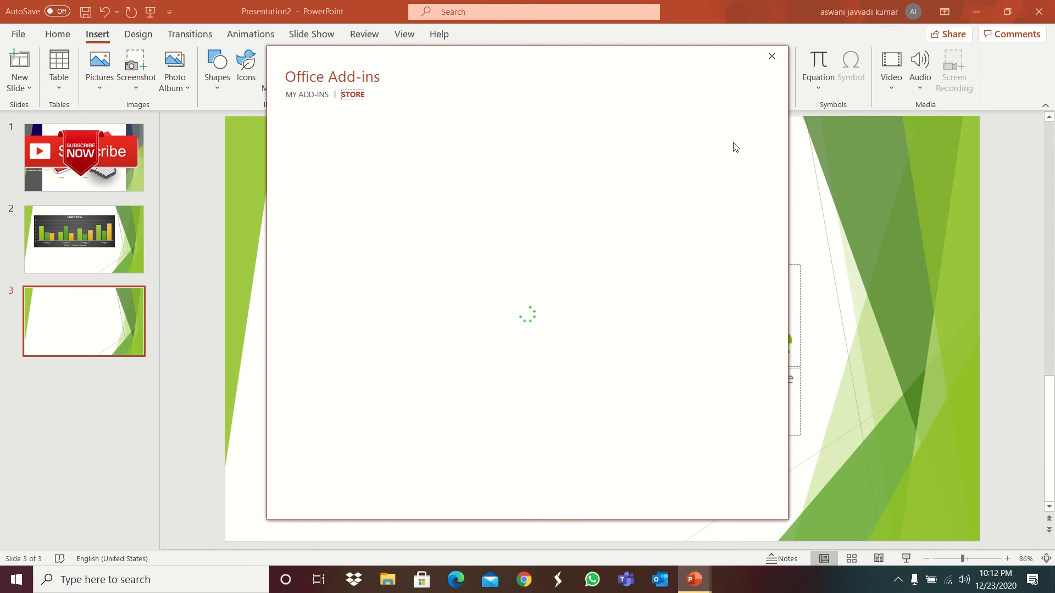
pyautogui.click(772, 56)
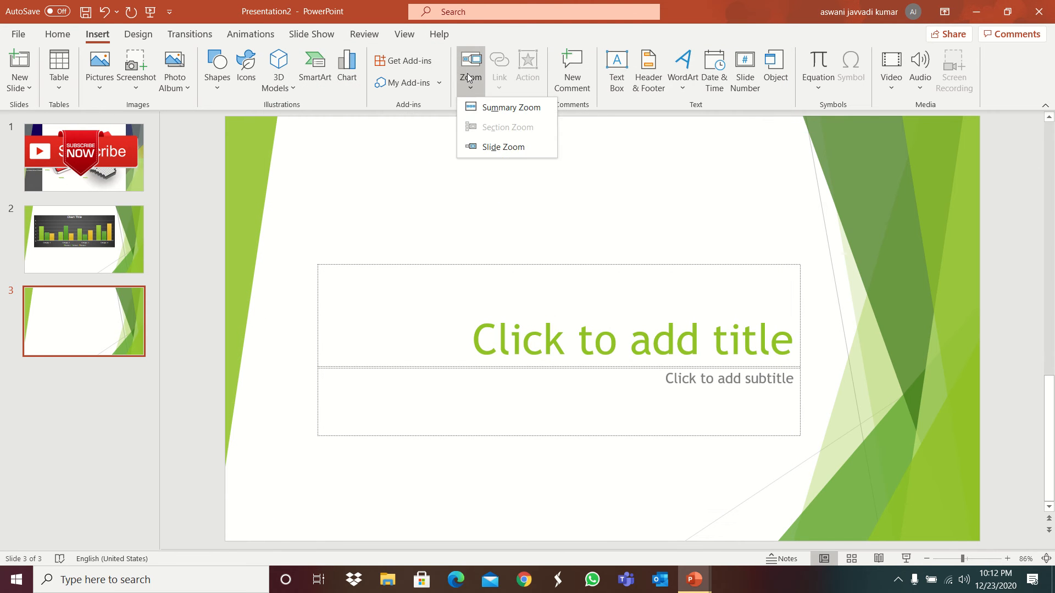
pyautogui.click(615, 71)
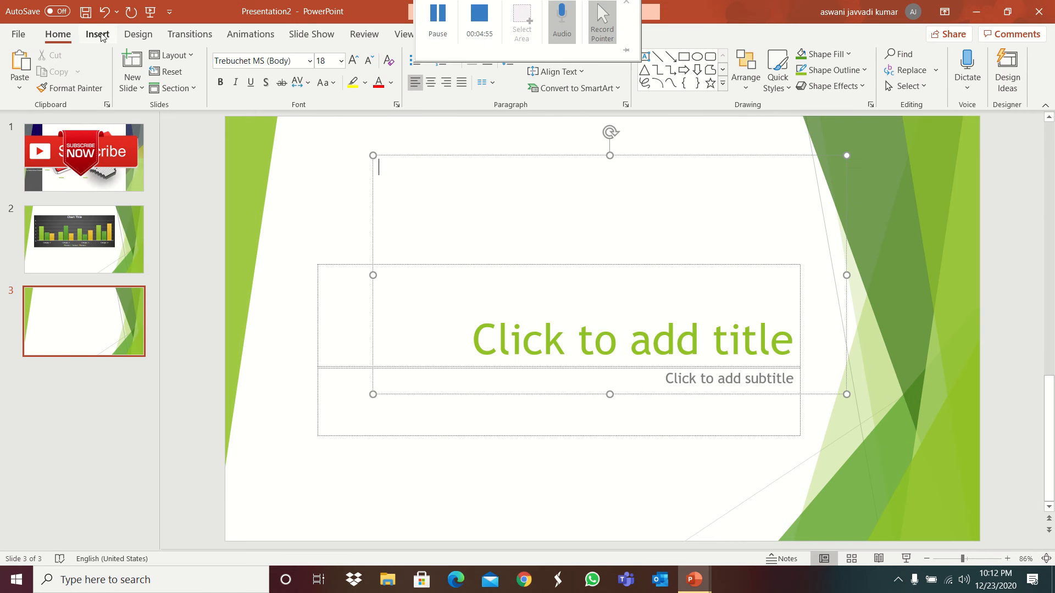
# - Check the Header & Footer settings unchanged, then insert slide number 3 into the text box
pyautogui.click(648, 70)
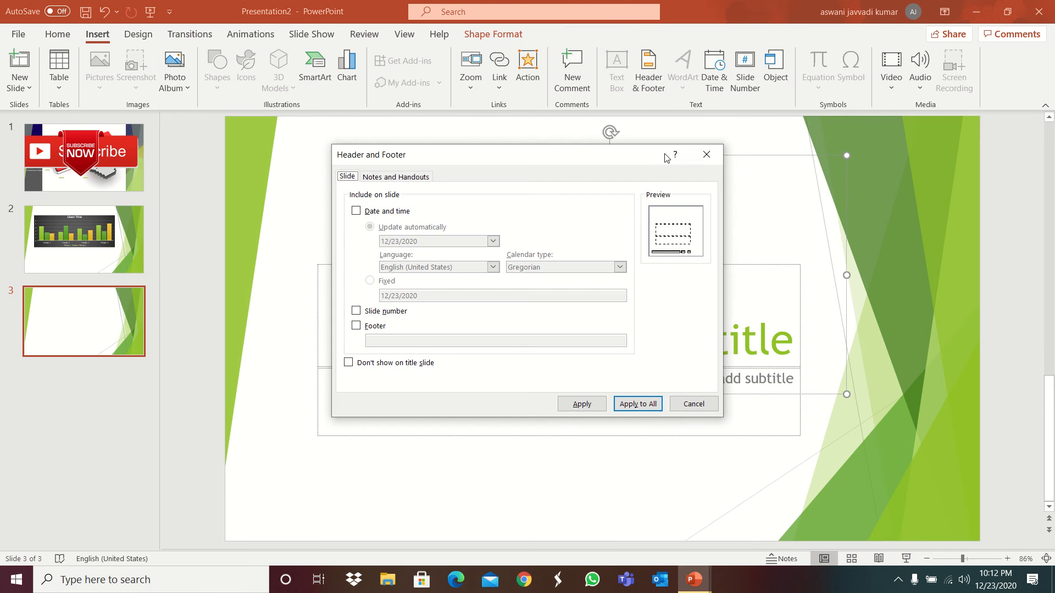
pyautogui.click(693, 403)
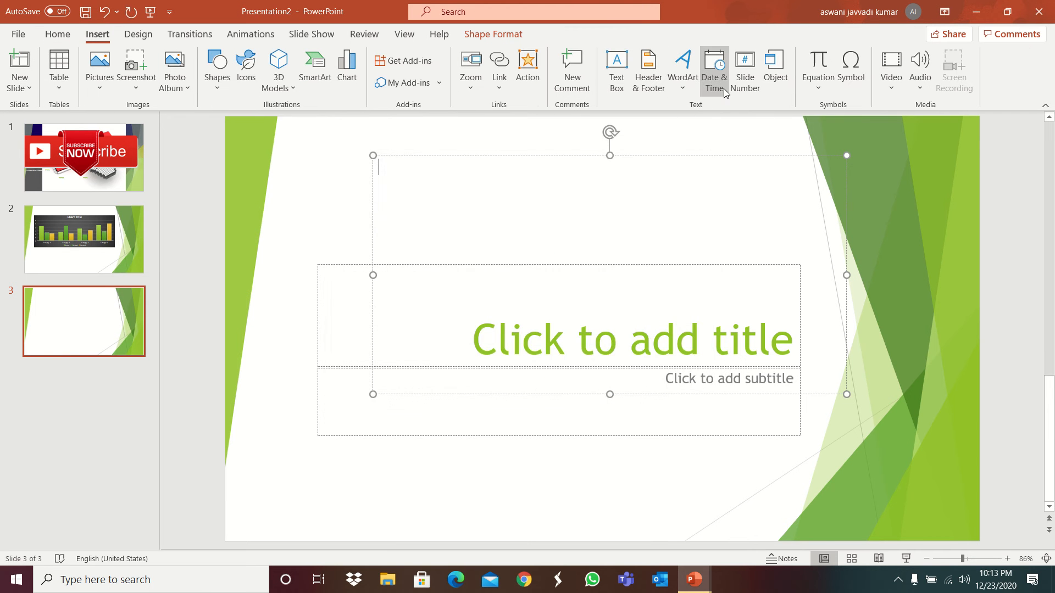
pyautogui.click(744, 67)
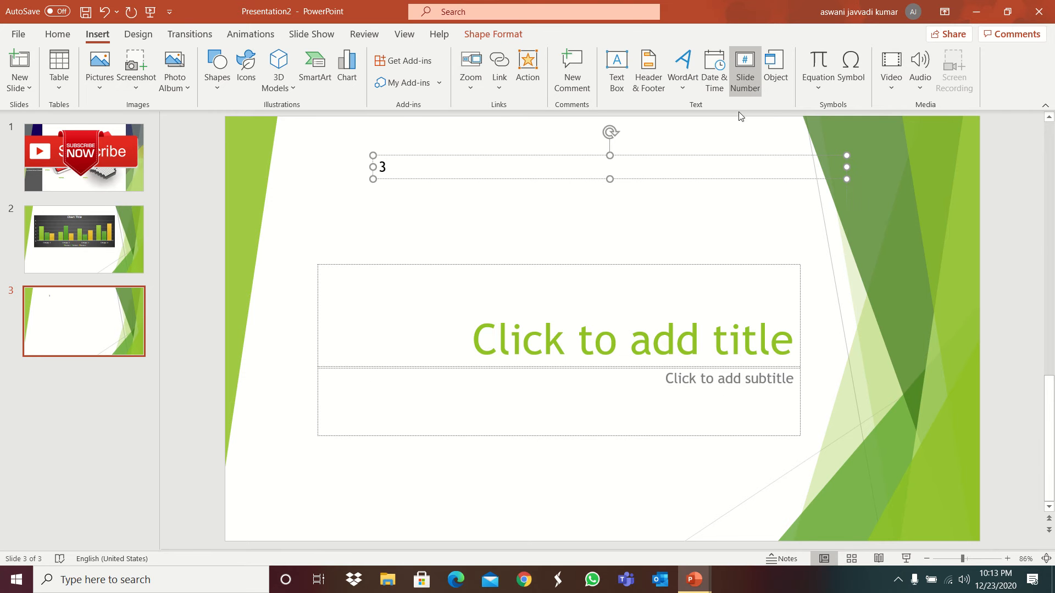
# - Insert a blank equation, type 45 after the 3, then start an Ink Equation to handwrite 313
pyautogui.click(818, 69)
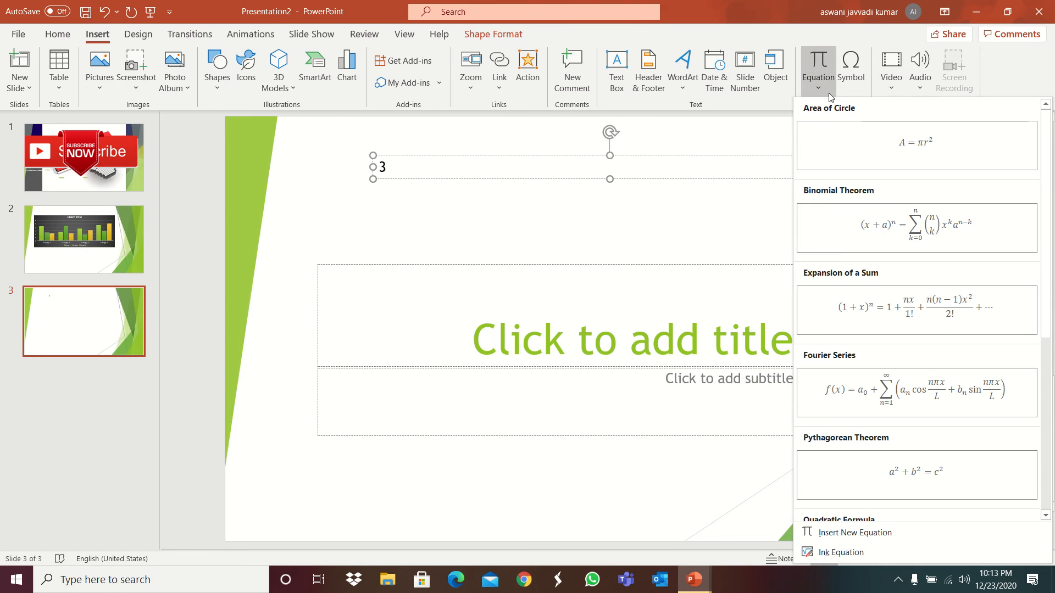
pyautogui.click(855, 532)
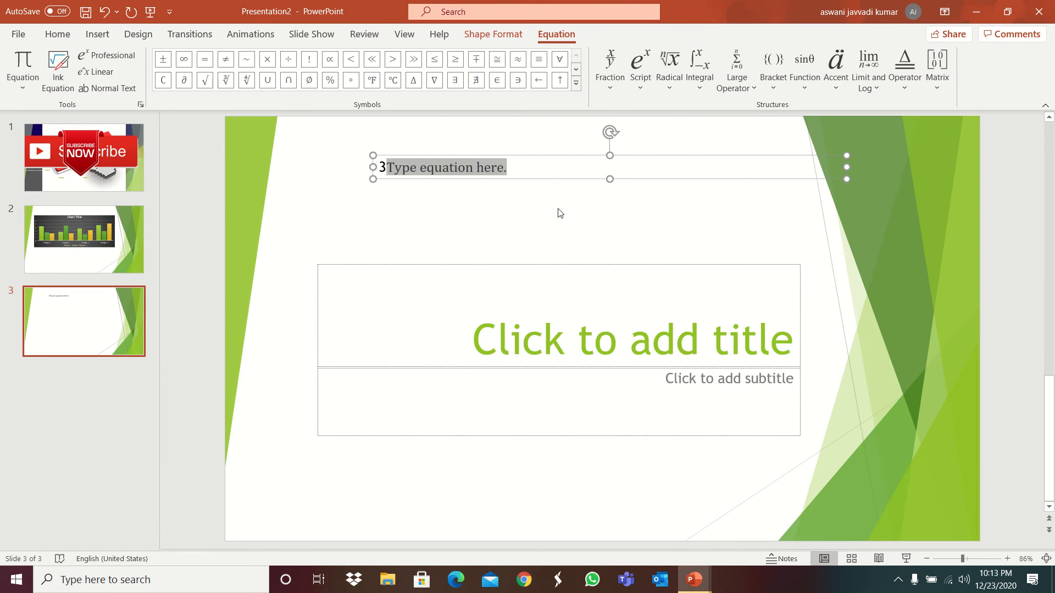
pyautogui.write('45')
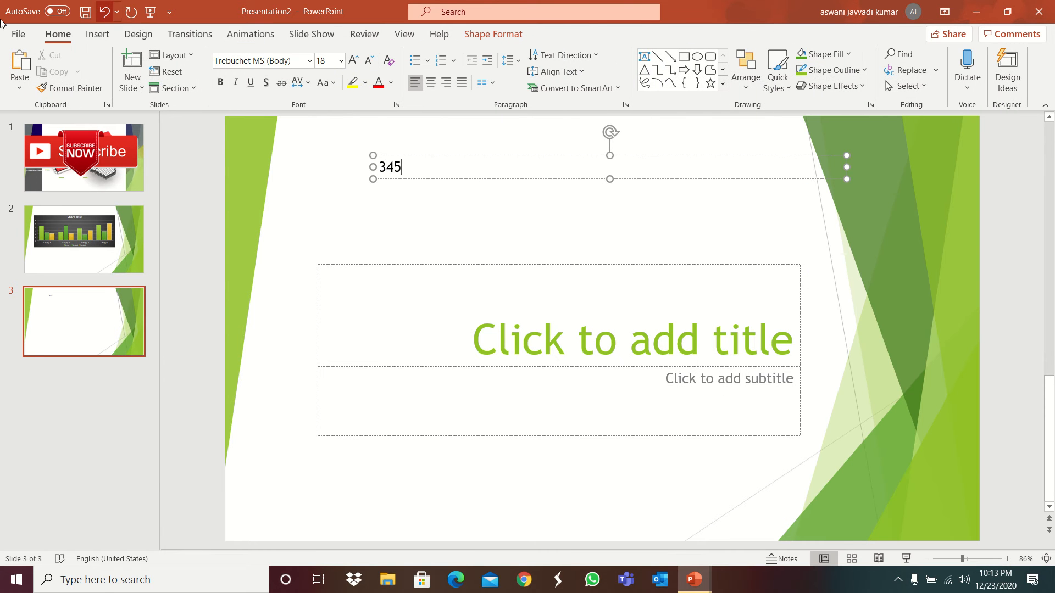
pyautogui.click(818, 70)
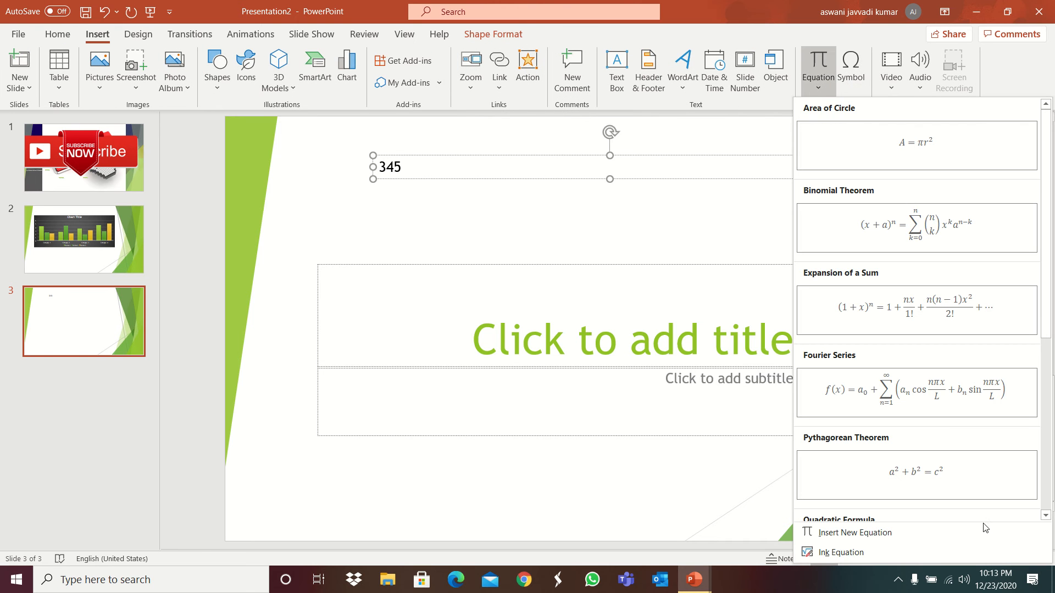
pyautogui.click(839, 551)
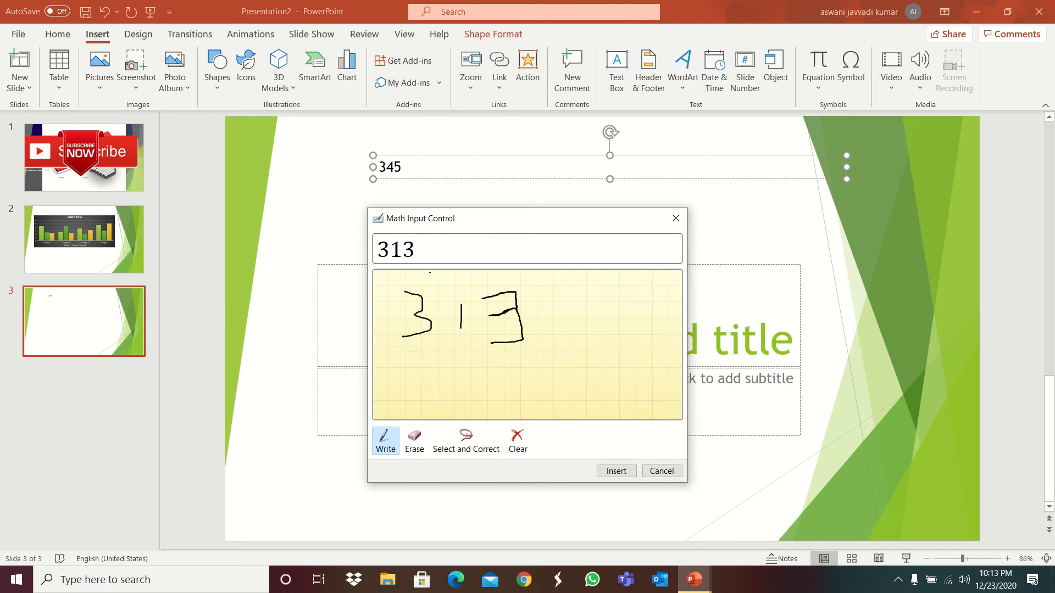
# - Cancel the handwritten 313 equation and return to the Insert commands with the text box empty
pyautogui.click(616, 470)
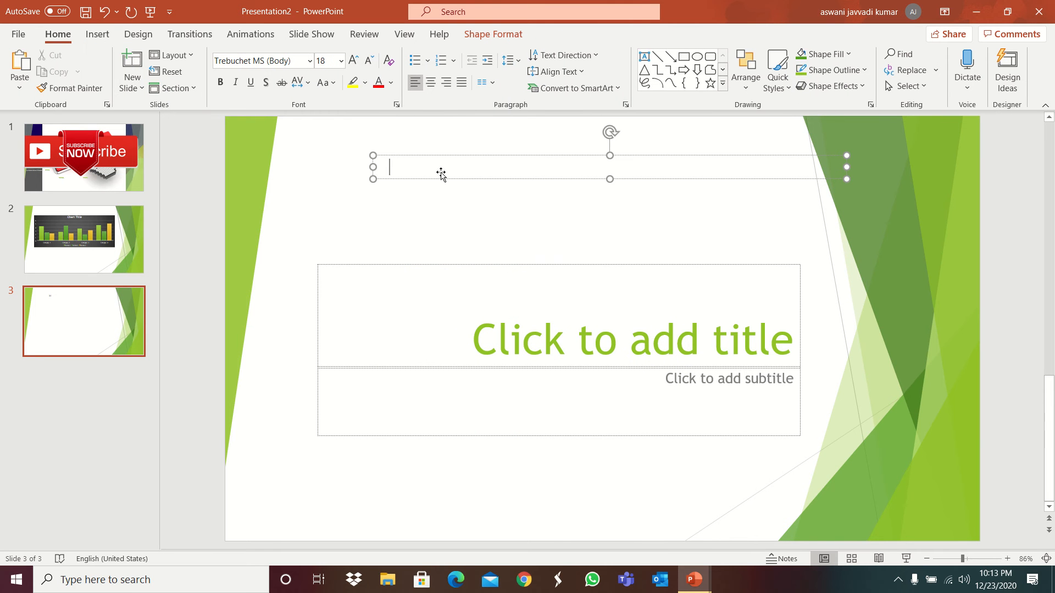
pyautogui.click(97, 34)
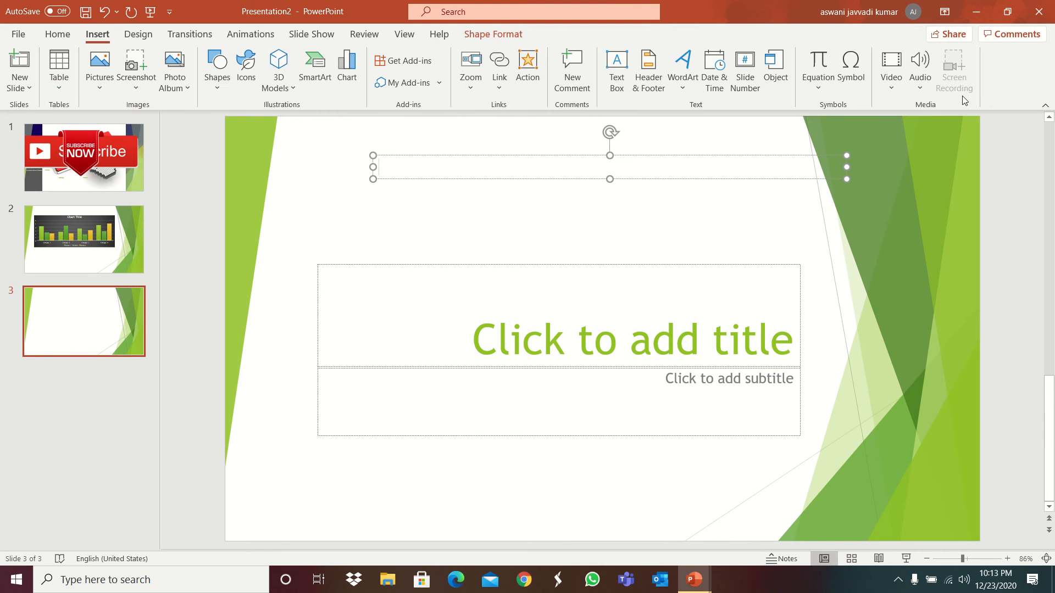
pyautogui.moveTo(954, 65)
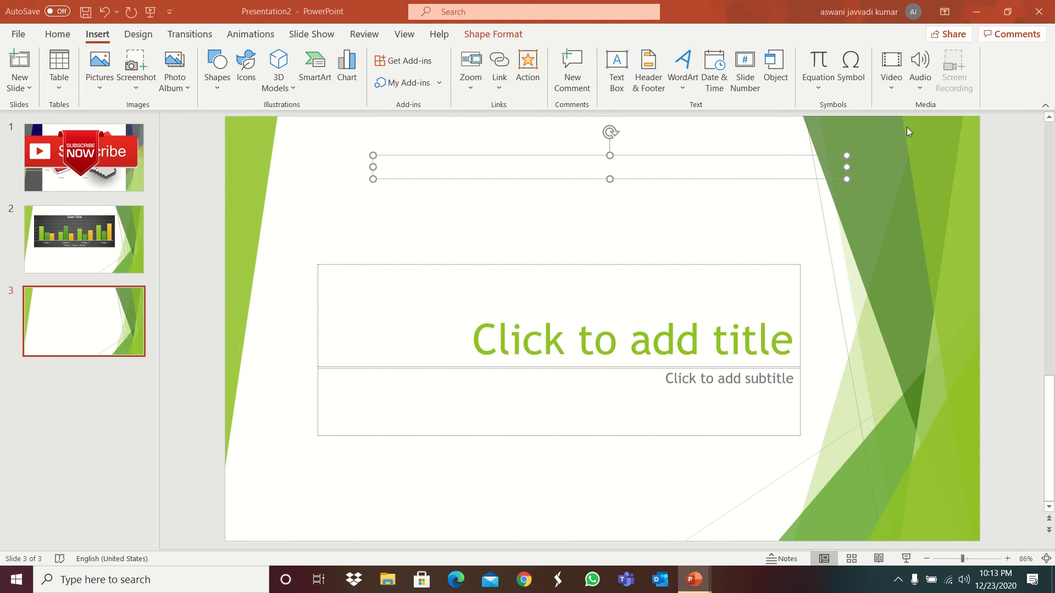
# - Insert the 'explaining about excel' video from the Youtube files videos folder onto slide 3
pyautogui.click(891, 70)
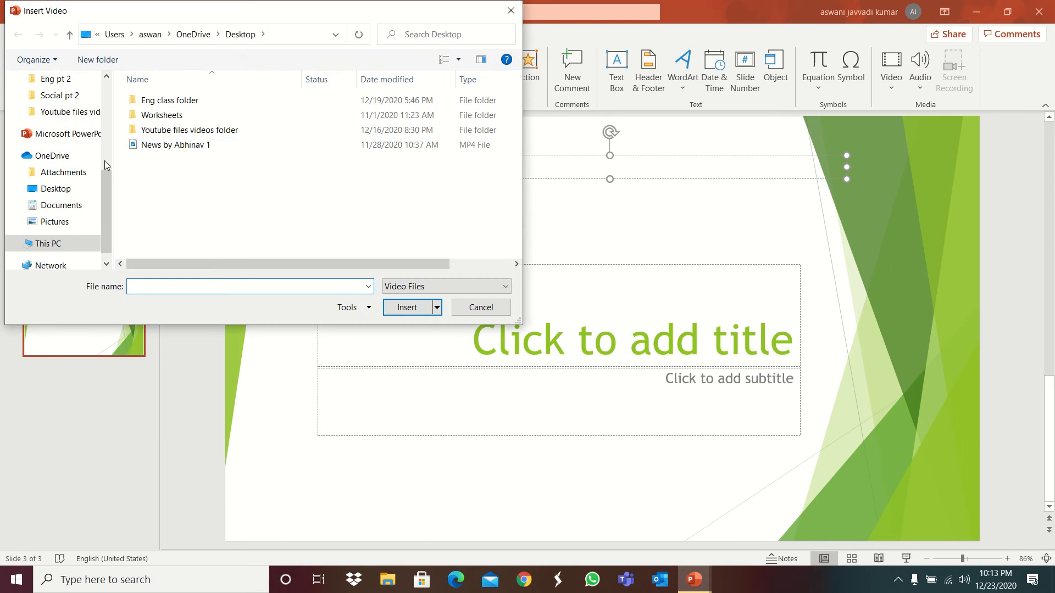
pyautogui.scroll(3)
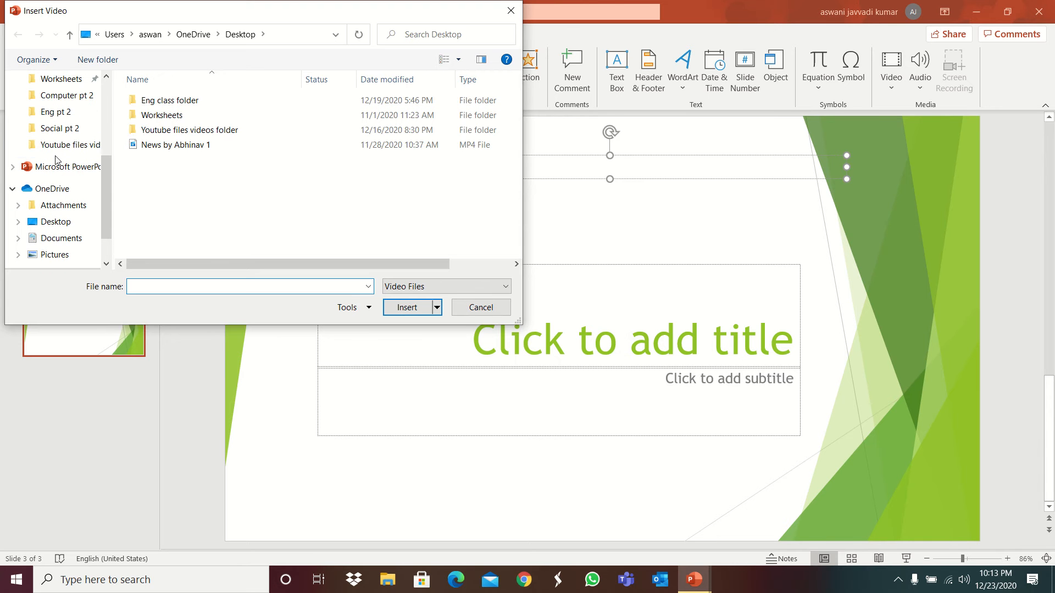
pyautogui.doubleClick(189, 130)
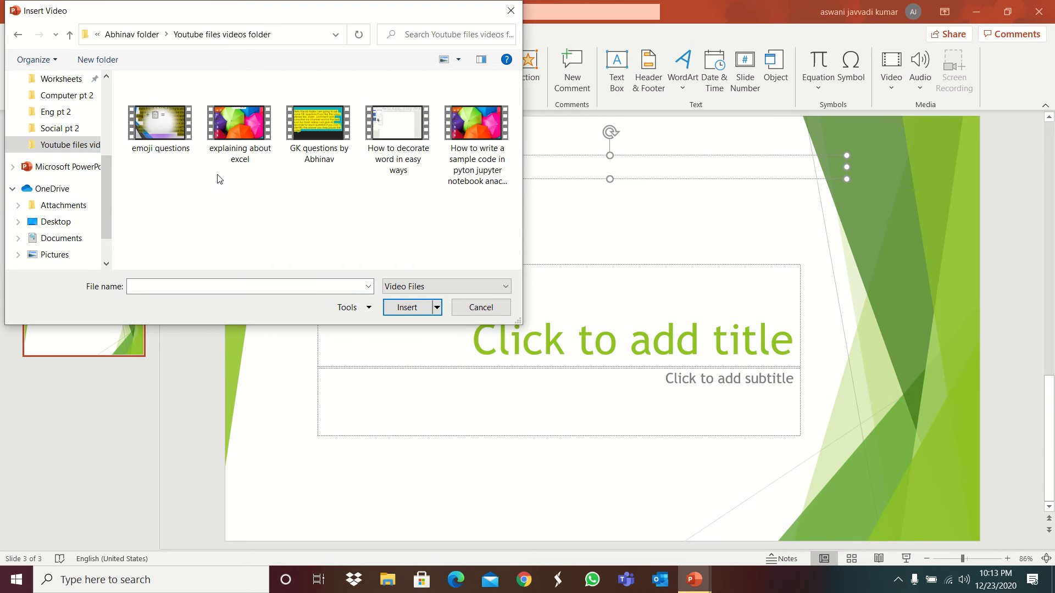
pyautogui.click(239, 122)
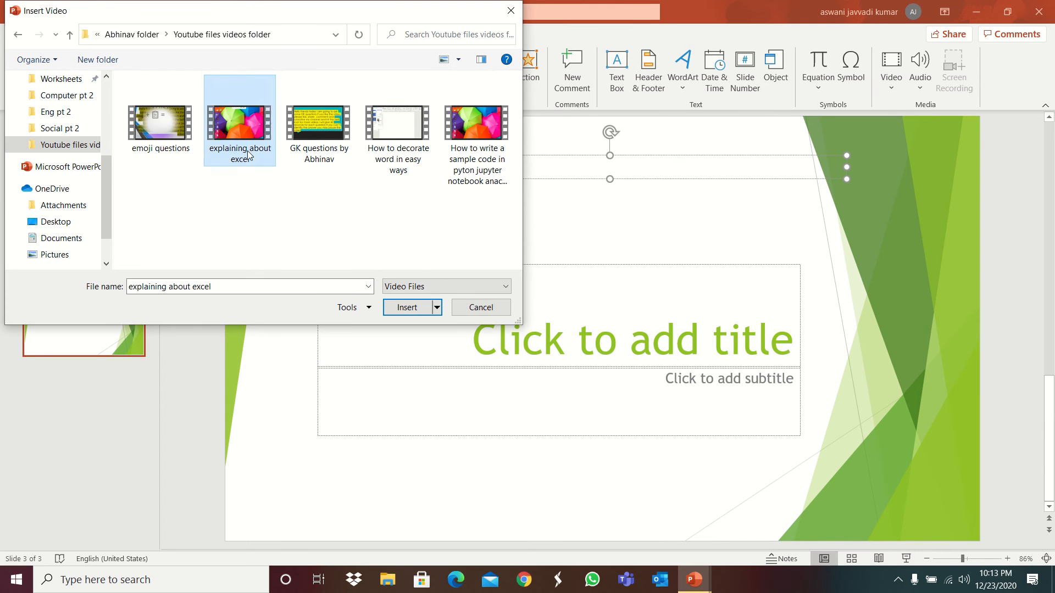
pyautogui.click(406, 308)
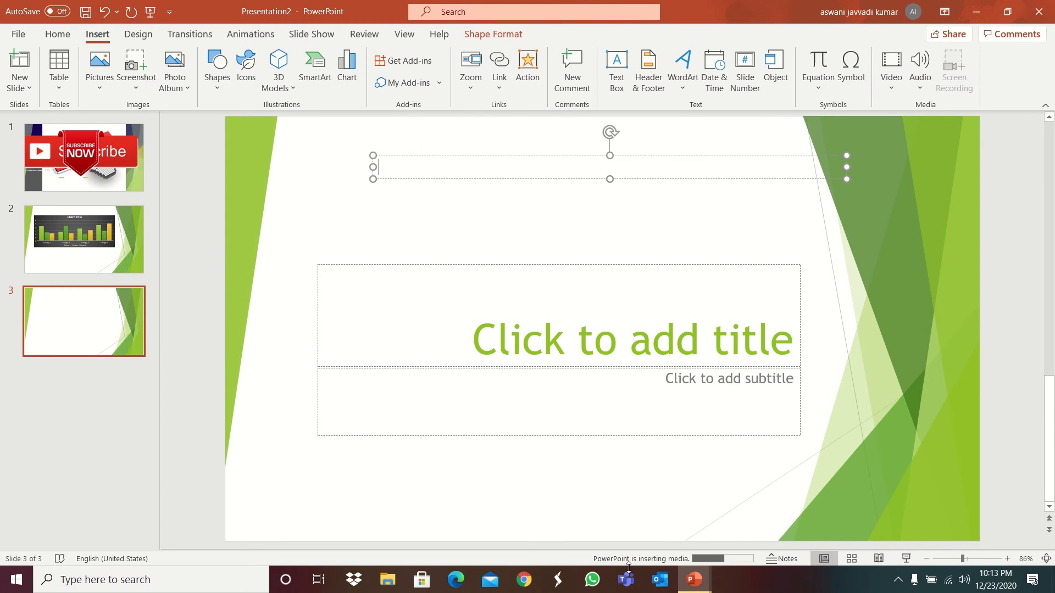
# - Select the inserted video and return to the Insert commands
pyautogui.click(954, 69)
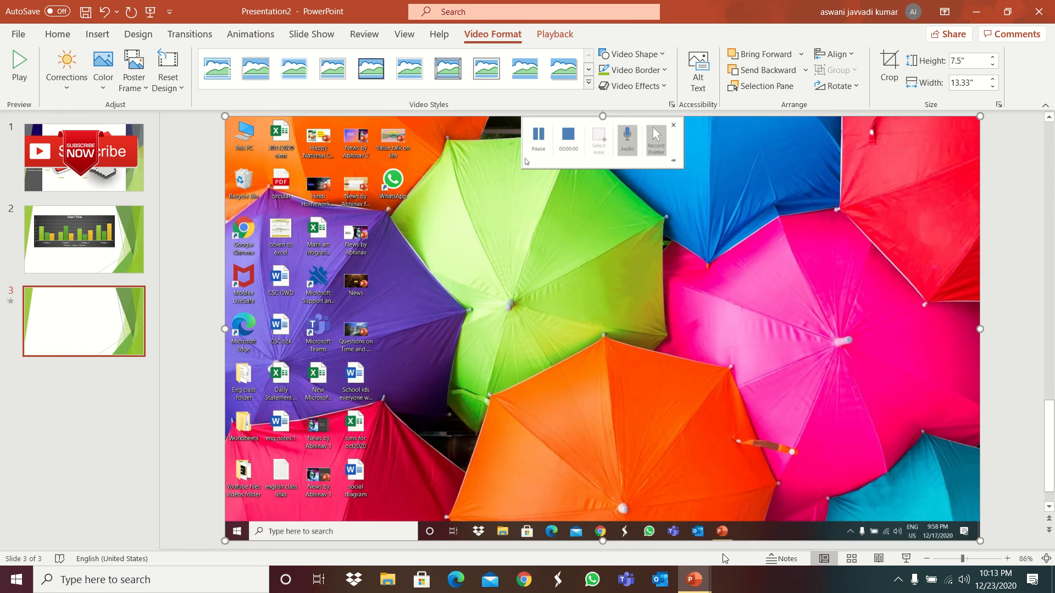
pyautogui.click(96, 34)
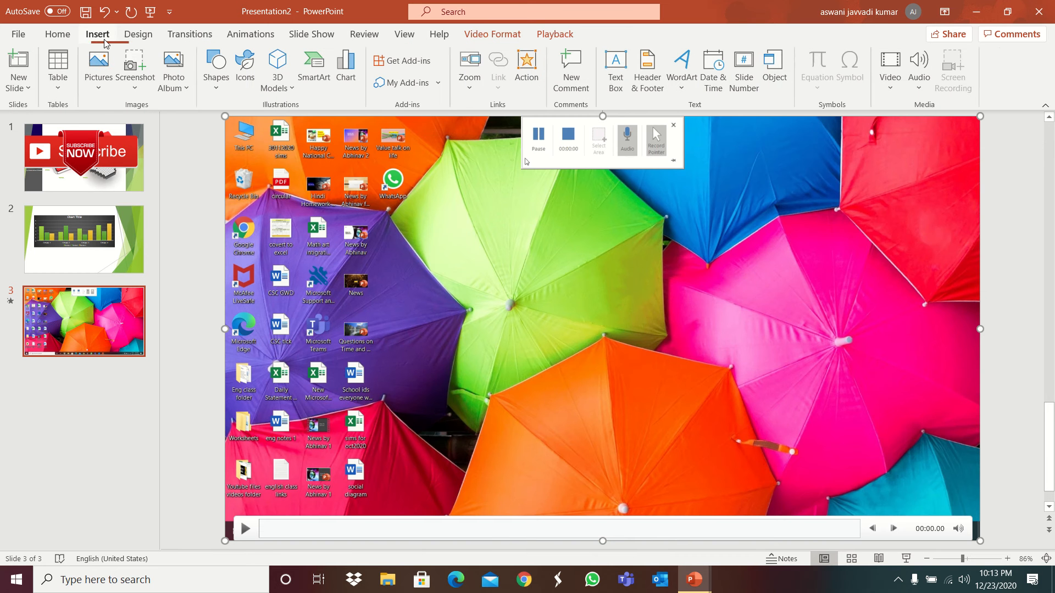
pyautogui.click(919, 69)
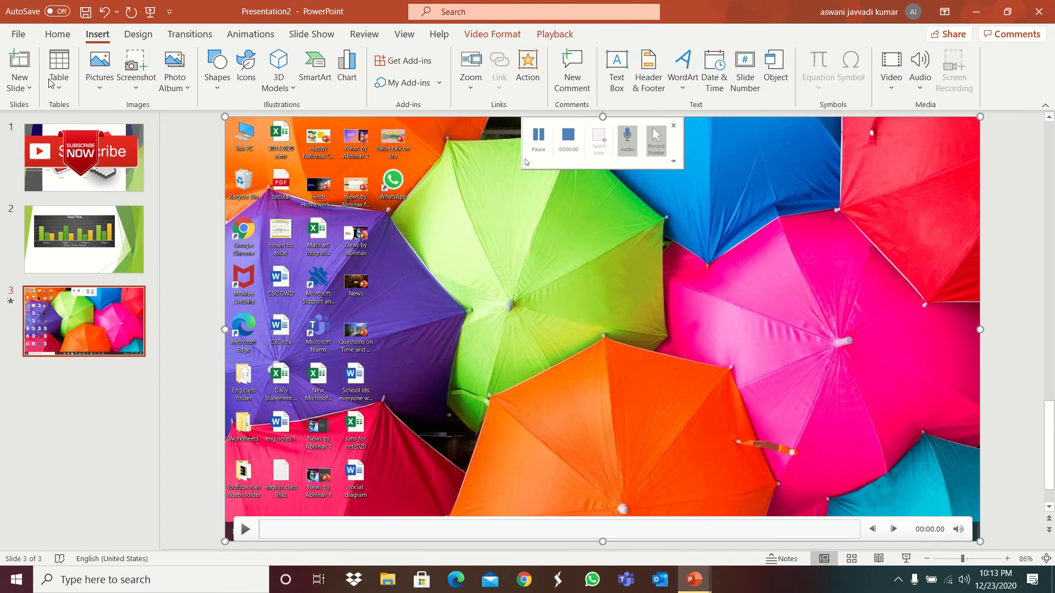
# - Review the Design themes, Slide Size choices, Transitions and Animations effects
pyautogui.click(138, 34)
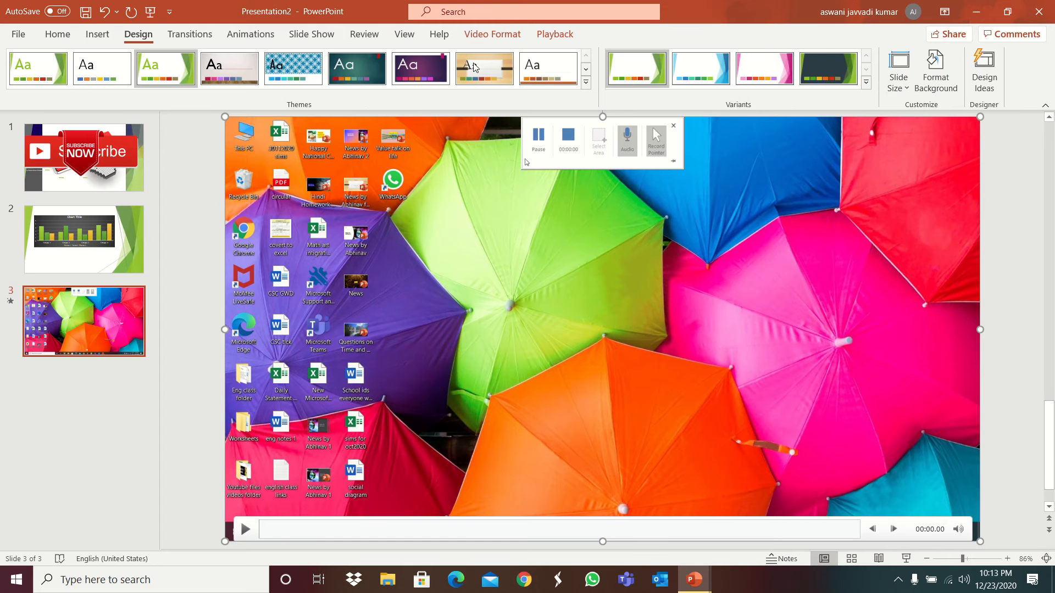
pyautogui.click(899, 71)
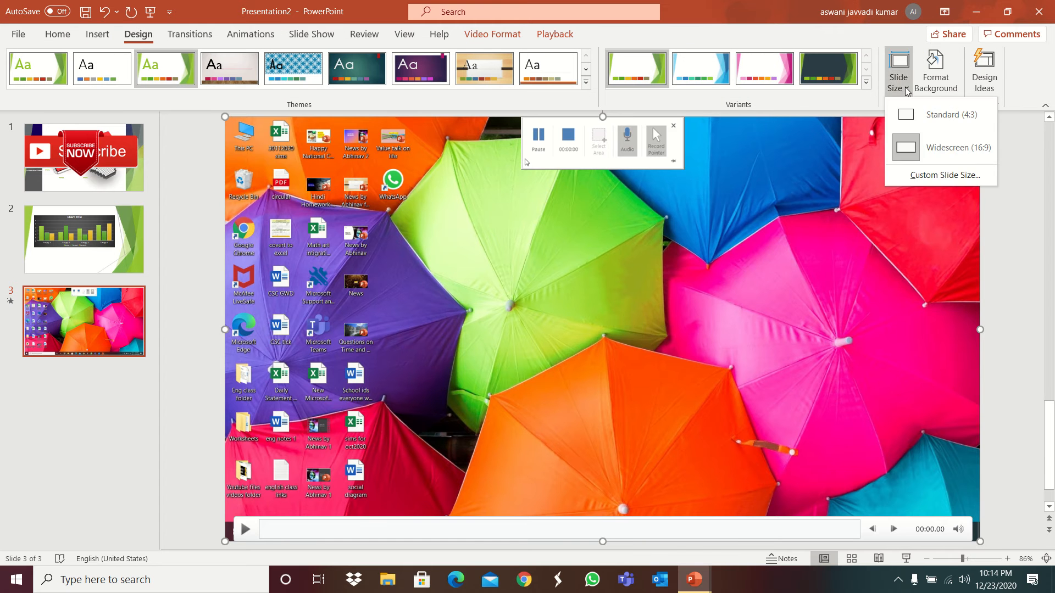
pyautogui.click(190, 34)
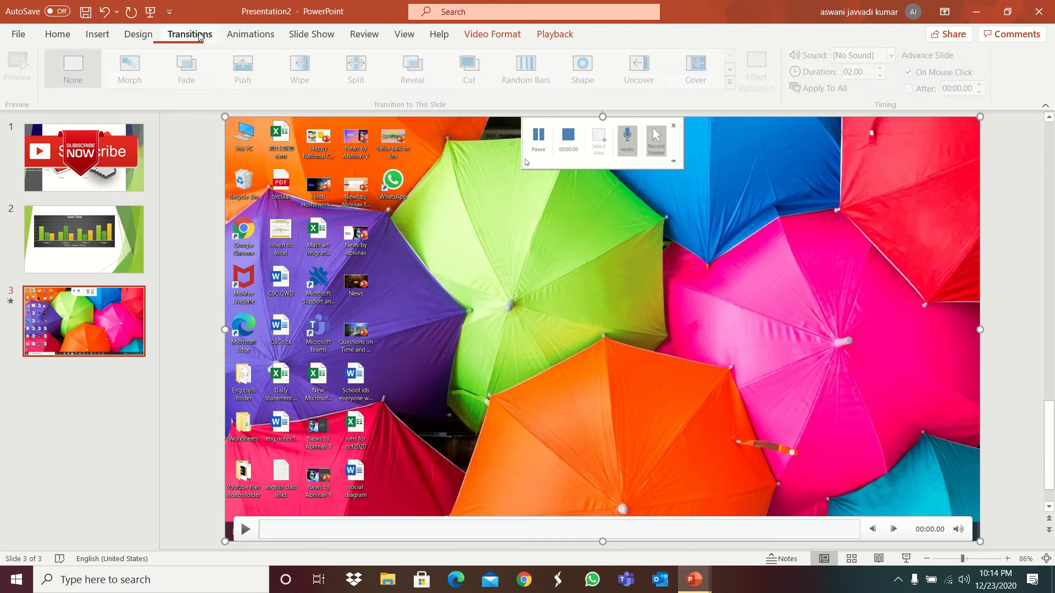
pyautogui.click(133, 67)
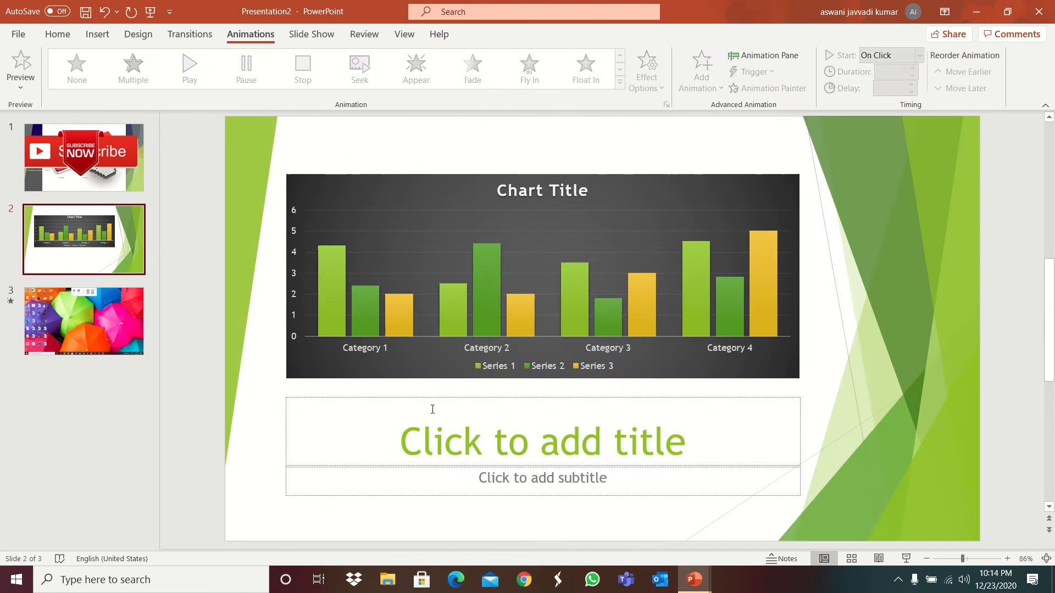
# - Type the title 'Hello' on slide 2 and give it a Split entrance animation
pyautogui.write('He')
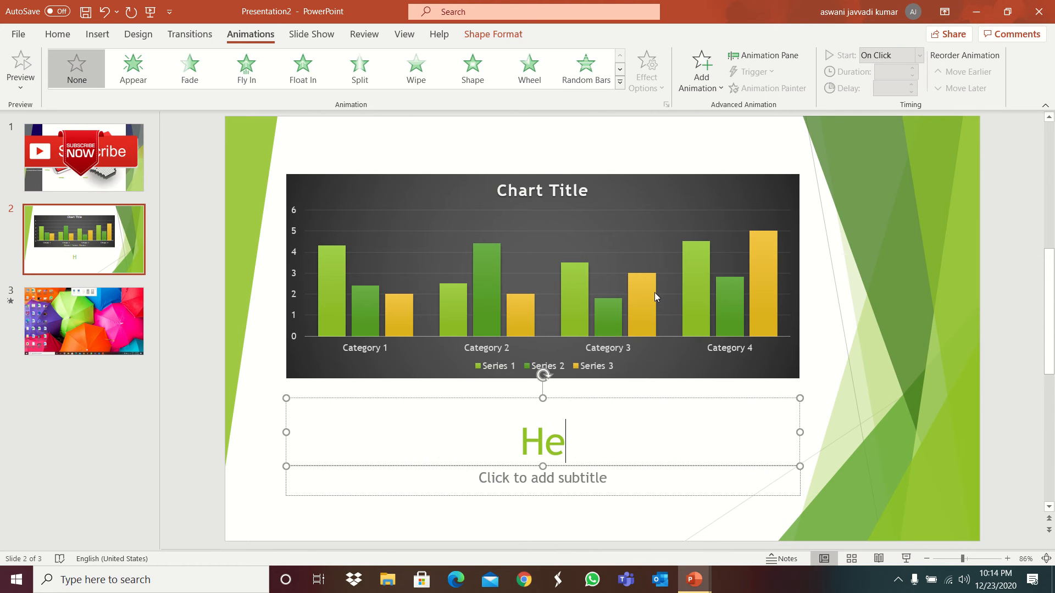
pyautogui.write('llo')
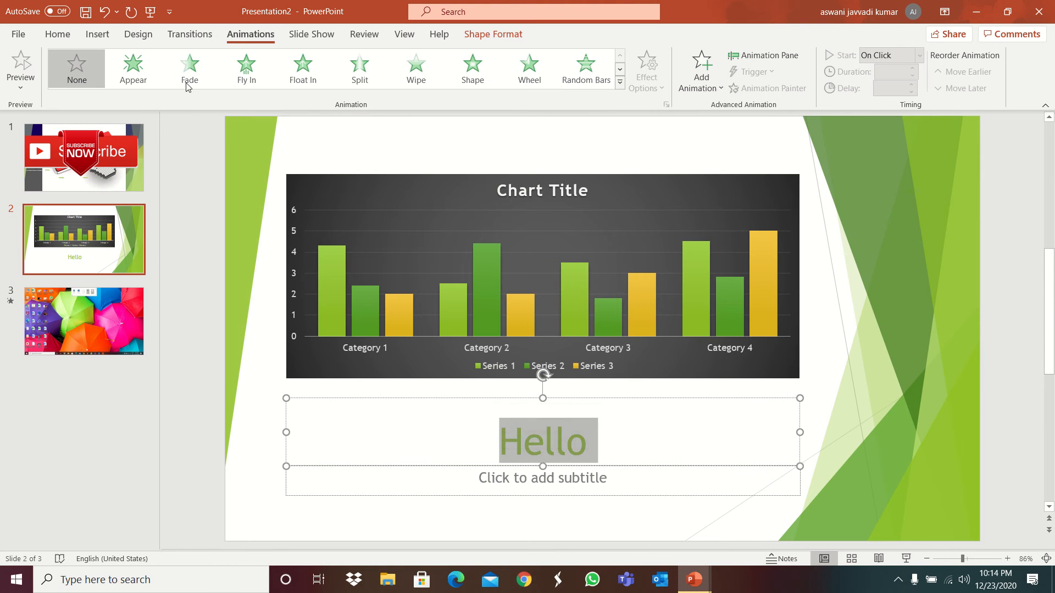
pyautogui.click(358, 68)
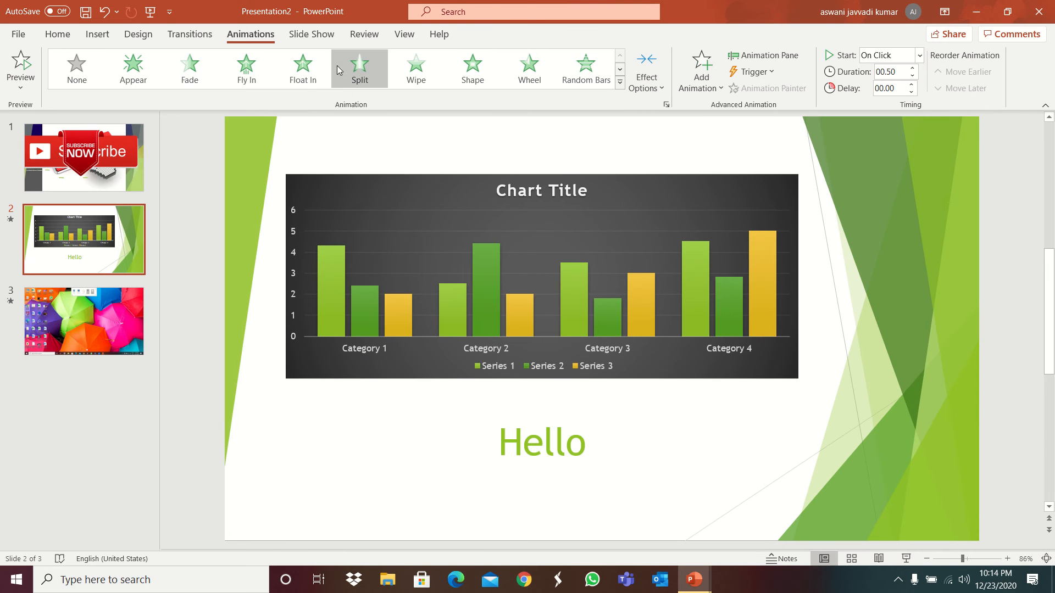
pyautogui.click(132, 80)
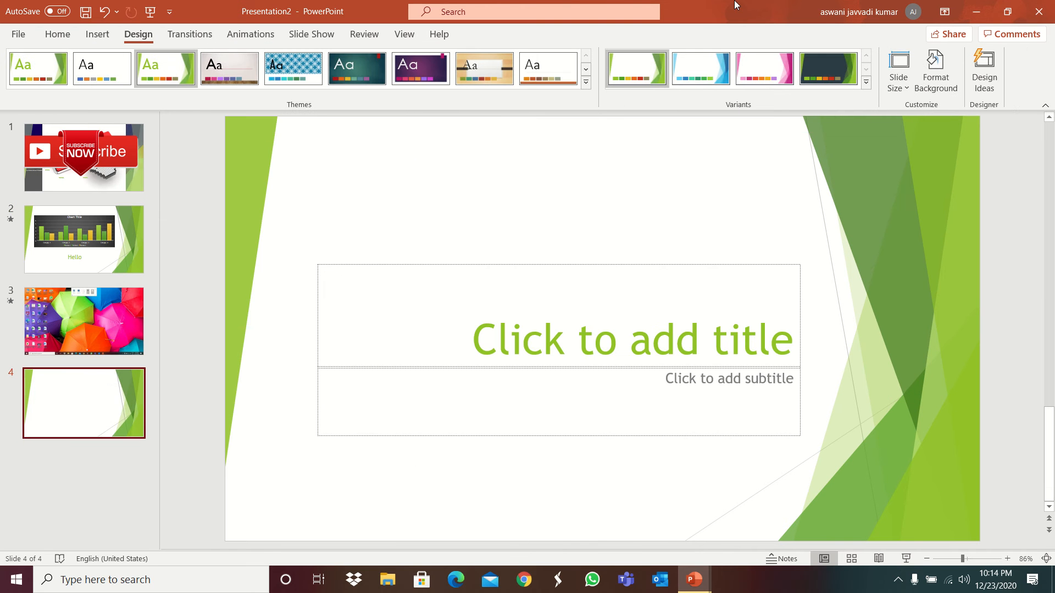
pyautogui.moveTo(393, 545)
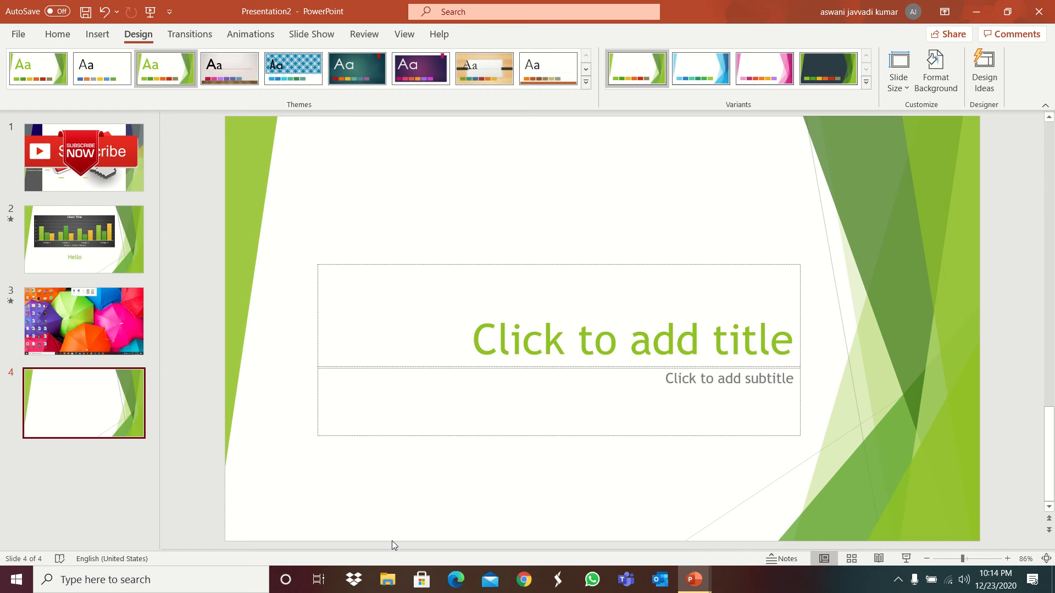
pyautogui.moveTo(411, 502)
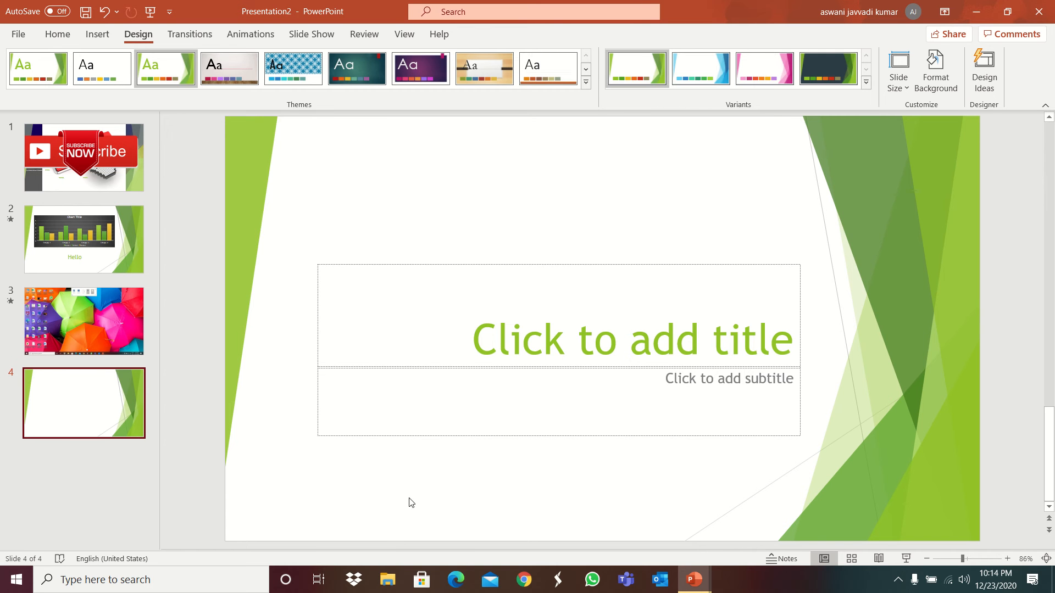
pyautogui.moveTo(41, 34)
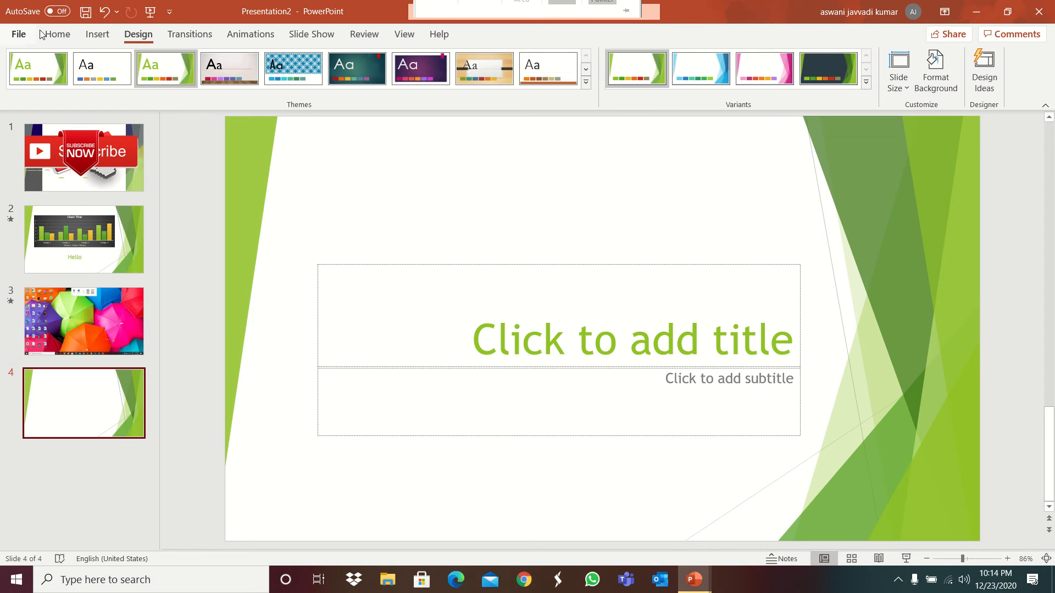
# - Draw a rectangle on slide 4 and give it a darker green shape style
pyautogui.click(97, 34)
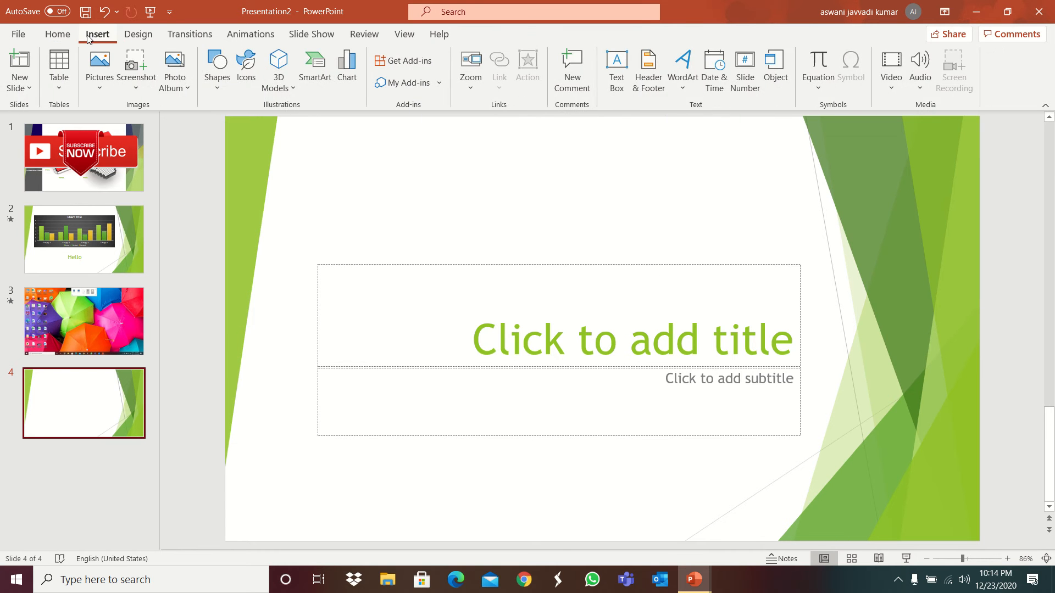
pyautogui.click(58, 34)
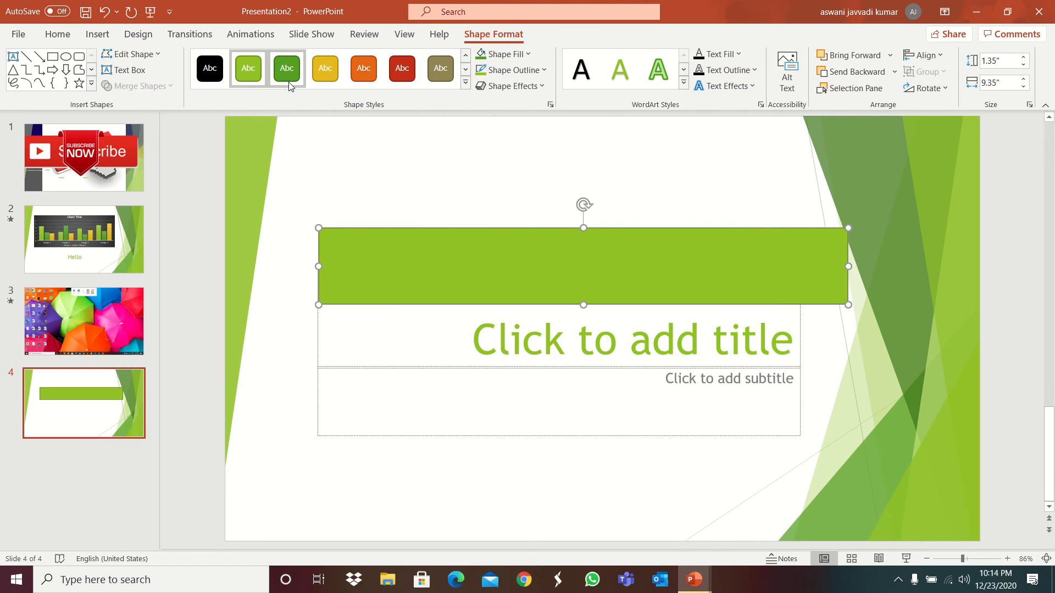
pyautogui.click(285, 68)
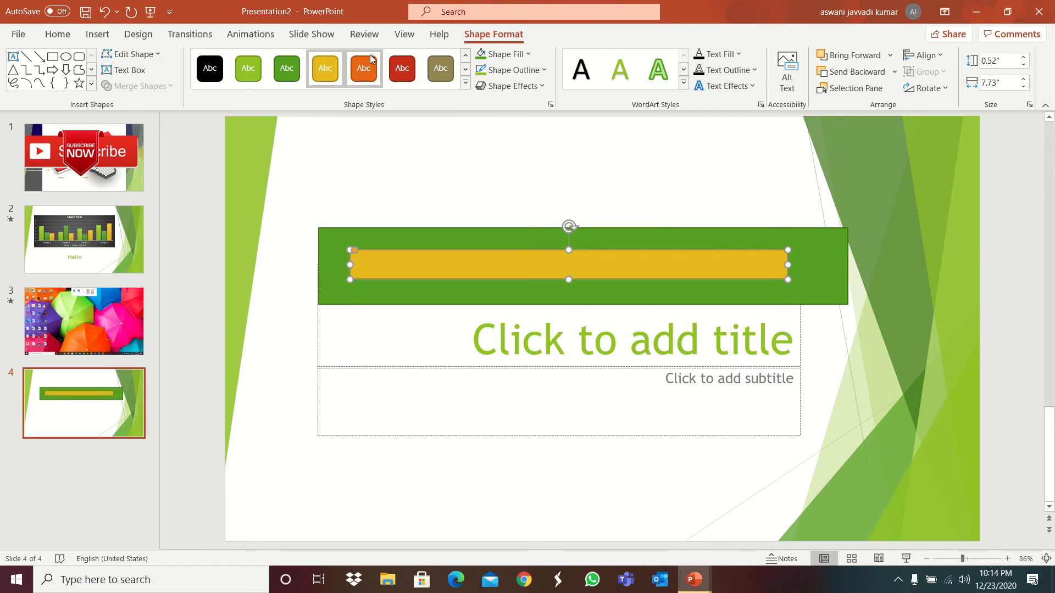
pyautogui.click(191, 34)
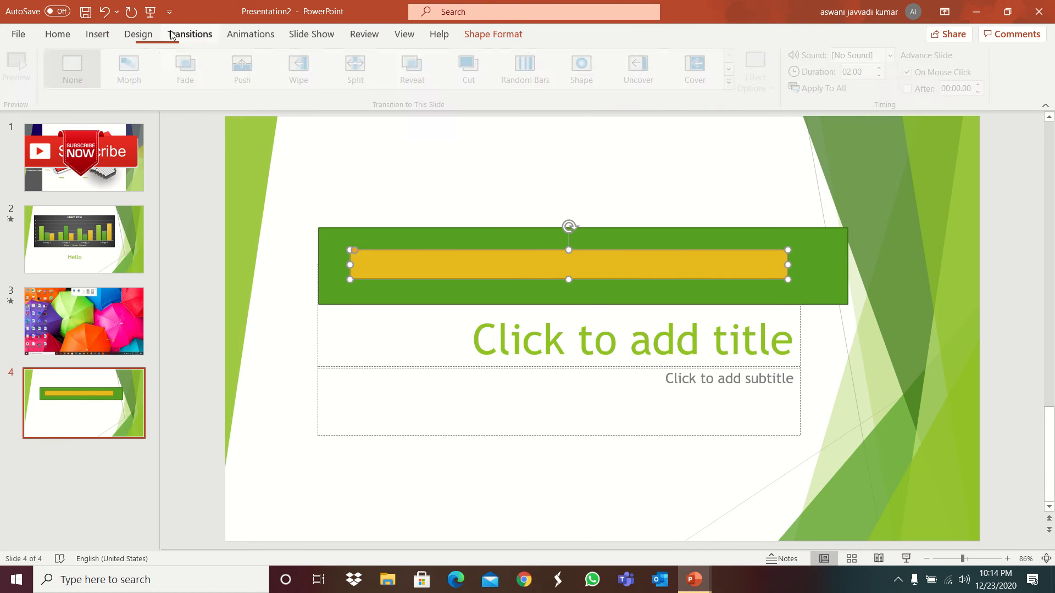
# - Try Float In and Fly In on the yellow bar, then settle on a Wipe entrance
pyautogui.click(251, 34)
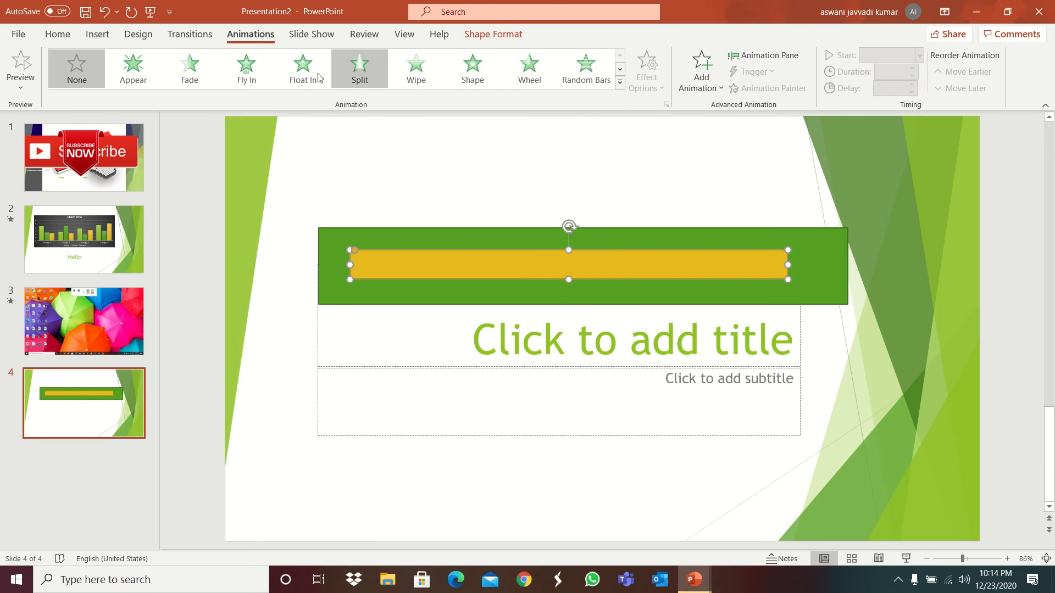
pyautogui.click(302, 68)
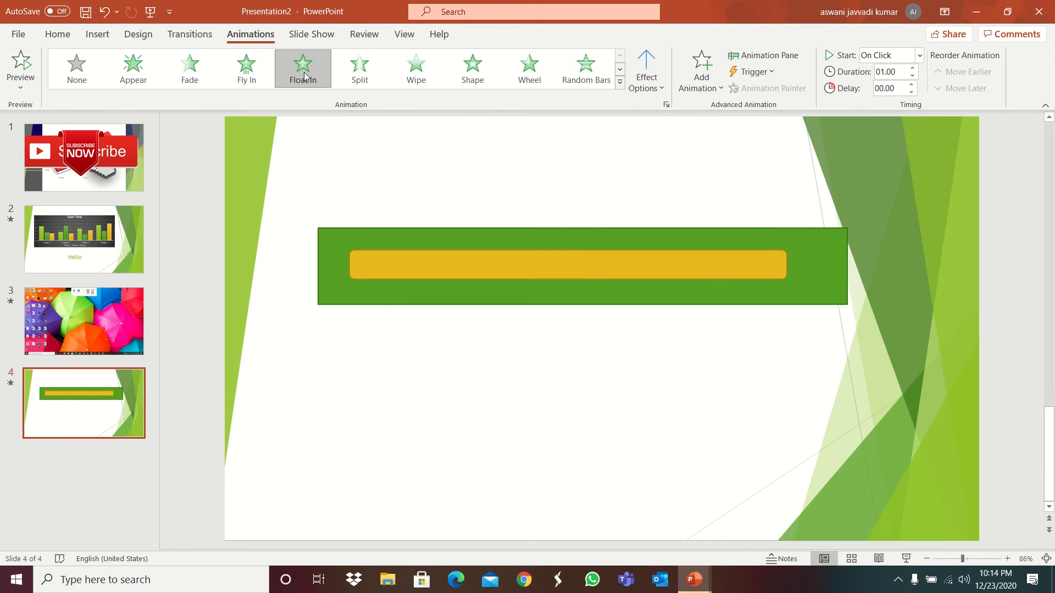
pyautogui.click(245, 67)
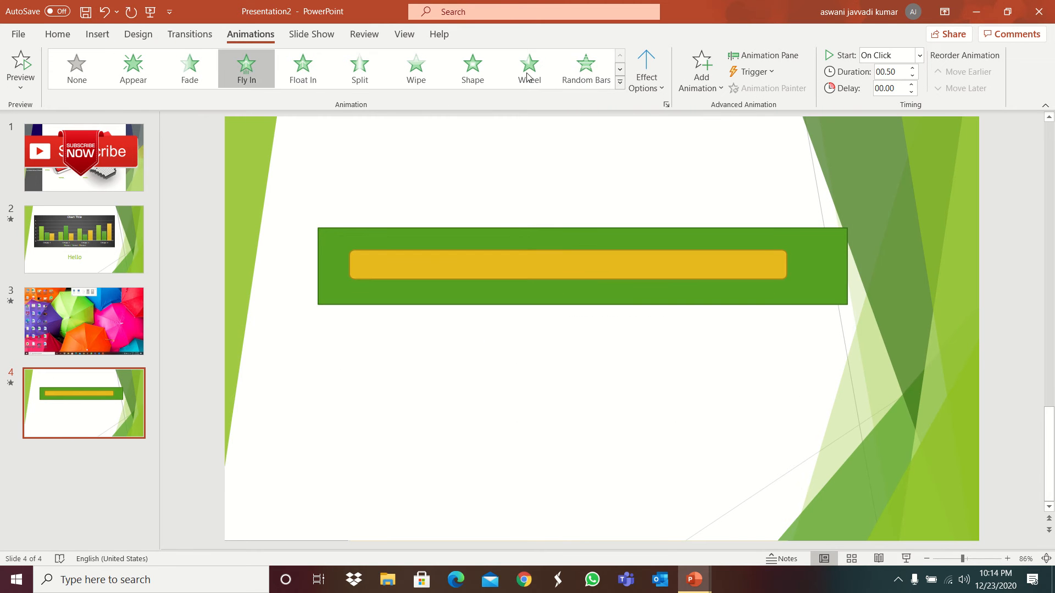
pyautogui.click(415, 67)
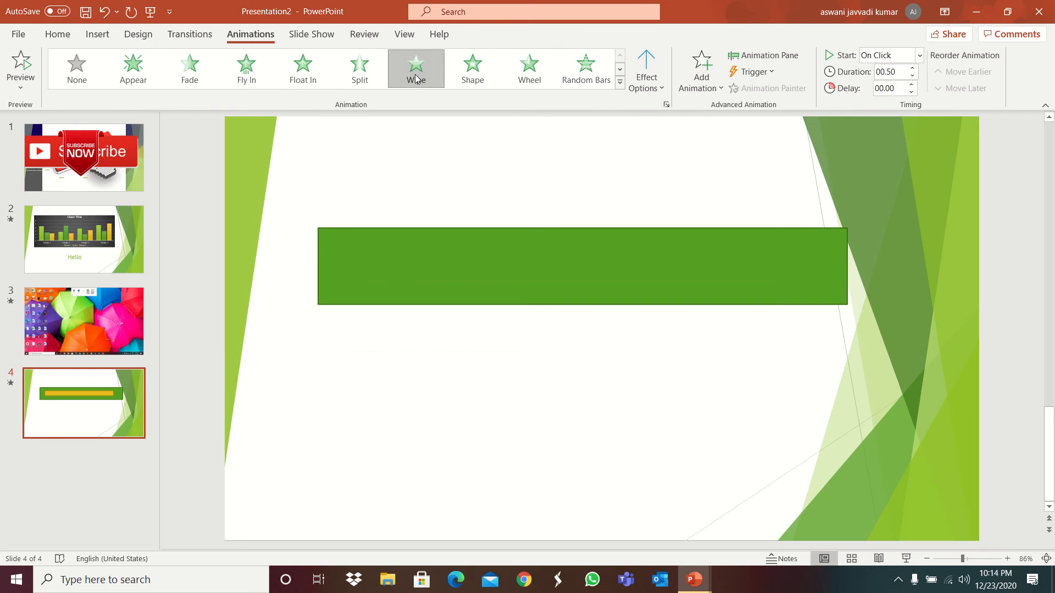
# - Set the Wipe effect to enter From Left and show the slide's animation list
pyautogui.click(645, 70)
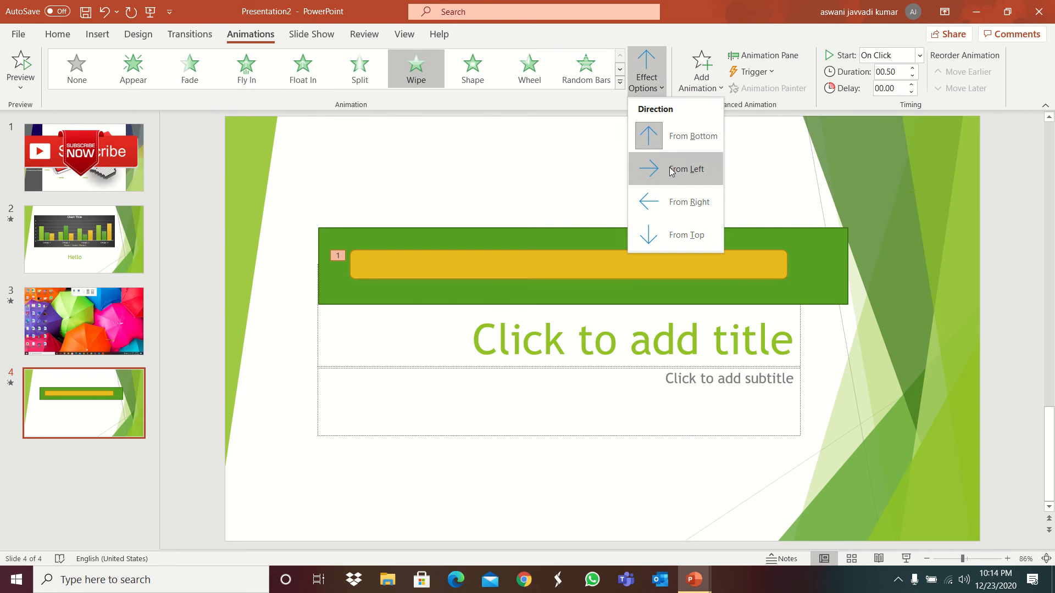
pyautogui.click(685, 169)
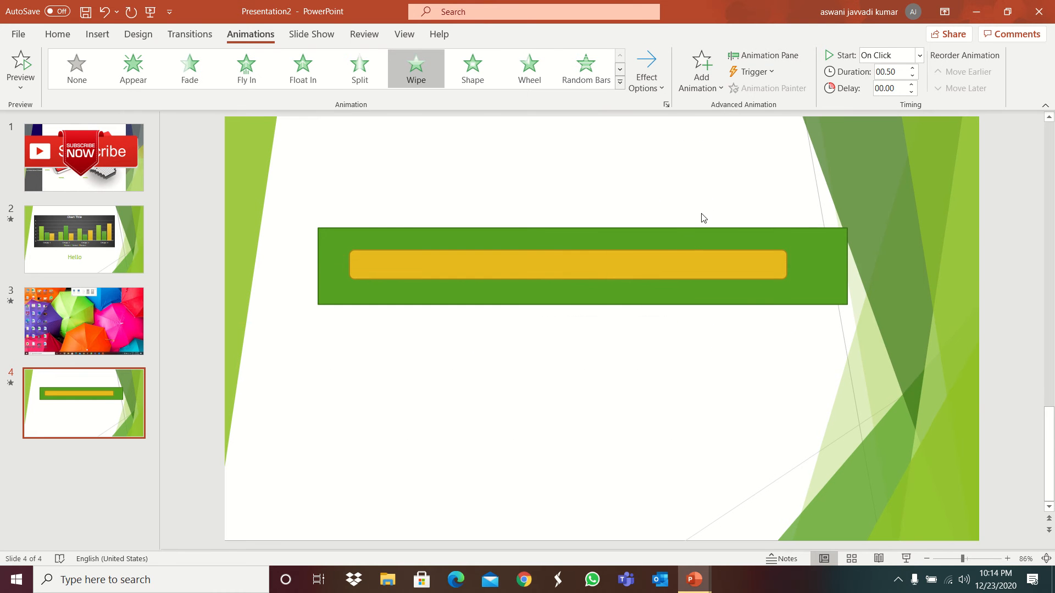
pyautogui.click(763, 55)
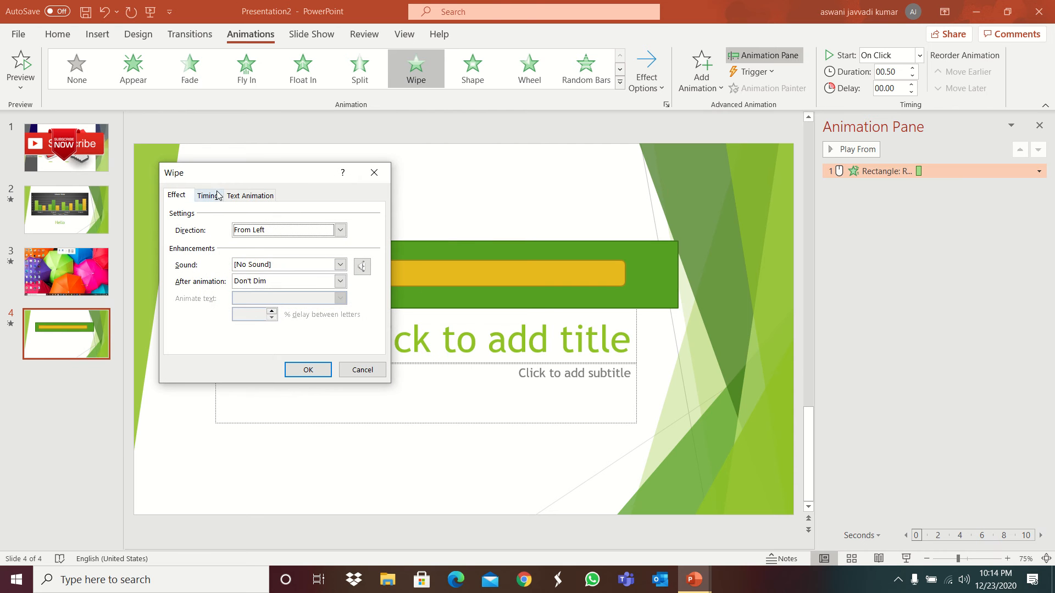
# - Set the Wipe duration to 3 seconds (Slow) in Timing, then glance at Design and Slide Show
pyautogui.click(208, 196)
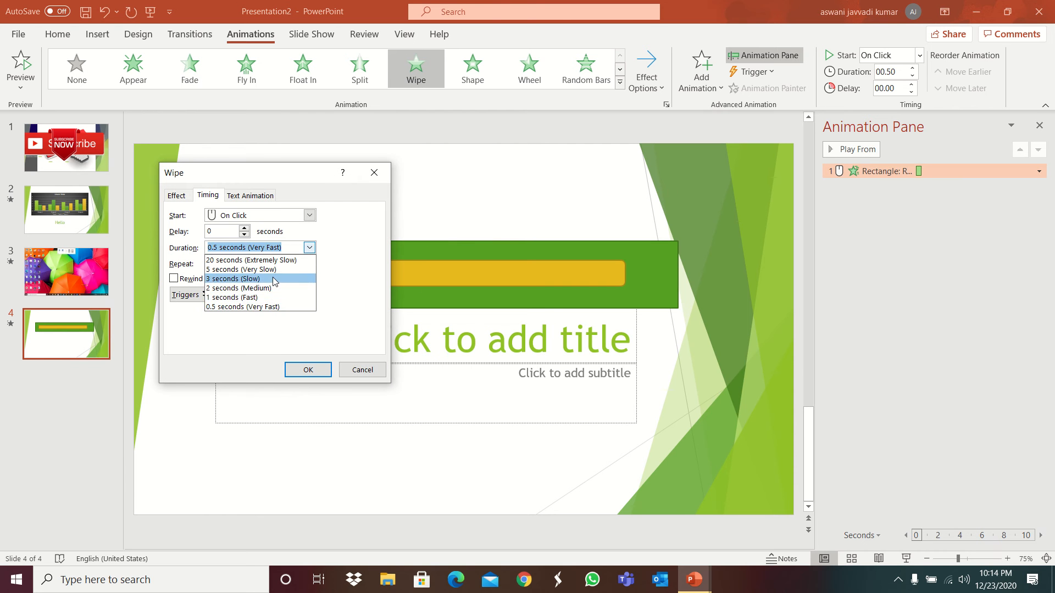
pyautogui.click(232, 278)
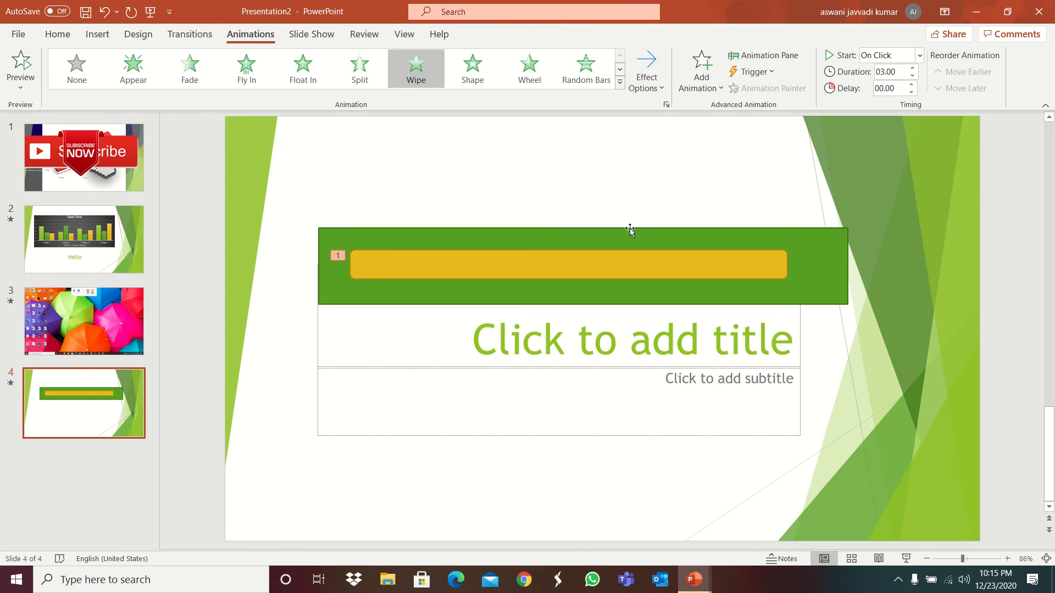
pyautogui.click(699, 67)
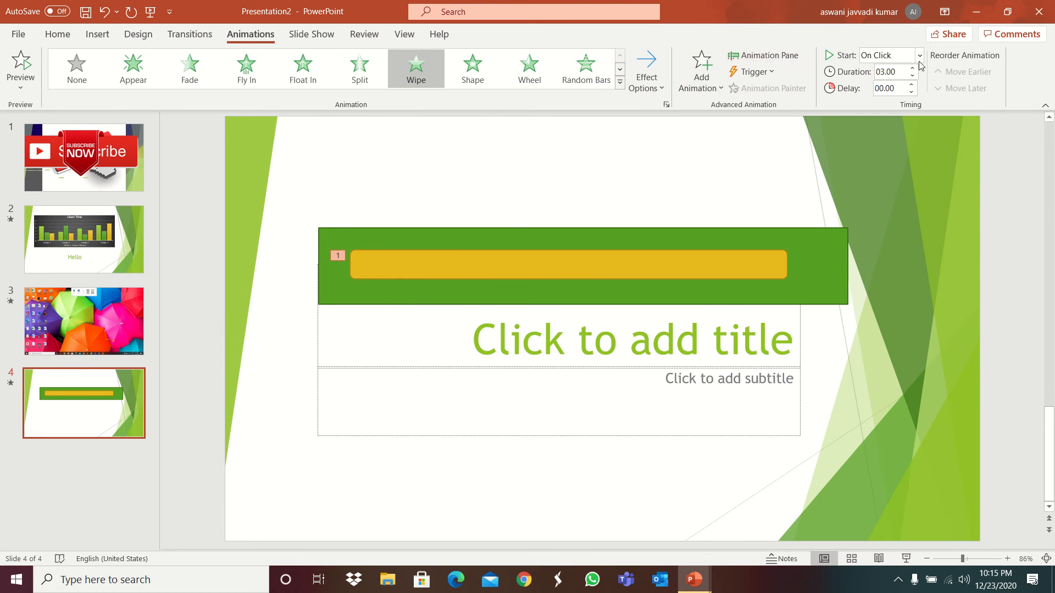
pyautogui.click(139, 34)
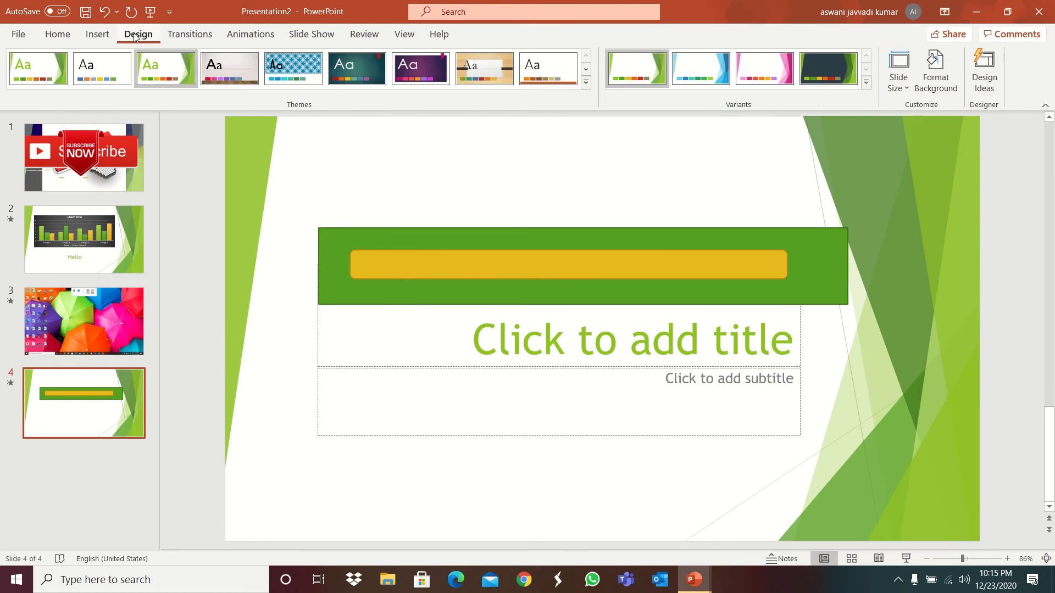
pyautogui.click(250, 34)
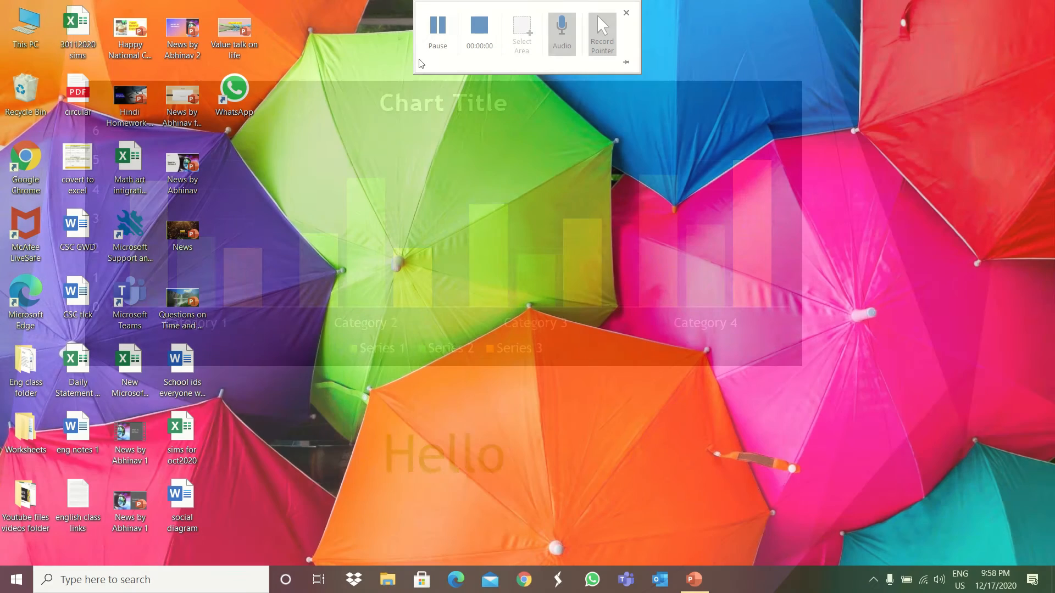
# - Advance the running slide show one slide, end it with Esc, and return to editing
pyautogui.click(625, 13)
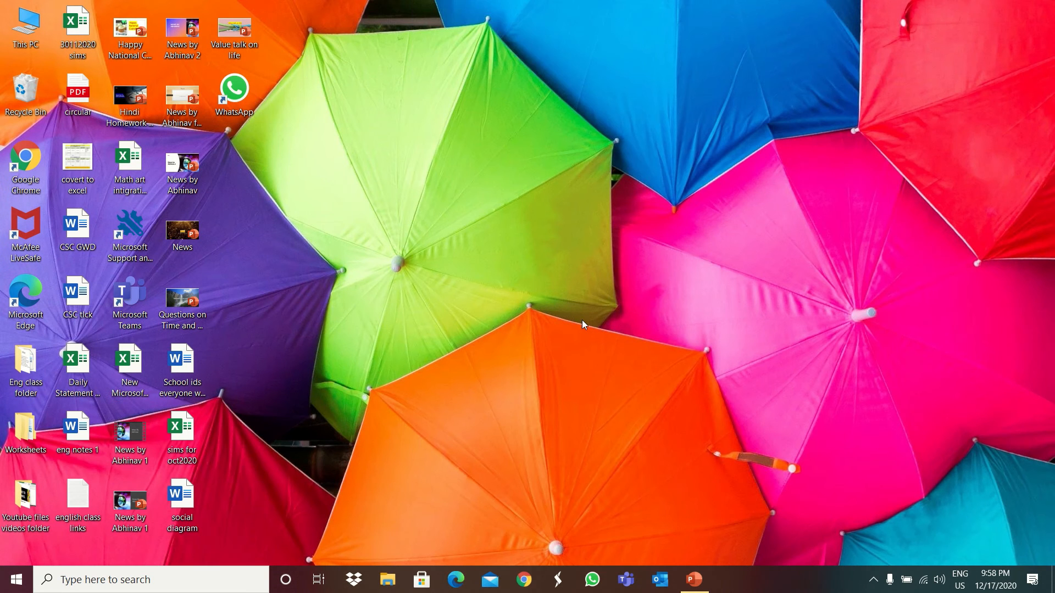
pyautogui.click(693, 579)
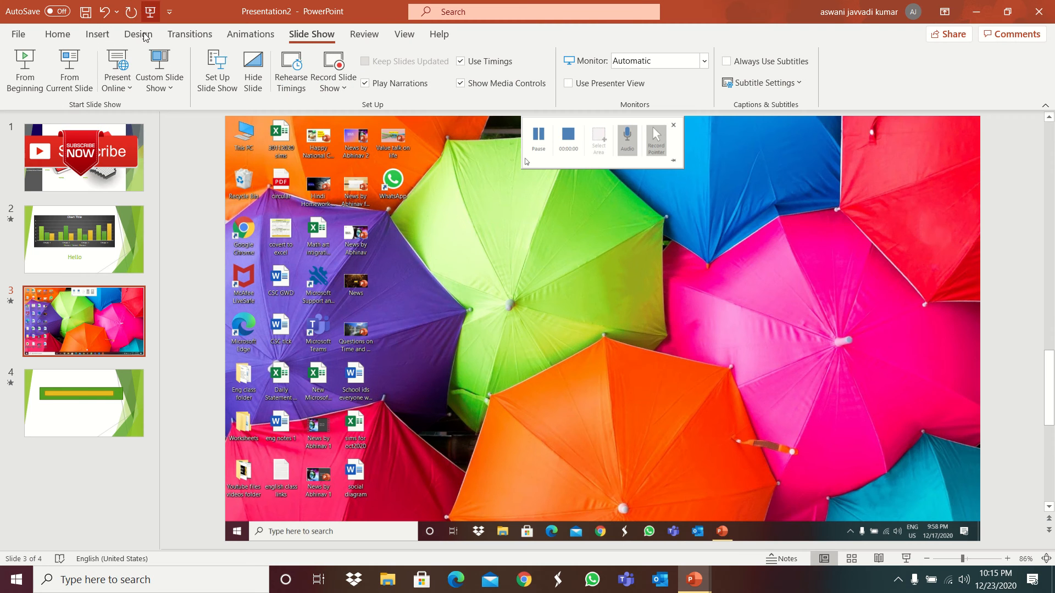
pyautogui.click(363, 34)
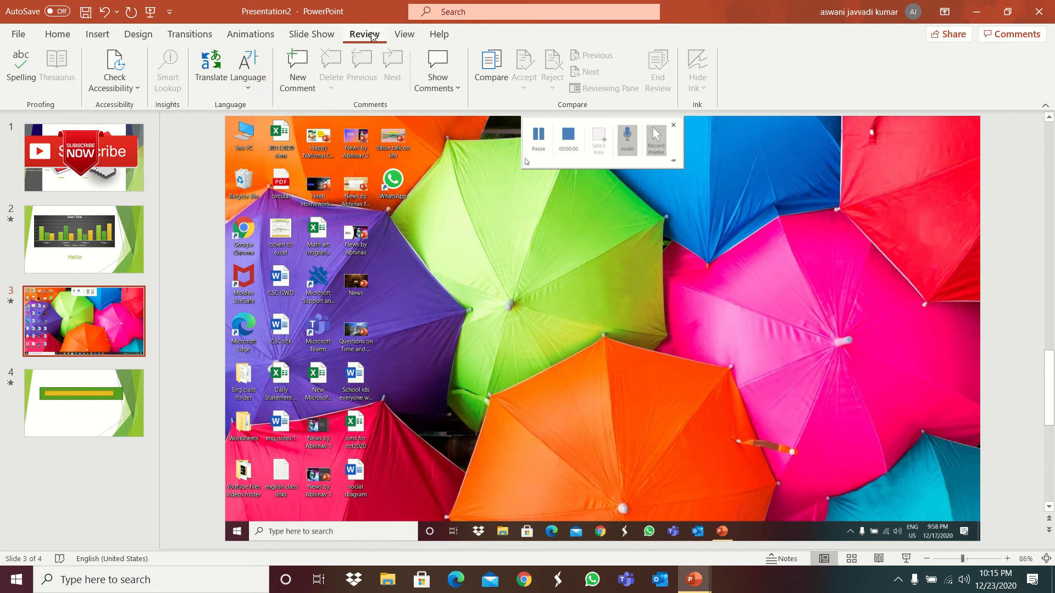
# - Close PowerPoint with Don't Save and confirm the recording warning
pyautogui.click(438, 34)
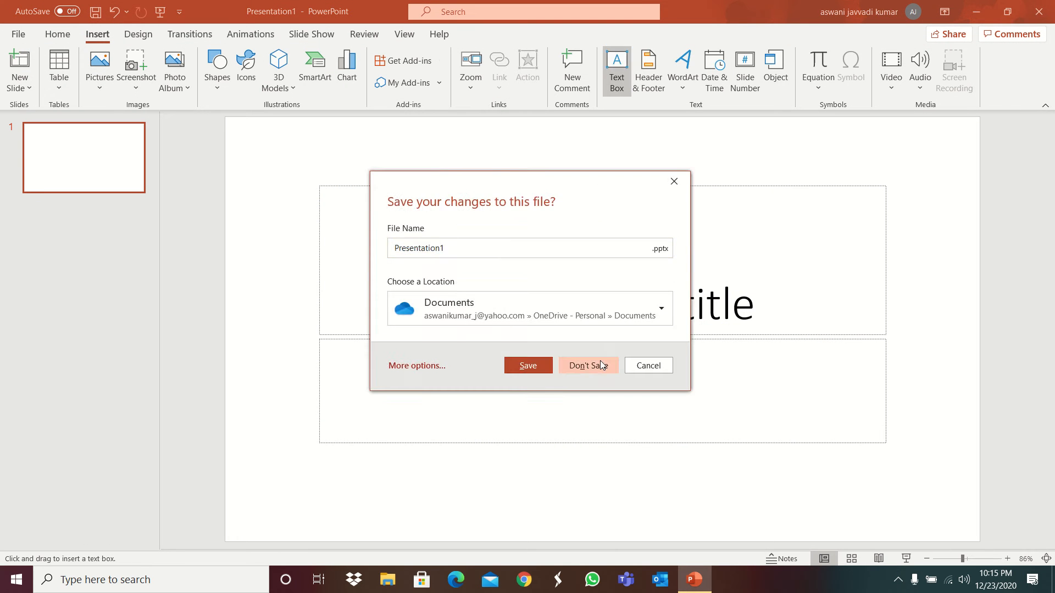
pyautogui.click(585, 364)
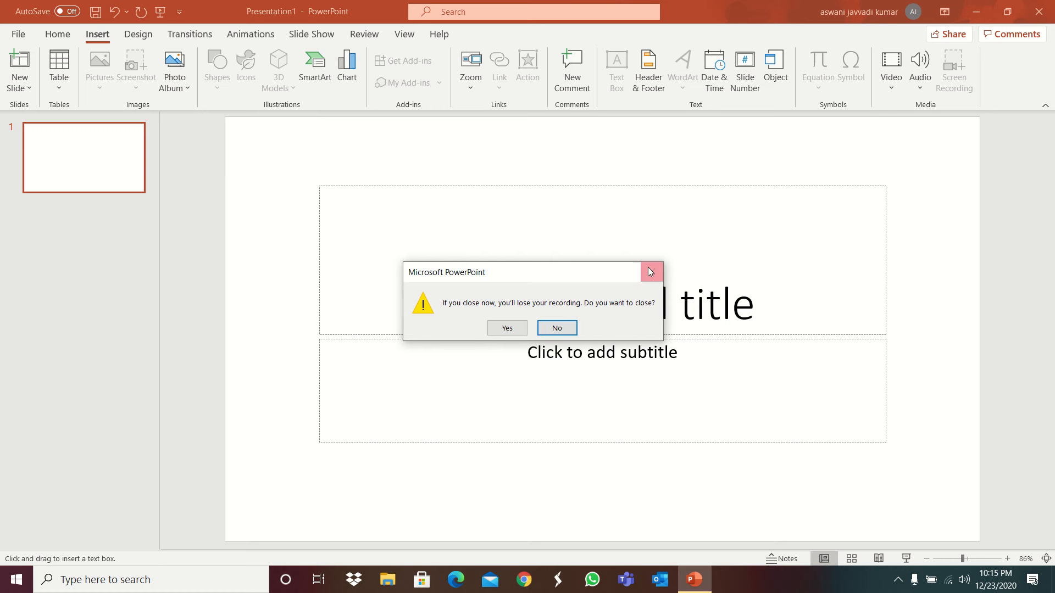
pyautogui.click(556, 328)
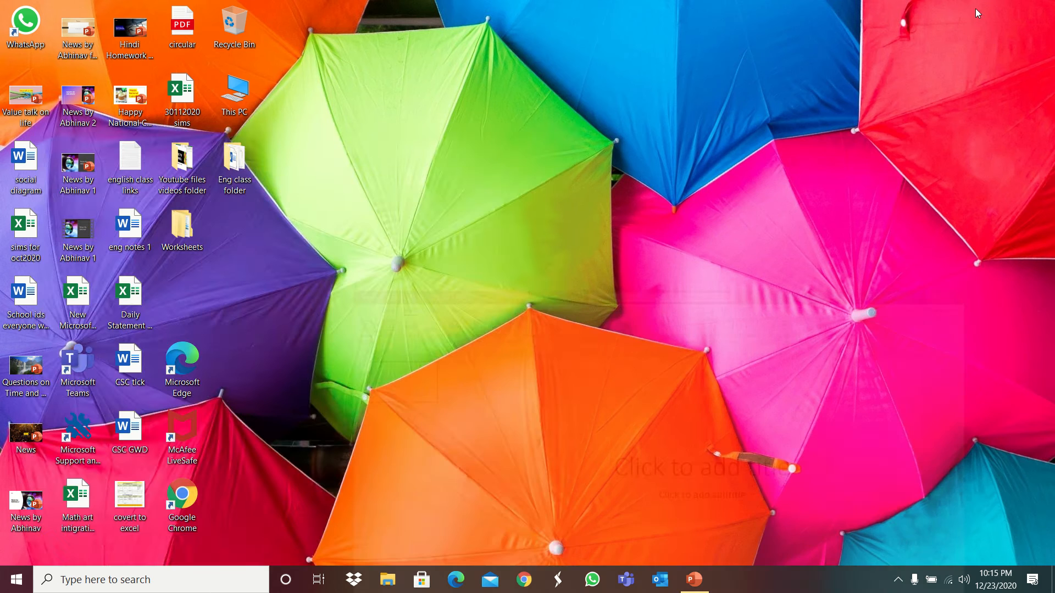
# - Launch Excel from the Start menu search and create a Blank workbook
pyautogui.write('excel')
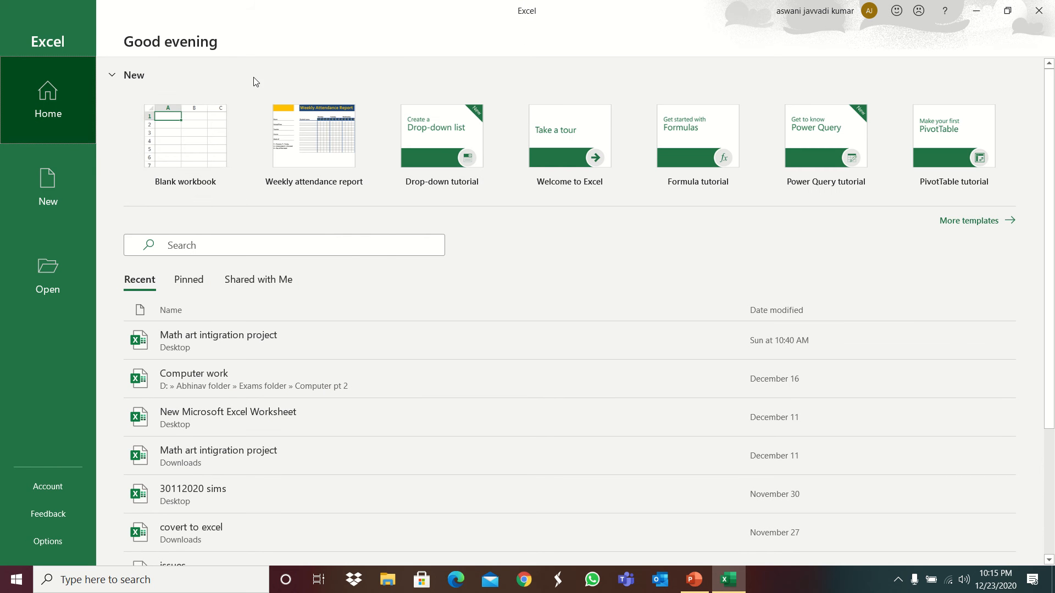
pyautogui.moveTo(569, 146)
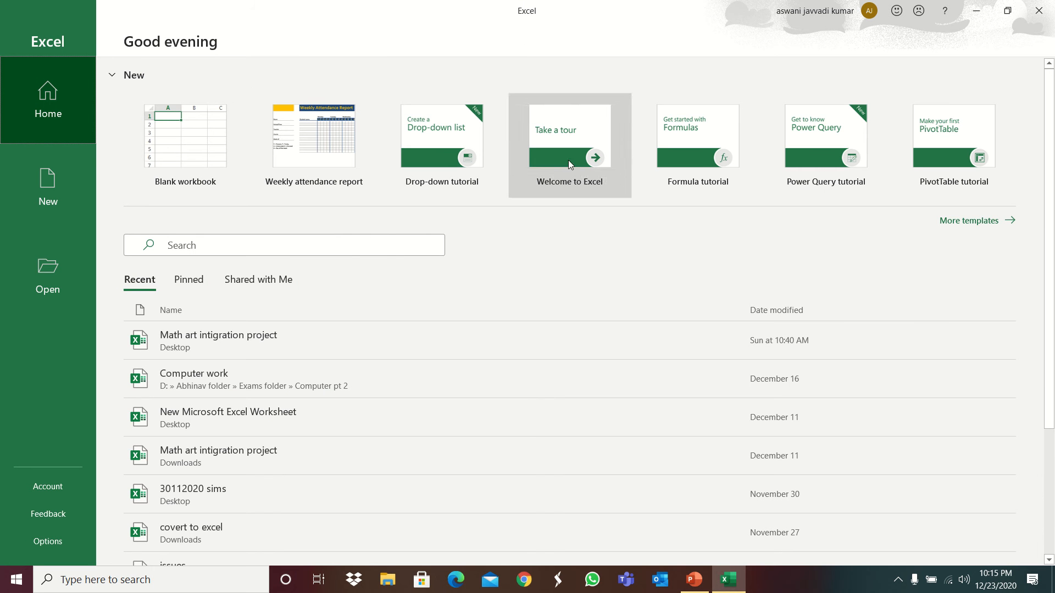
pyautogui.click(48, 187)
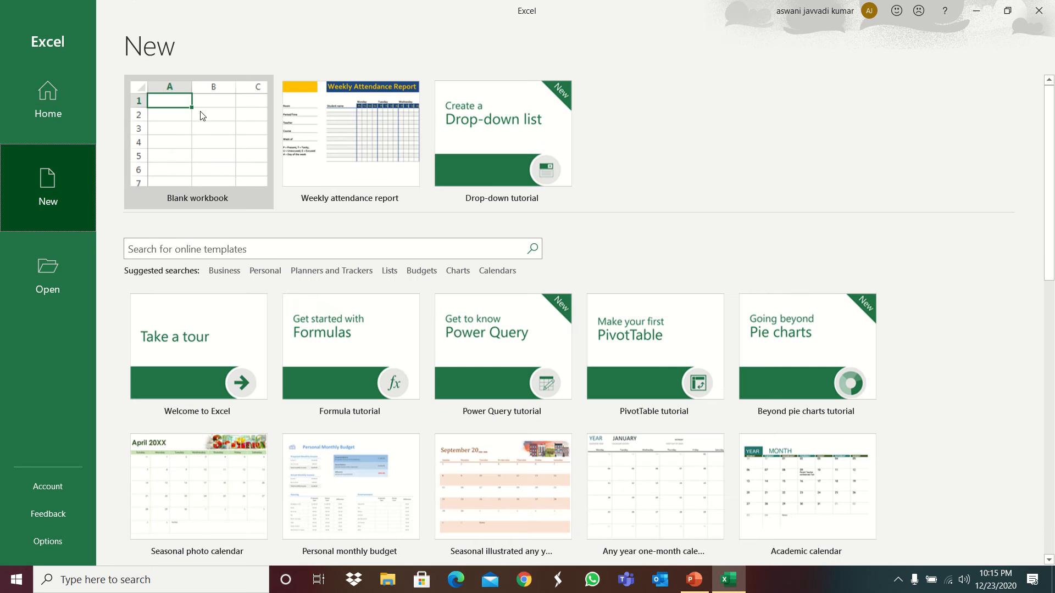
pyautogui.click(197, 134)
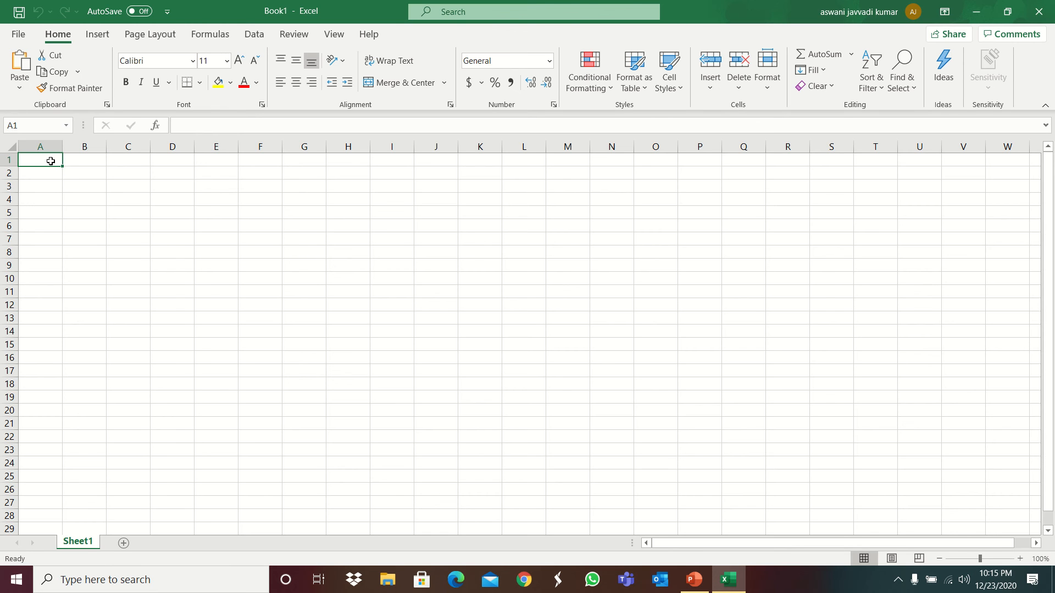
# - Select a few cells (A5, A2, A1, C3) in the empty Sheet1
pyautogui.click(67, 212)
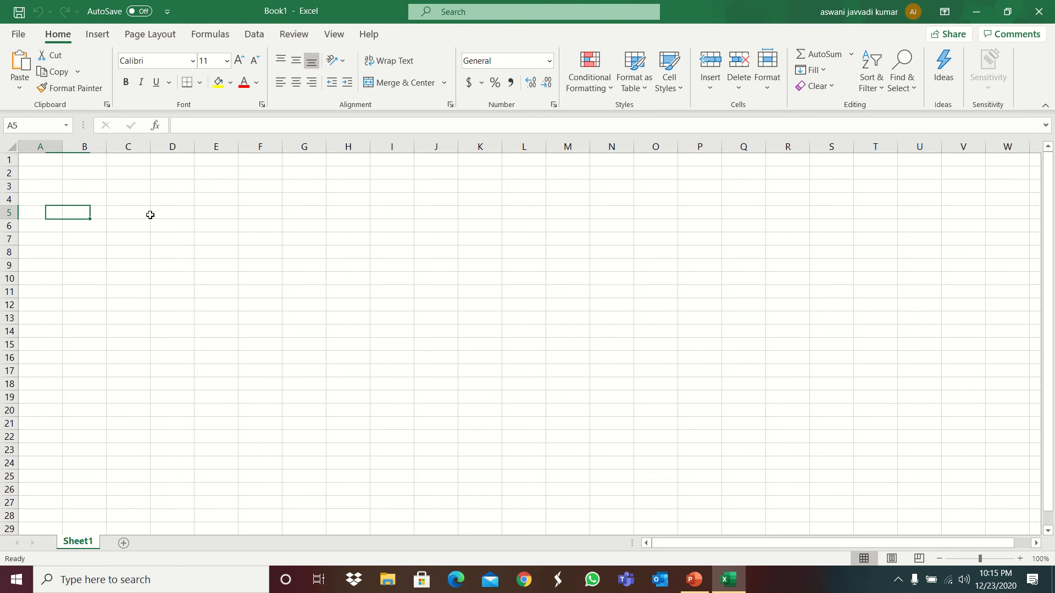
pyautogui.click(39, 172)
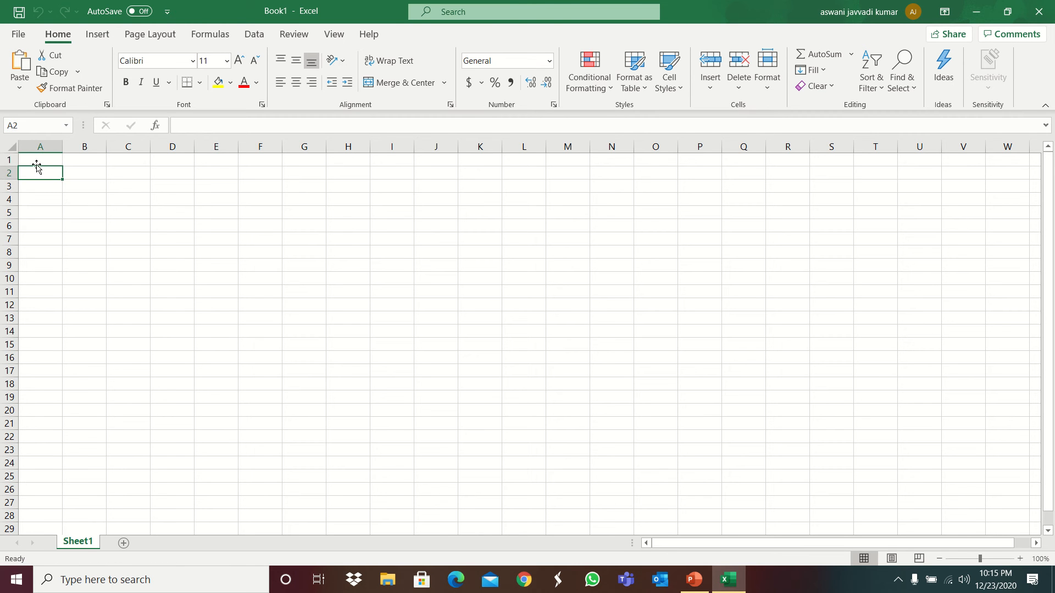
pyautogui.click(40, 159)
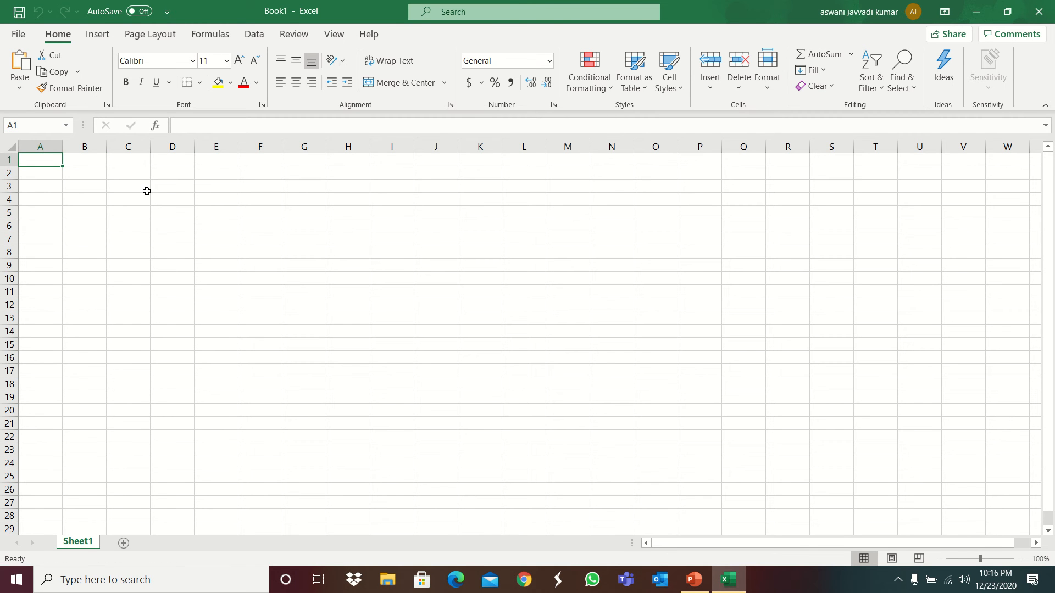
pyautogui.click(127, 187)
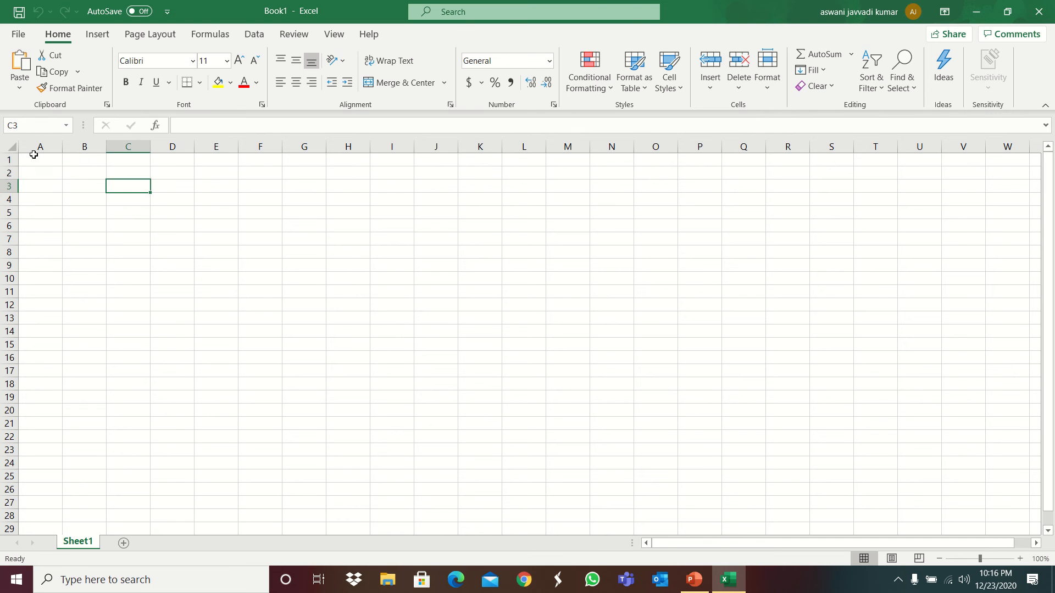
# - Rename the Sheet1 tab to 'plz like the videos' and select cell A1
pyautogui.rightClick(86, 531)
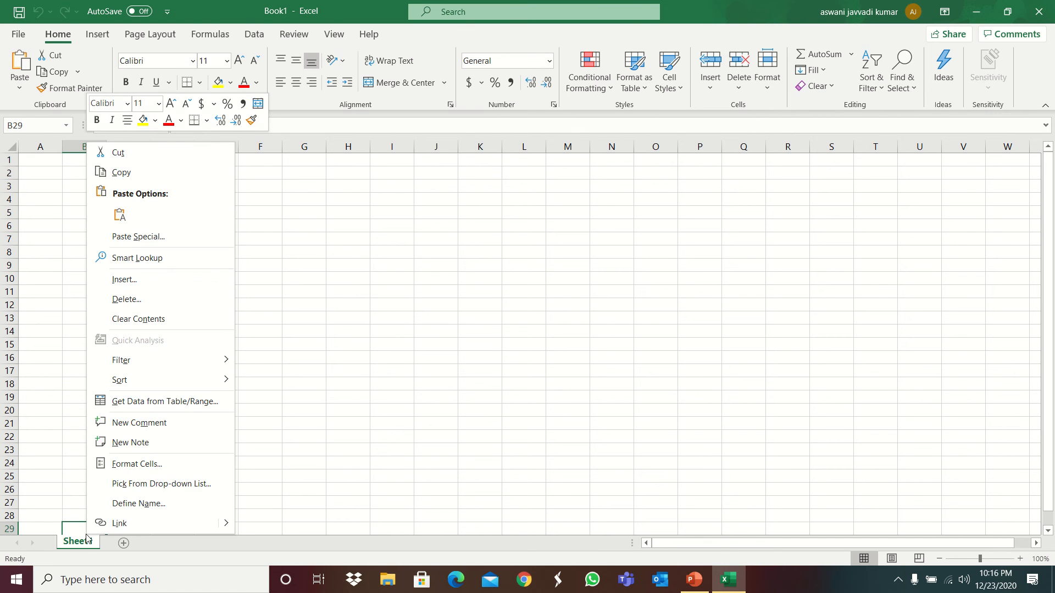
pyautogui.rightClick(78, 540)
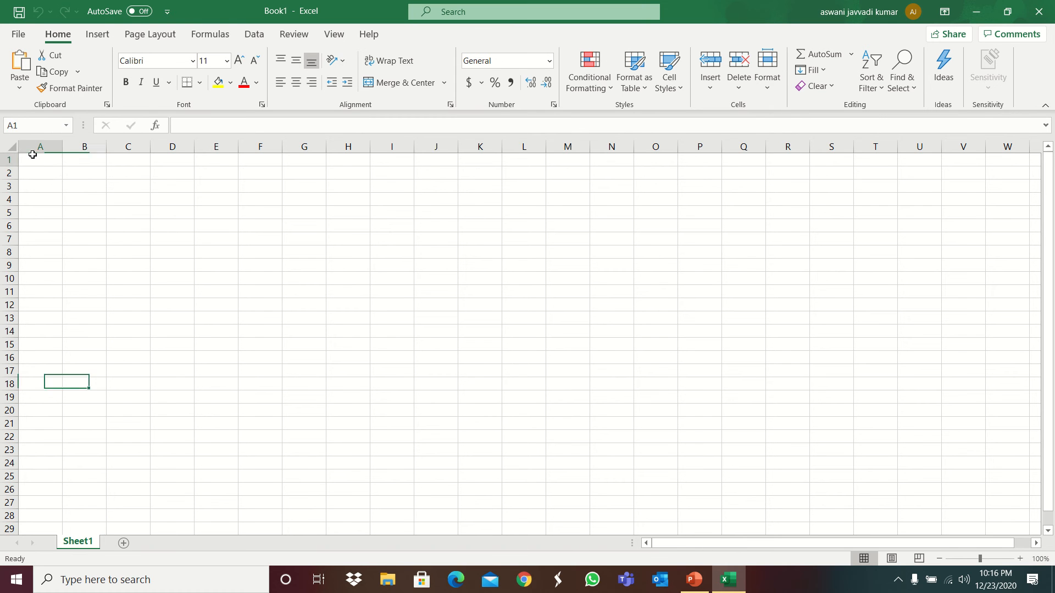
pyautogui.doubleClick(40, 159)
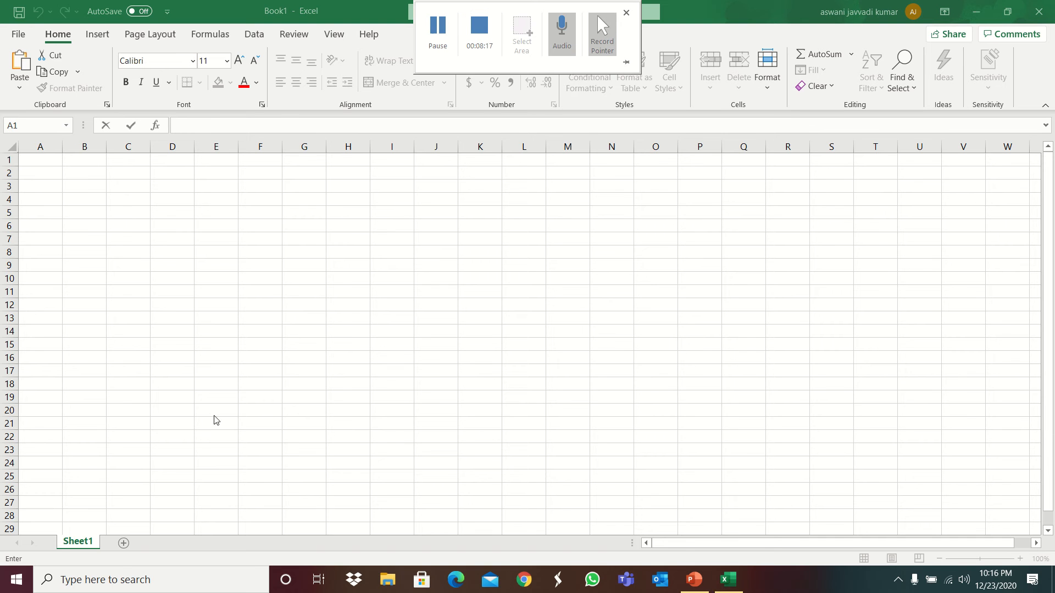
pyautogui.click(625, 14)
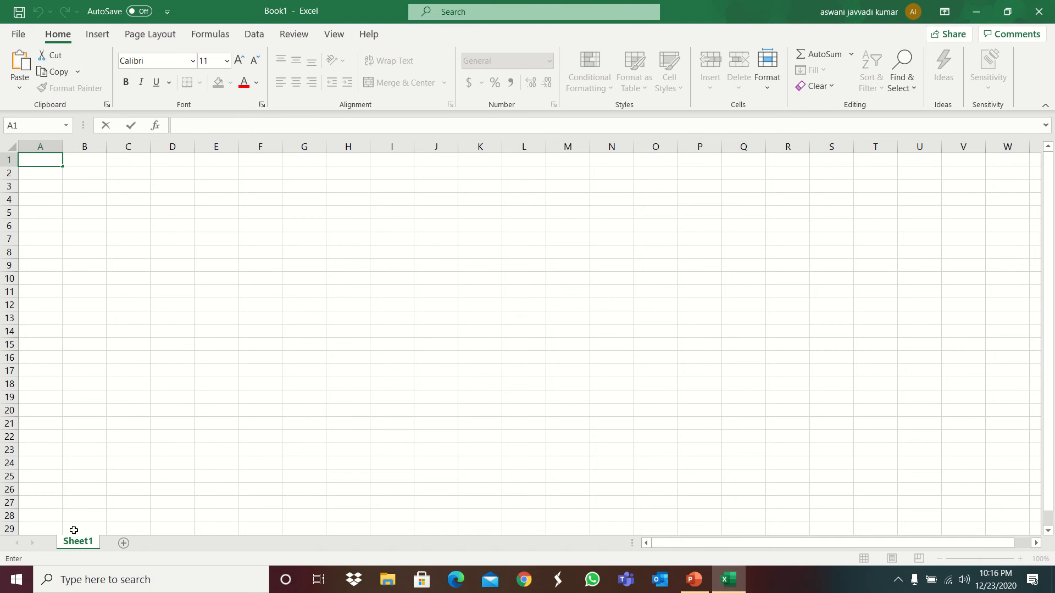
pyautogui.press('Escape')
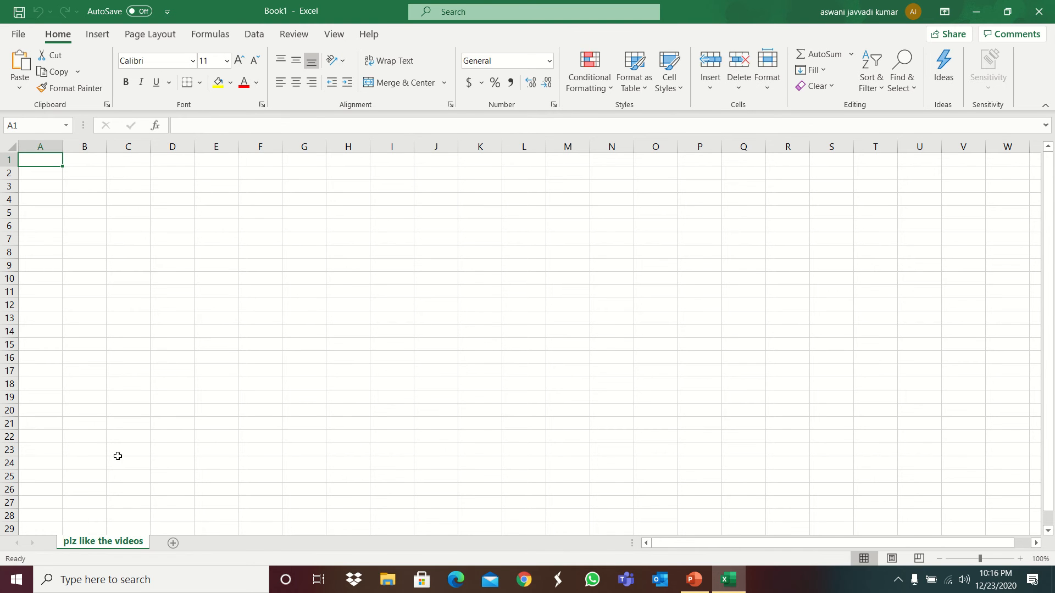
pyautogui.click(85, 489)
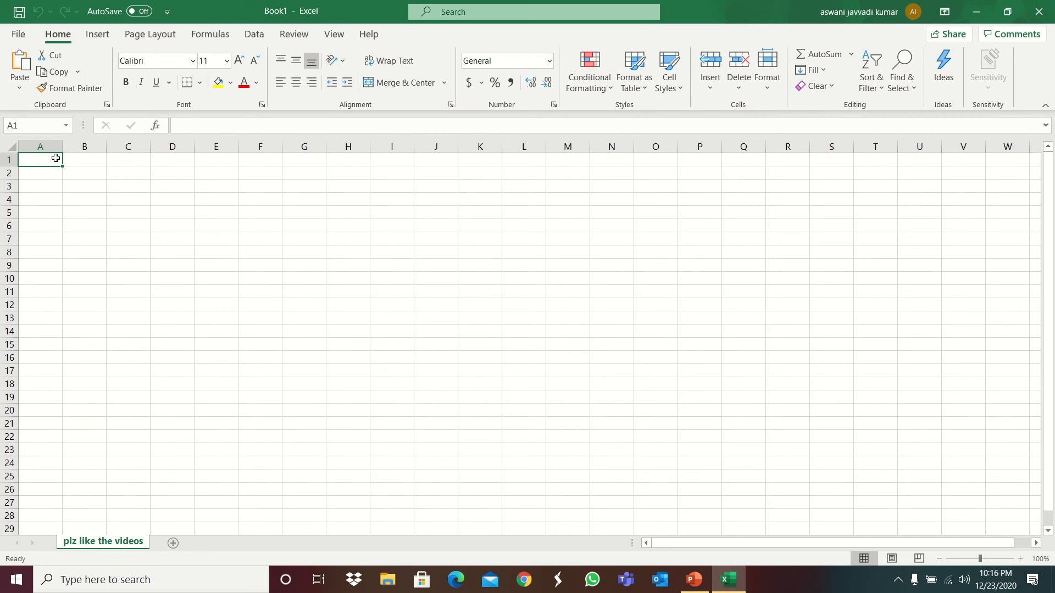
# - Enter 6652, 232 and =SUM(A1:A2) in A1:A3, then copy A1:A2 into B1:B2
pyautogui.write('6652')
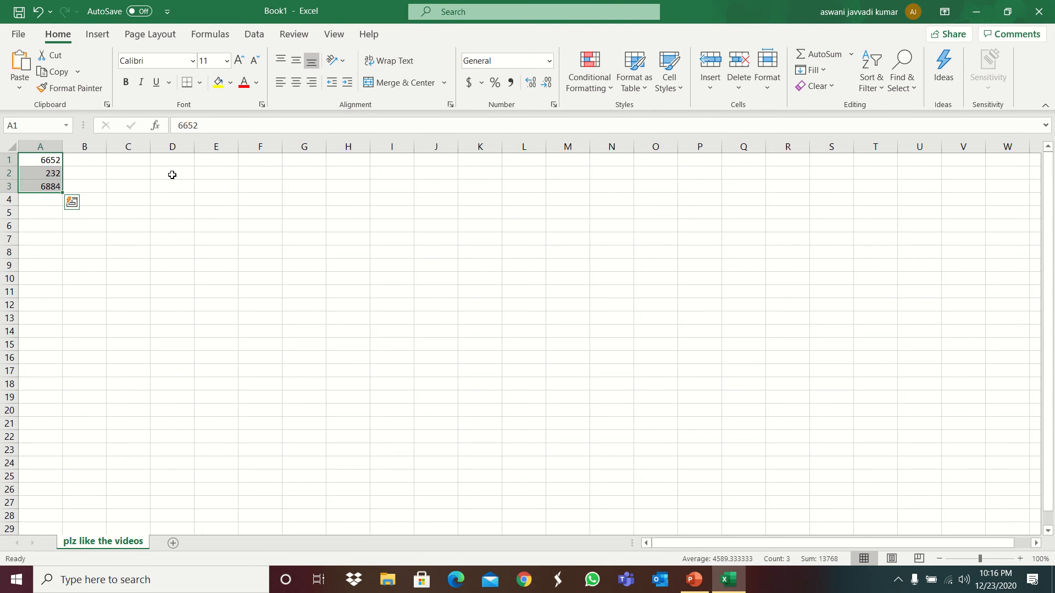
pyautogui.click(172, 173)
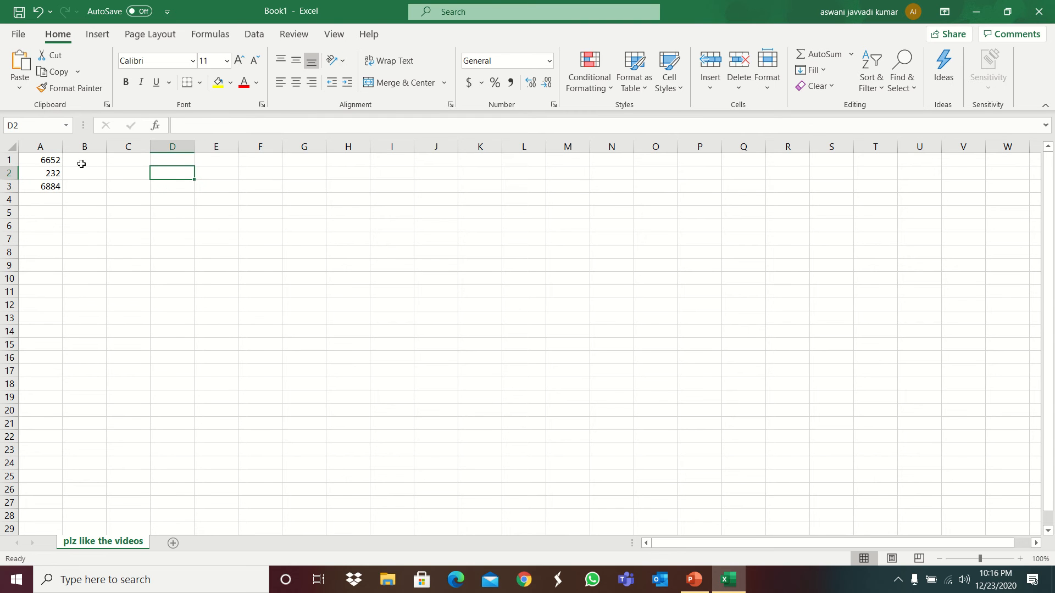
pyautogui.moveTo(39, 159); pyautogui.dragTo(85, 173)
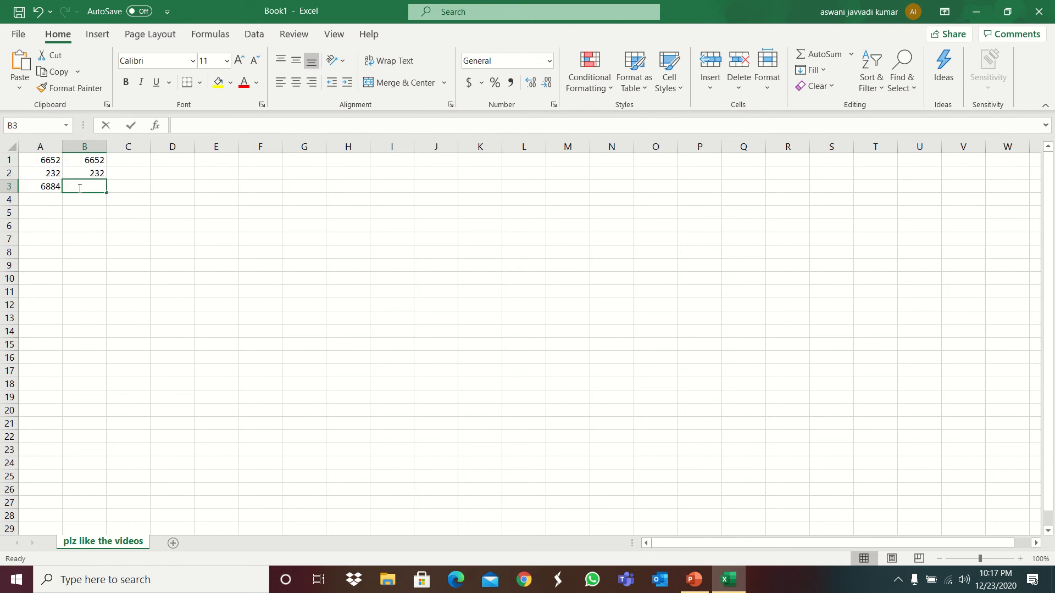
# - Enter the formula =B1+B2 in B3 so it shows 6884
pyautogui.write('=')
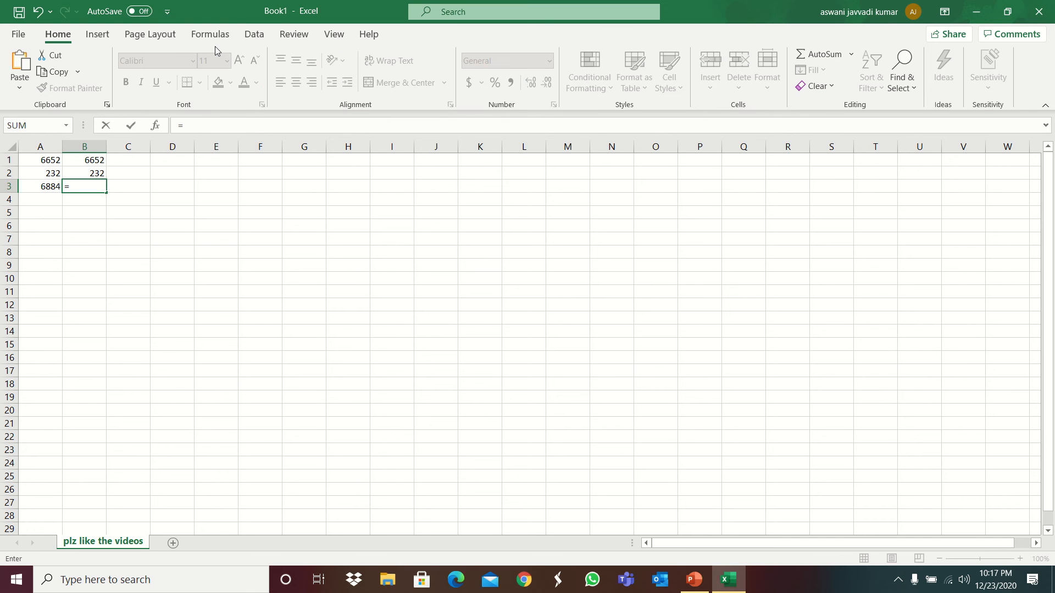
pyautogui.moveTo(25, 169)
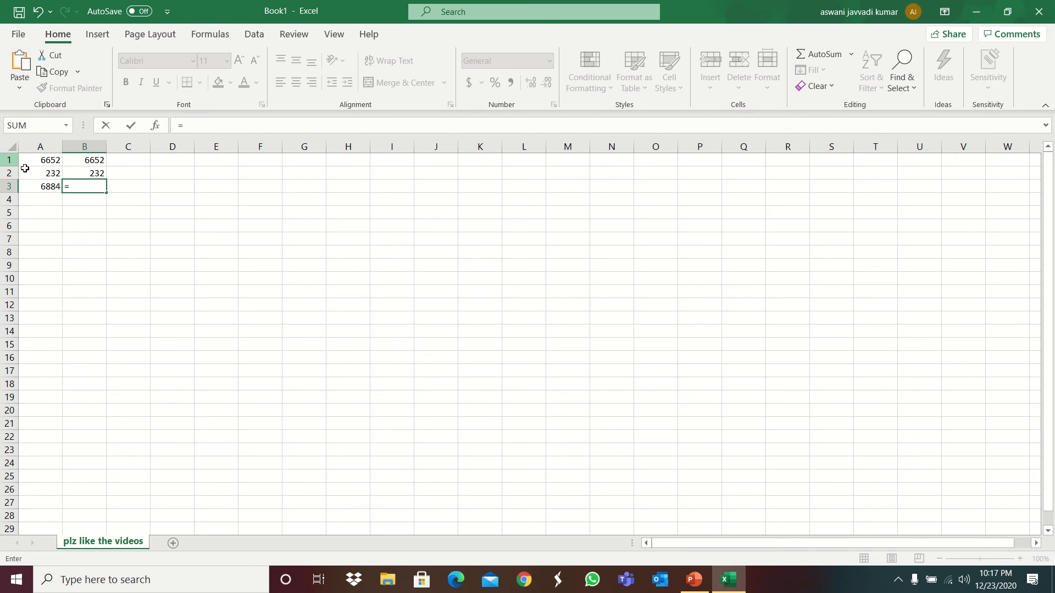
pyautogui.click(84, 159)
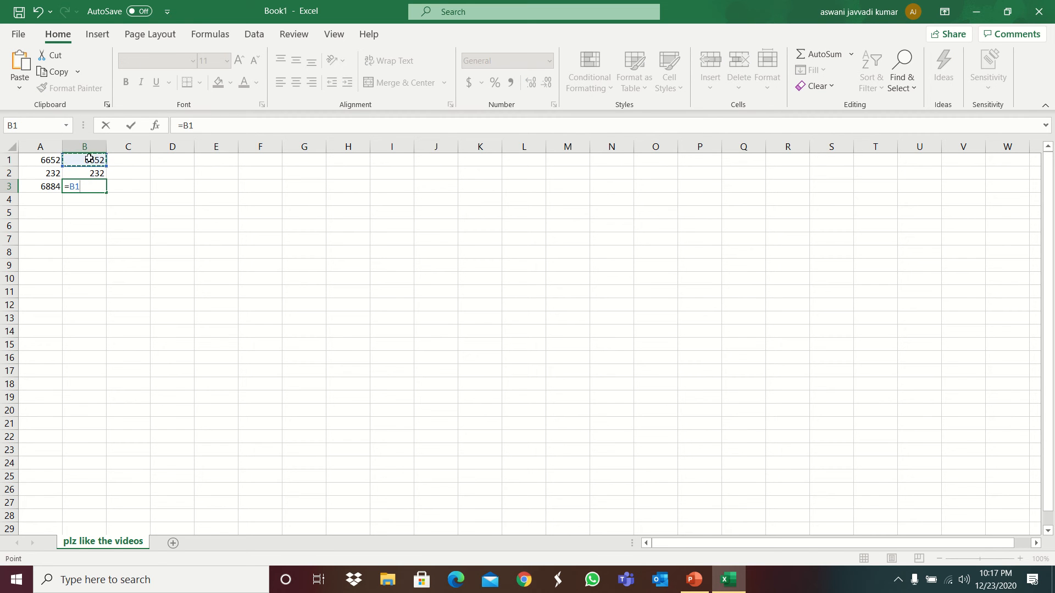
pyautogui.click(83, 172)
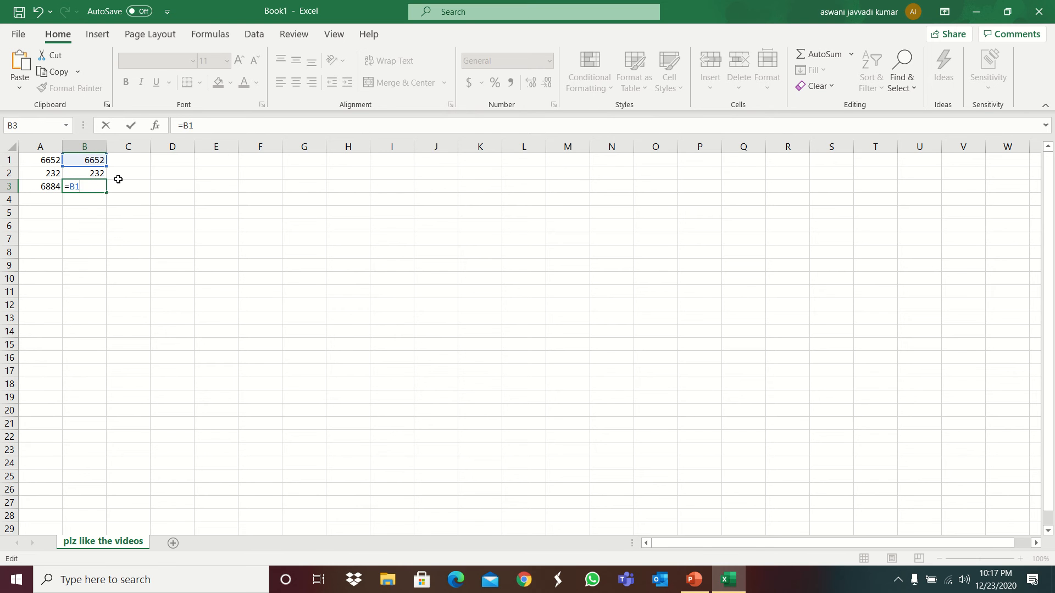
pyautogui.write('+B')
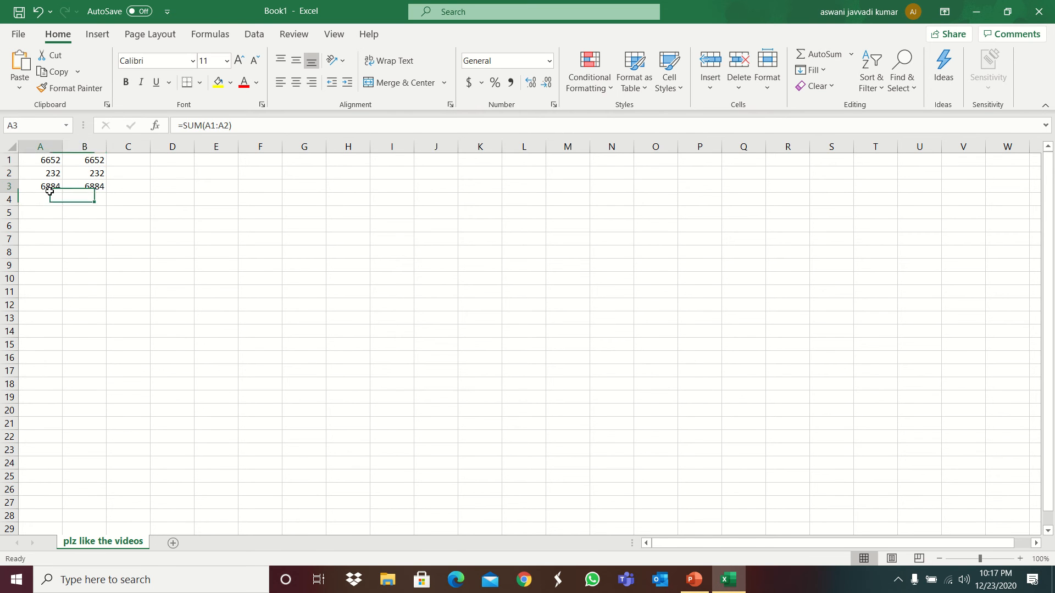
pyautogui.click(259, 238)
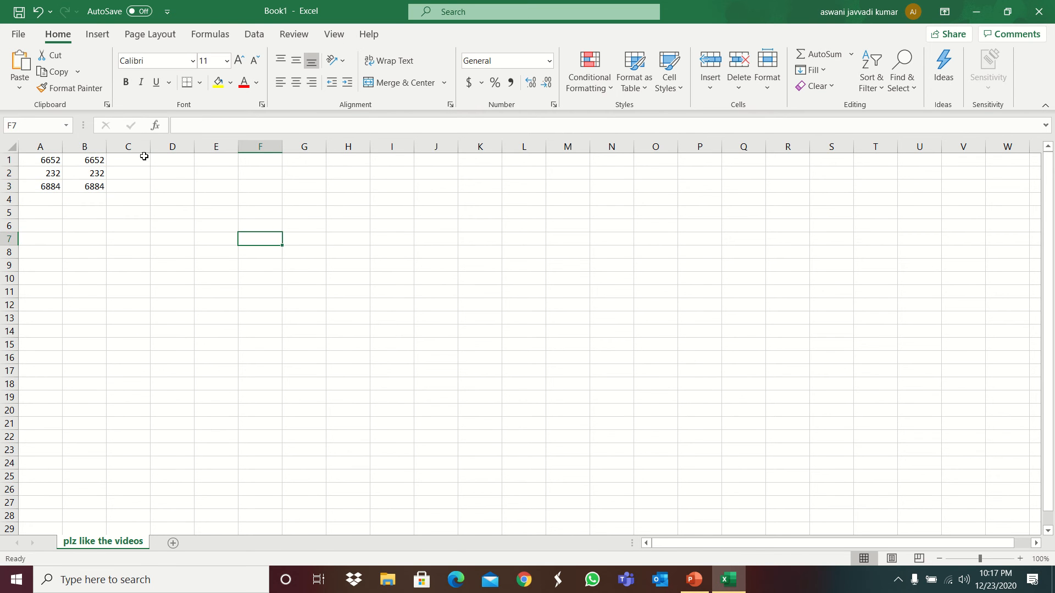
# - Check B3's formula in the formula bar and select C3 for the next formula
pyautogui.click(127, 159)
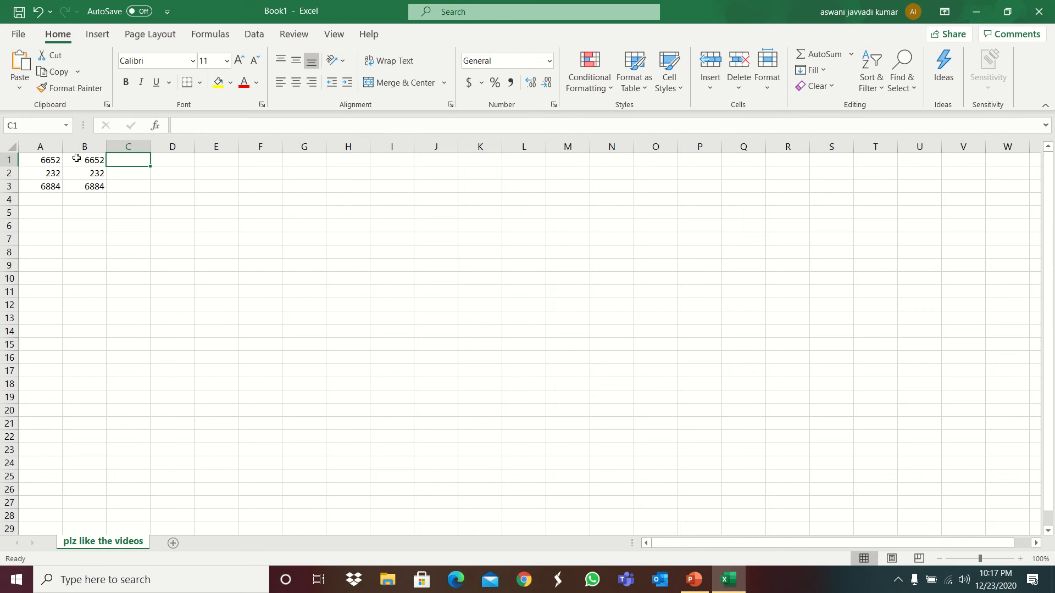
pyautogui.click(85, 187)
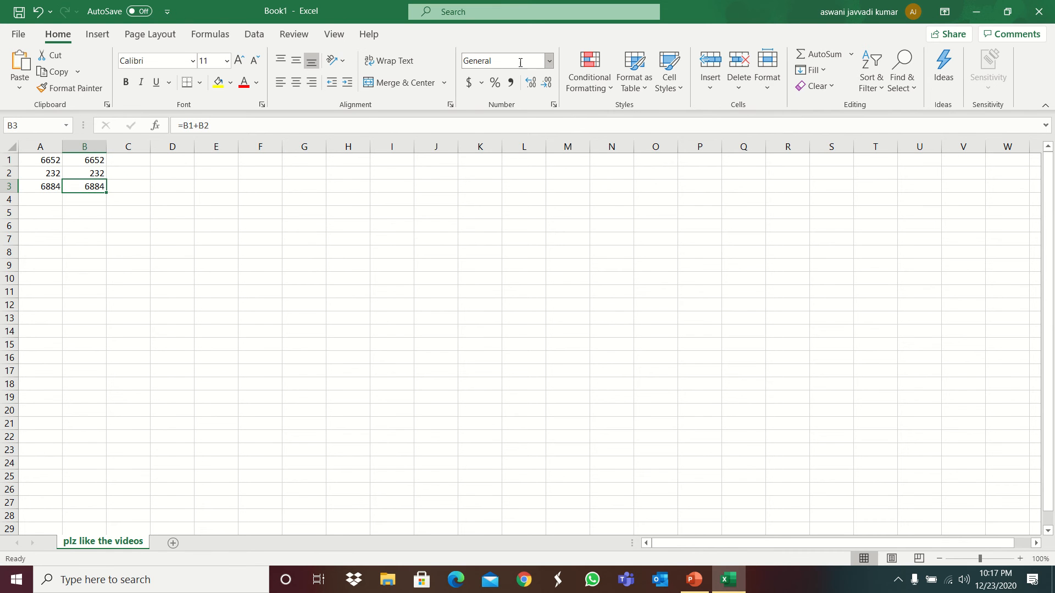
pyautogui.click(547, 60)
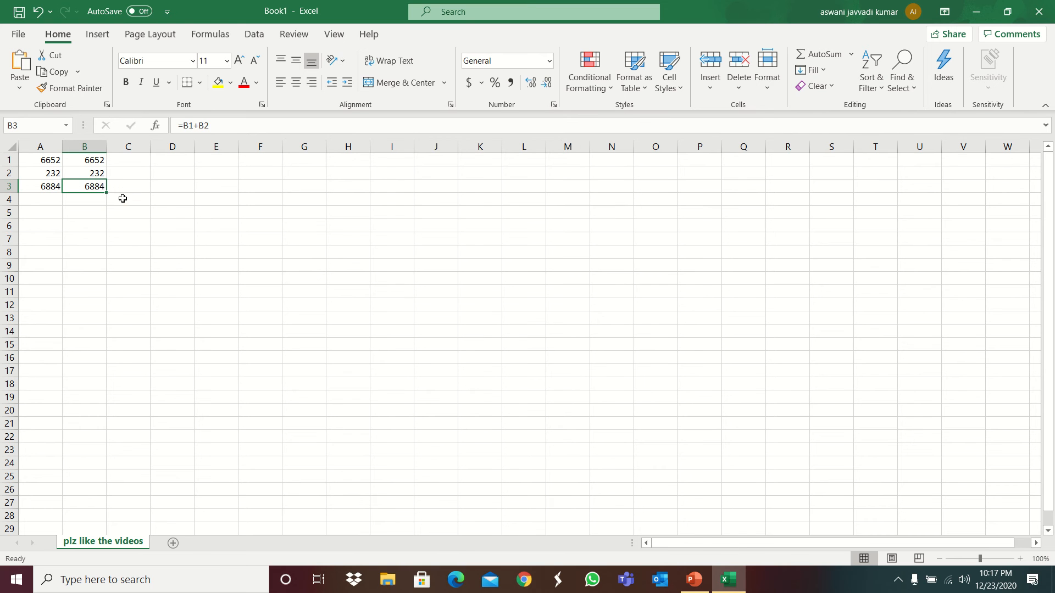
pyautogui.click(127, 187)
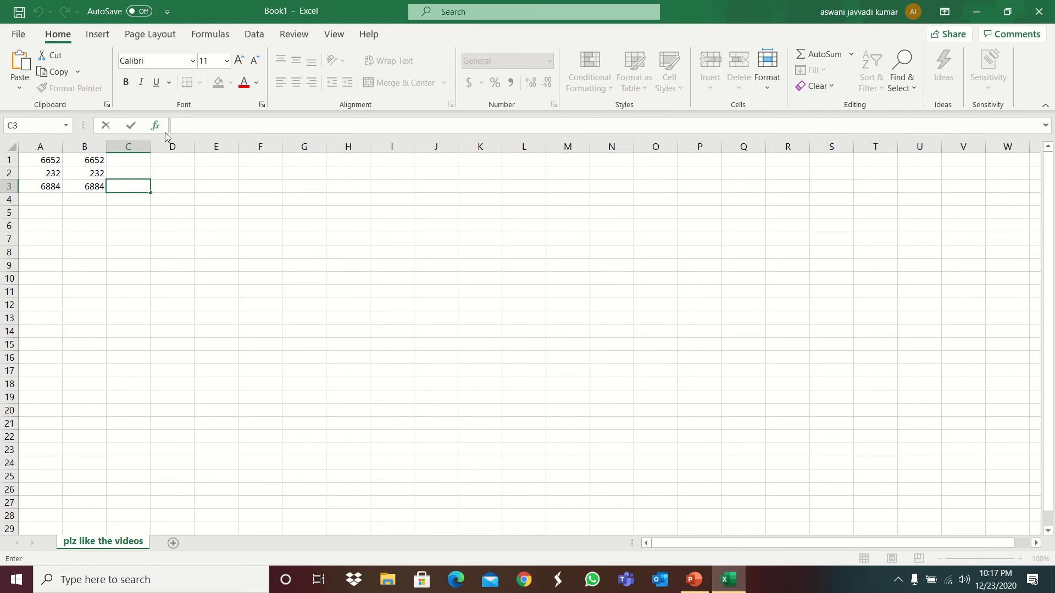
# - Enter =B3/100*300 in C3 so it shows 20652, then verify the formula
pyautogui.write('=')
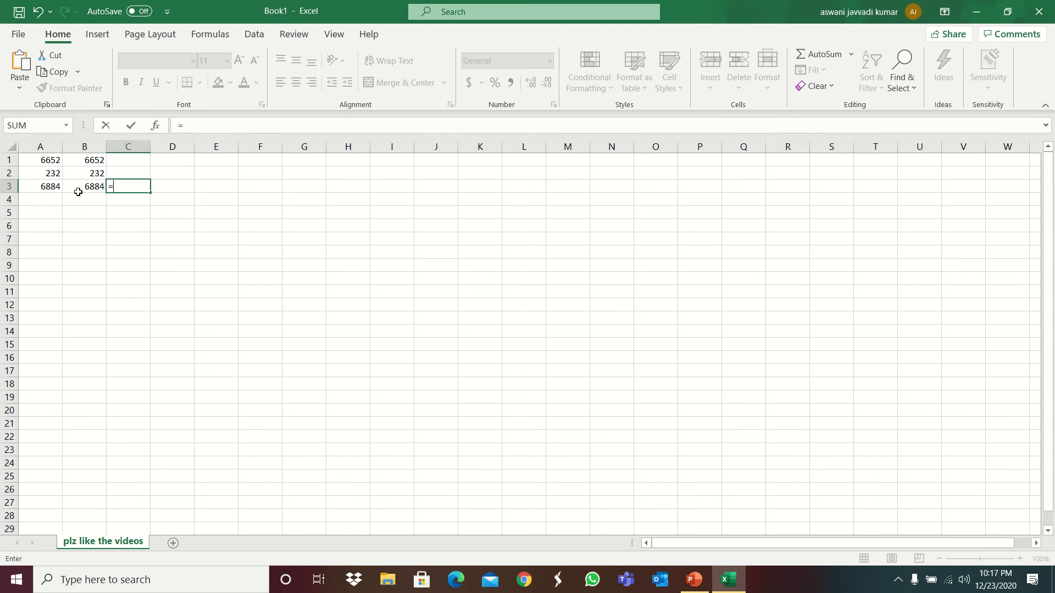
pyautogui.click(85, 187)
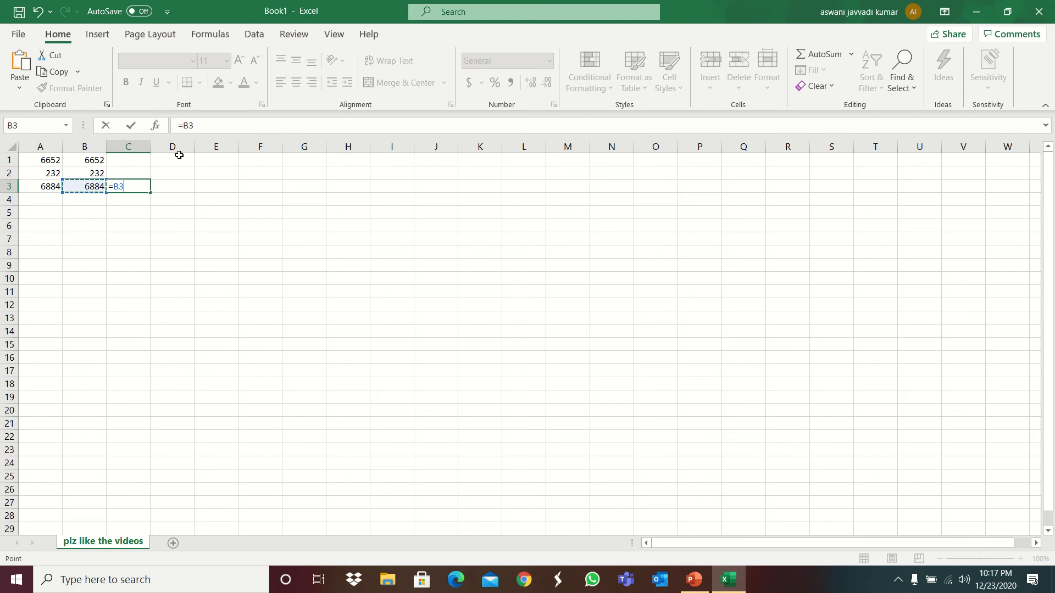
pyautogui.write('/10')
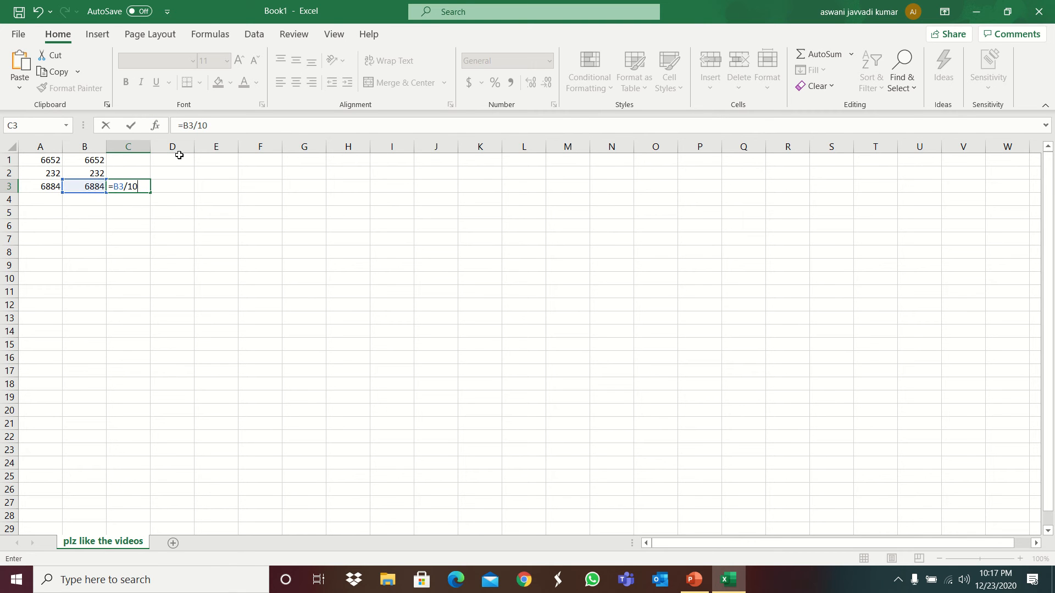
pyautogui.write('0')
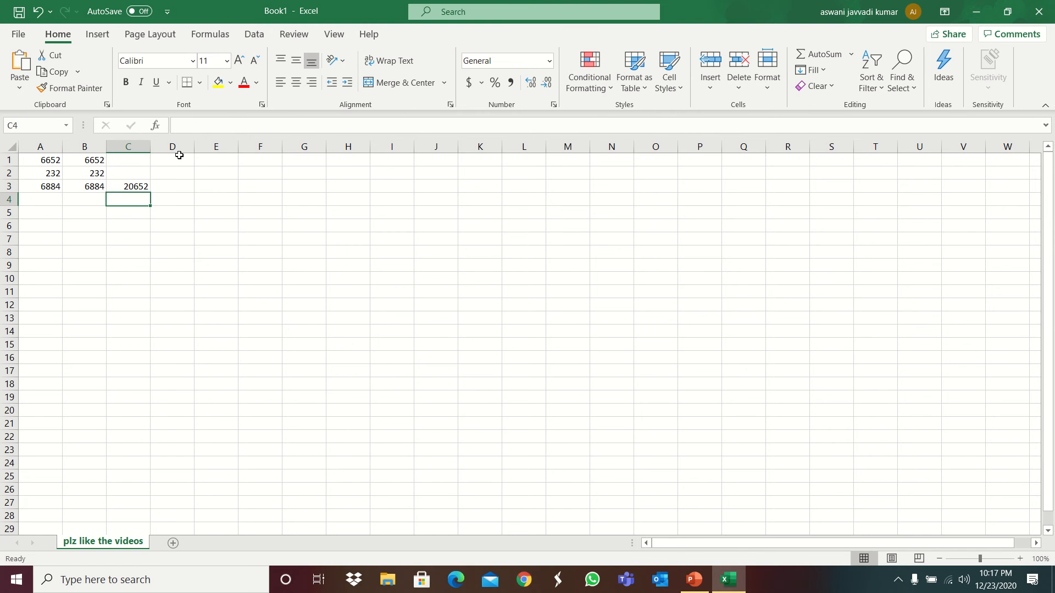
pyautogui.click(128, 187)
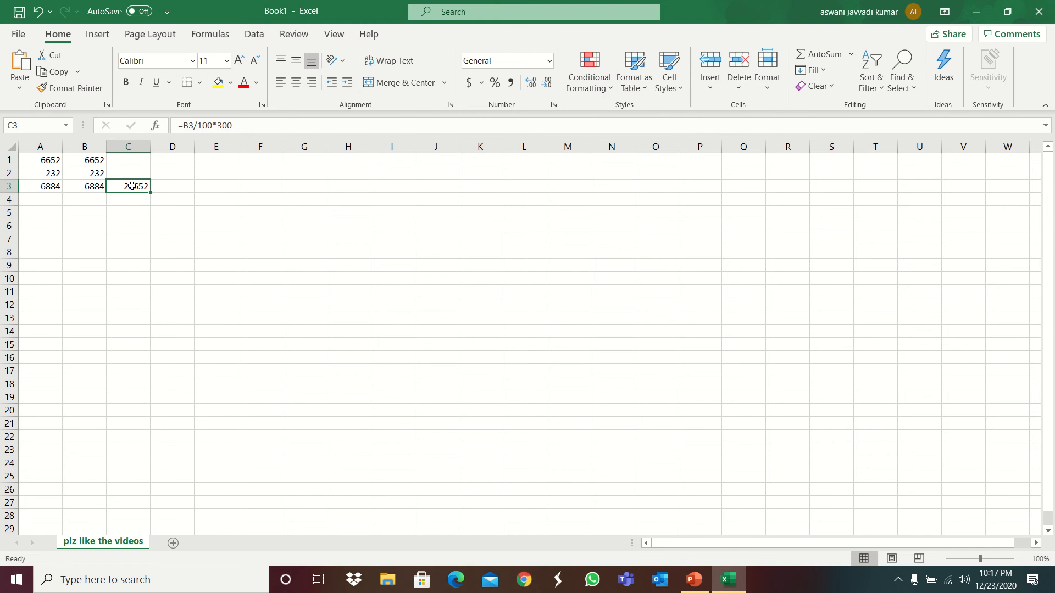
pyautogui.moveTo(219, 126)
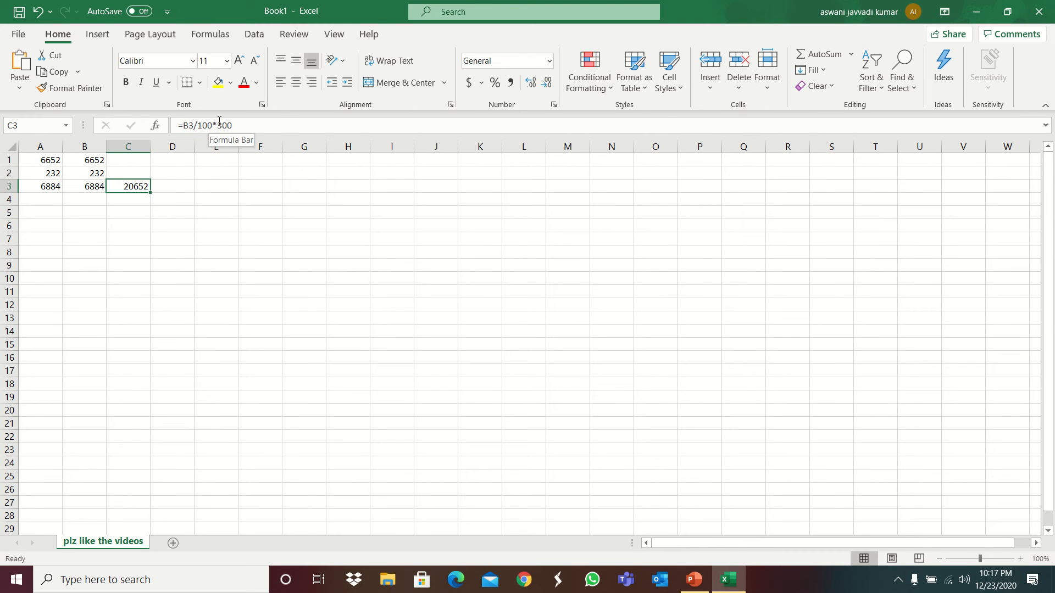
pyautogui.click(260, 265)
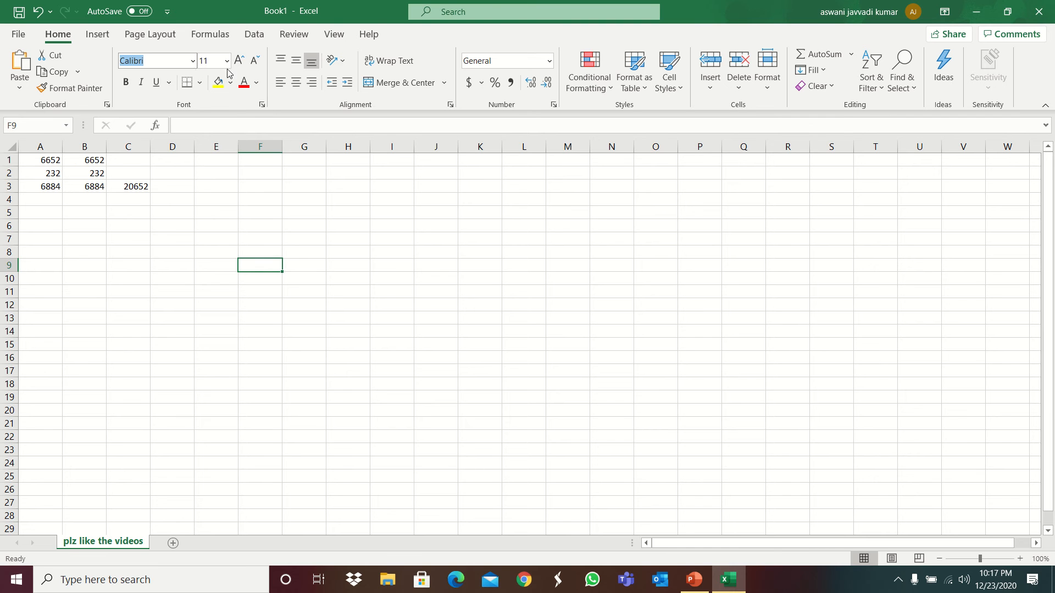
# - Put 'hello' in D1 with yellow fill and red text, and type 'hello friend' in D3
pyautogui.click(227, 61)
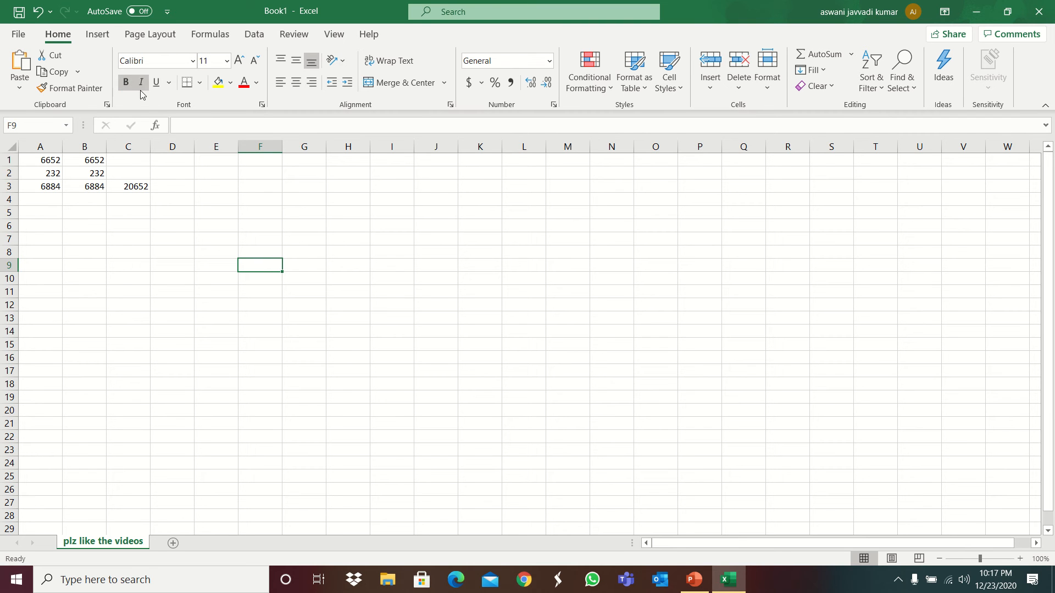
pyautogui.moveTo(156, 83)
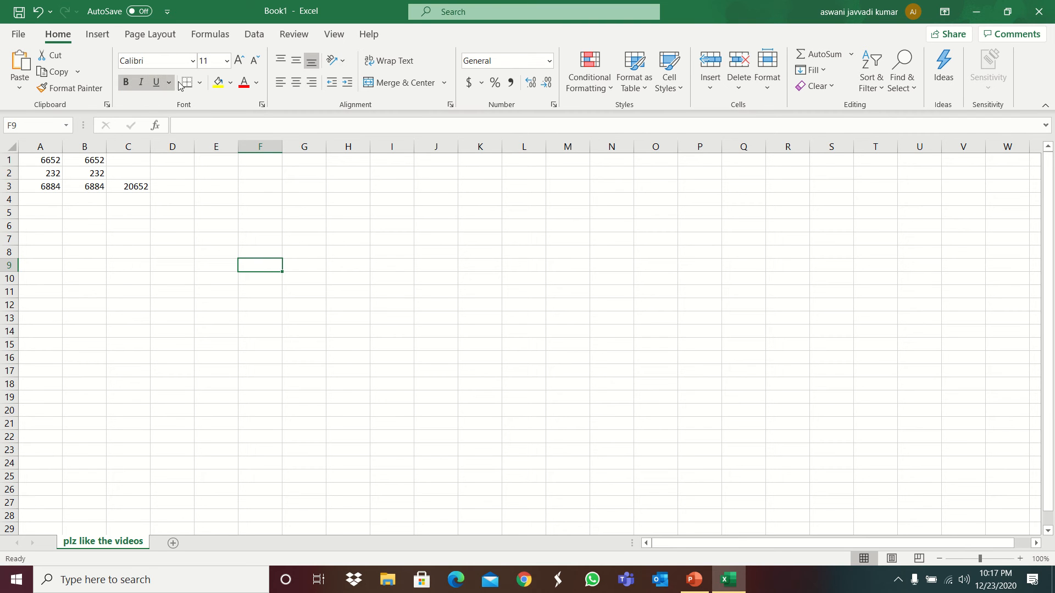
pyautogui.moveTo(187, 160)
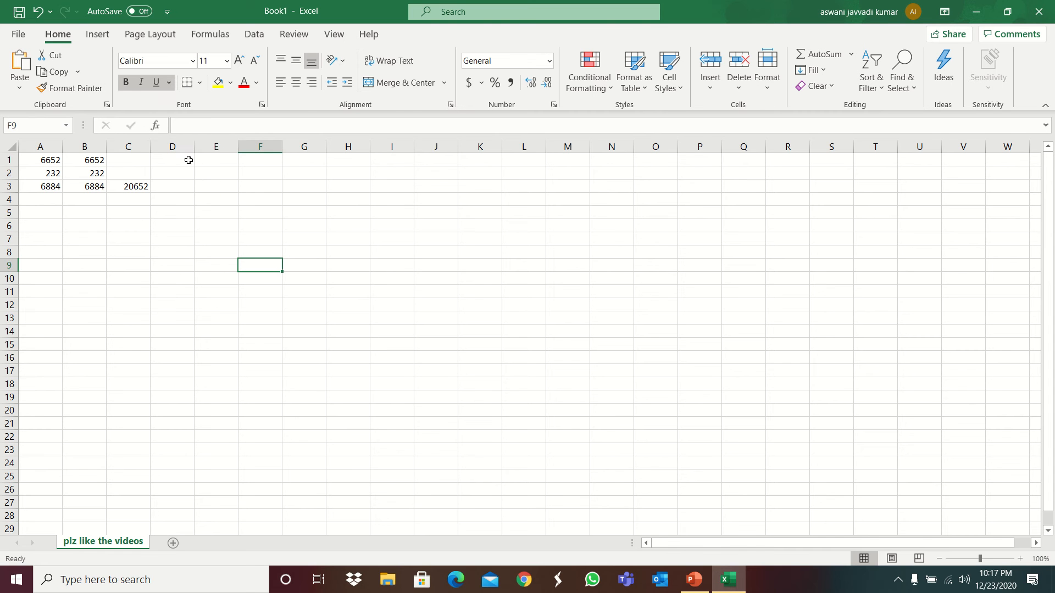
pyautogui.click(188, 83)
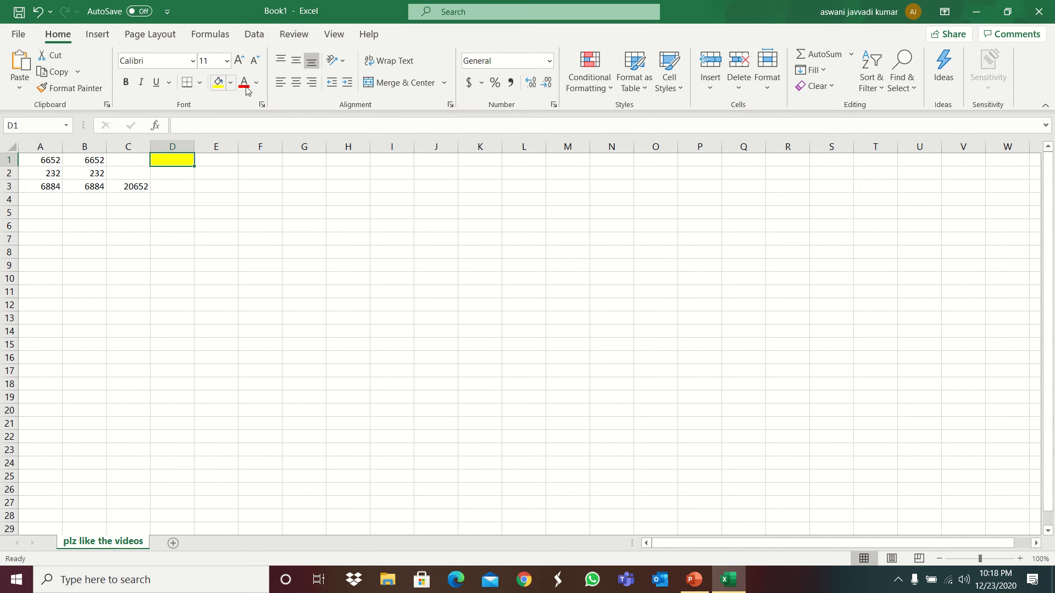
pyautogui.write('hello')
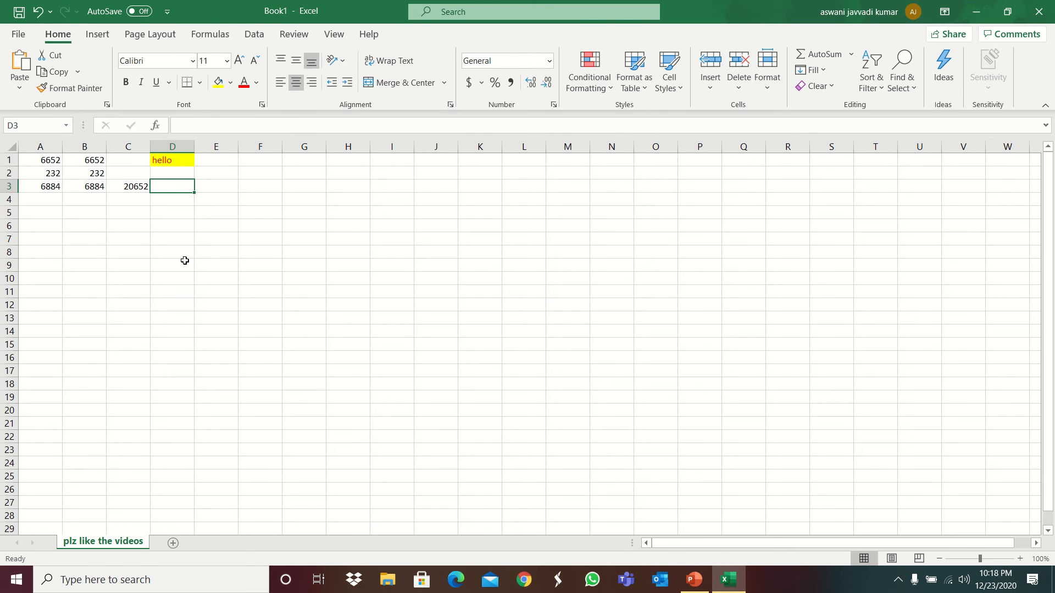
pyautogui.write('hello')
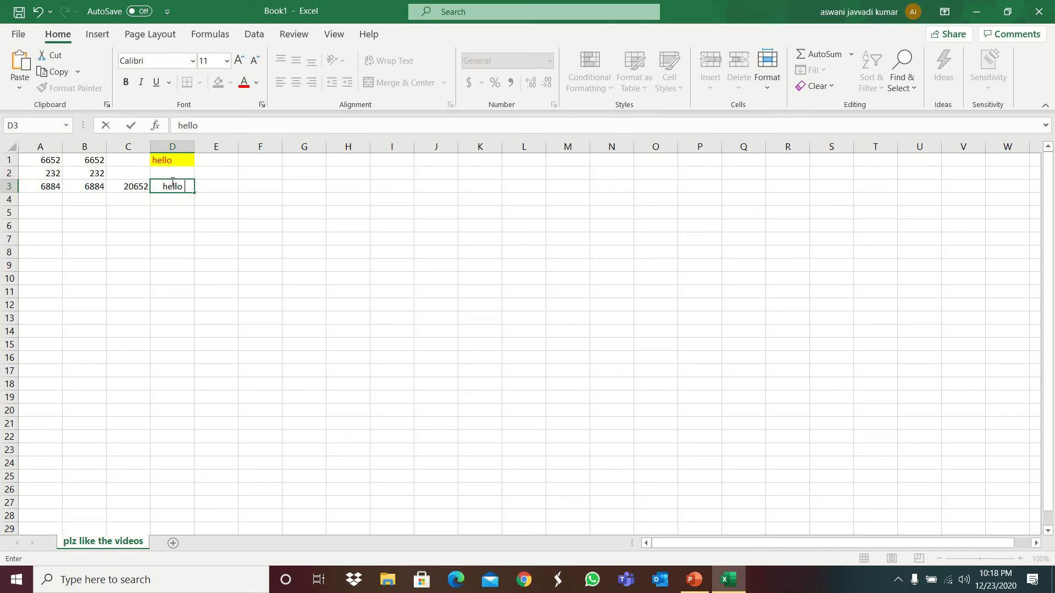
pyautogui.write('friend')
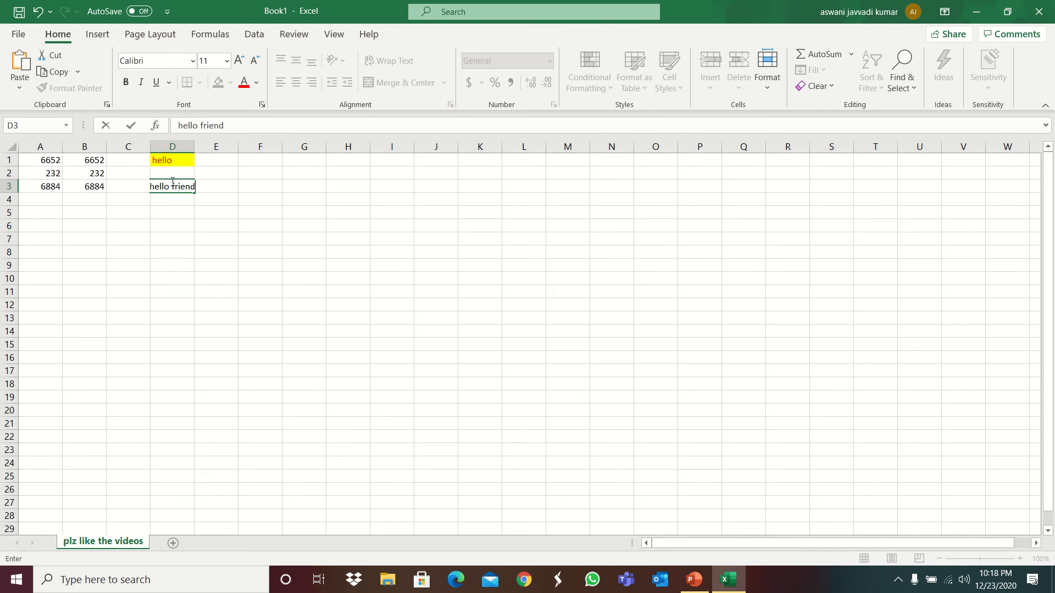
# - Center the 'hello friends' text in D3 and wrap it onto two lines
pyautogui.click(259, 305)
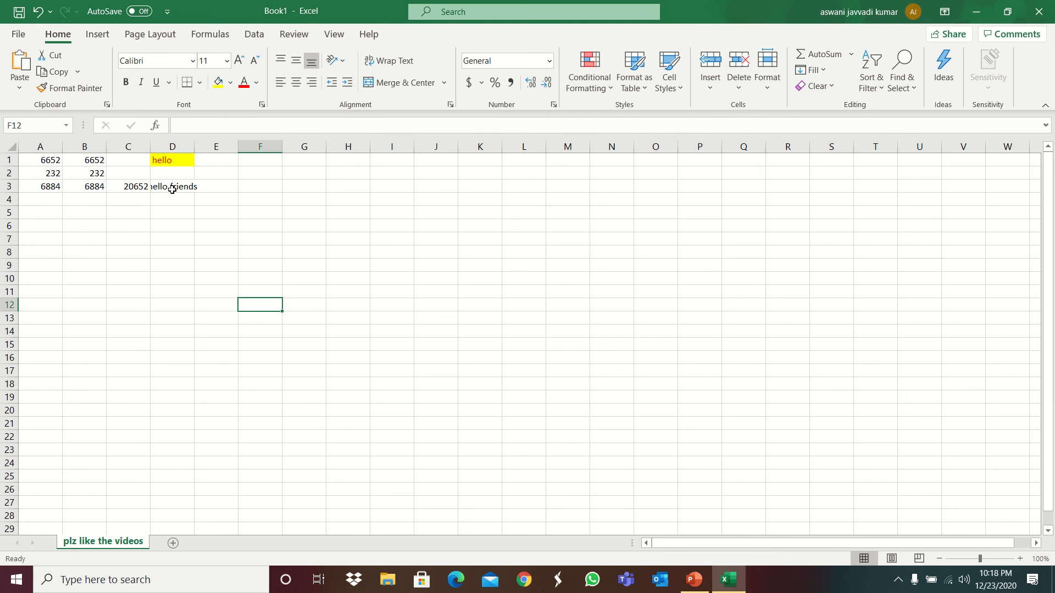
pyautogui.click(173, 187)
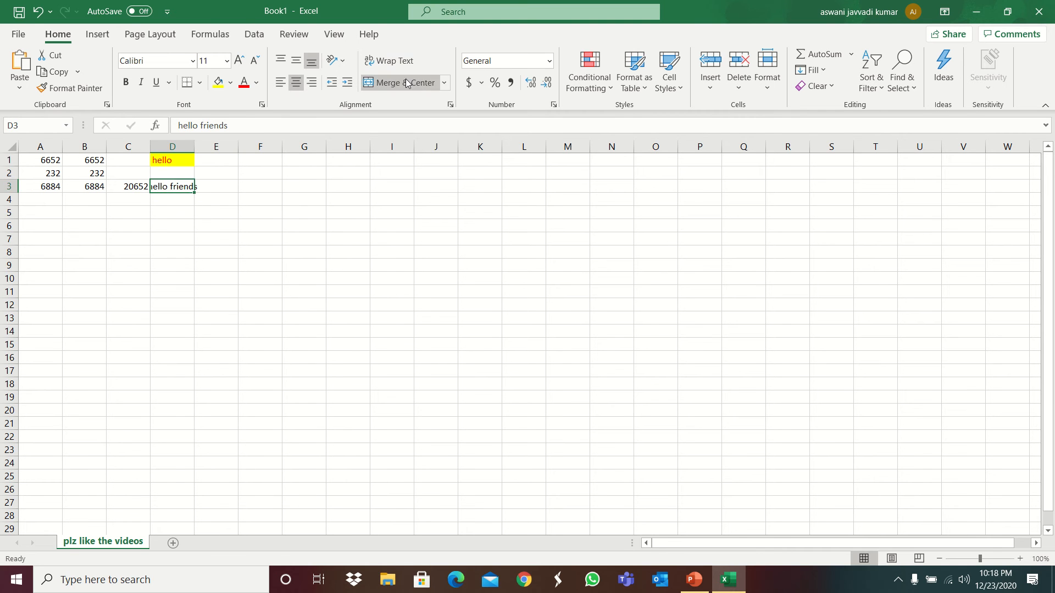
pyautogui.click(388, 60)
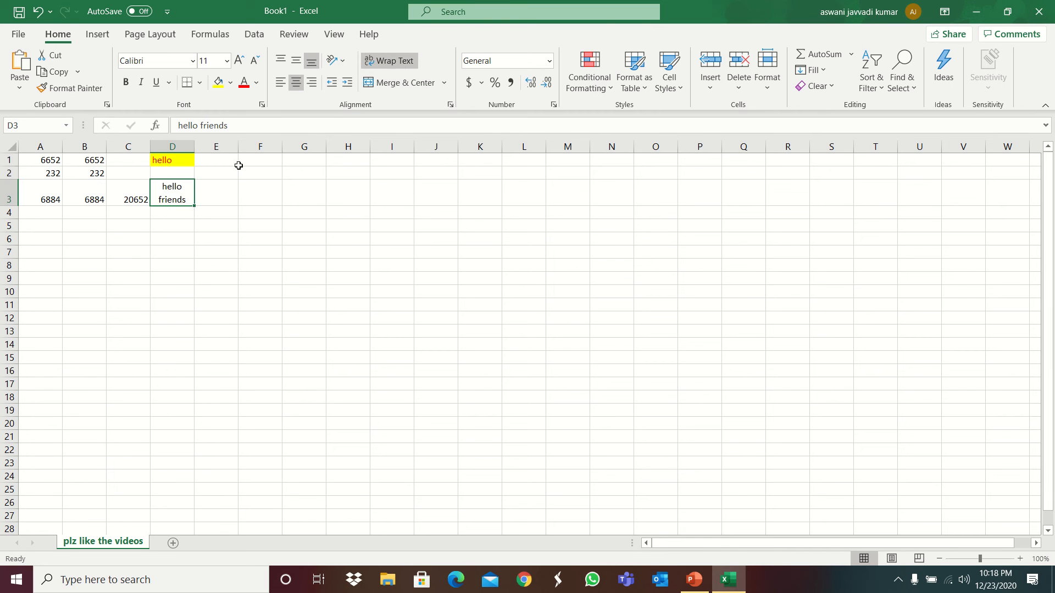
pyautogui.click(443, 82)
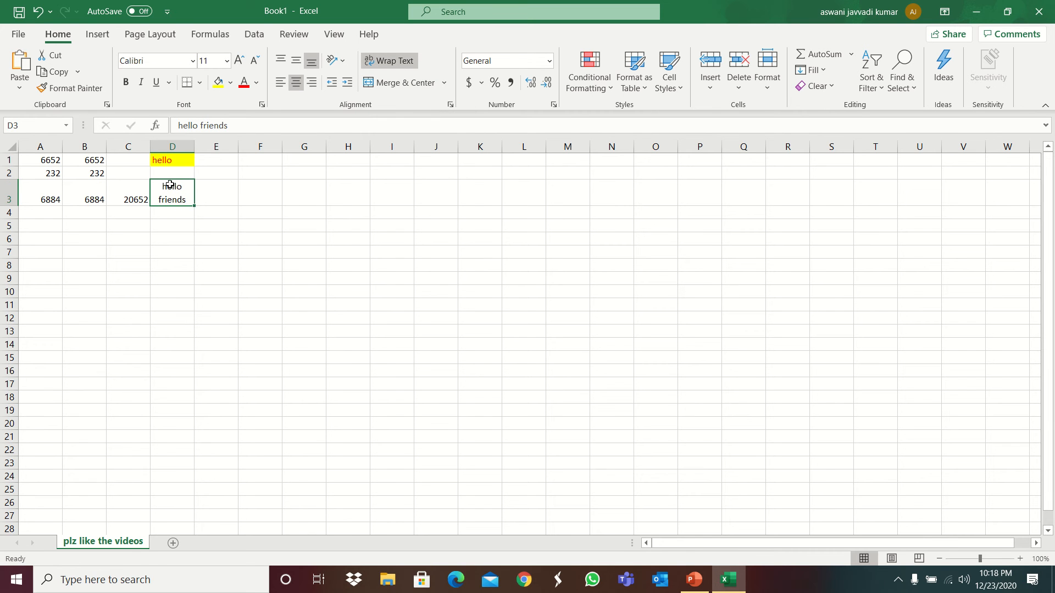
# - Merge D3 and E3 into one cell with 'hello friends' centered across them
pyautogui.moveTo(171, 193); pyautogui.dragTo(215, 194)
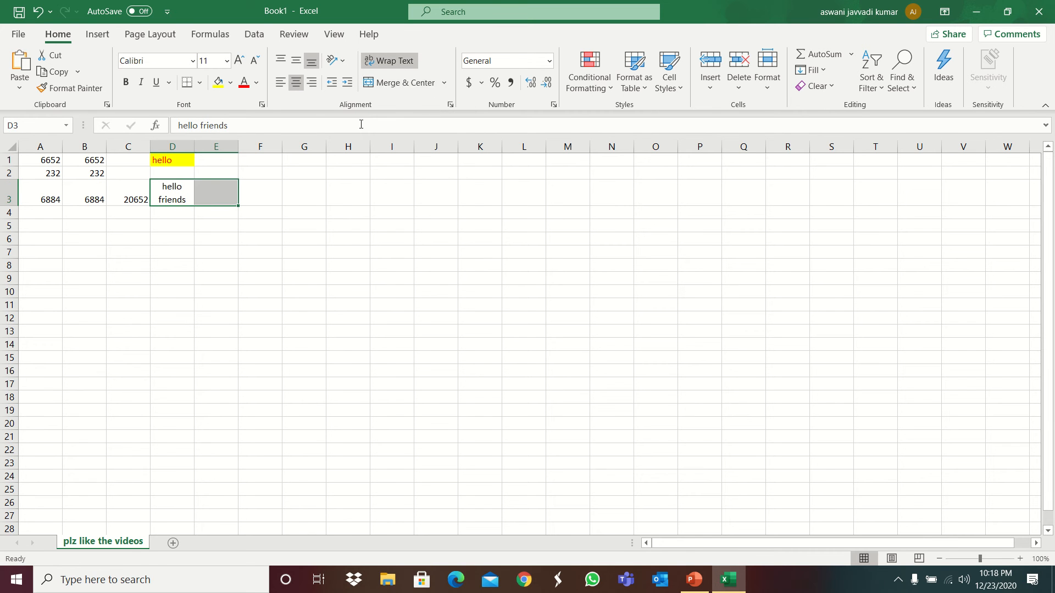
pyautogui.click(401, 82)
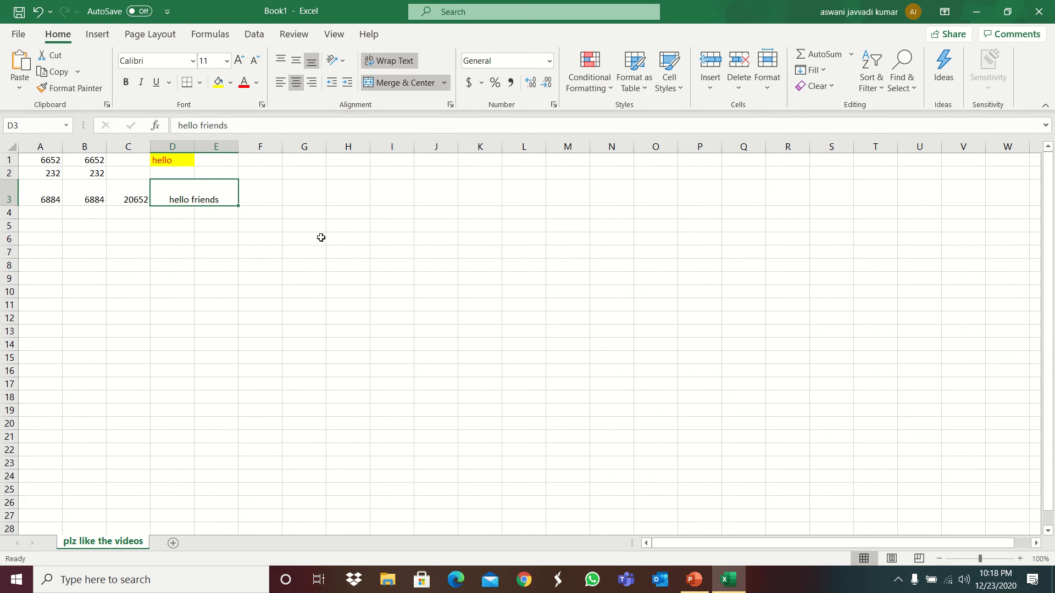
pyautogui.click(349, 238)
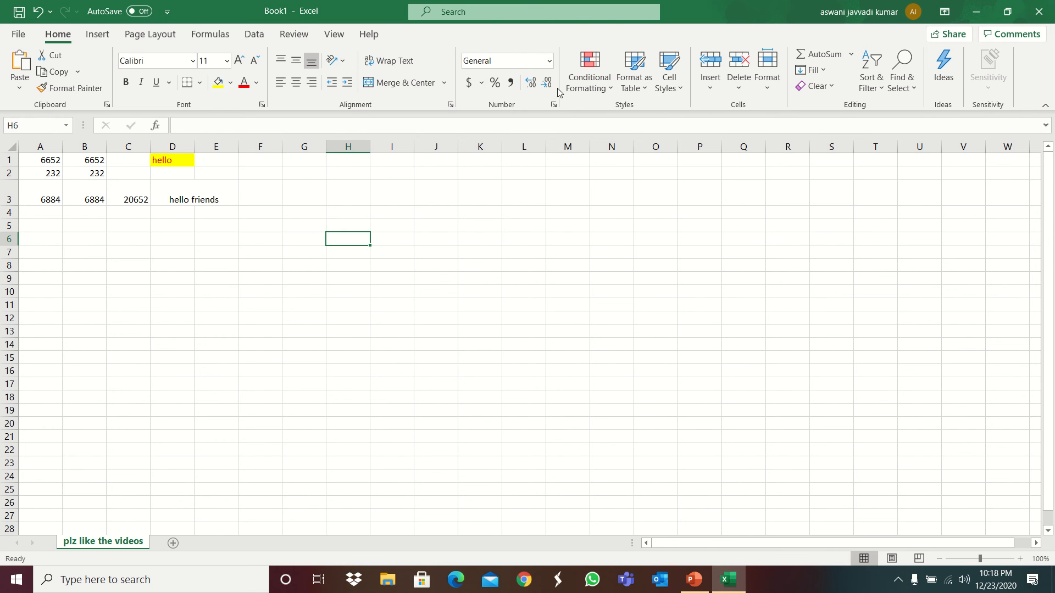
pyautogui.moveTo(668, 70)
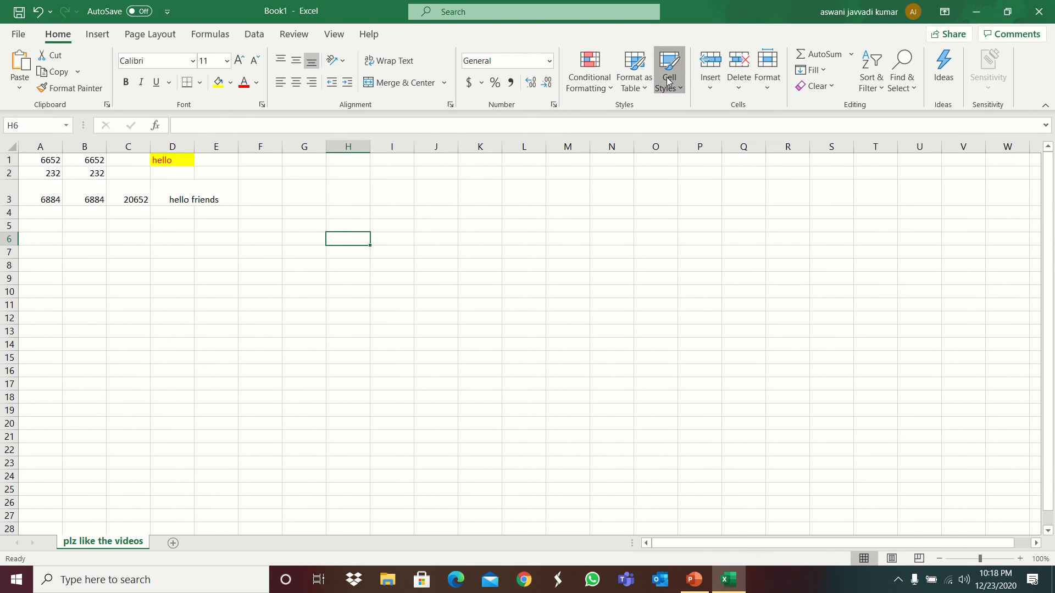
pyautogui.moveTo(738, 94)
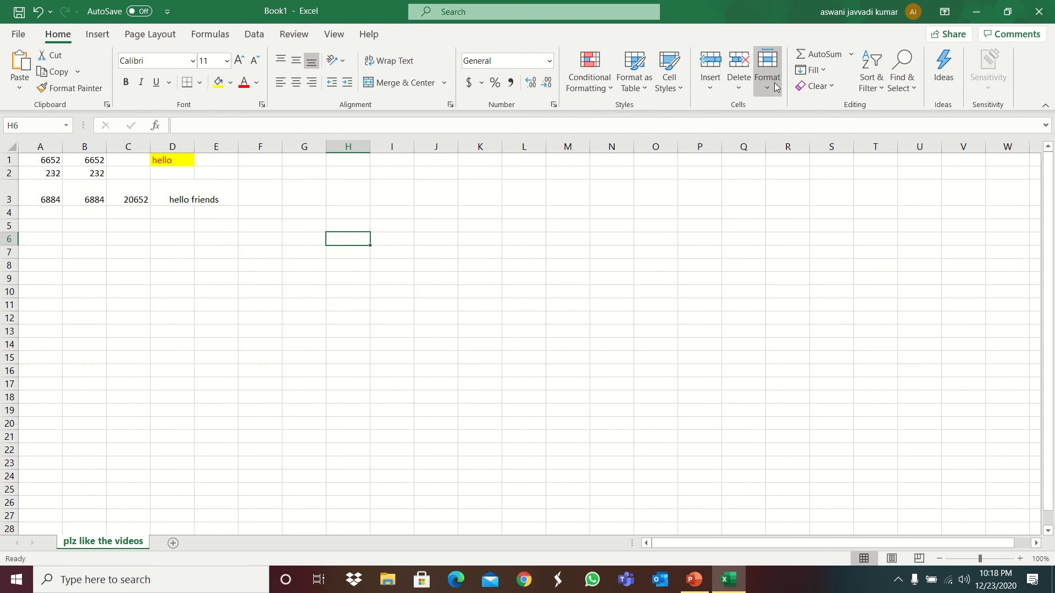
# - Begin an AutoSum in H6 and a B1 drag, abandon both keeping the data, and show the Insert commands
pyautogui.click(850, 56)
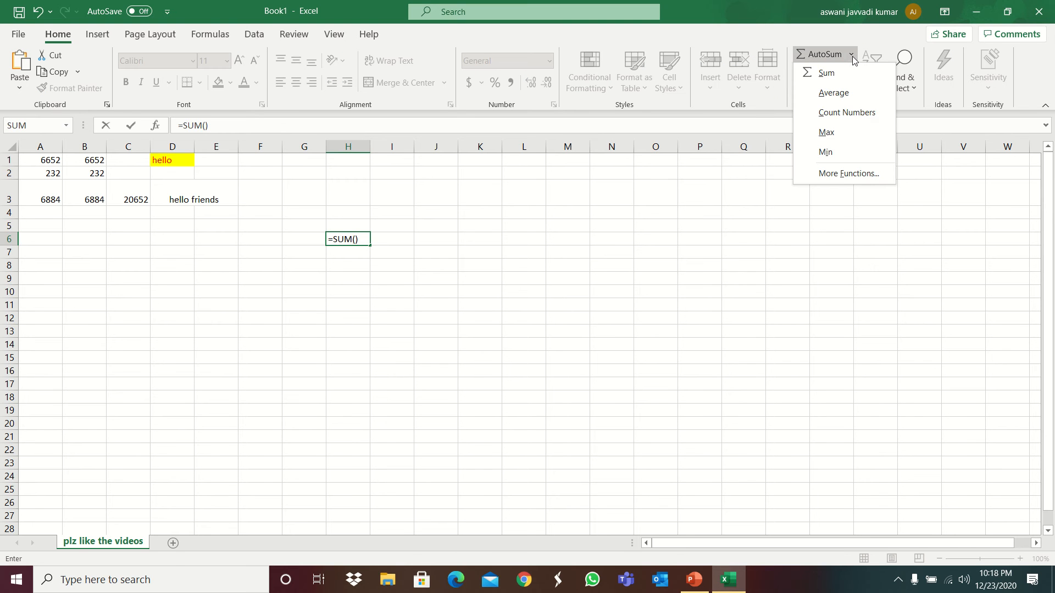
pyautogui.moveTo(273, 234)
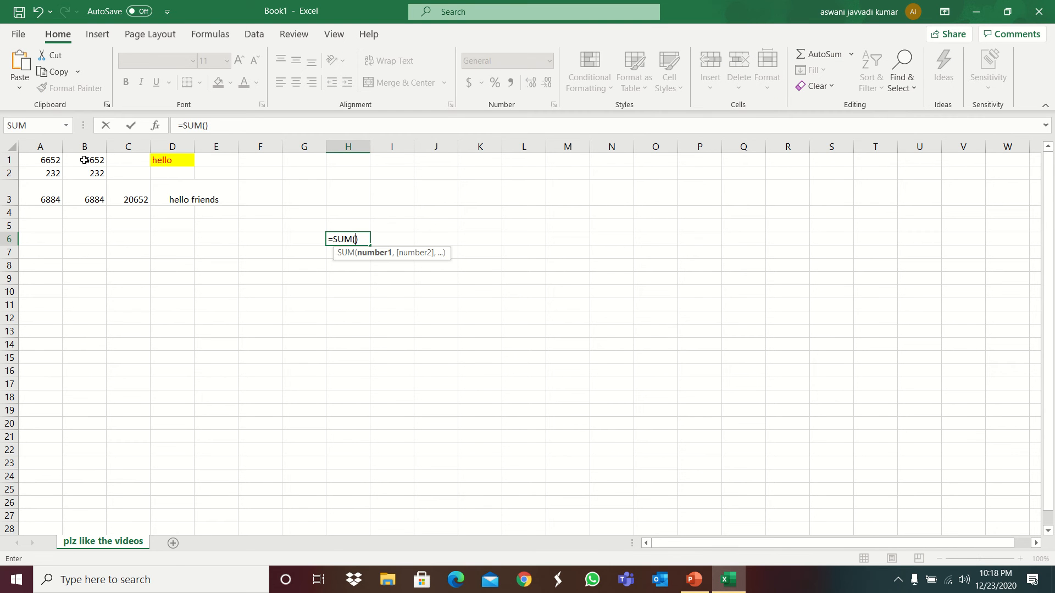
pyautogui.moveTo(83, 159); pyautogui.dragTo(83, 172)
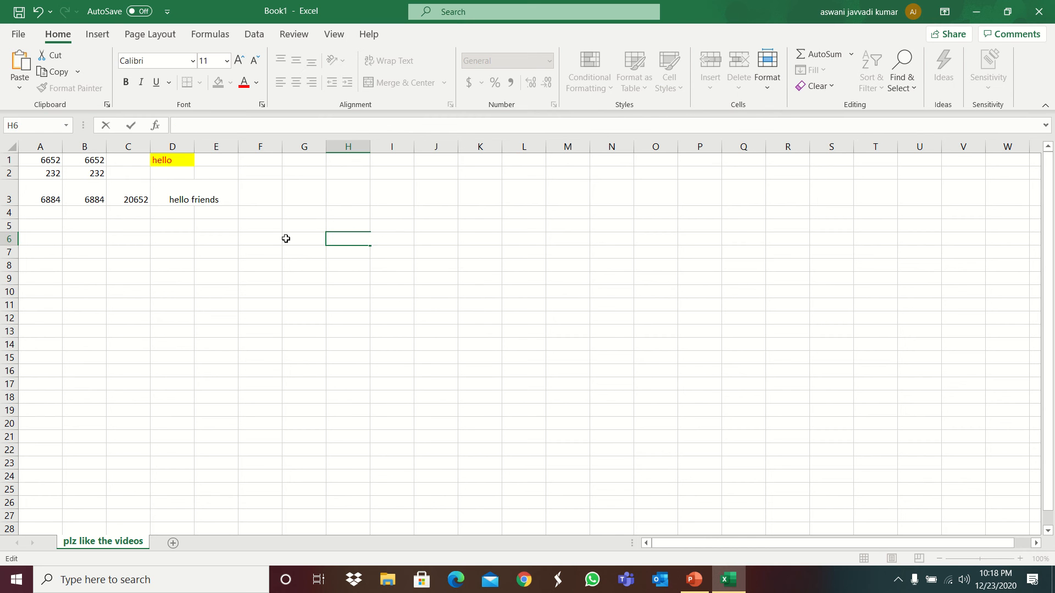
pyautogui.moveTo(85, 159); pyautogui.dragTo(84, 173)
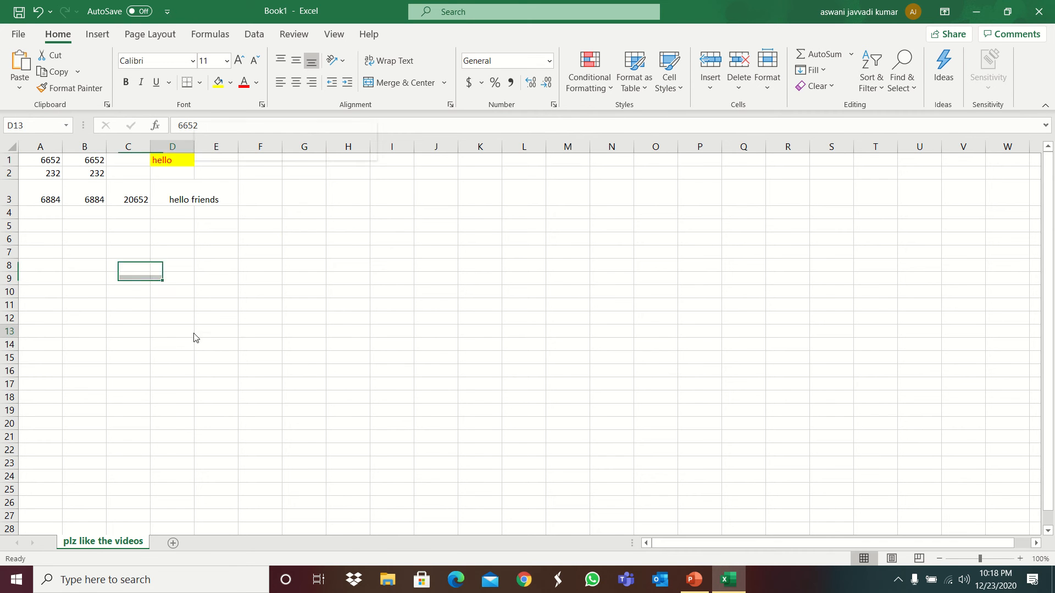
pyautogui.doubleClick(85, 160)
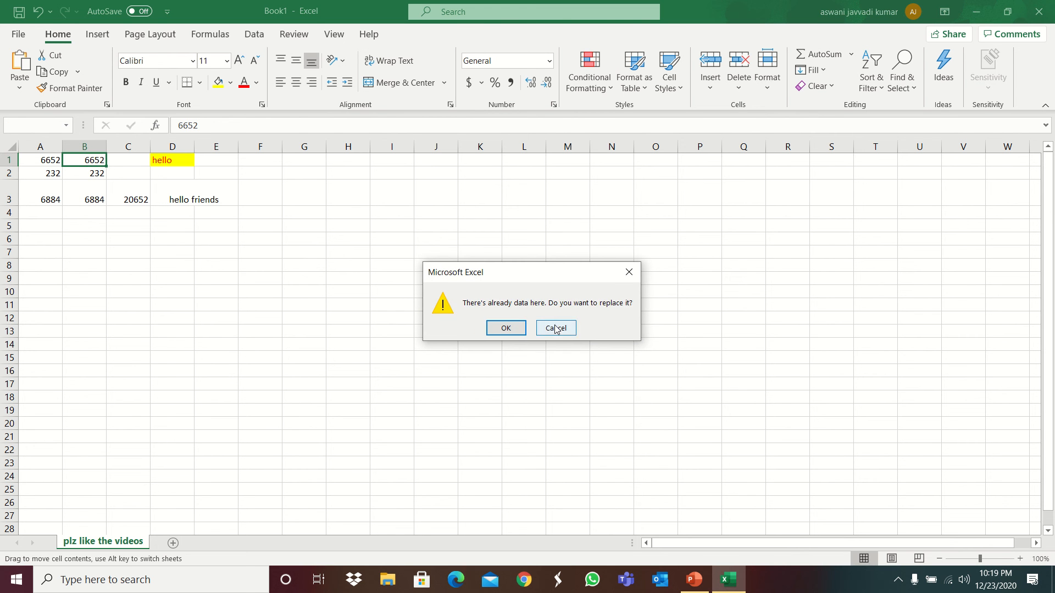
pyautogui.click(555, 327)
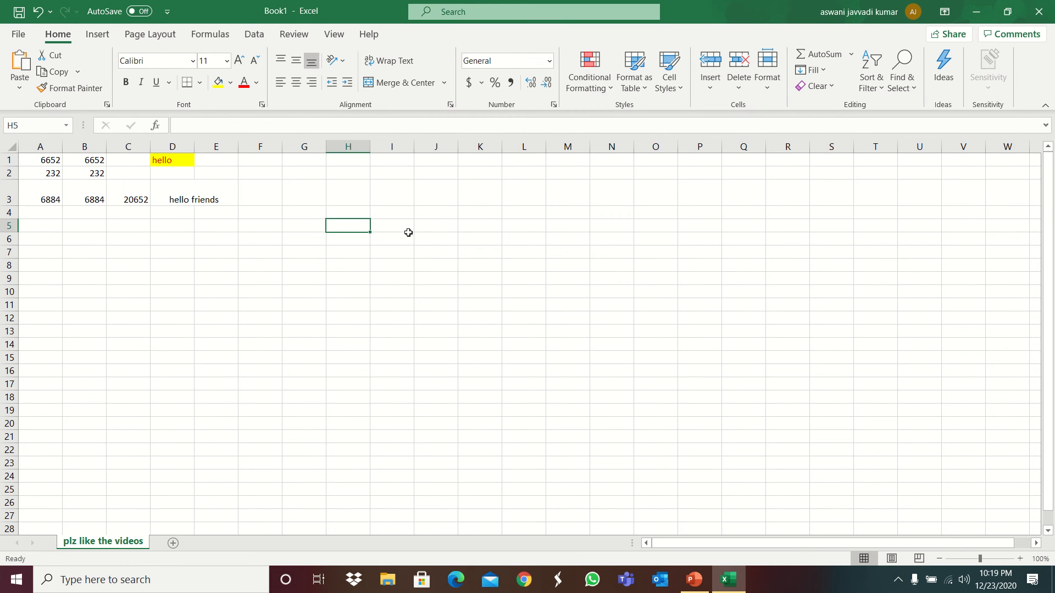
pyautogui.moveTo(731, 142)
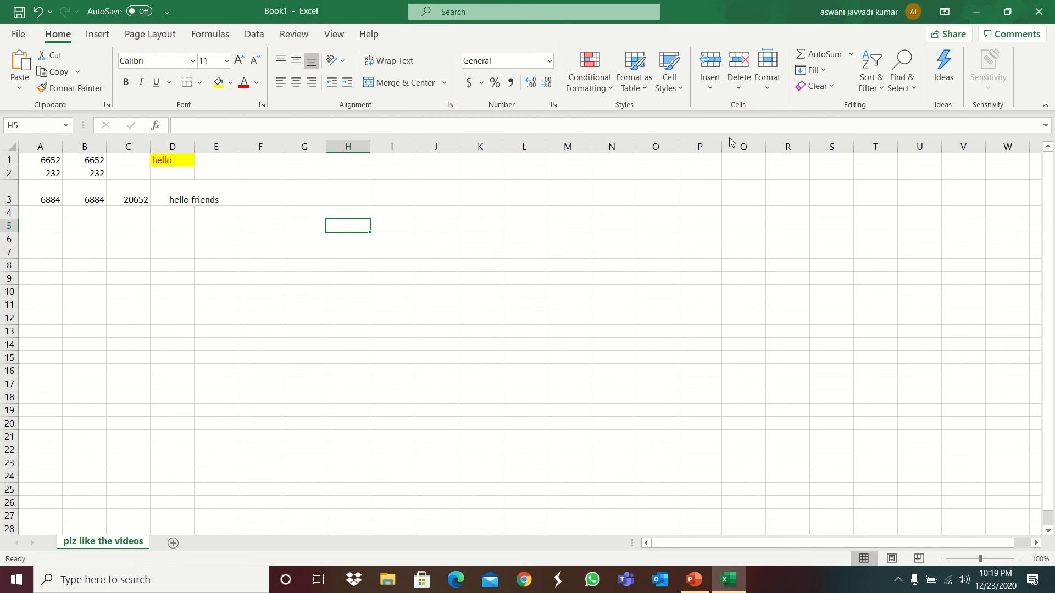
pyautogui.click(96, 34)
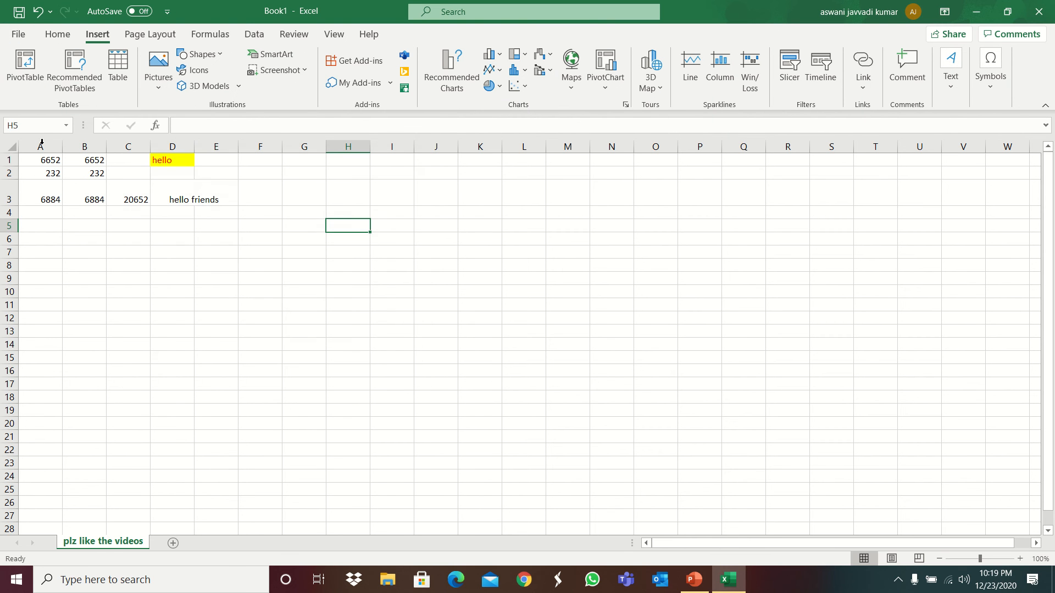
# - Attempt a PivotTable from B1:B2 on the existing sheet and abandon it after the invalid destination warning
pyautogui.moveTo(85, 161); pyautogui.dragTo(84, 173)
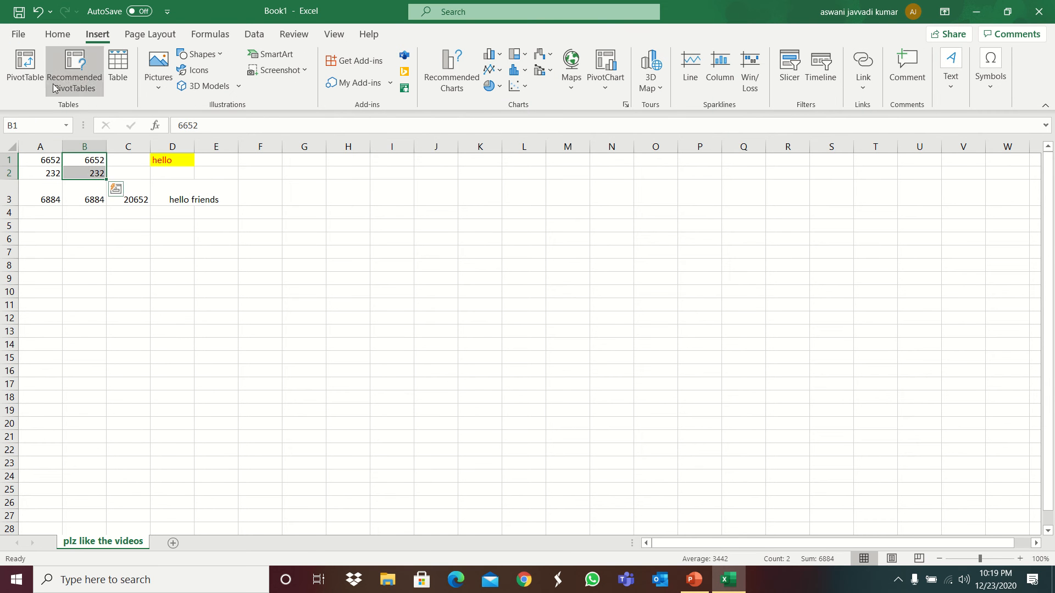
pyautogui.click(26, 67)
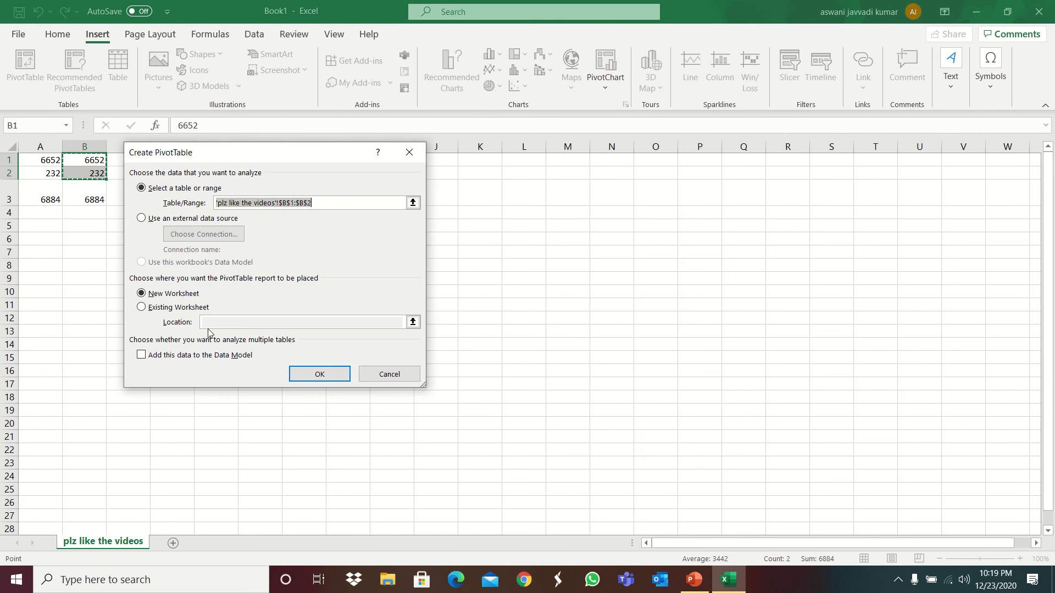
pyautogui.click(142, 307)
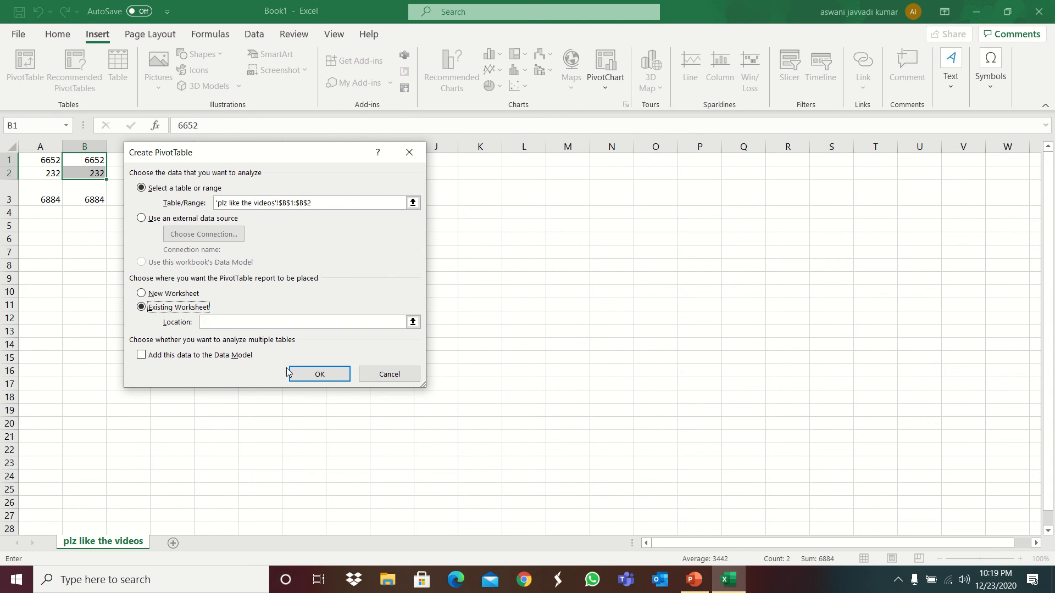
pyautogui.click(319, 374)
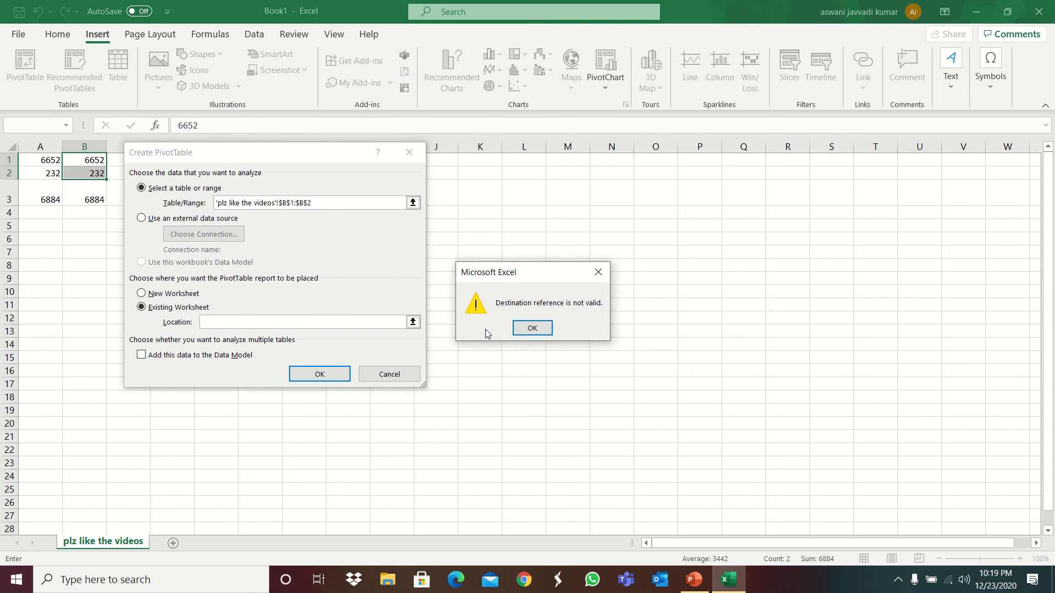
pyautogui.click(531, 329)
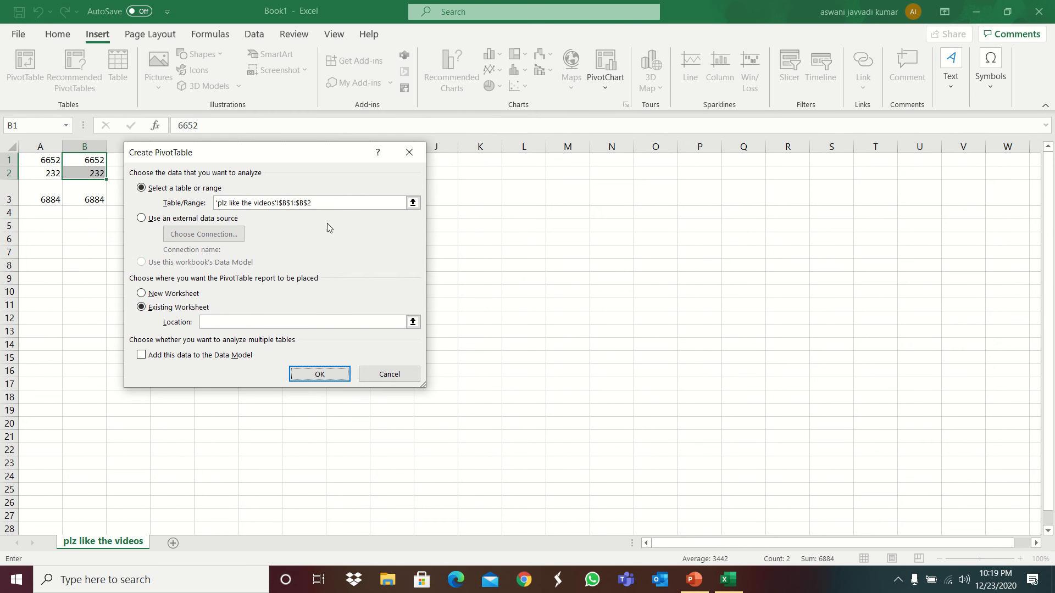
pyautogui.click(389, 373)
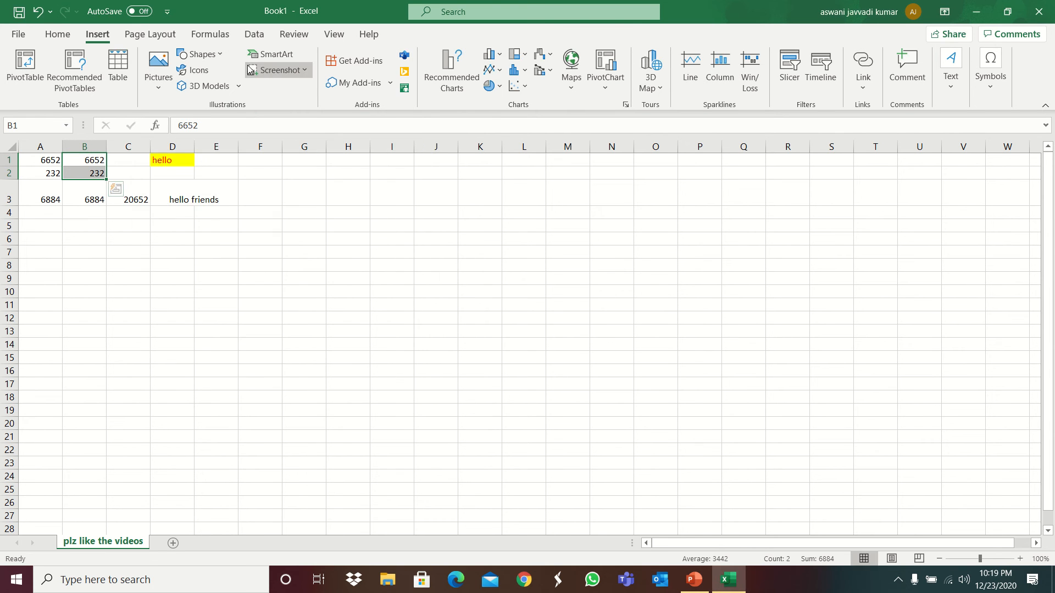
# - Turn B1:B2 into an Excel table with a Column1 header row
pyautogui.click(118, 69)
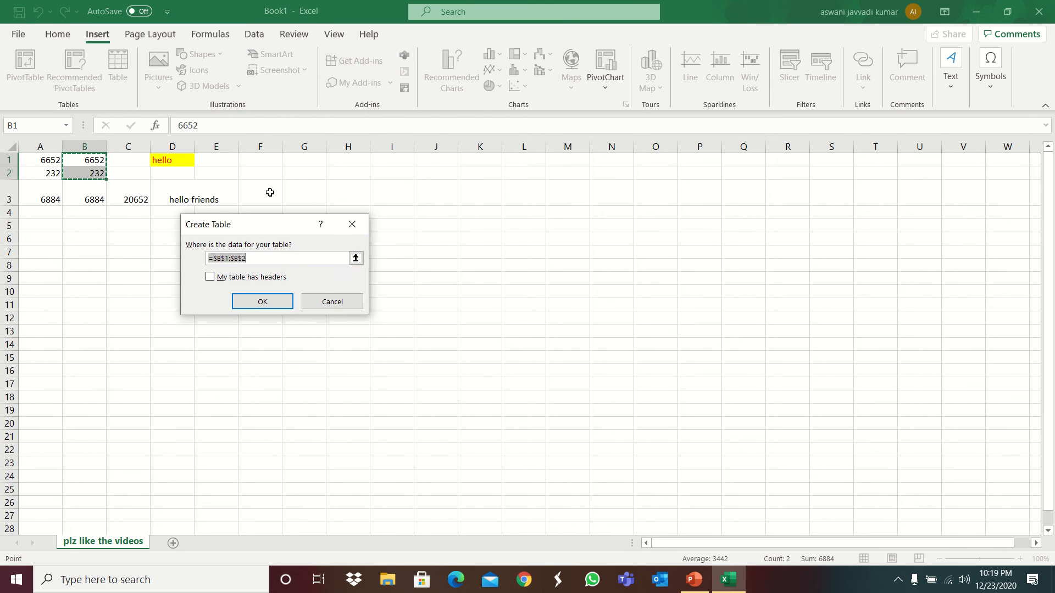
pyautogui.click(261, 301)
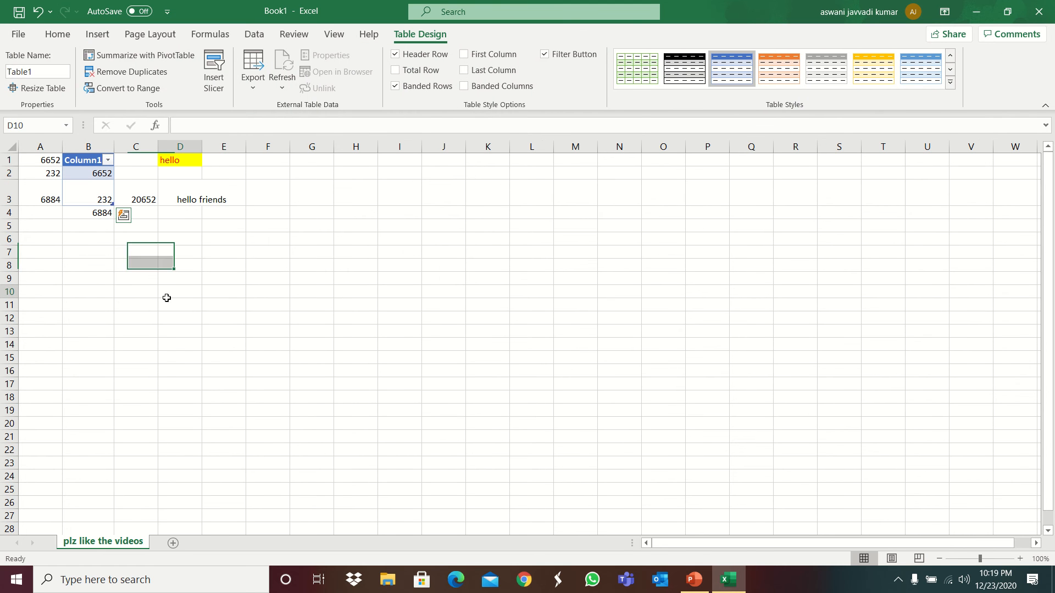
pyautogui.click(96, 34)
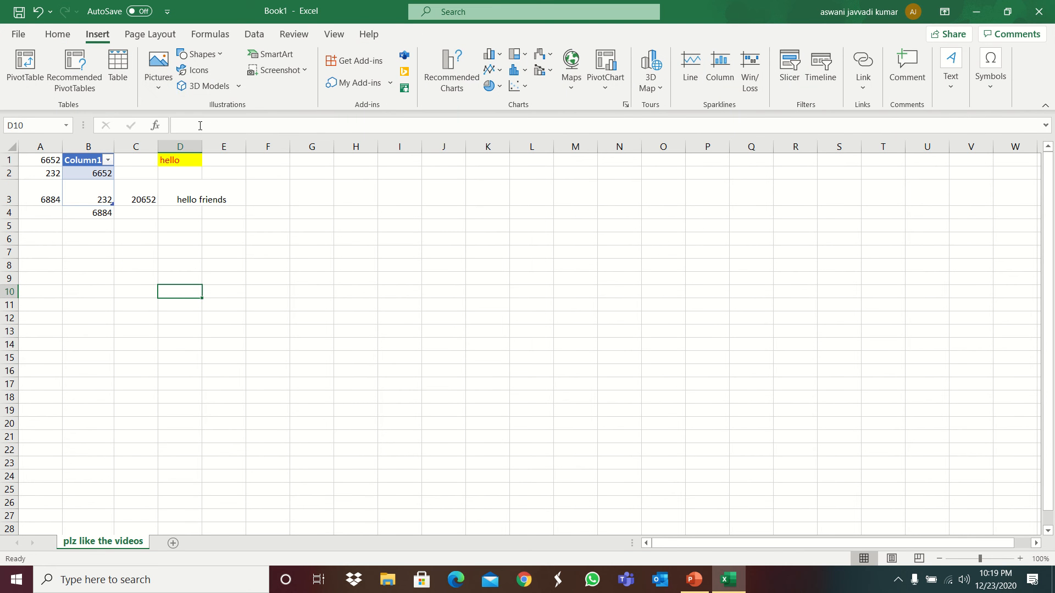
# - Insert the 'water mark' SUBSCRIBE picture from this device onto the sheet and reshow the picture sources
pyautogui.click(158, 67)
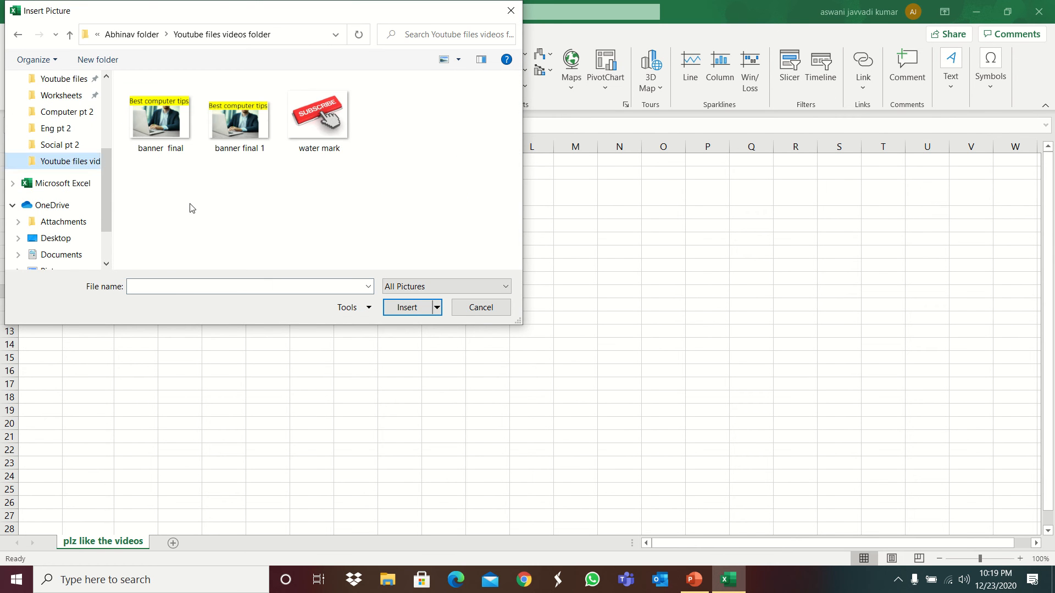
pyautogui.click(406, 307)
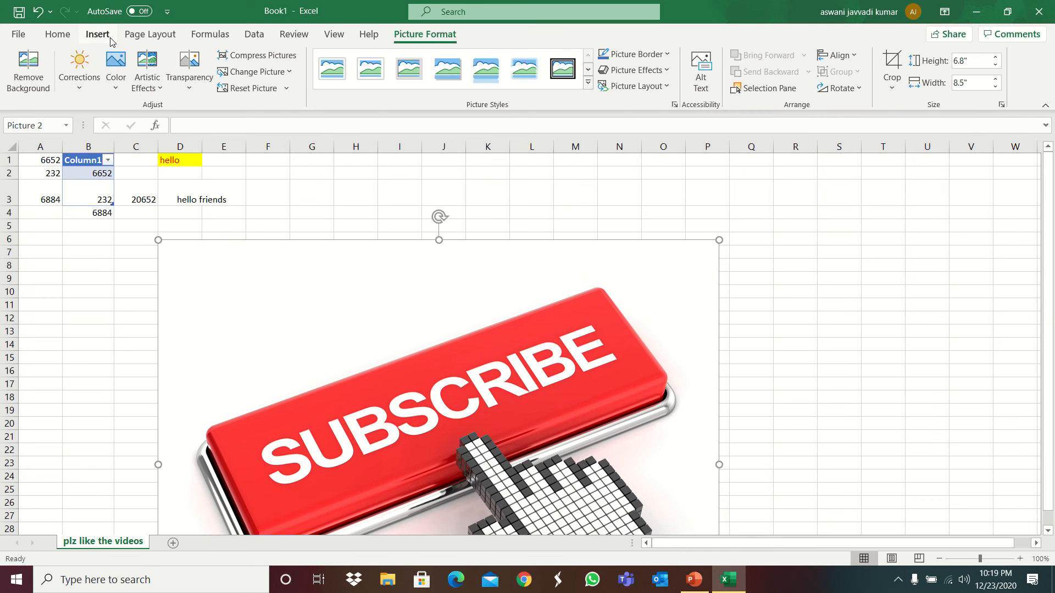
pyautogui.click(158, 64)
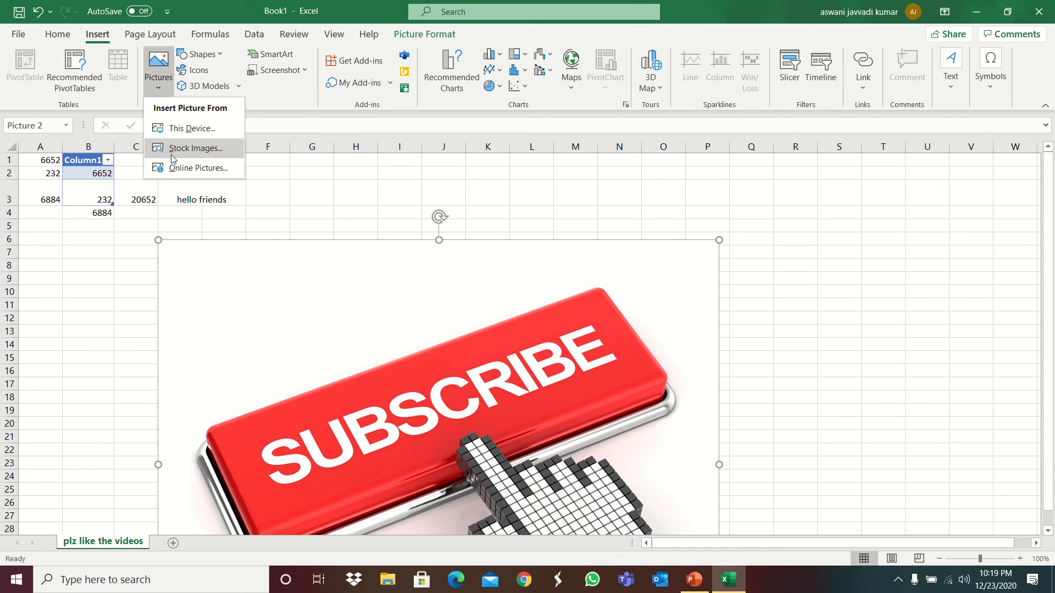
pyautogui.click(199, 54)
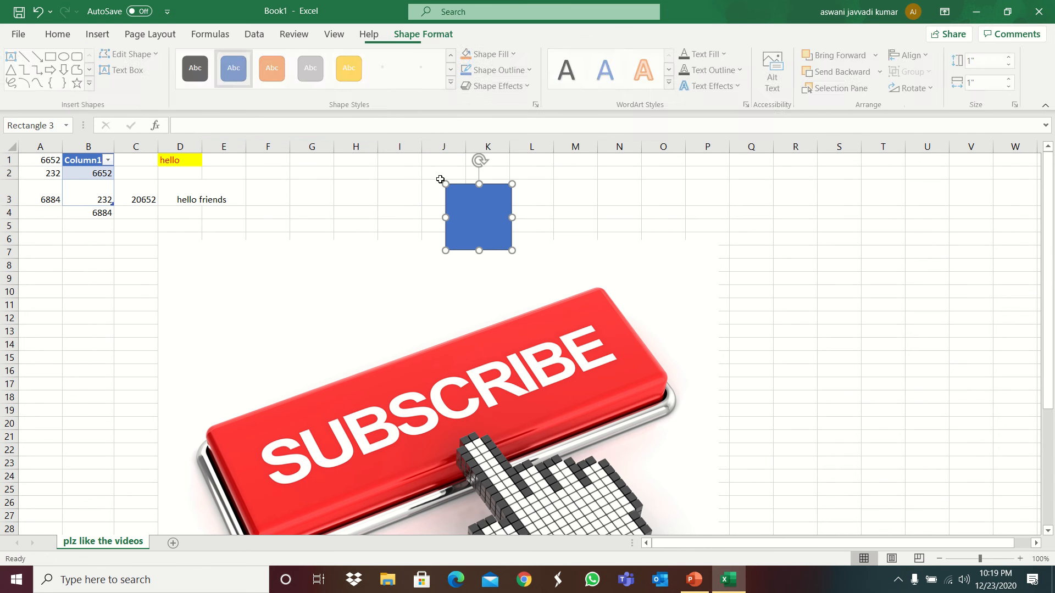
# - Switch from the Home formatting commands back to the Insert illustrations and charts commands
pyautogui.click(58, 34)
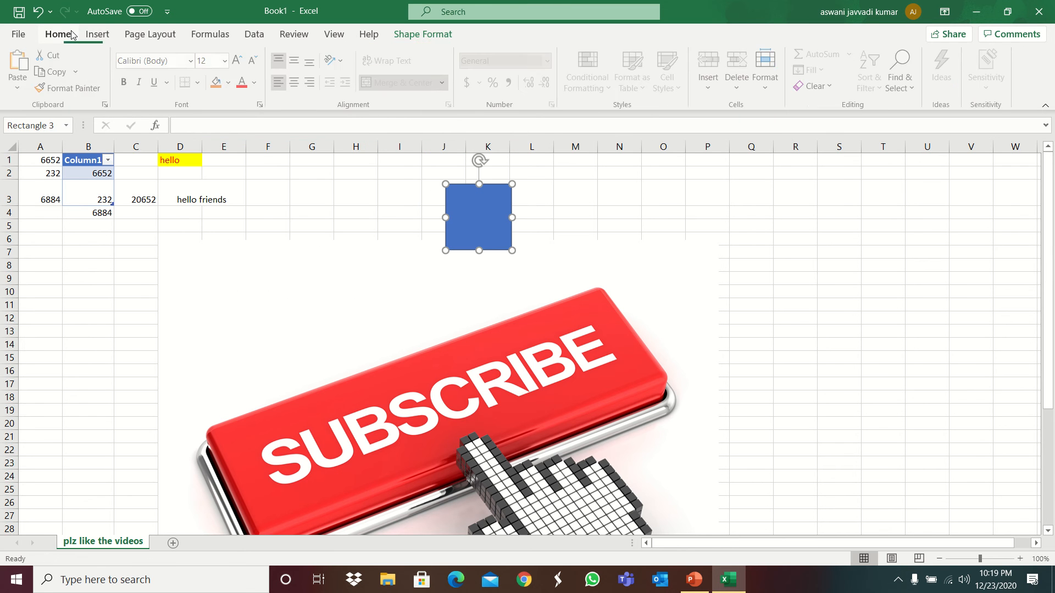
pyautogui.click(97, 34)
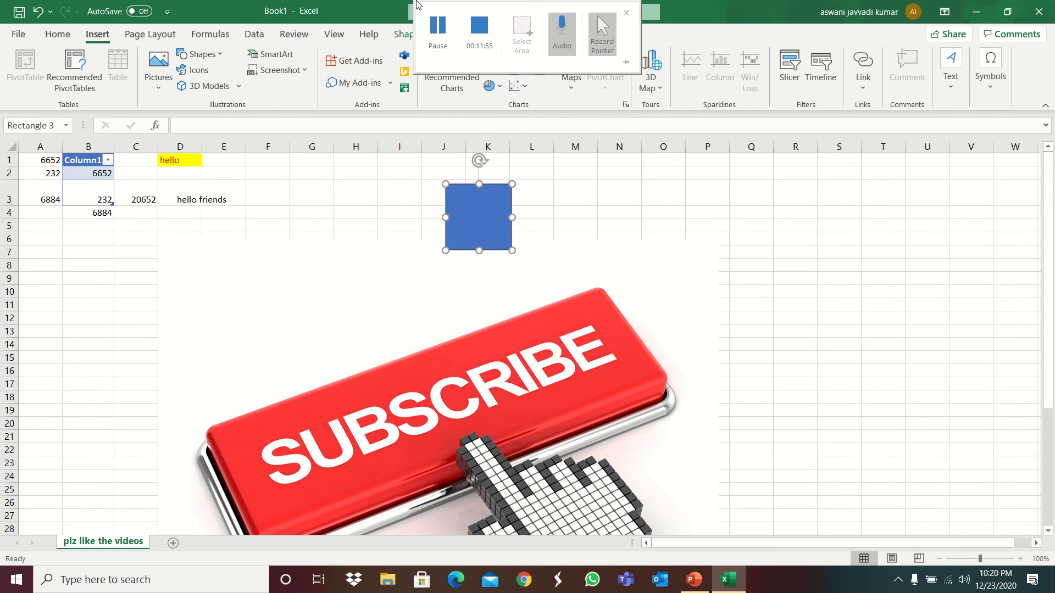
pyautogui.click(625, 12)
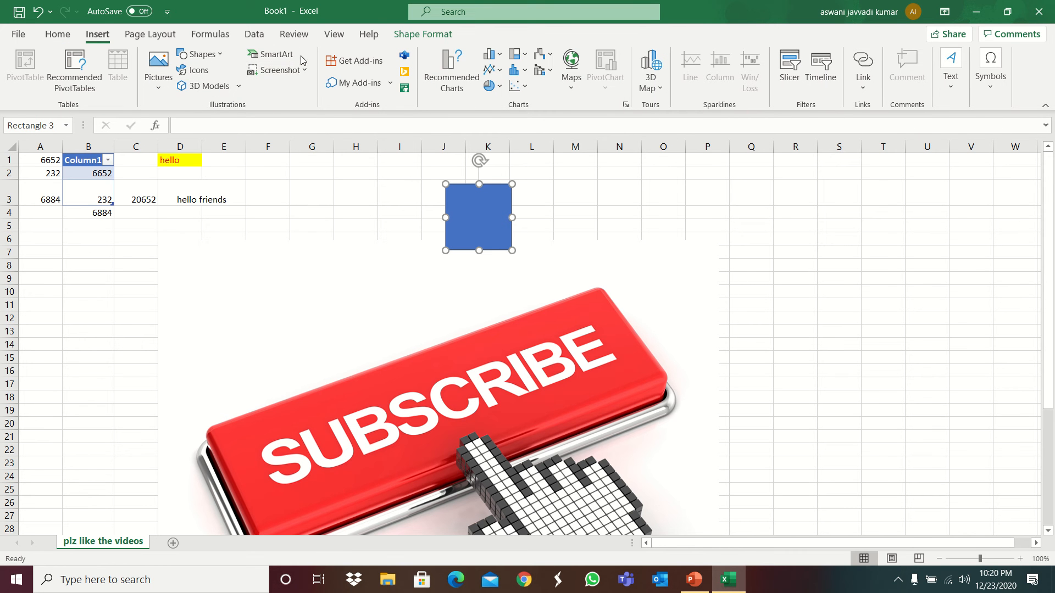
pyautogui.moveTo(275, 70)
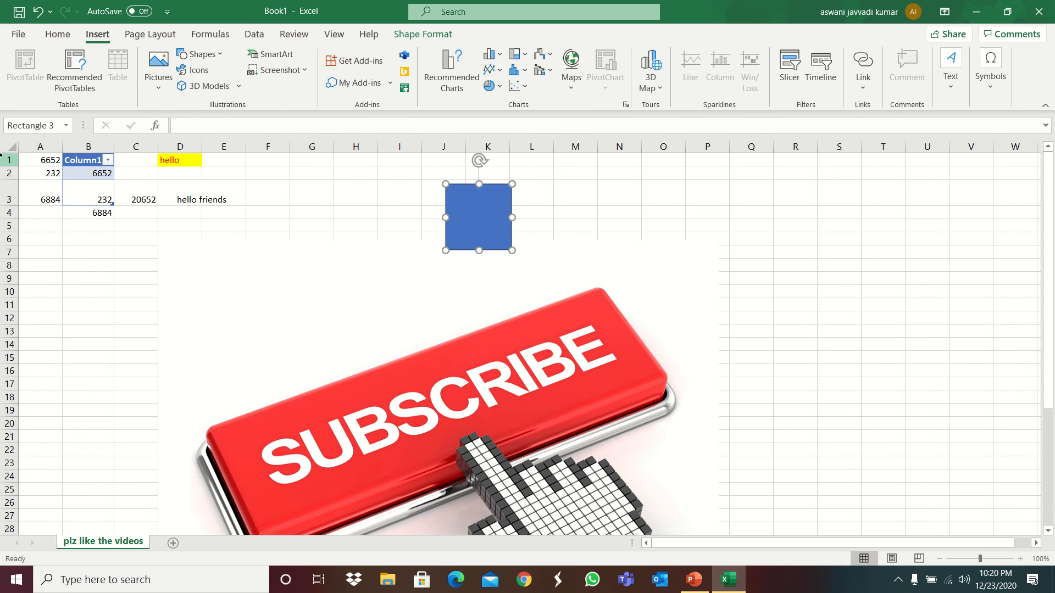
# - Add a chart of the column A values 6652 and 232 from the pie chart choices
pyautogui.click(40, 160)
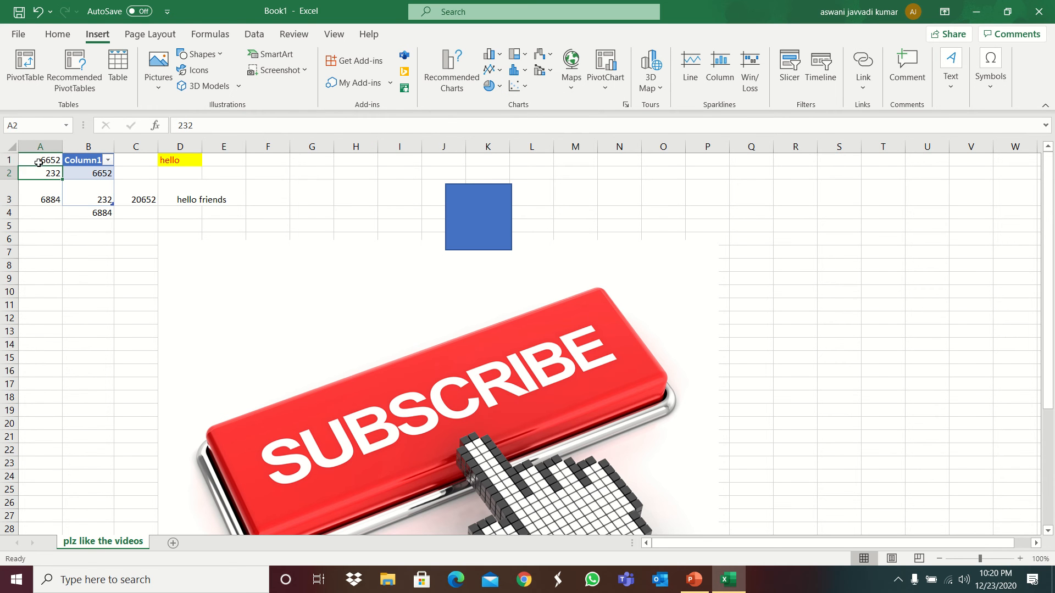
pyautogui.click(492, 86)
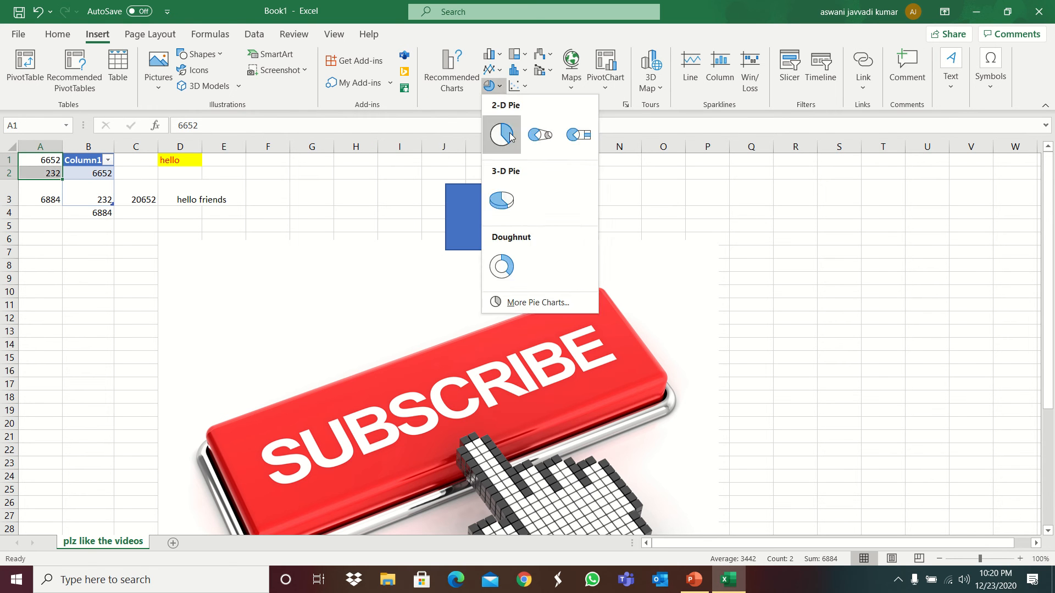
pyautogui.click(501, 134)
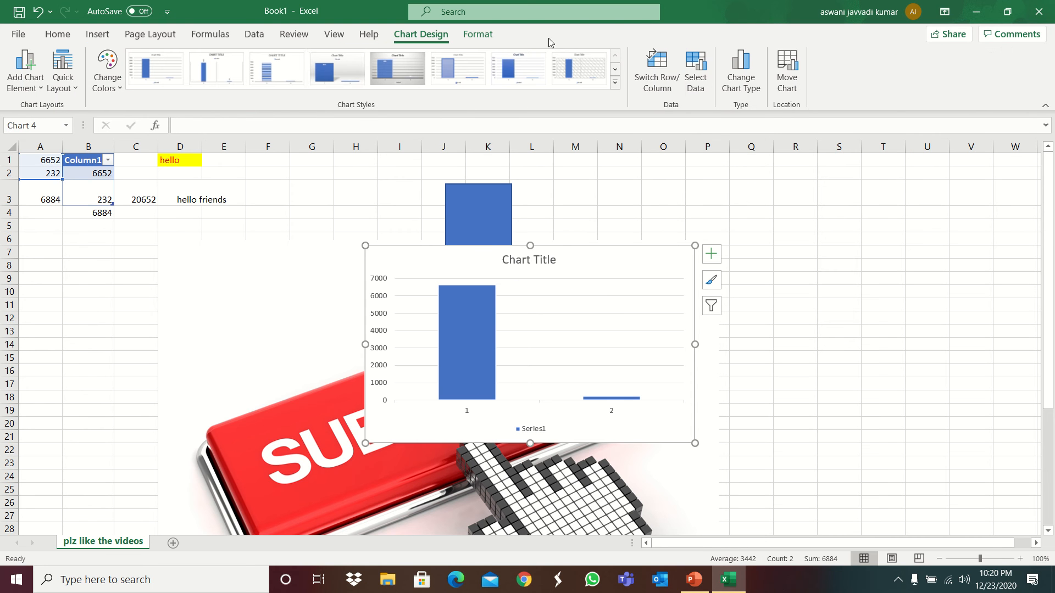
pyautogui.moveTo(150, 34)
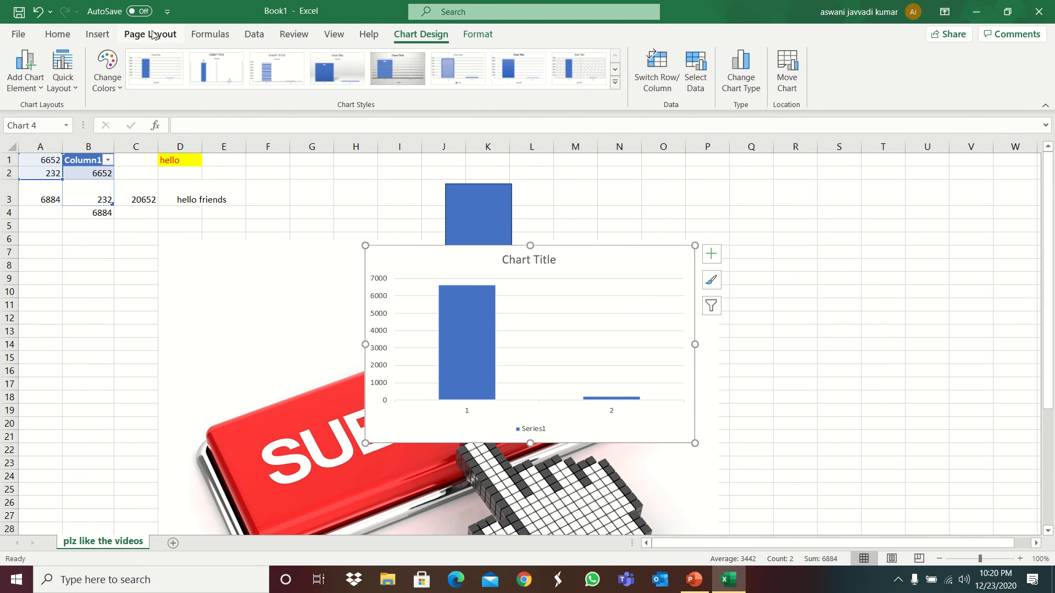
# - Browse the statistical chart types and the equation and symbol options without inserting anything
pyautogui.click(97, 34)
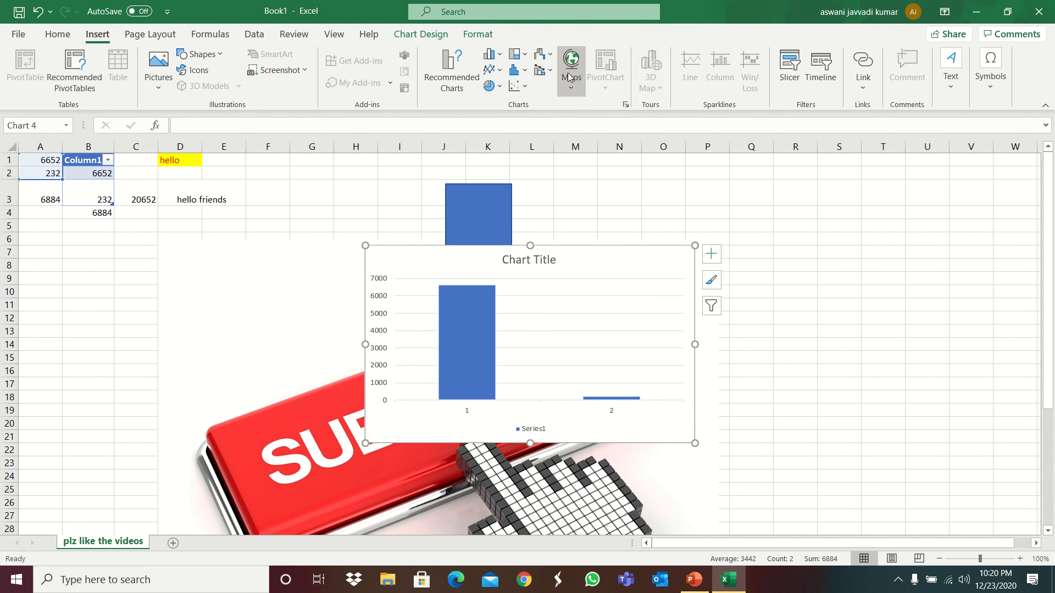
pyautogui.moveTo(543, 69)
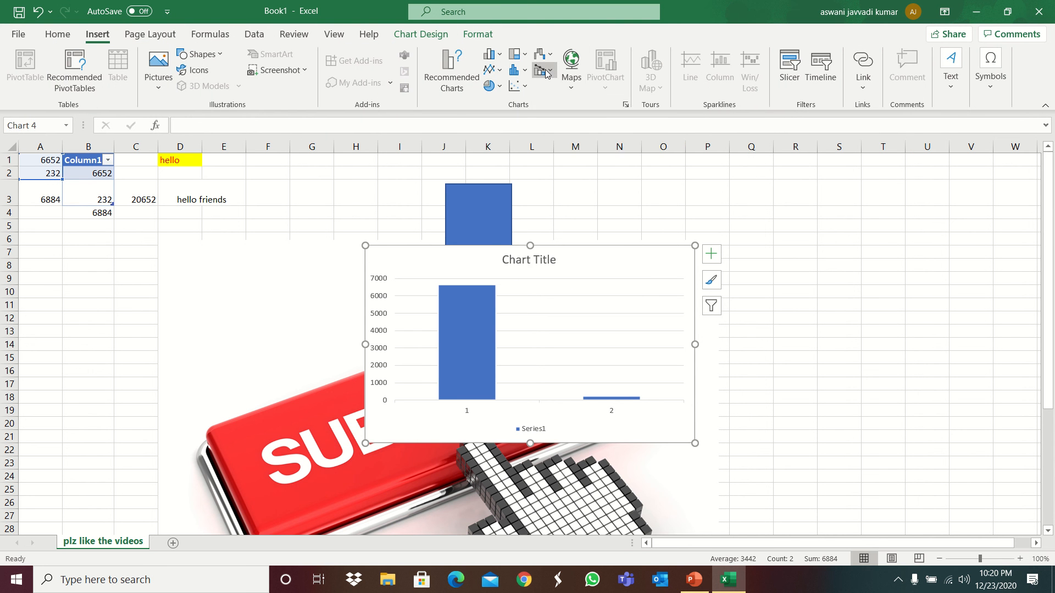
pyautogui.click(515, 69)
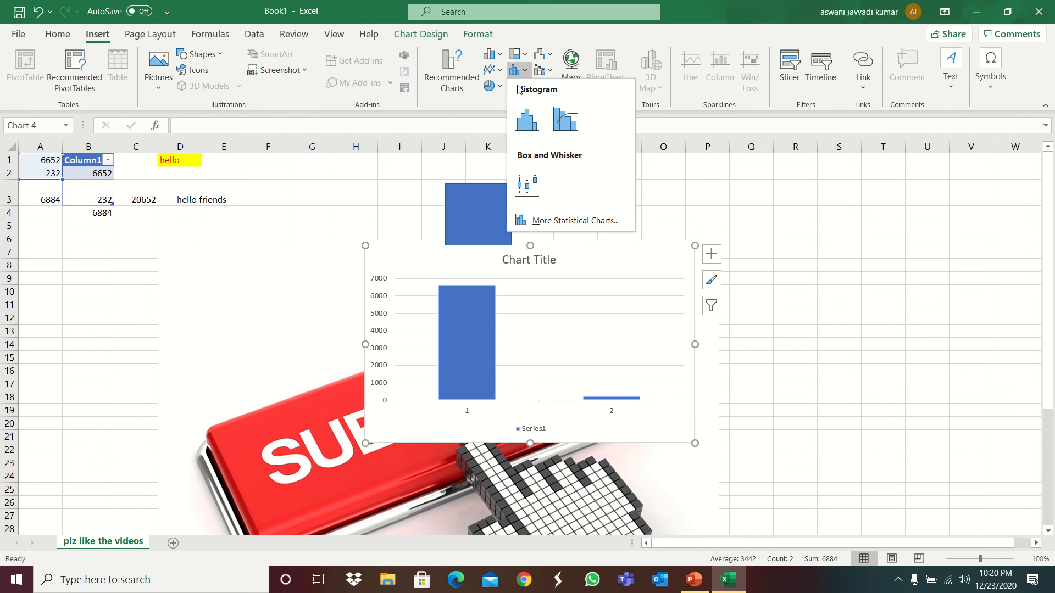
pyautogui.moveTo(492, 77)
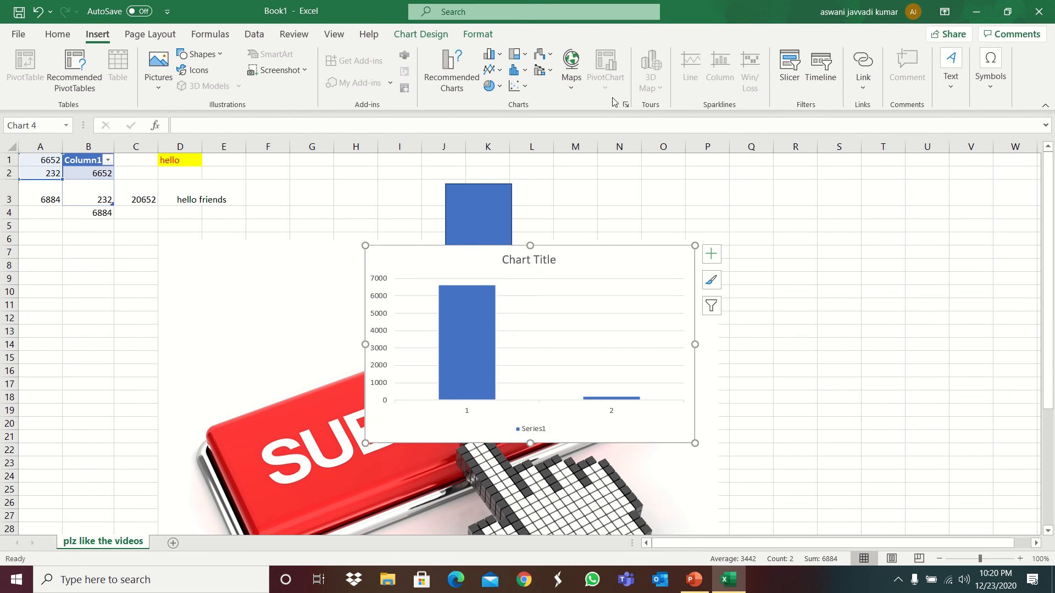
pyautogui.moveTo(668, 97)
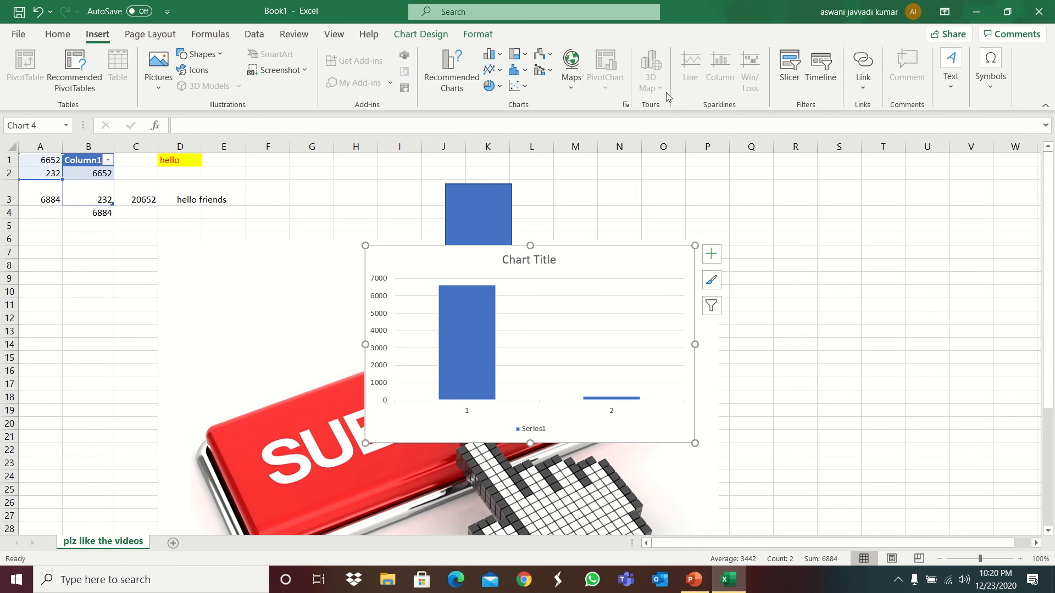
pyautogui.moveTo(789, 67)
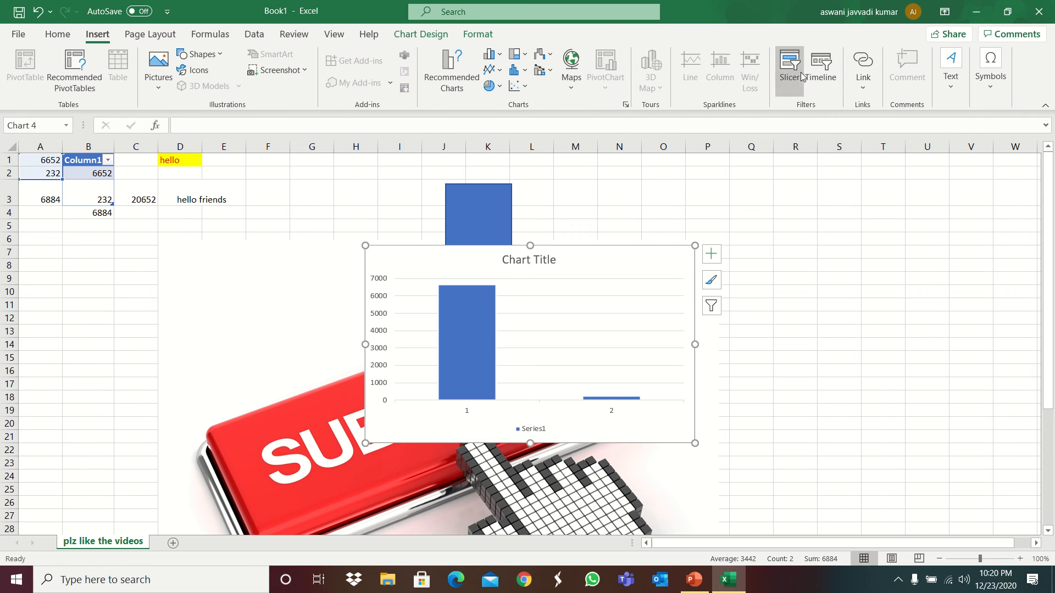
pyautogui.moveTo(930, 84)
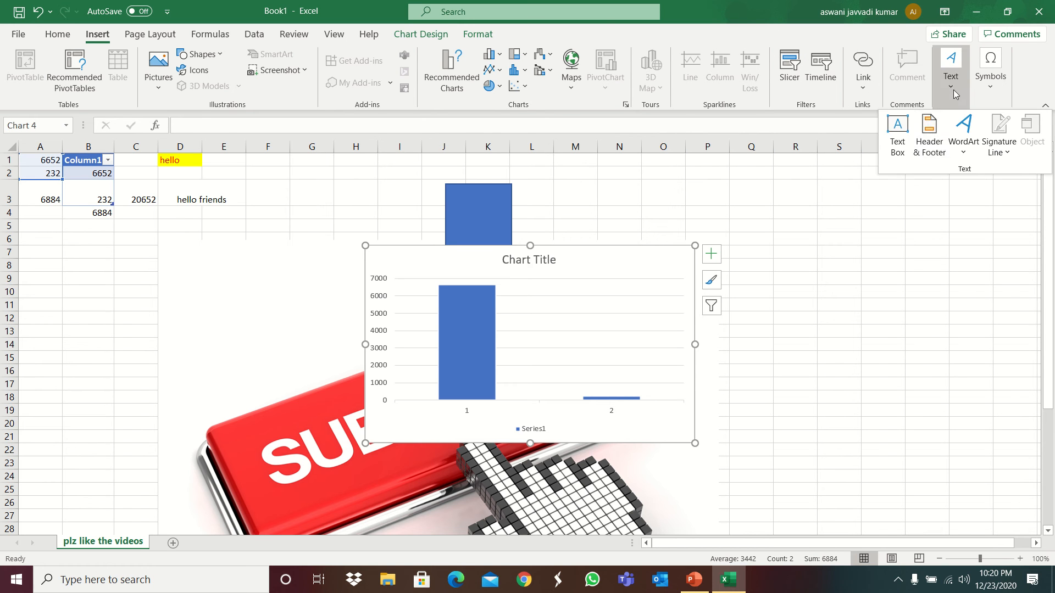
pyautogui.click(990, 67)
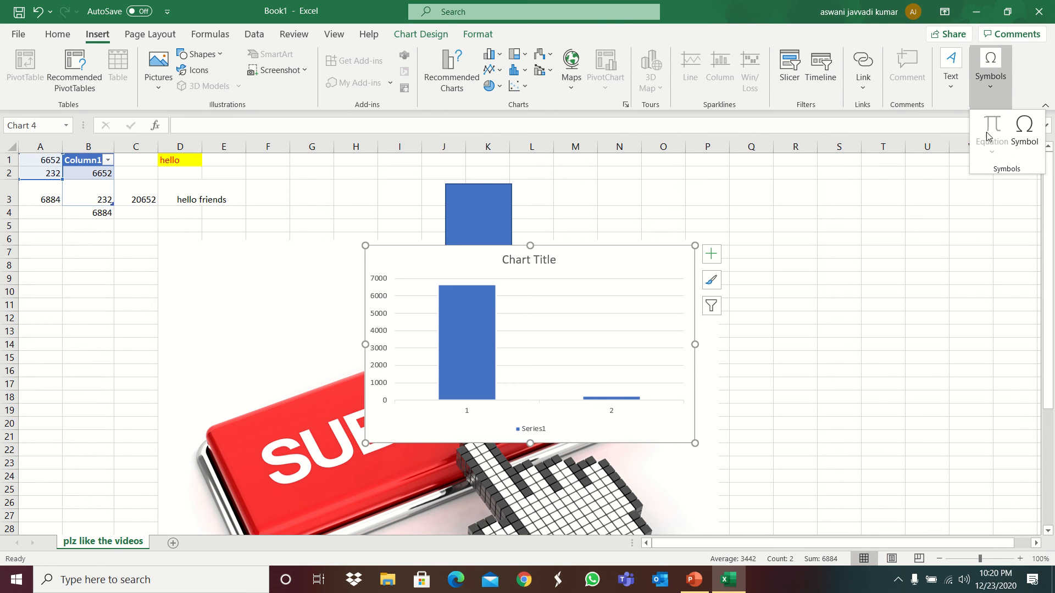
# - Browse the Page Layout orientation and theme effects choices unchanged, then show the formula commands
pyautogui.click(149, 34)
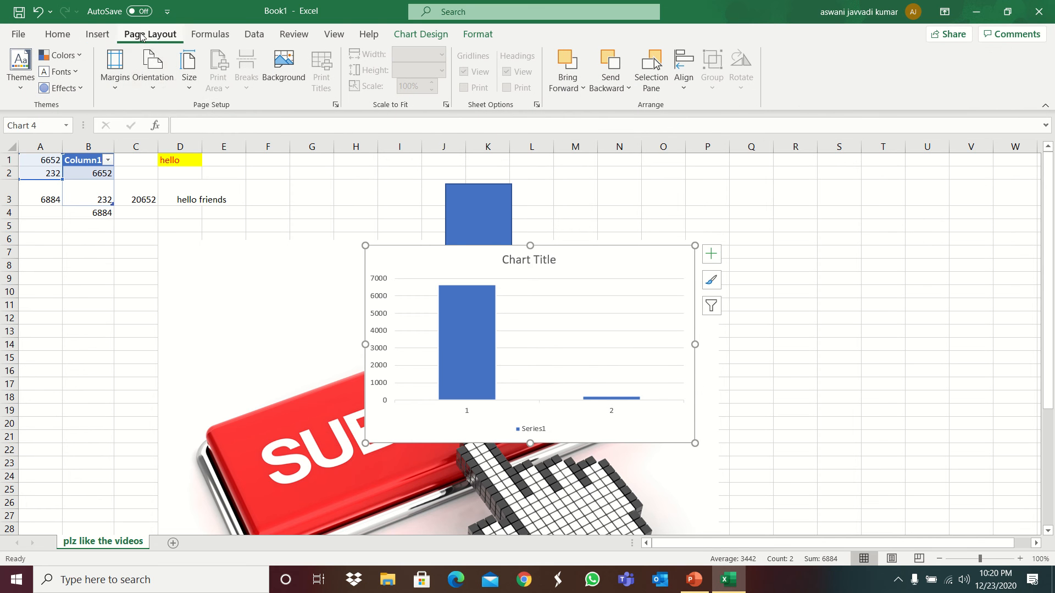
pyautogui.click(151, 67)
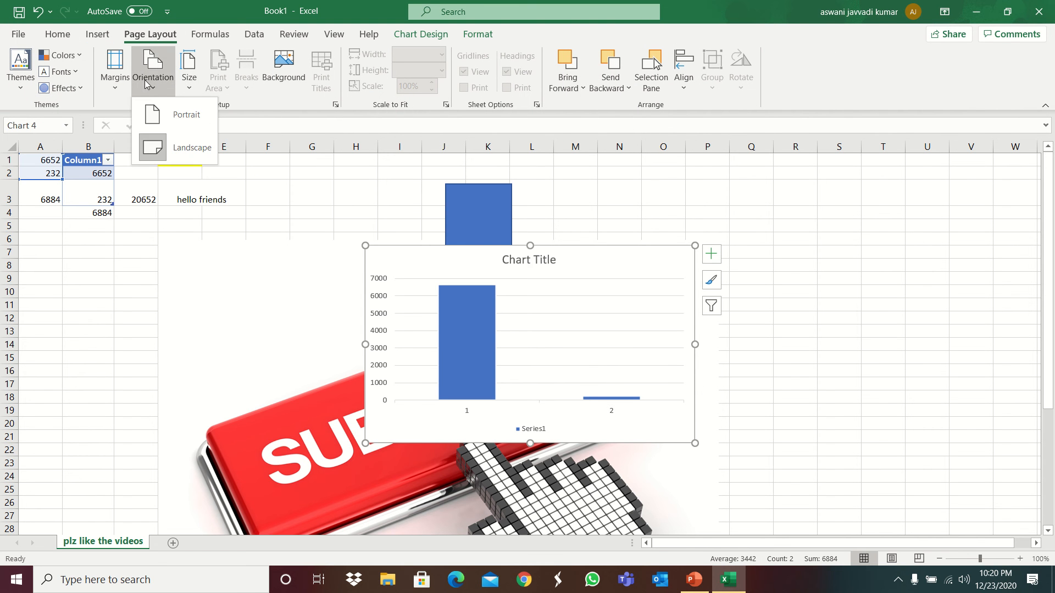
pyautogui.click(61, 70)
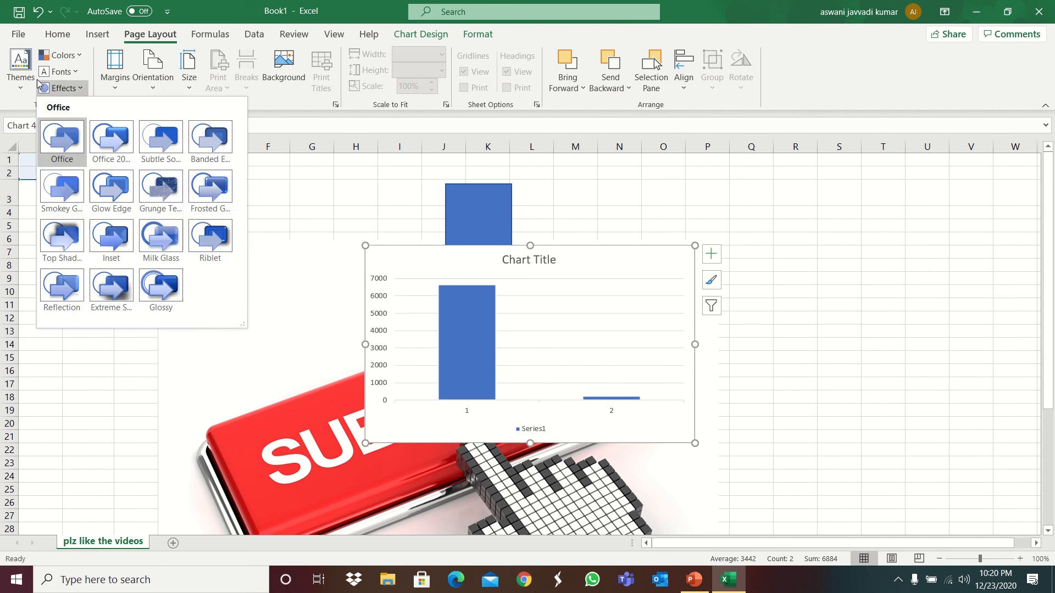
pyautogui.click(58, 55)
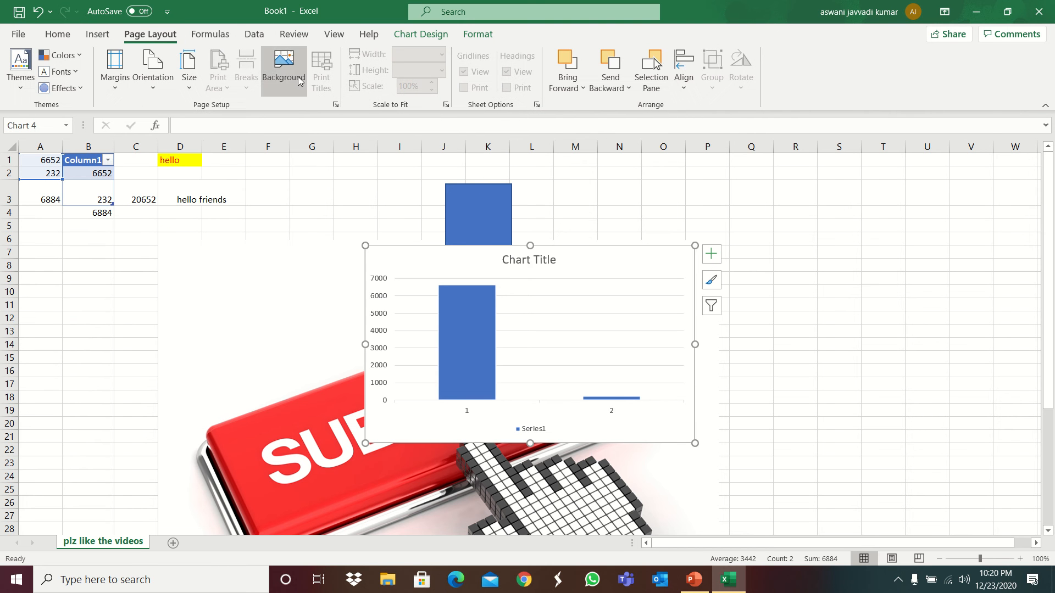
pyautogui.moveTo(289, 82)
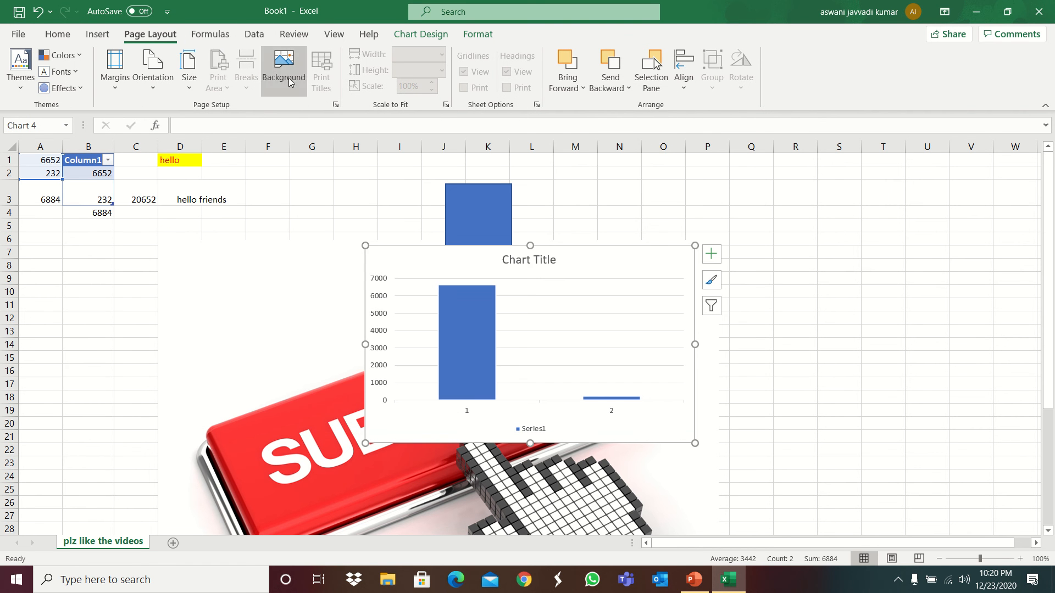
pyautogui.click(209, 34)
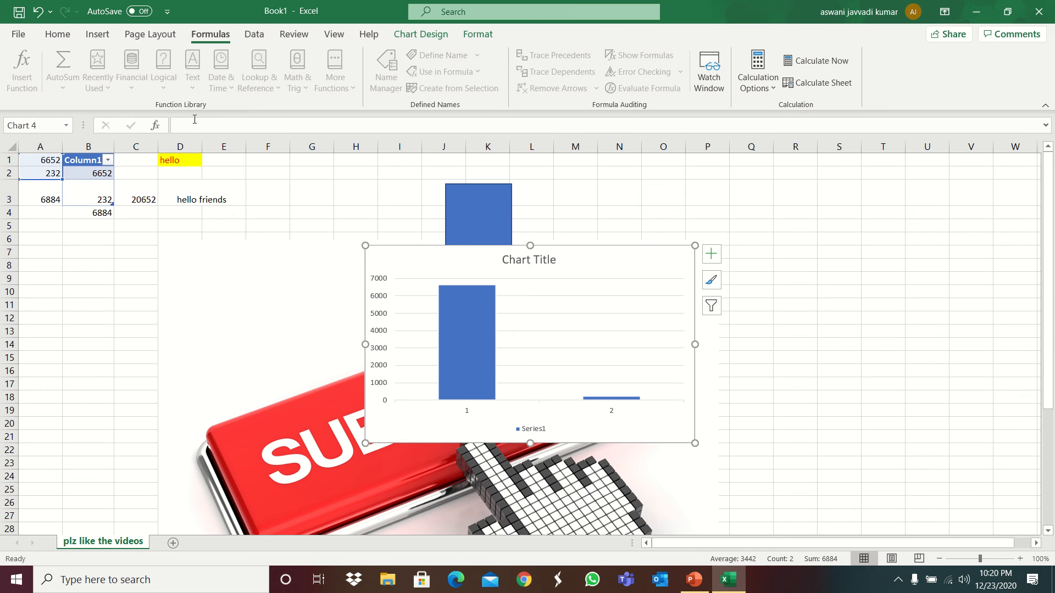
pyautogui.moveTo(340, 74)
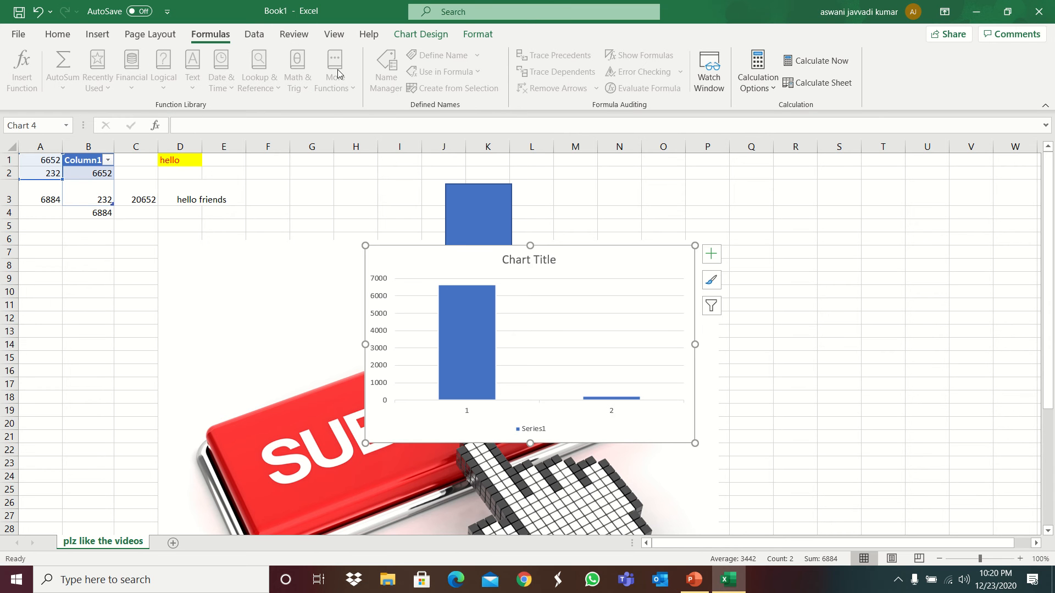
# - Turn on filtering for column A from the Data commands and show the review and proofing commands
pyautogui.click(254, 34)
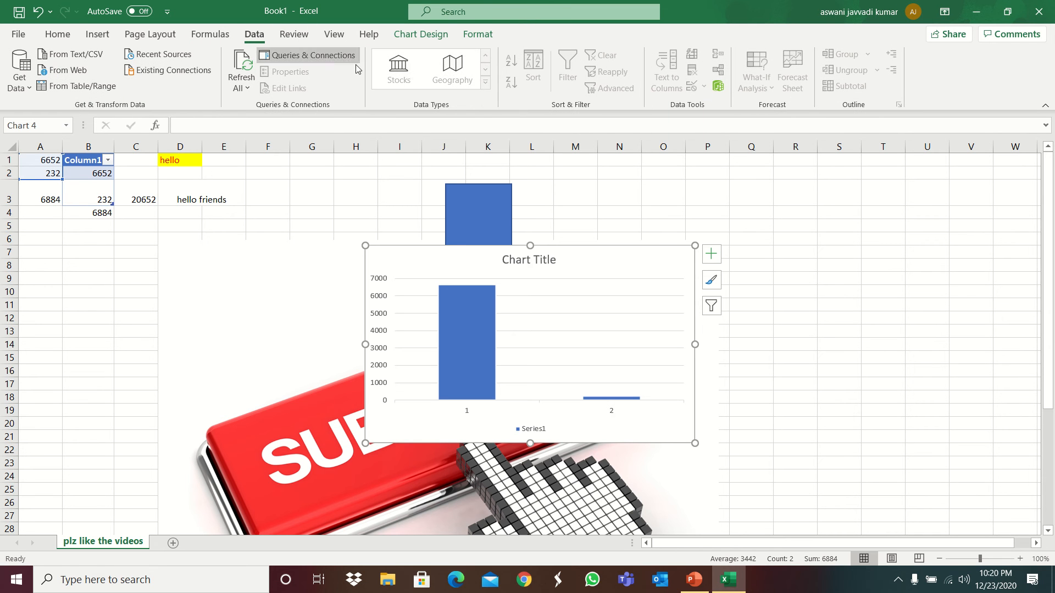
pyautogui.moveTo(288, 23)
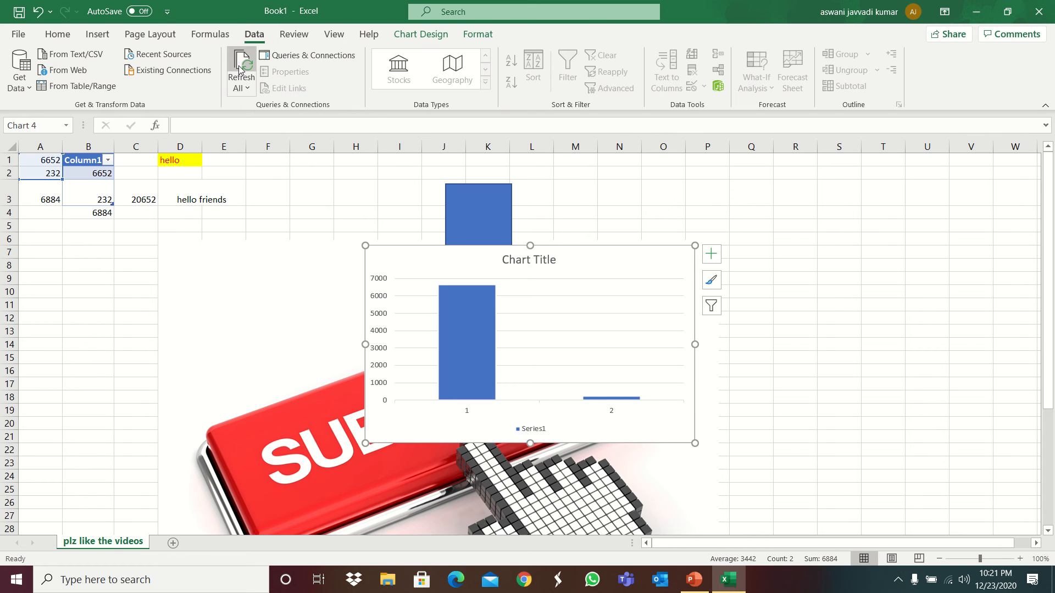
pyautogui.moveTo(564, 74)
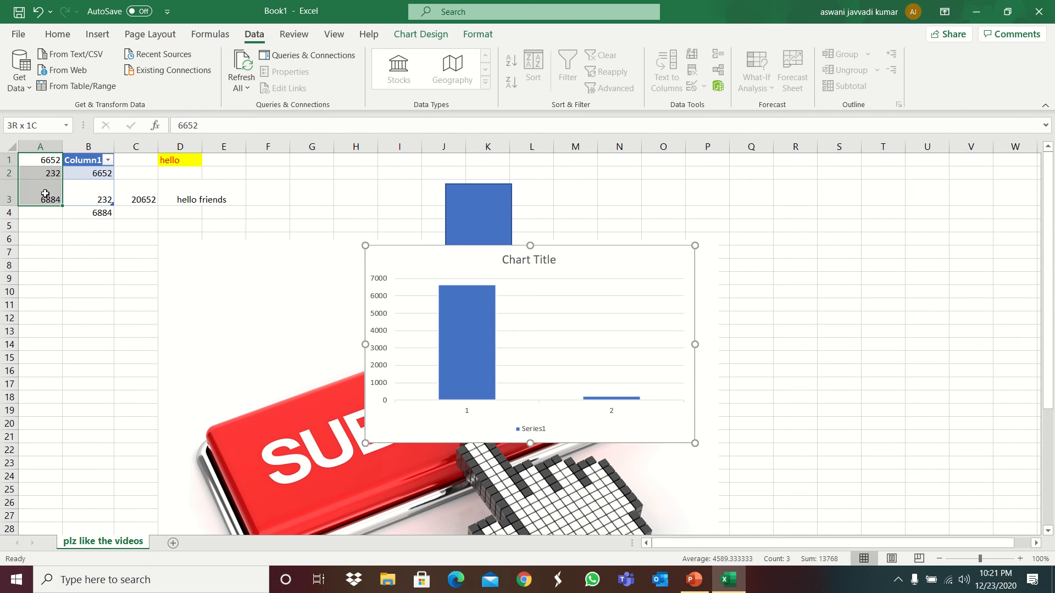
pyautogui.click(39, 160)
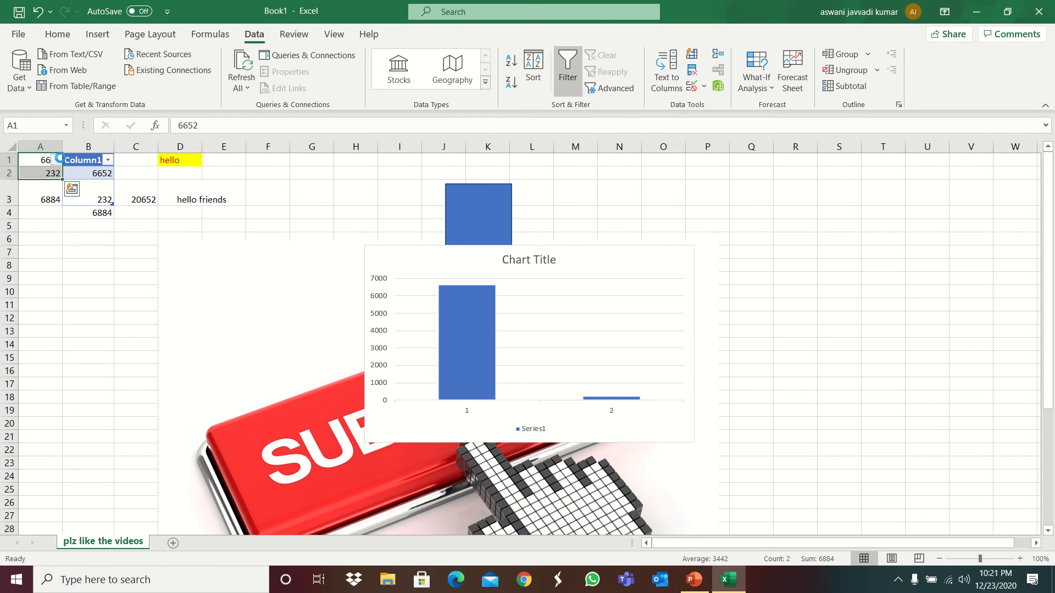
pyautogui.click(106, 160)
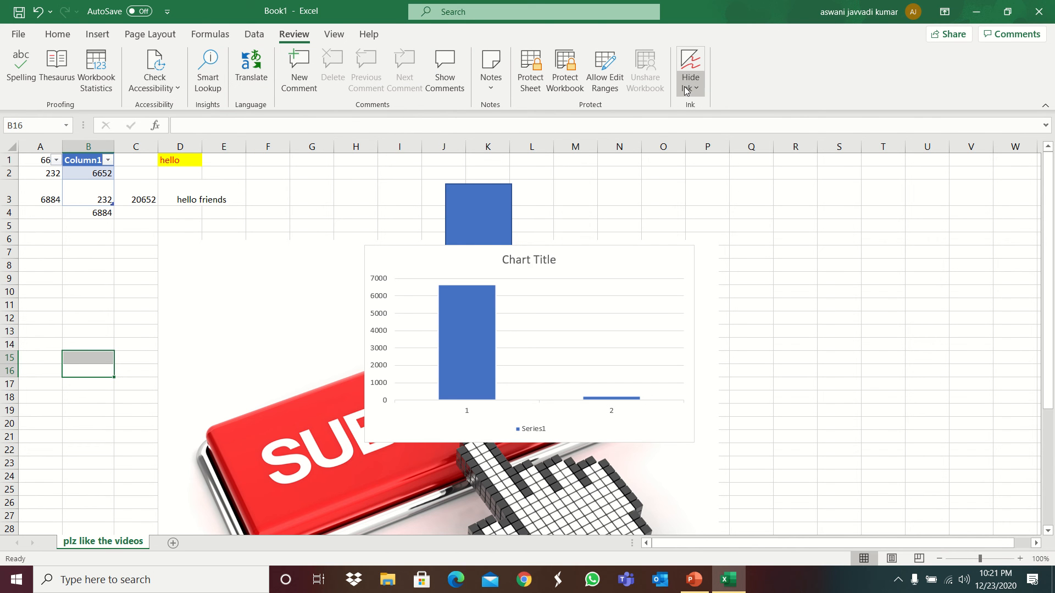
pyautogui.moveTo(700, 106)
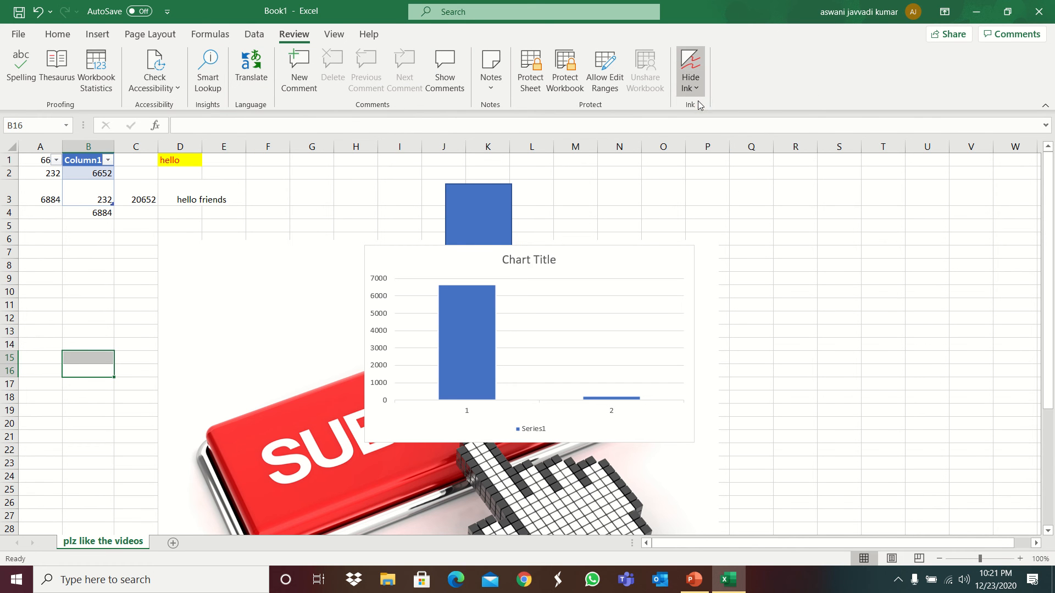
pyautogui.moveTo(653, 214)
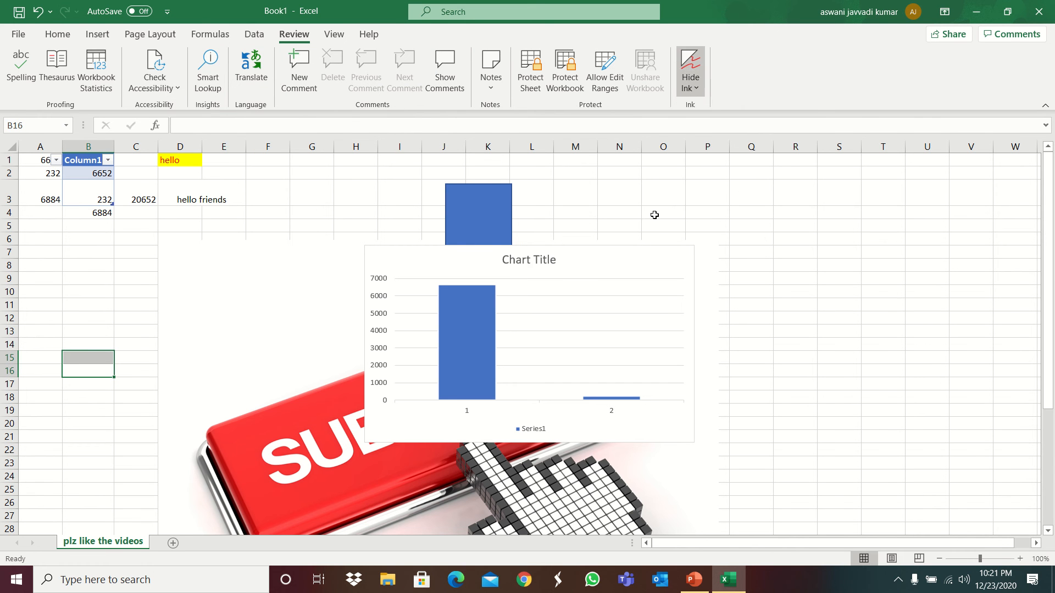
# - Look over the View and Help commands, then close Book1 without saving
pyautogui.click(333, 34)
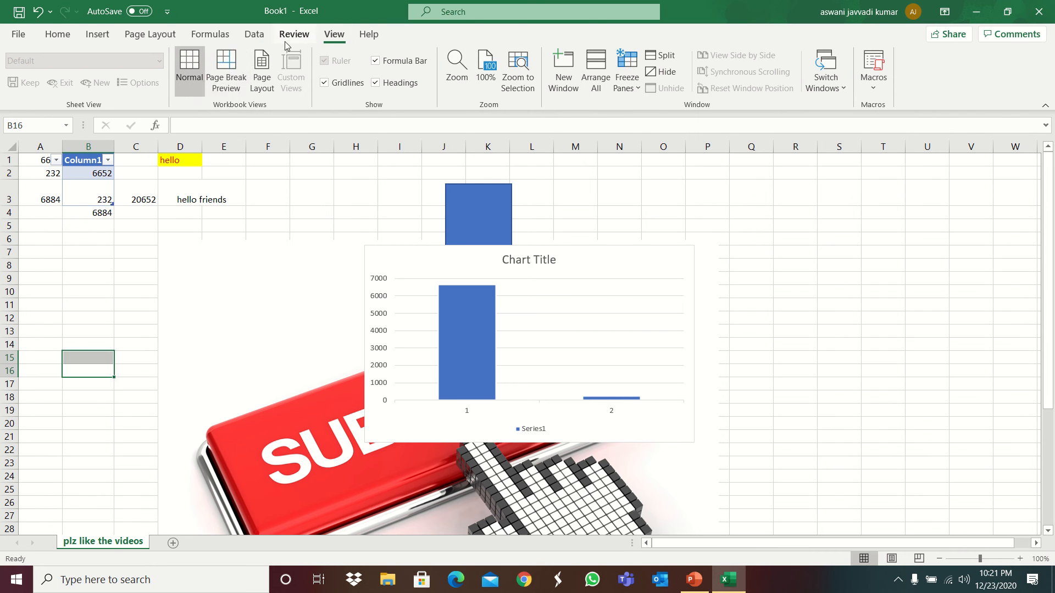
pyautogui.moveTo(225, 64)
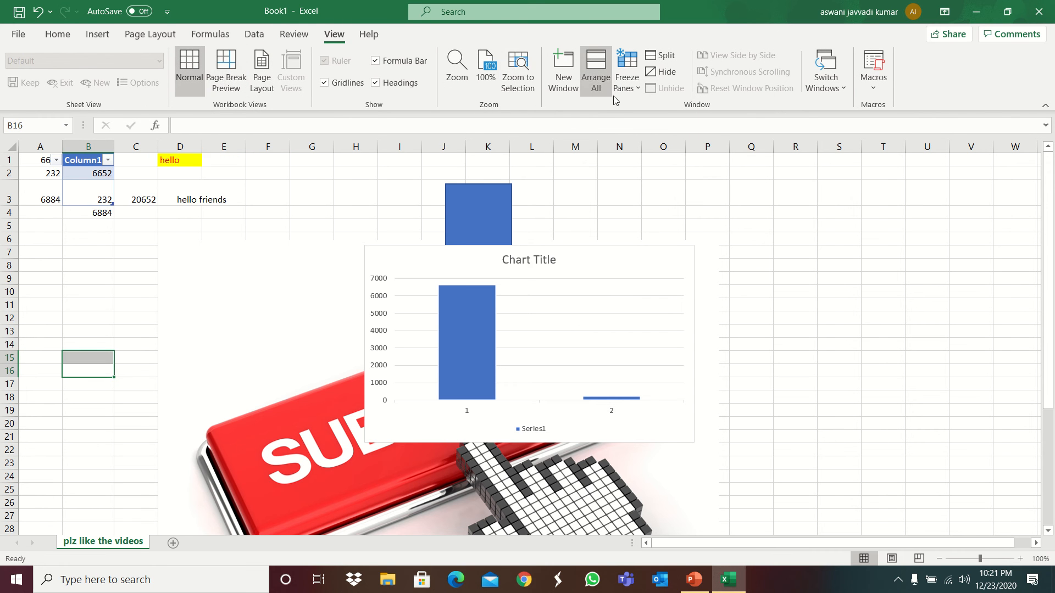
pyautogui.moveTo(384, 31)
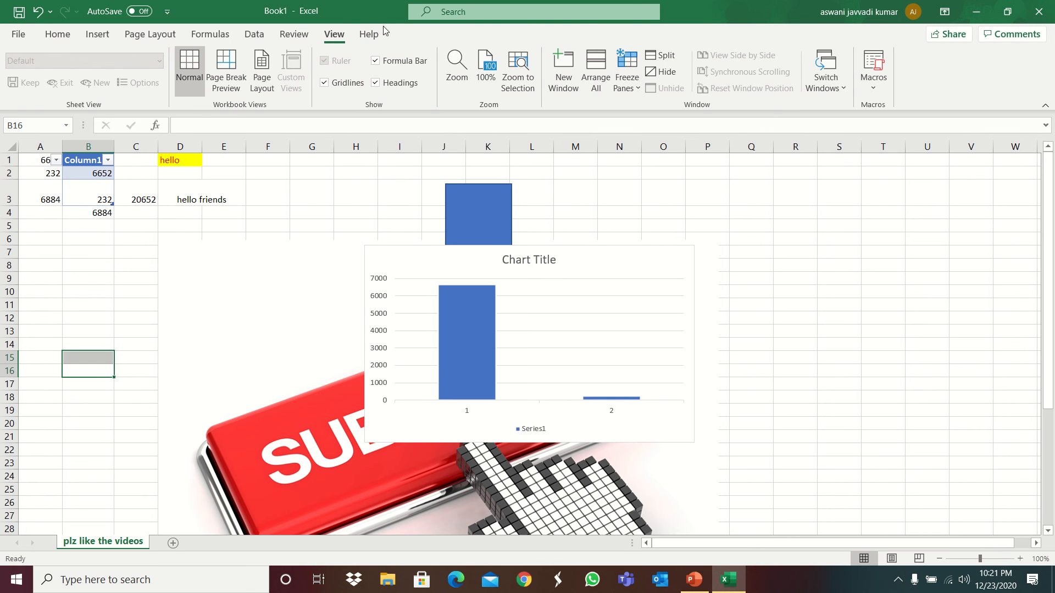
pyautogui.click(369, 34)
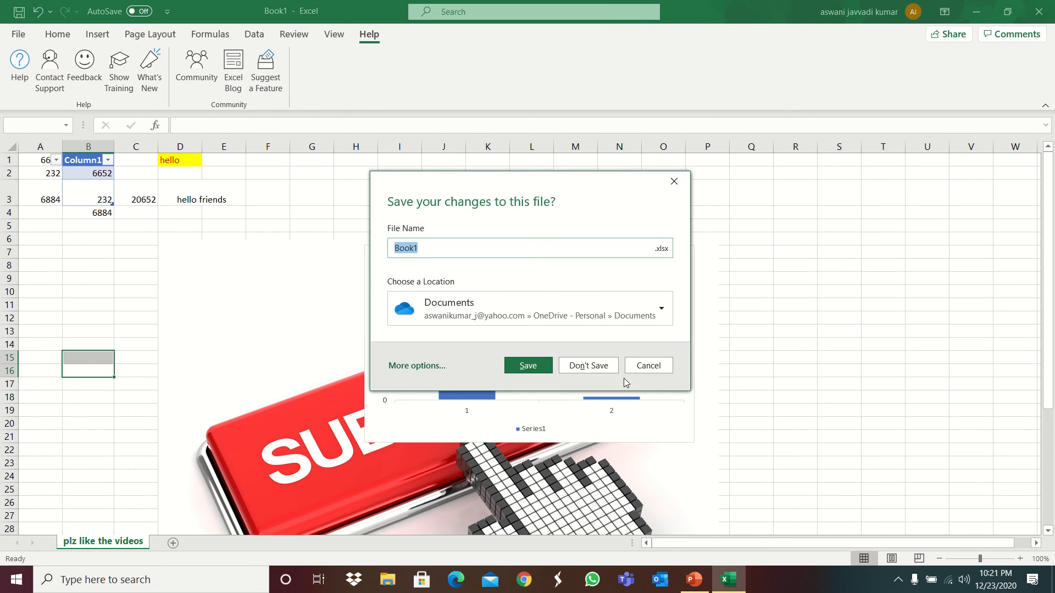
pyautogui.click(587, 364)
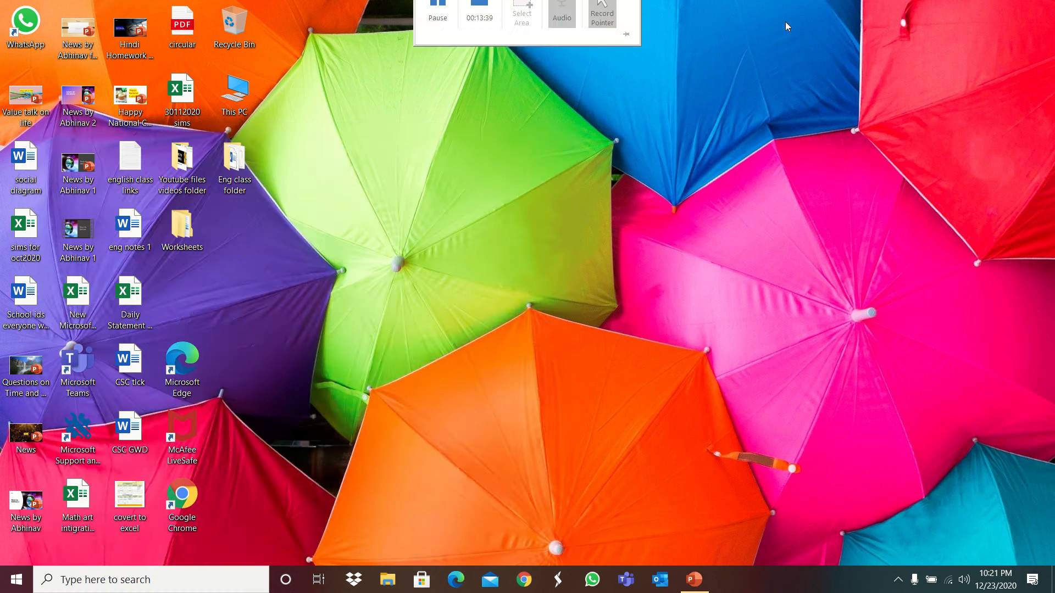
# - Launch Outlook from the taskbar onto the Inbox and show the list of new item types
pyautogui.click(148, 578)
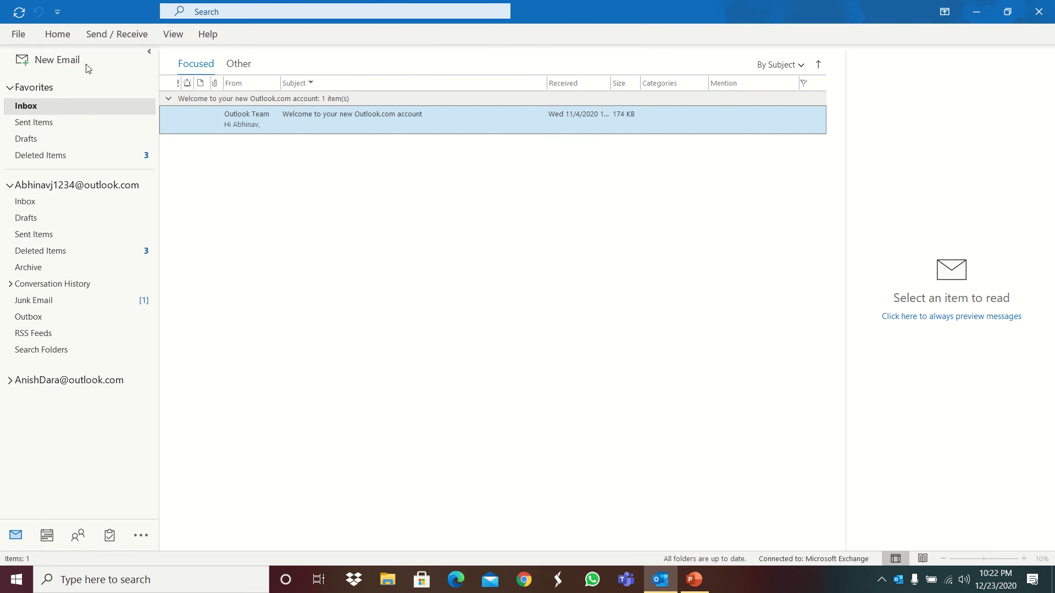
pyautogui.click(57, 34)
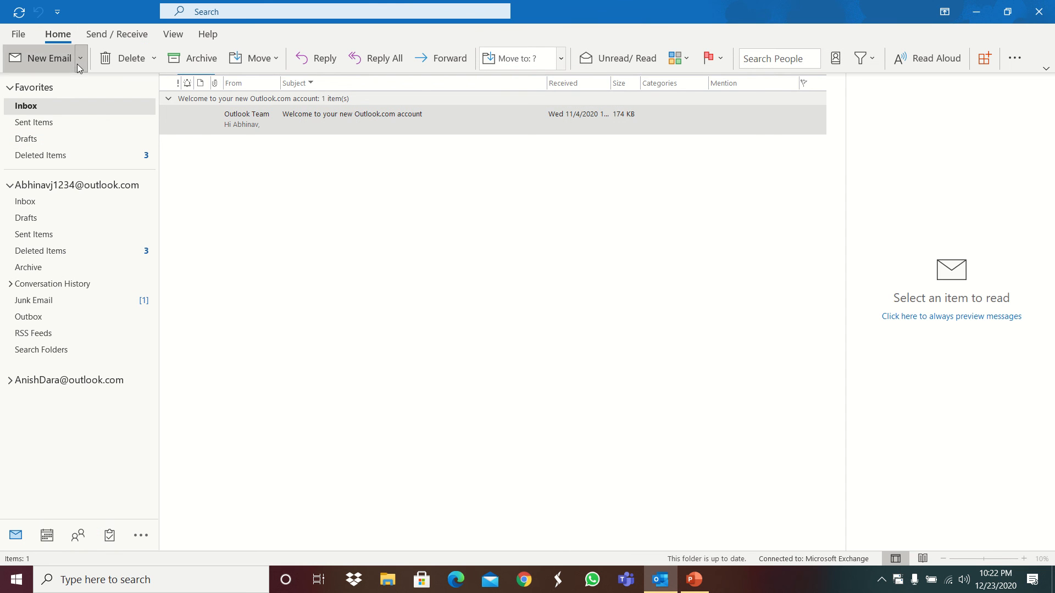
pyautogui.click(48, 58)
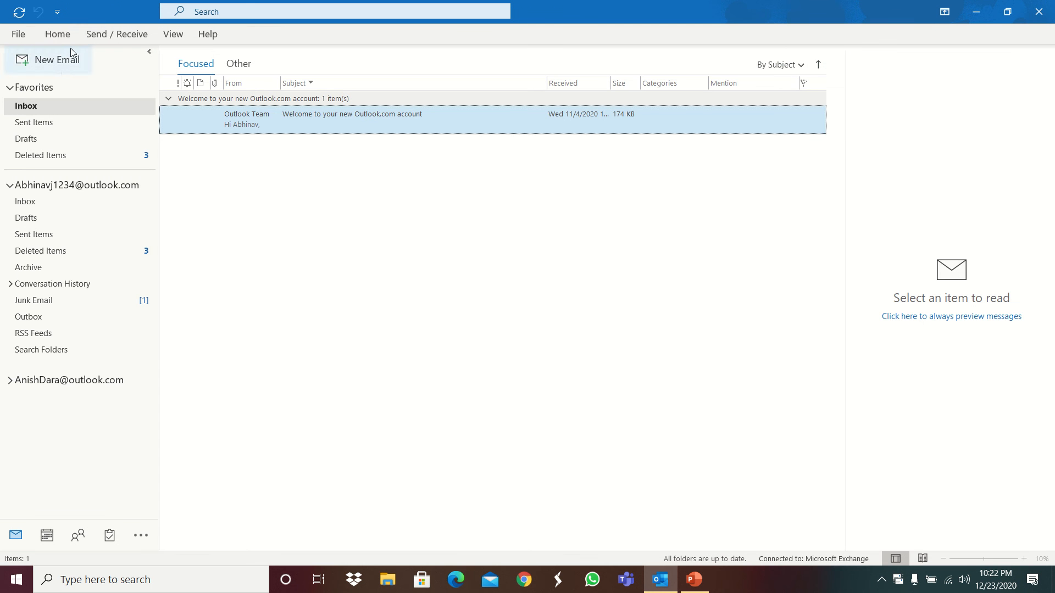
pyautogui.click(78, 58)
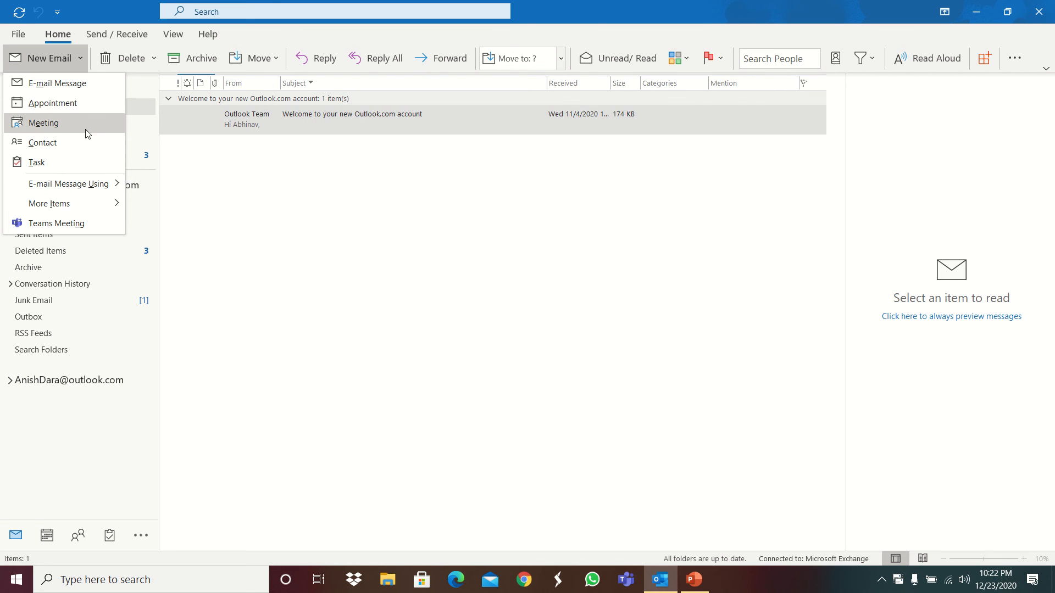
pyautogui.moveTo(170, 62)
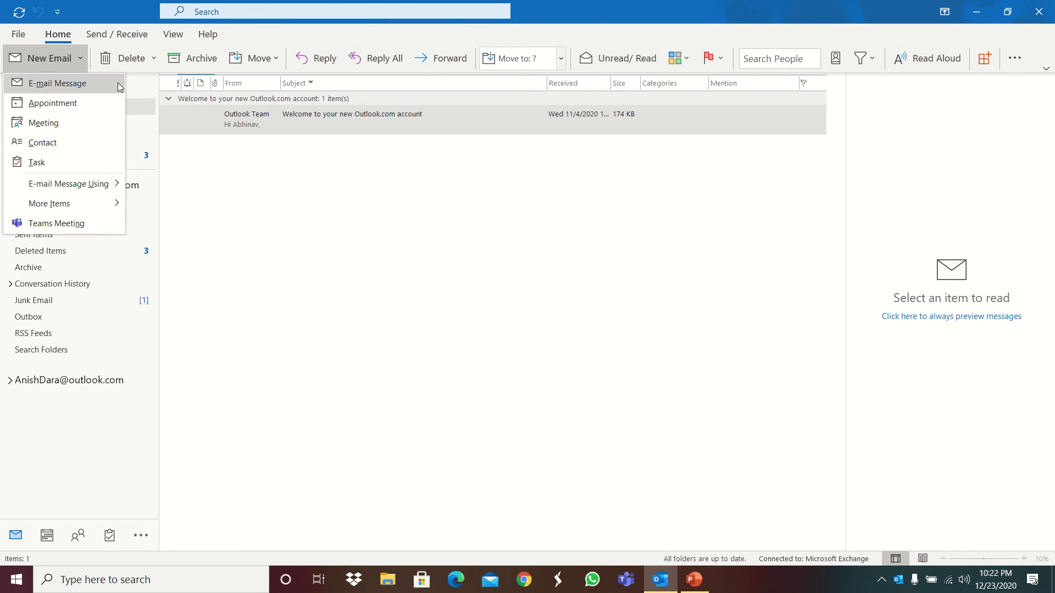
# - Dismiss the New Items list and toggle the welcome message unread, then read again
pyautogui.click(303, 257)
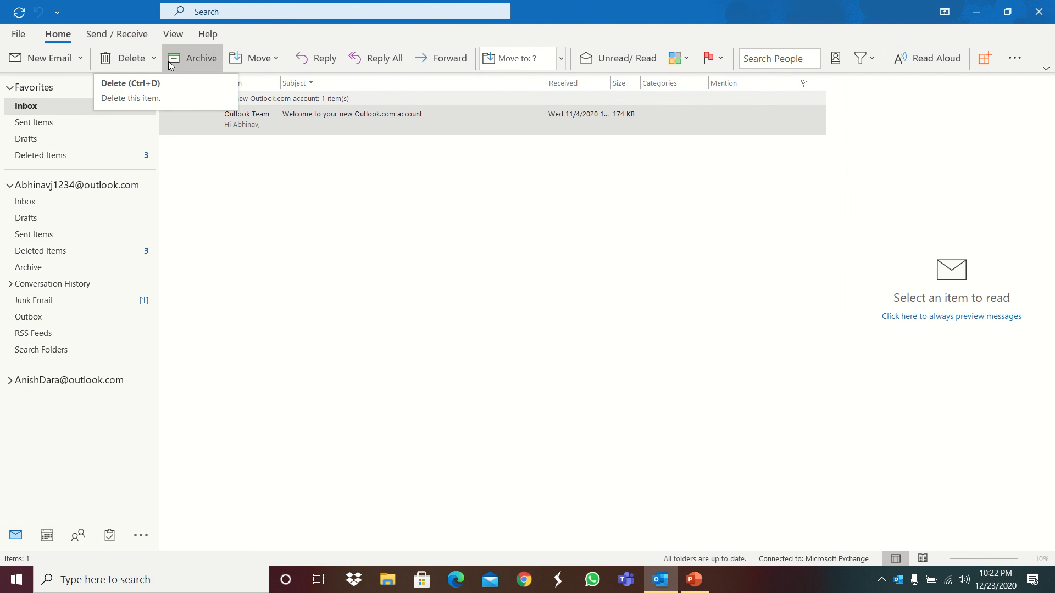
pyautogui.moveTo(491, 115)
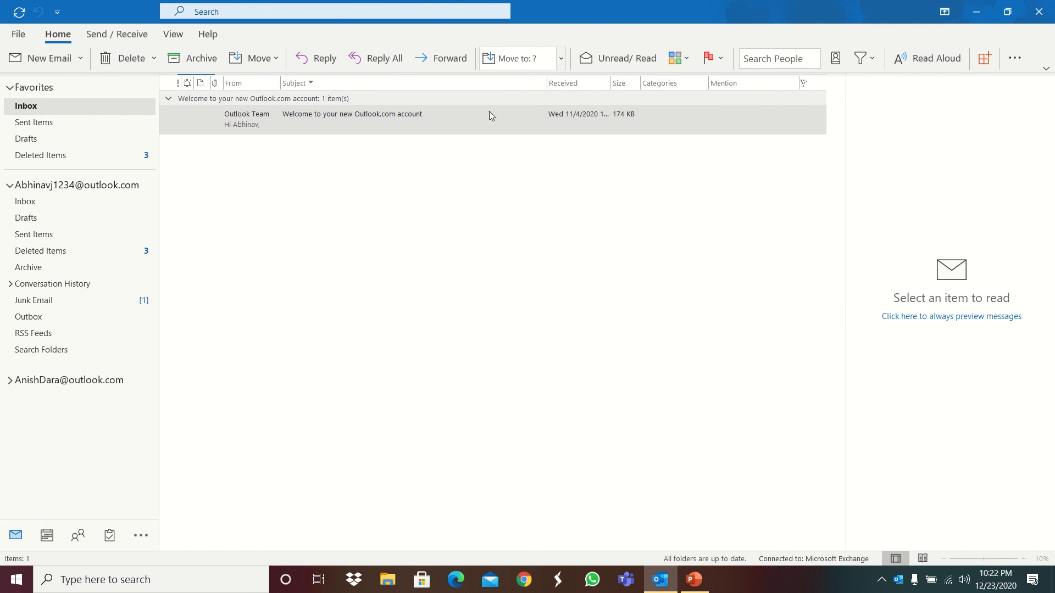
pyautogui.moveTo(625, 58)
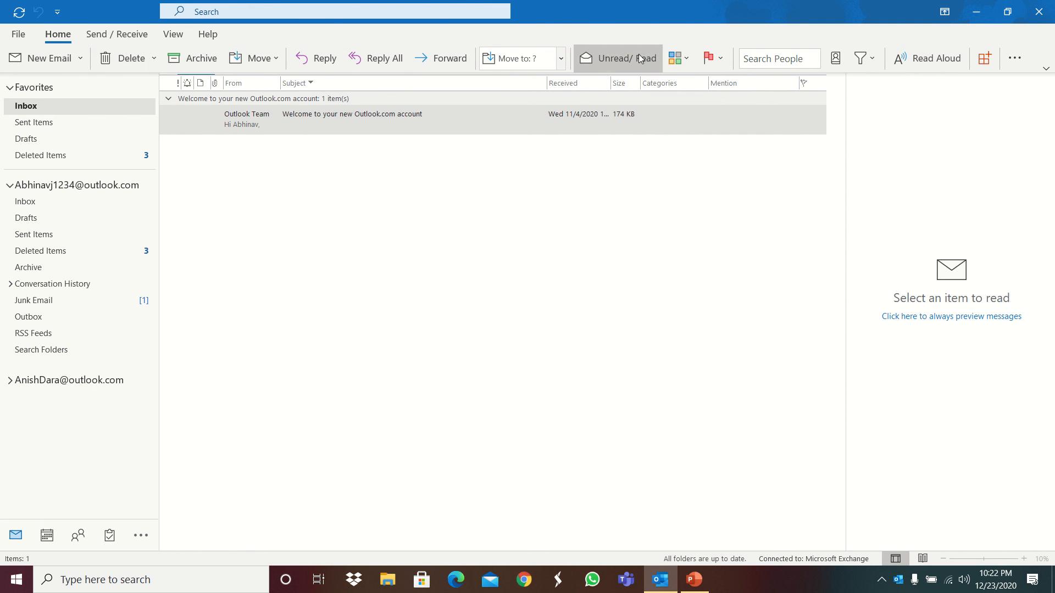
pyautogui.click(617, 59)
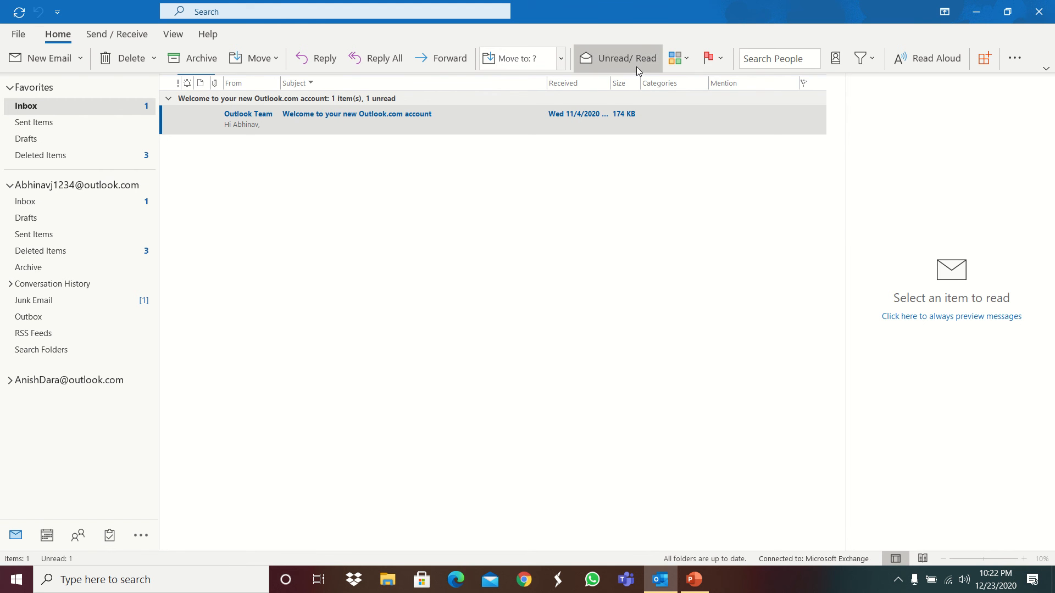
pyautogui.click(625, 58)
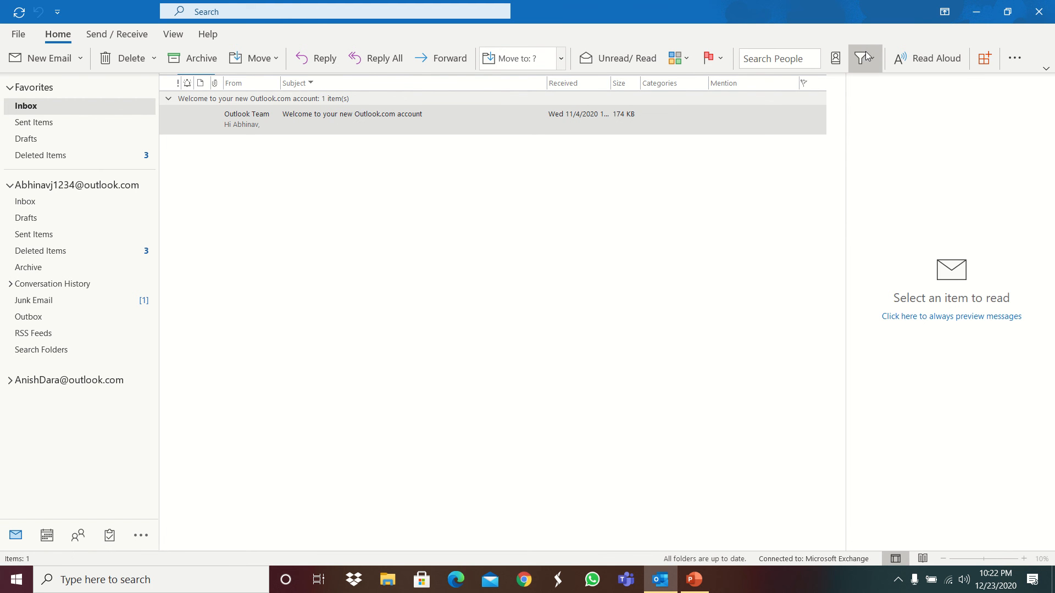
pyautogui.moveTo(115, 34)
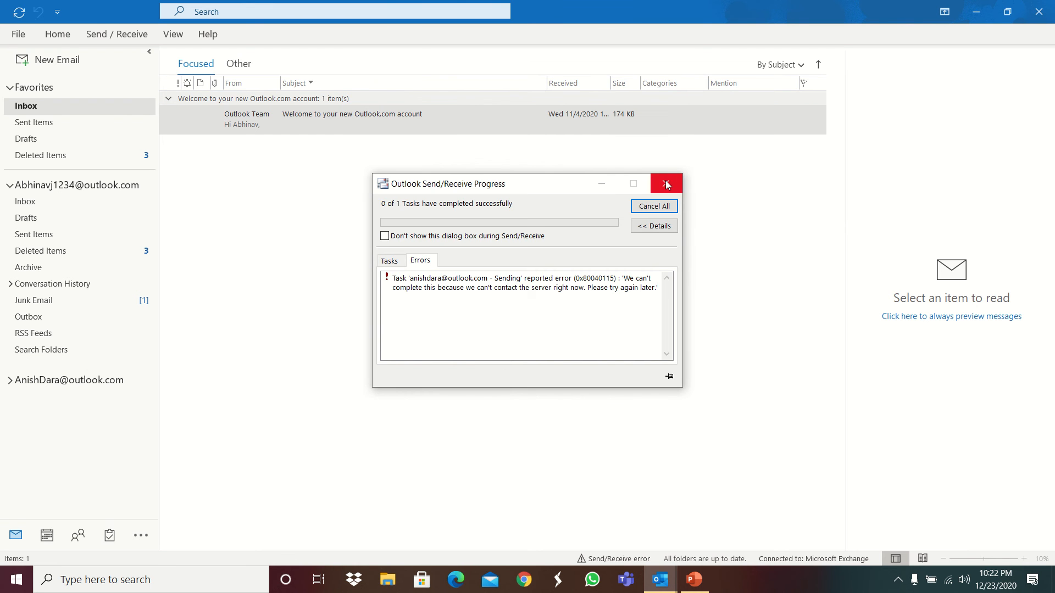
# - Dismiss the progress window and review the Send/Receive, View and Help ribbons, returning to Home
pyautogui.click(665, 184)
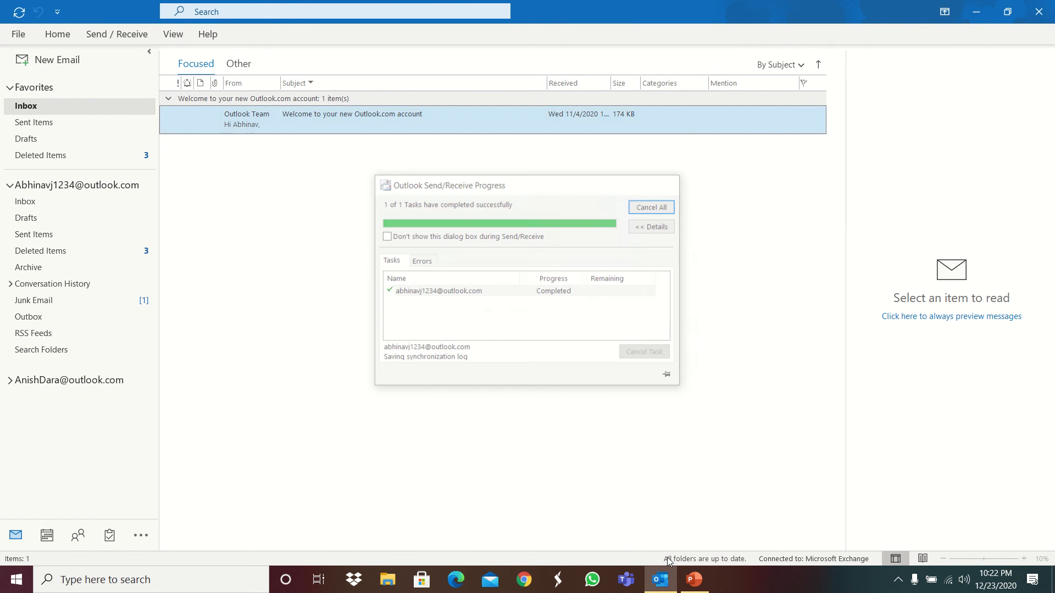
pyautogui.click(115, 35)
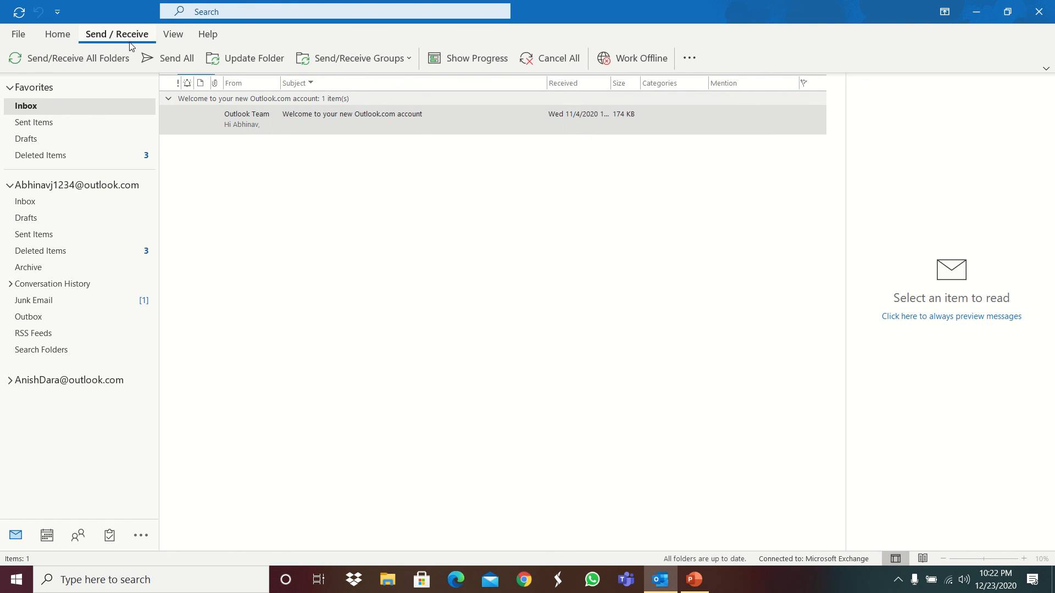
pyautogui.click(173, 34)
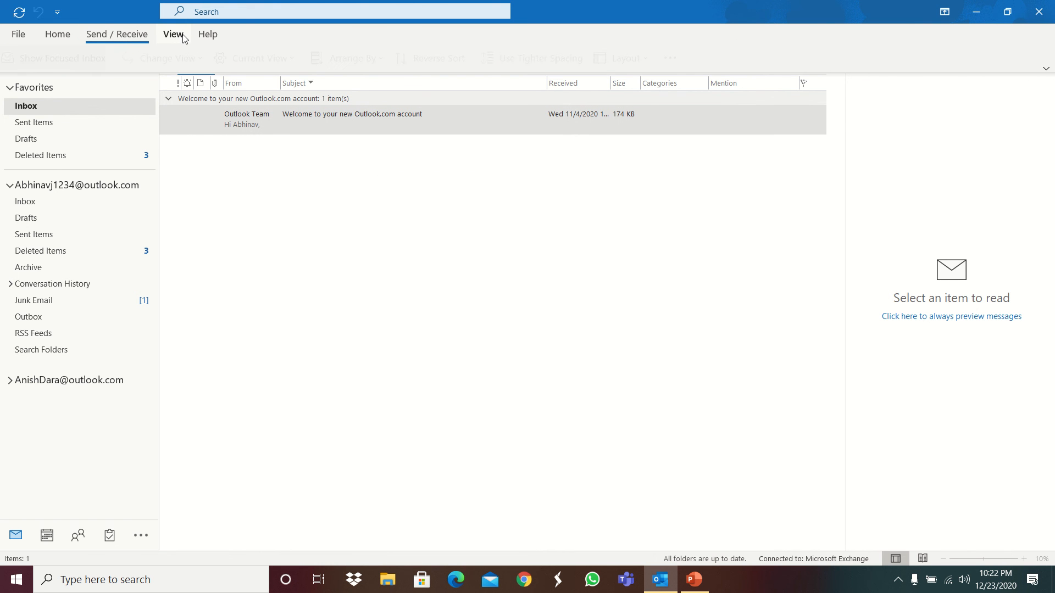
pyautogui.click(208, 34)
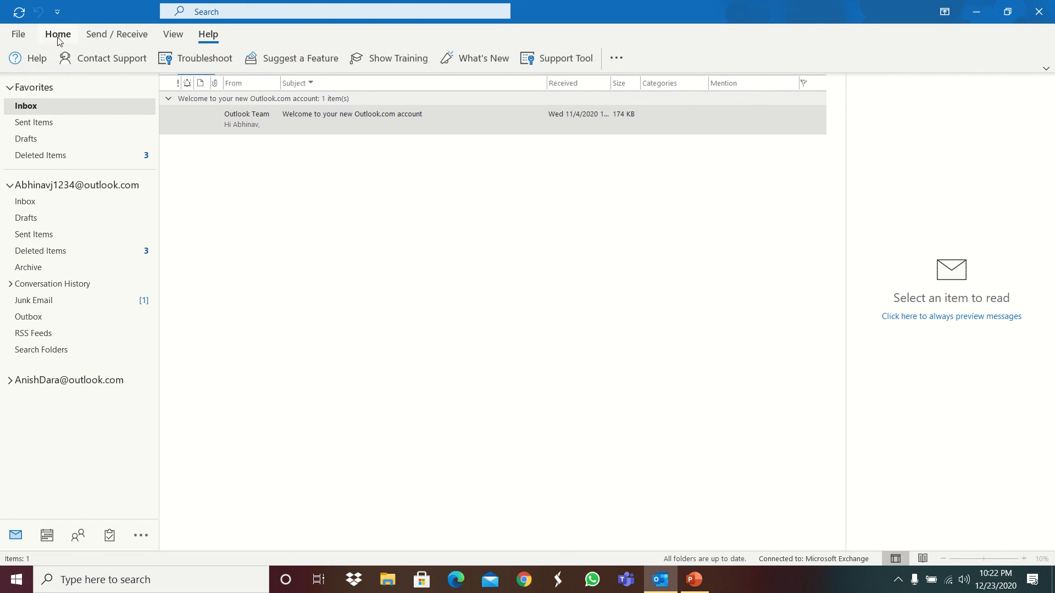
pyautogui.click(57, 34)
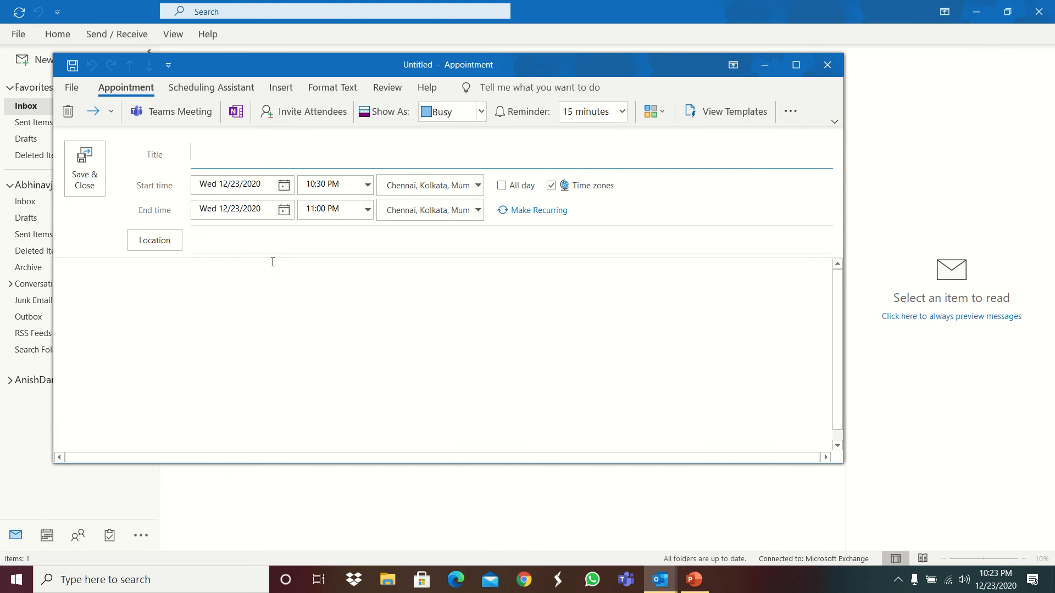
# - Close the draft appointment without saving and bring up the New Items list
pyautogui.click(826, 65)
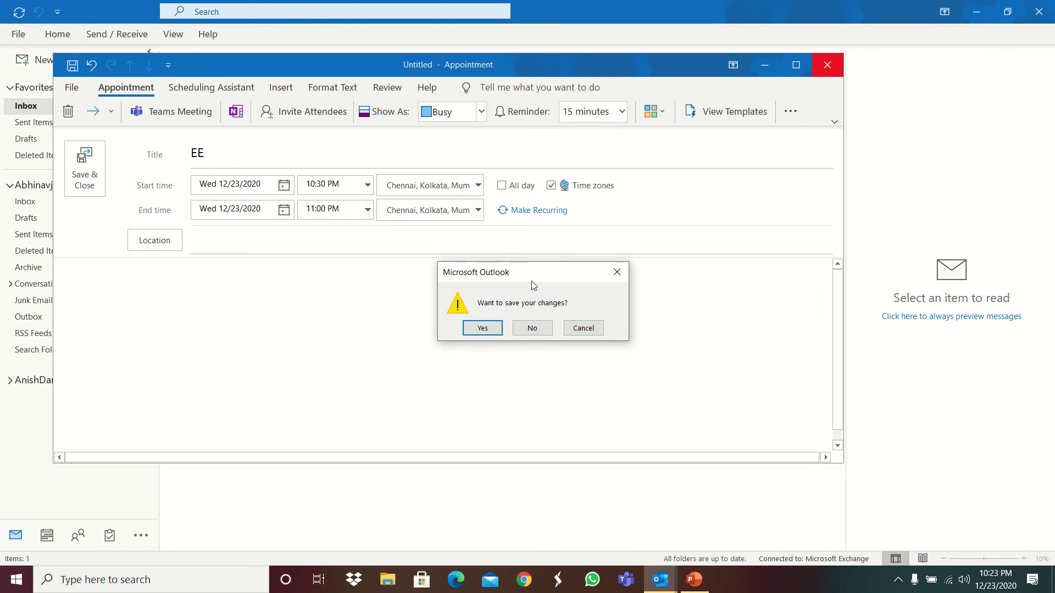
pyautogui.click(530, 328)
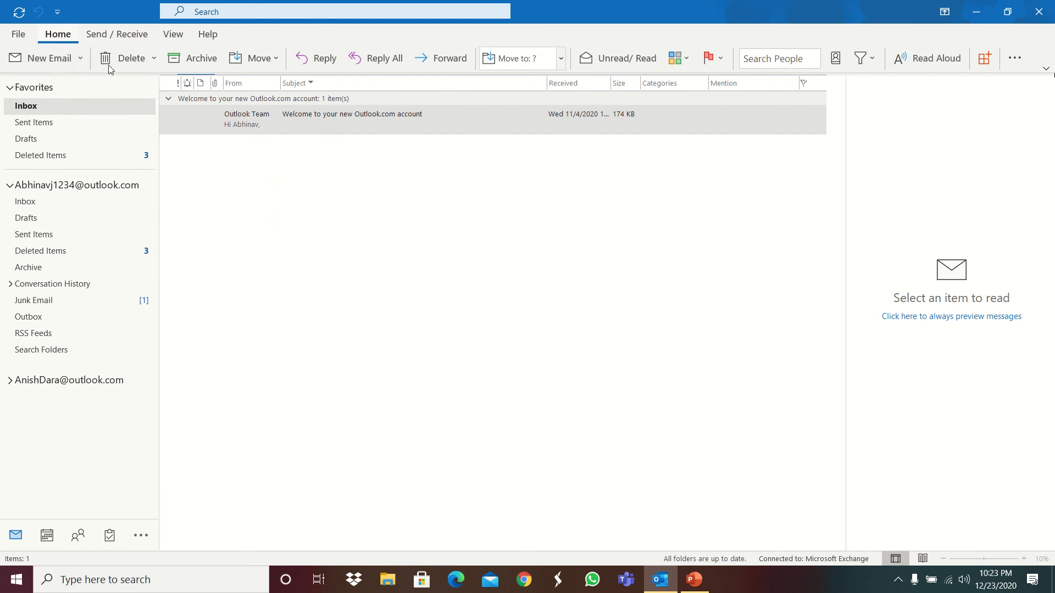
pyautogui.click(79, 59)
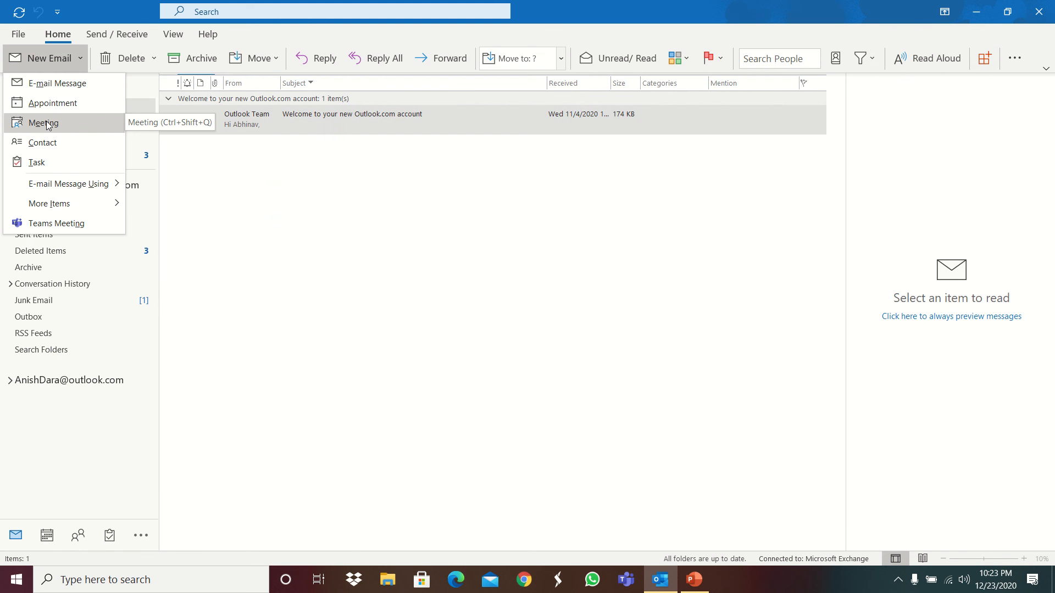
# - Draft a Teams meeting invitation, close it, and close Outlook
pyautogui.click(43, 122)
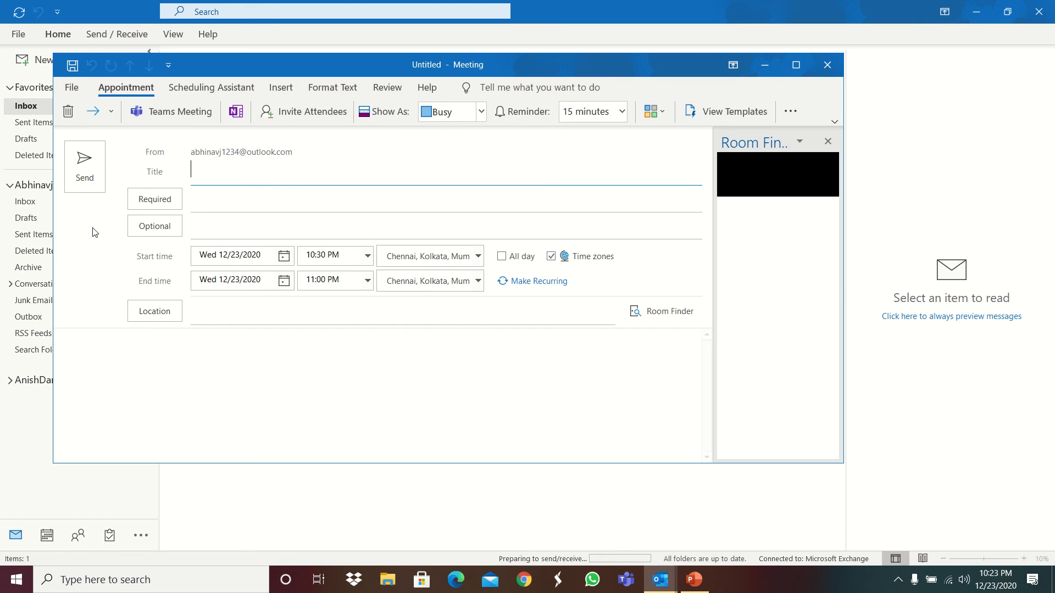
pyautogui.click(178, 111)
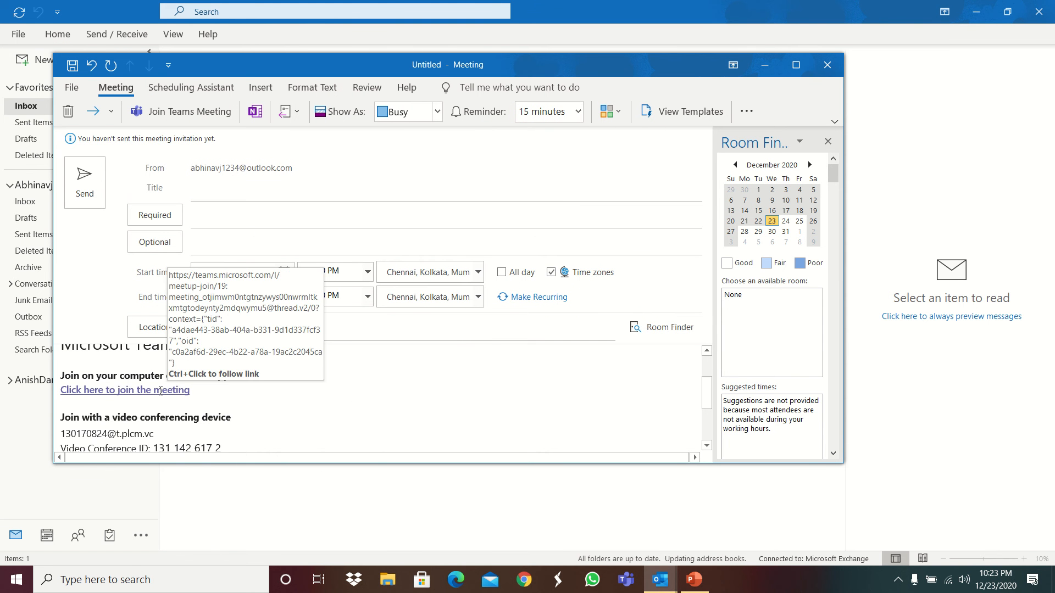
pyautogui.moveTo(136, 391)
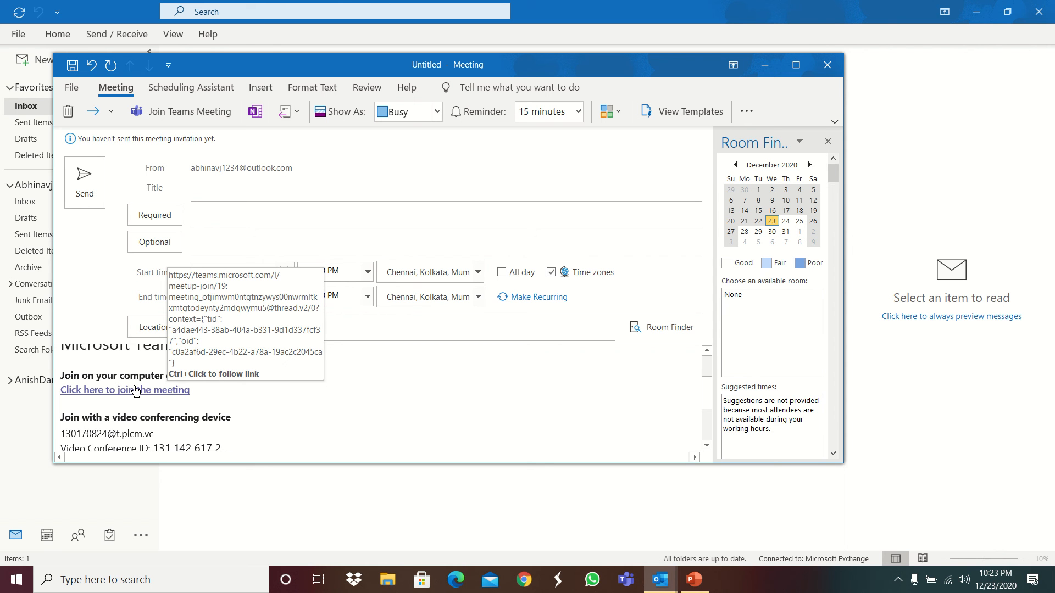
pyautogui.moveTo(137, 389)
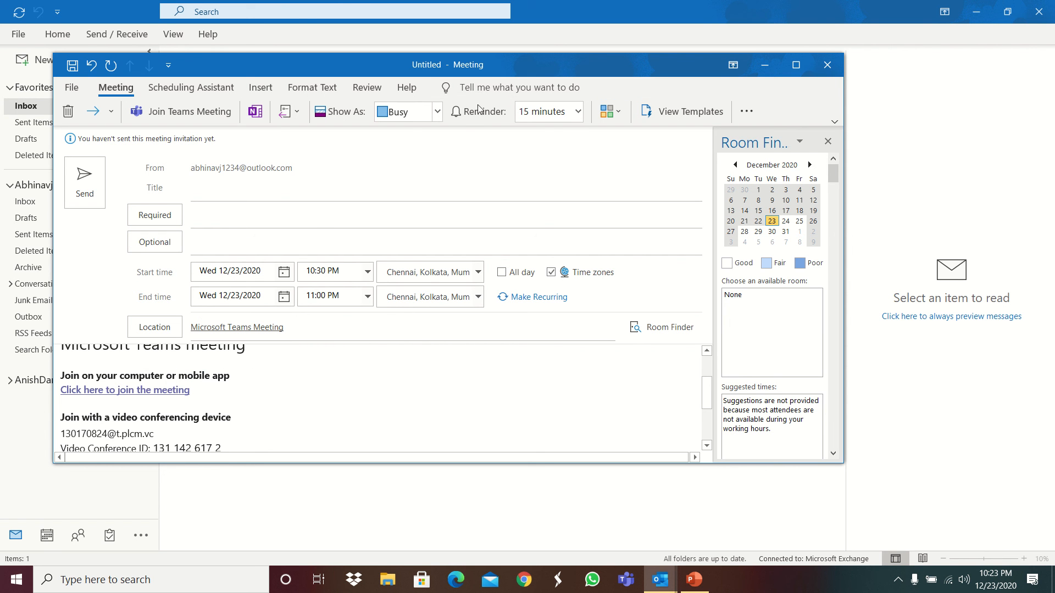
pyautogui.moveTo(885, 79)
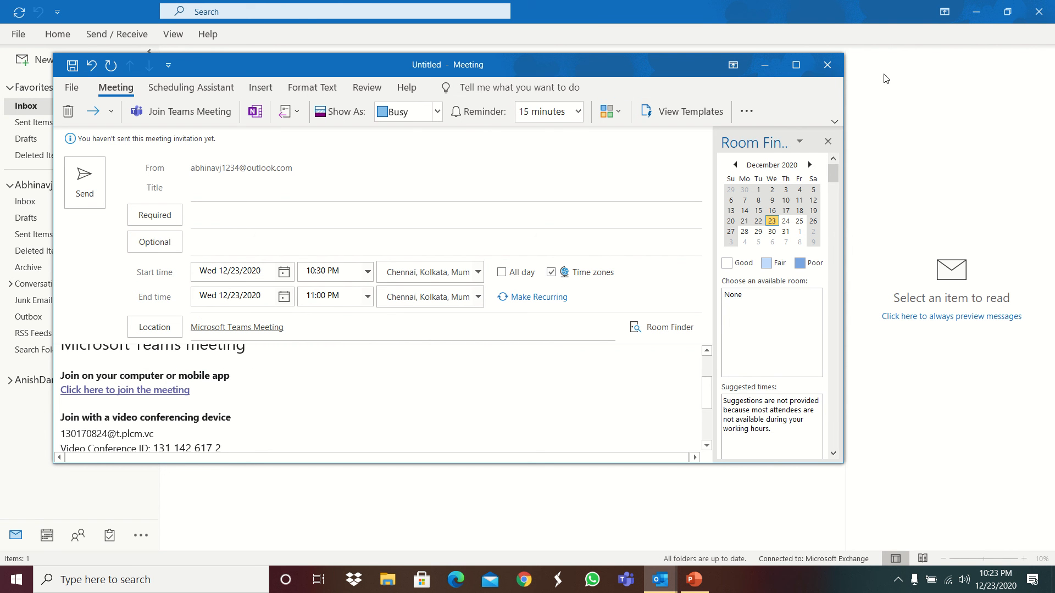
pyautogui.click(826, 64)
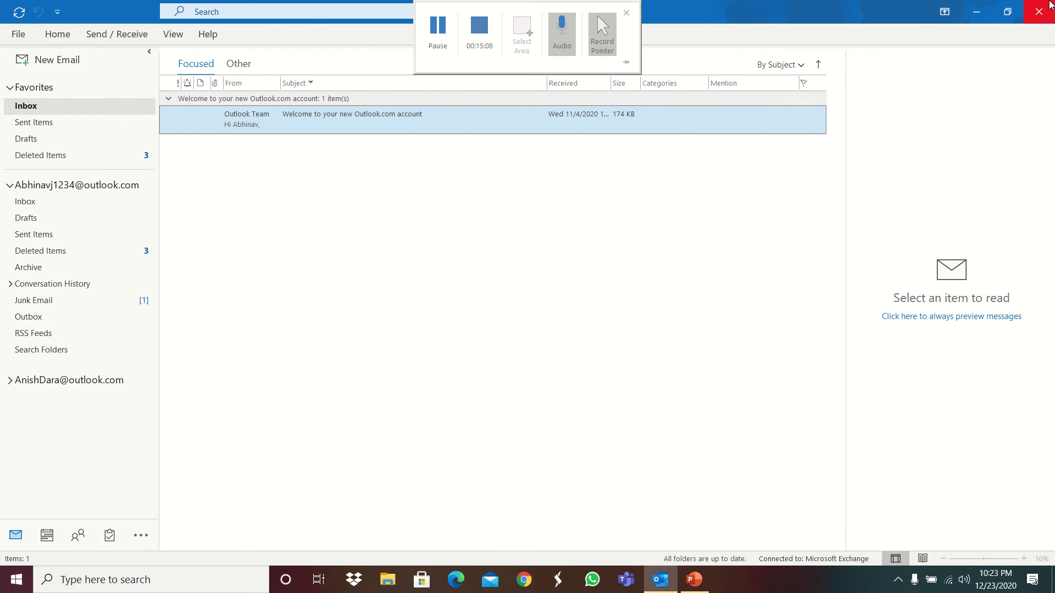
pyautogui.click(1038, 11)
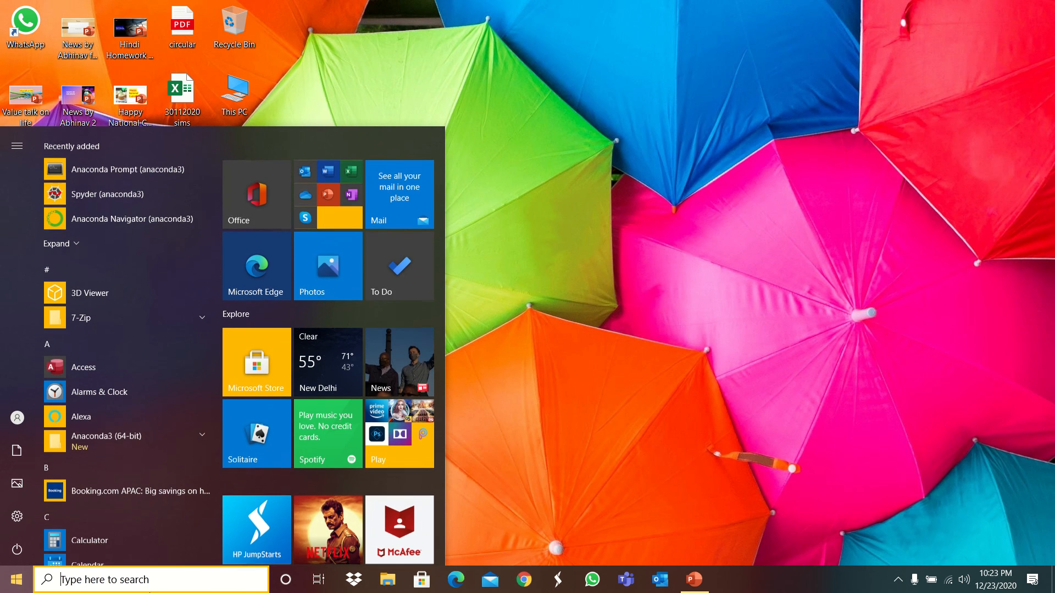
# - Search 'word' from the Start menu, launch Word and create a blank document
pyautogui.write('word')
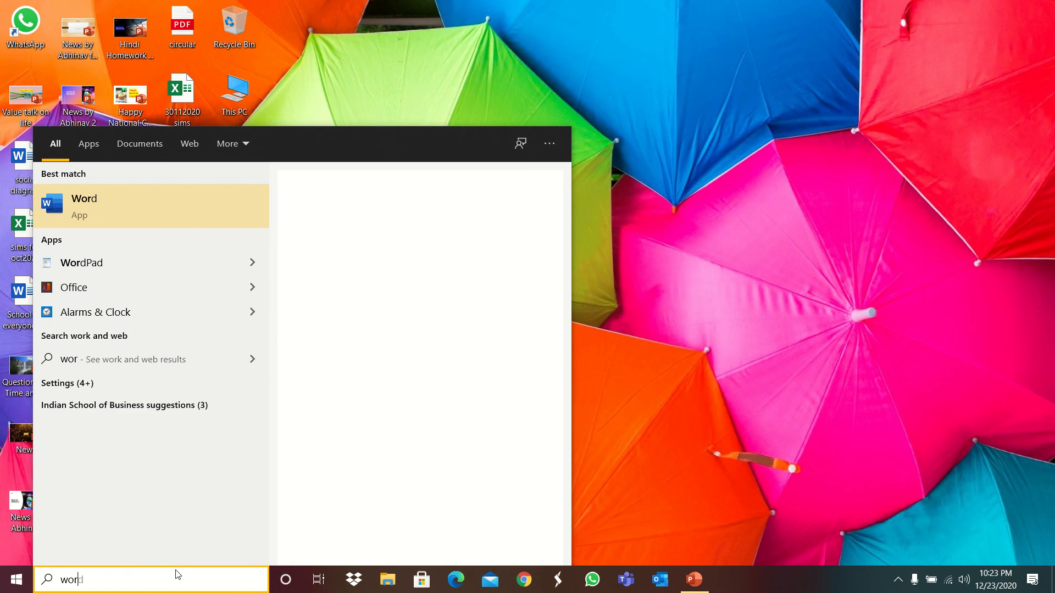
pyautogui.click(151, 205)
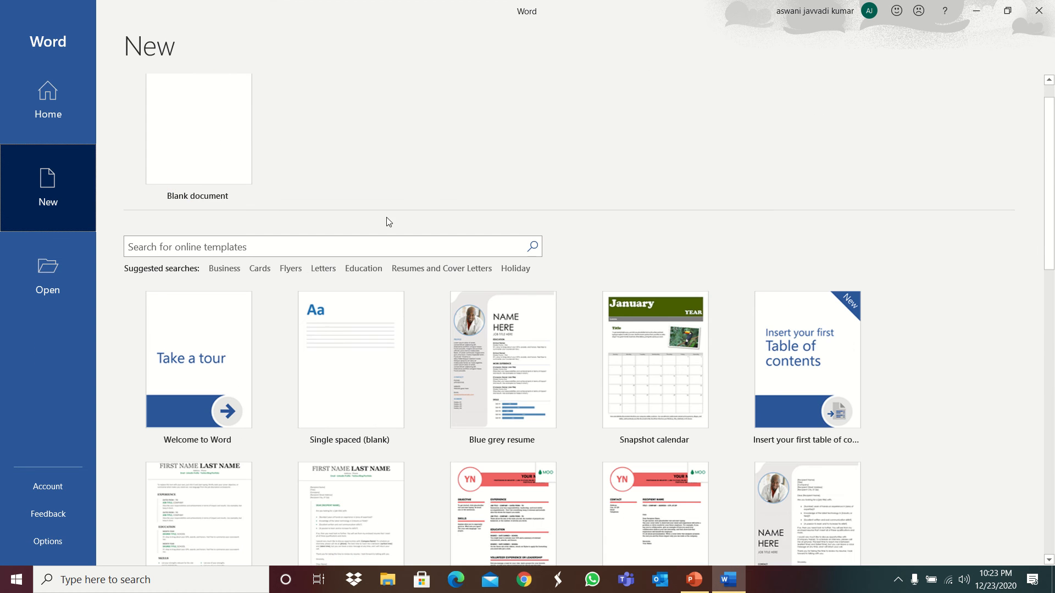
pyautogui.click(198, 128)
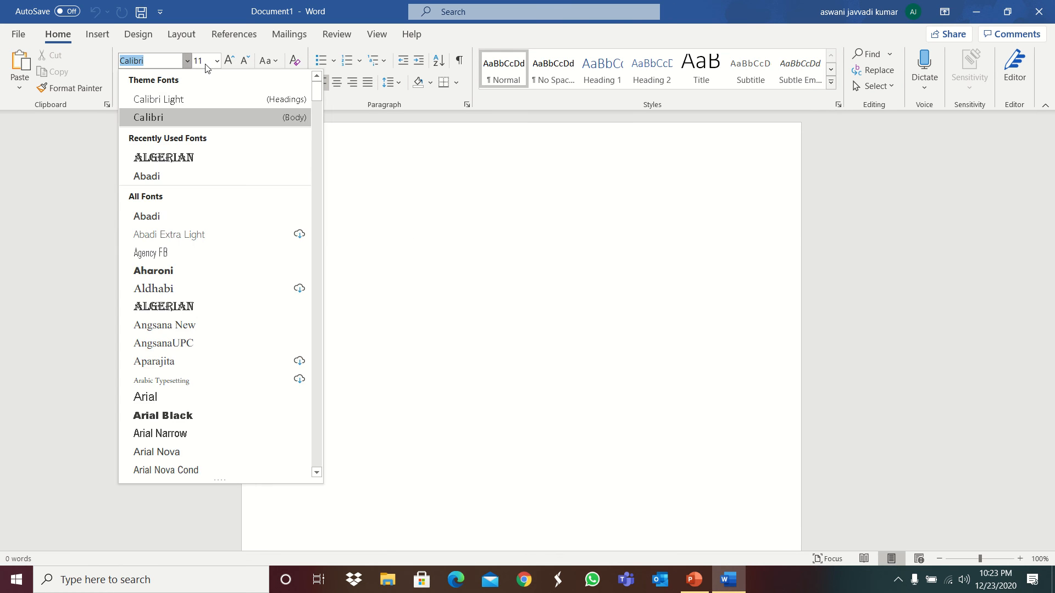
# - Keep Calibri (Body) as the font and set the size to 12
pyautogui.click(386, 176)
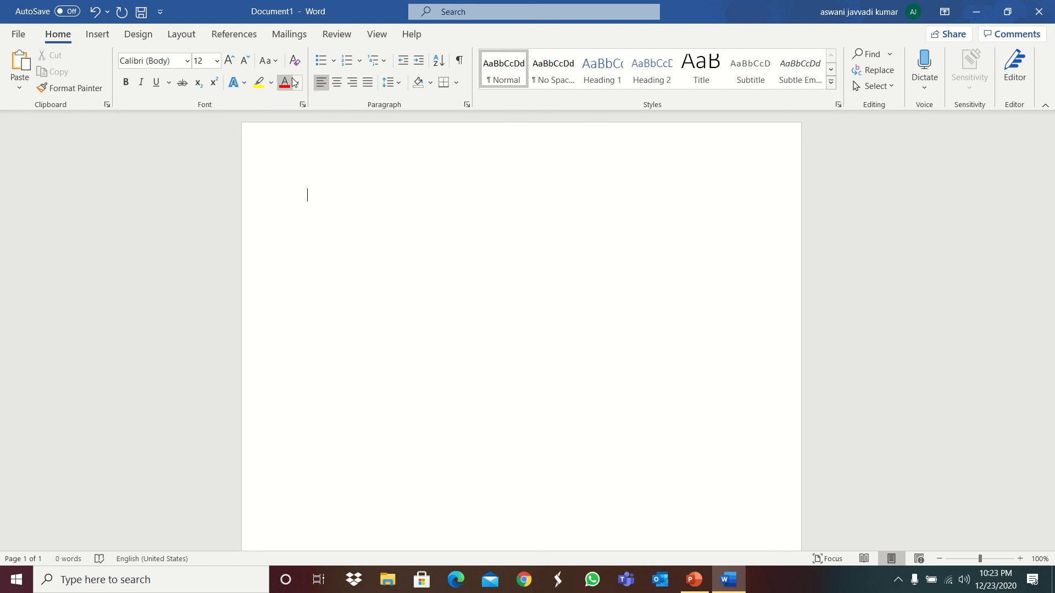
pyautogui.click(532, 11)
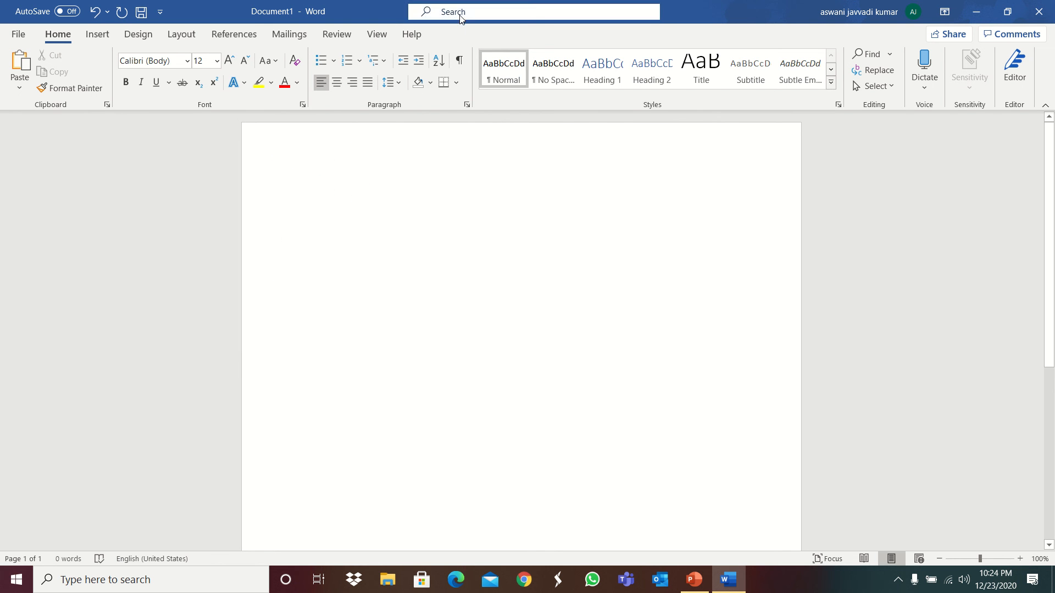
pyautogui.click(306, 195)
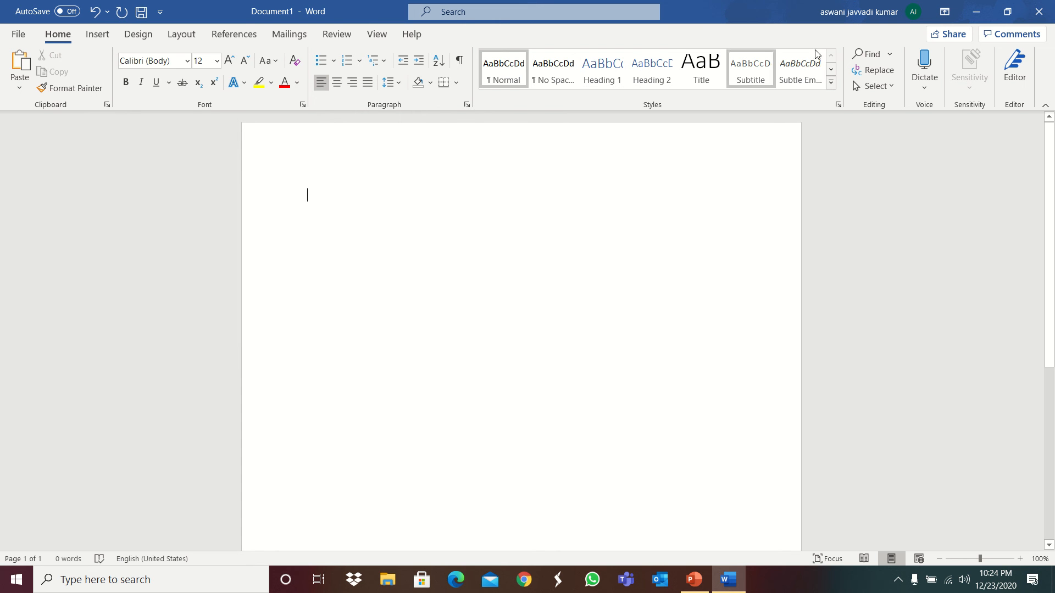
pyautogui.moveTo(987, 88)
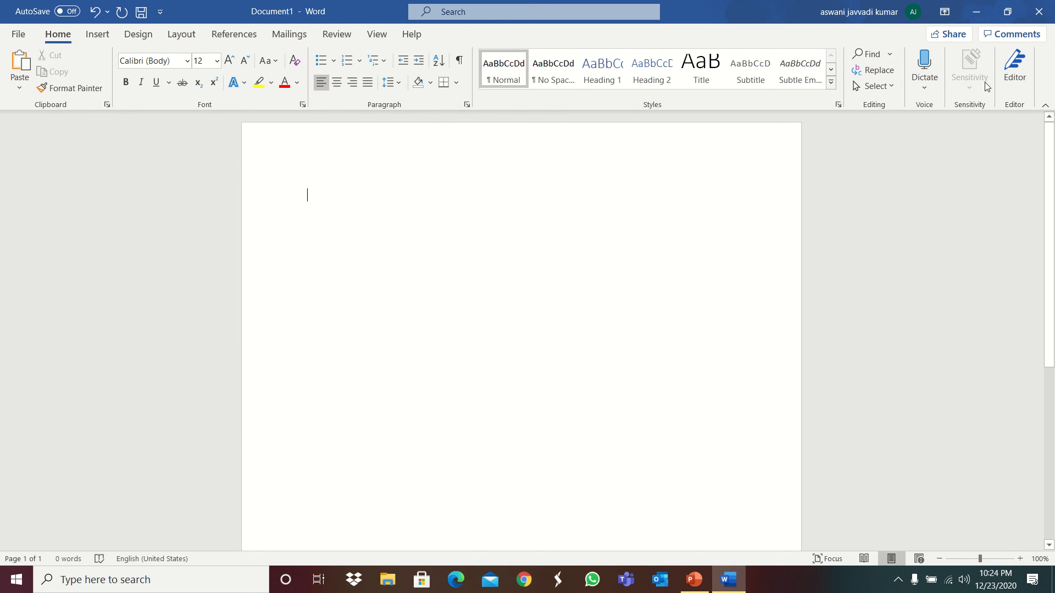
pyautogui.click(1014, 69)
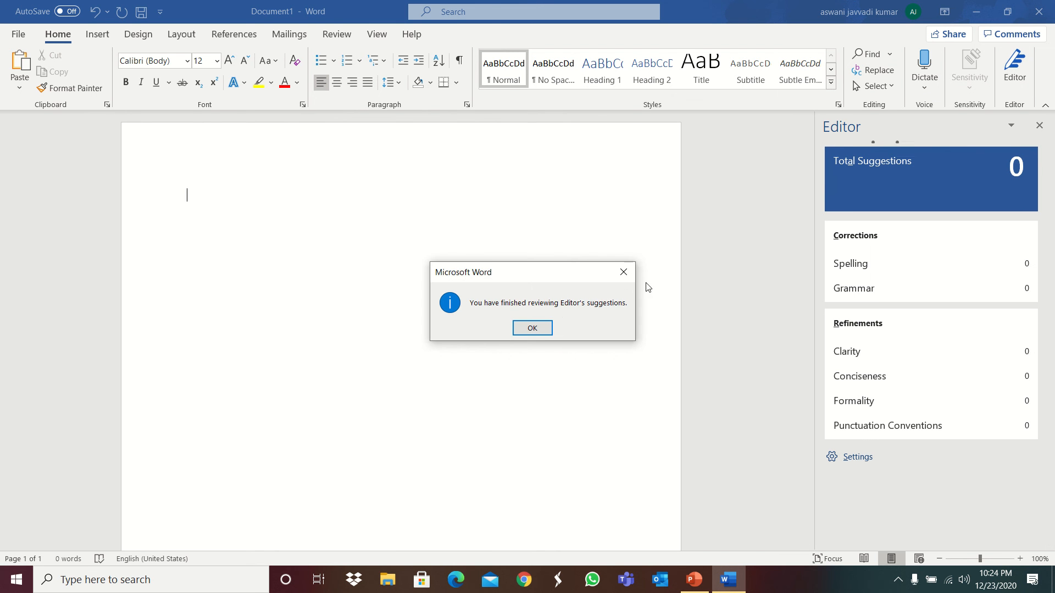
pyautogui.click(531, 328)
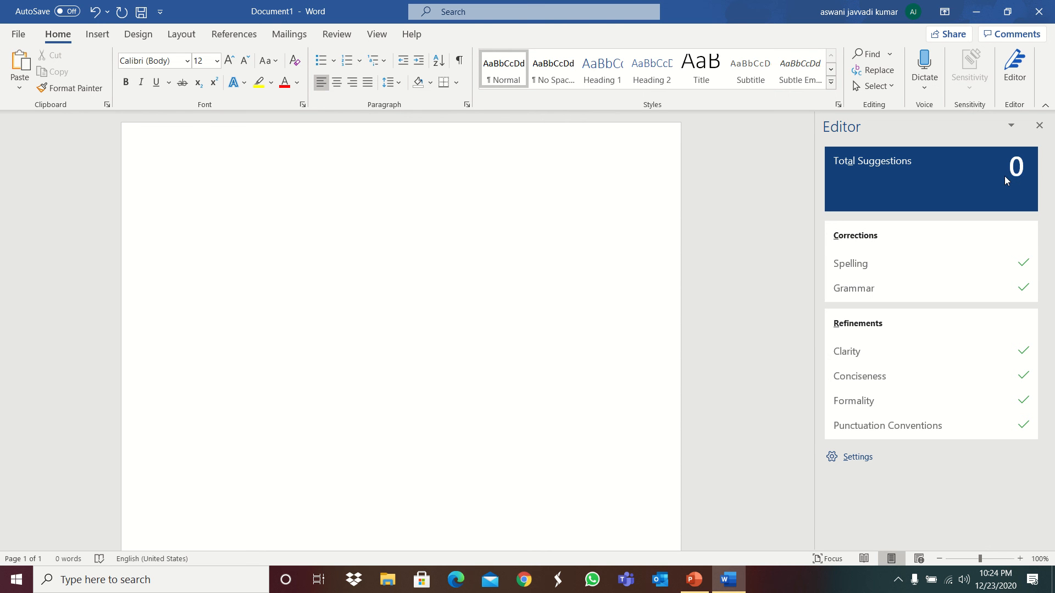
pyautogui.moveTo(967, 229)
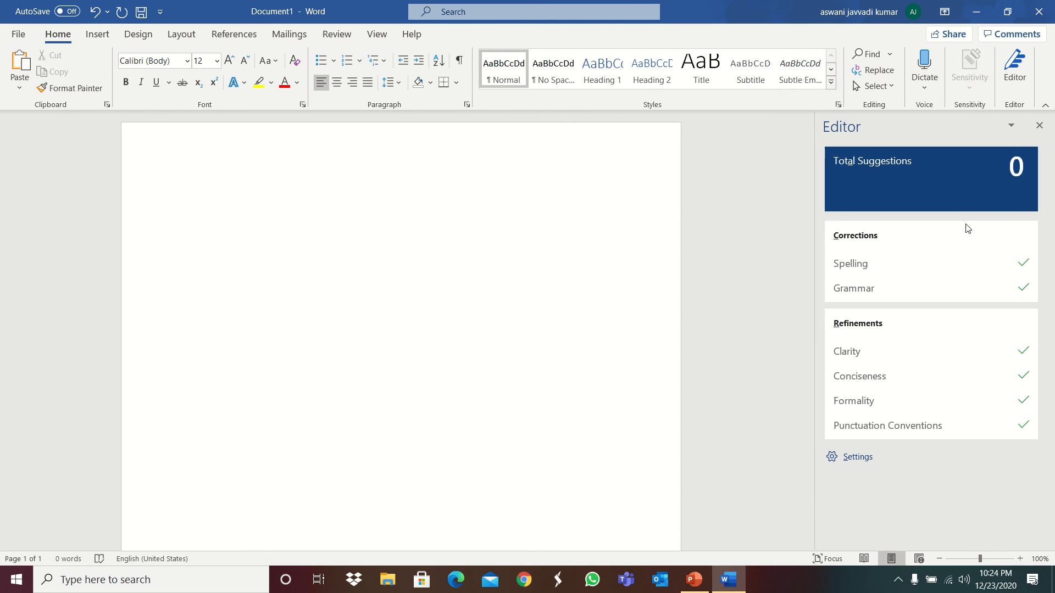
pyautogui.click(856, 457)
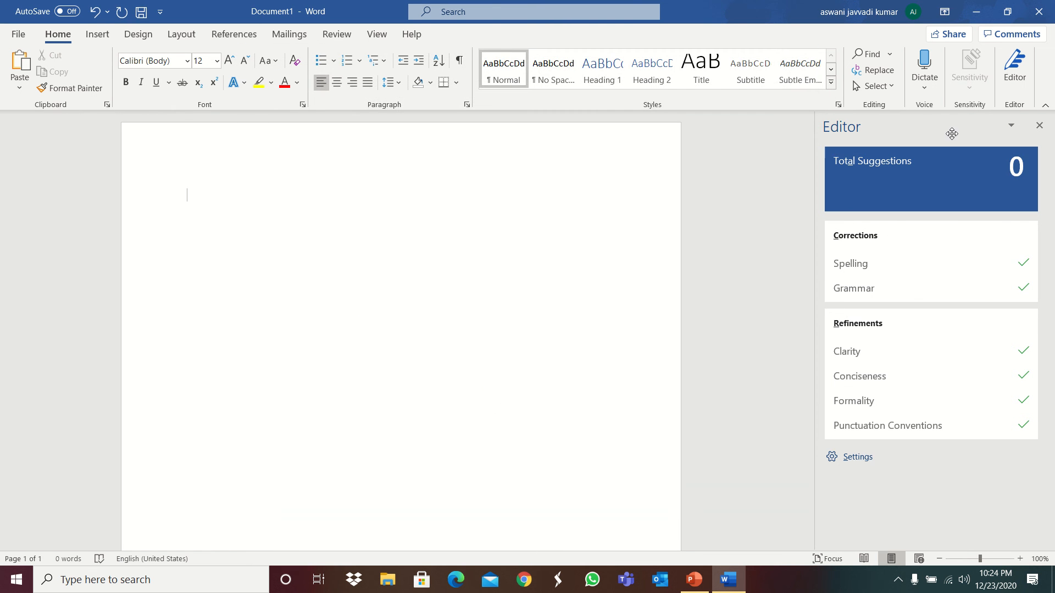
pyautogui.click(1038, 125)
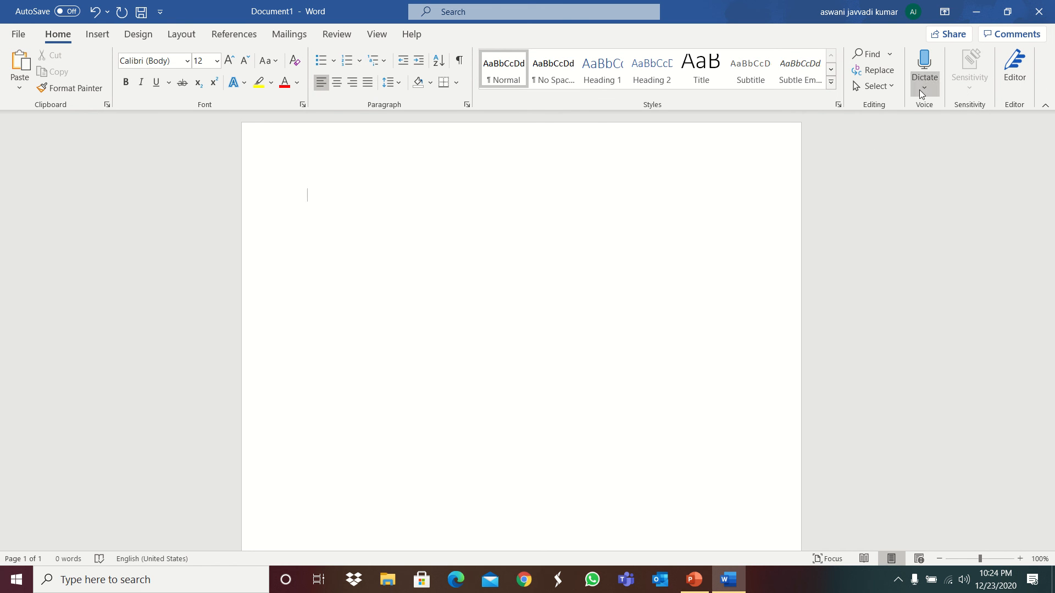
pyautogui.moveTo(870, 54)
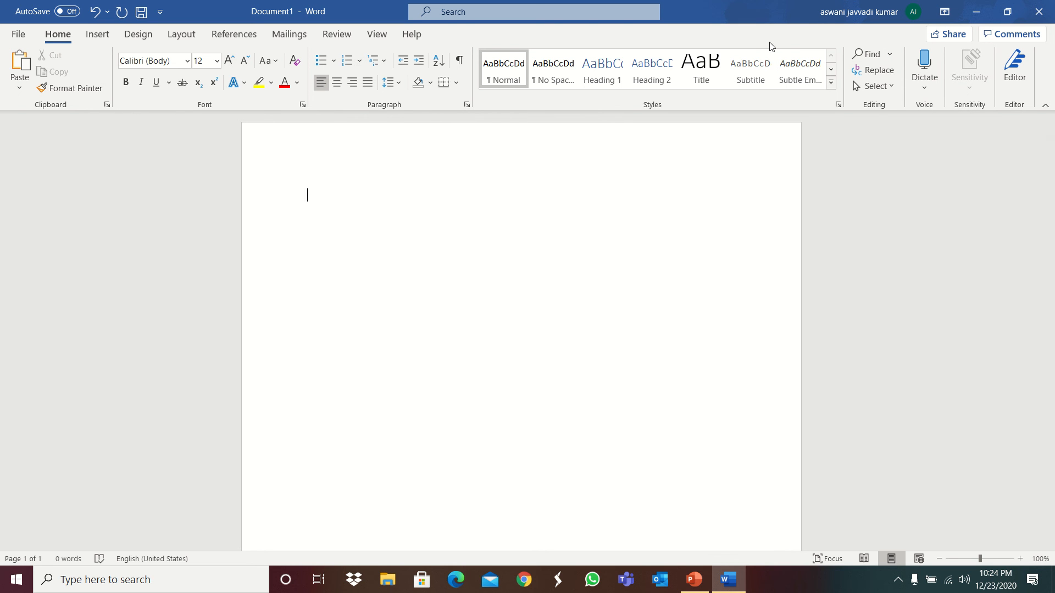
pyautogui.moveTo(23, 50)
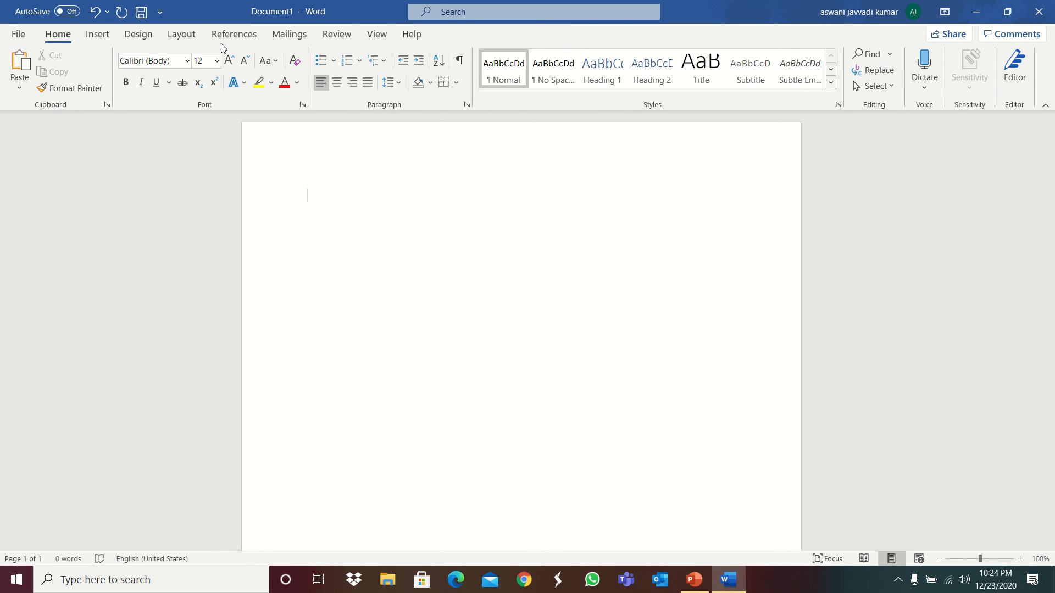
# - Insert a blue gradient cover page with subtitle and abstract placeholders ahead of the blank page
pyautogui.click(97, 34)
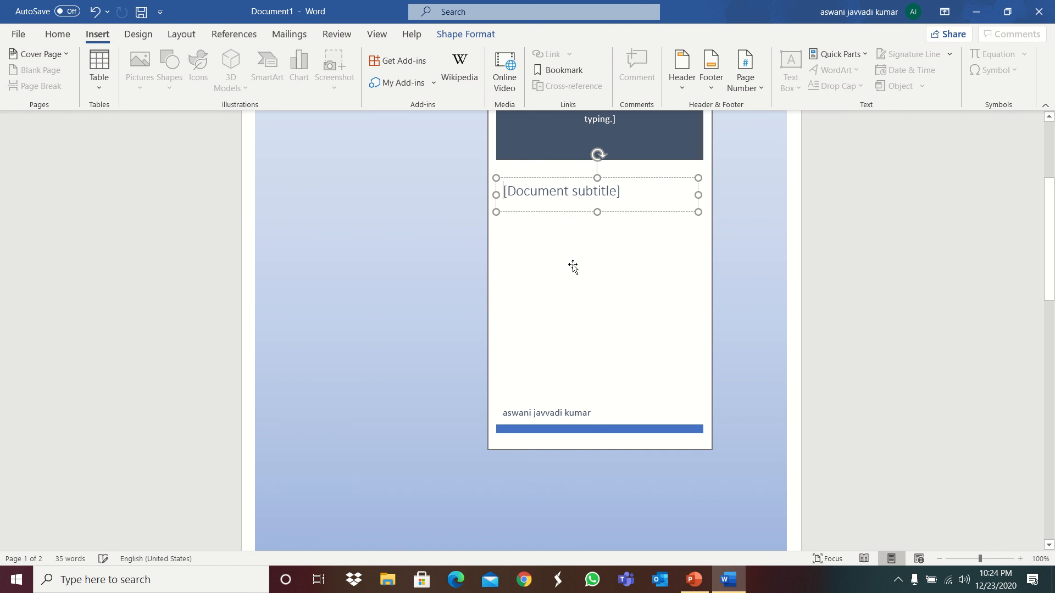
pyautogui.click(546, 413)
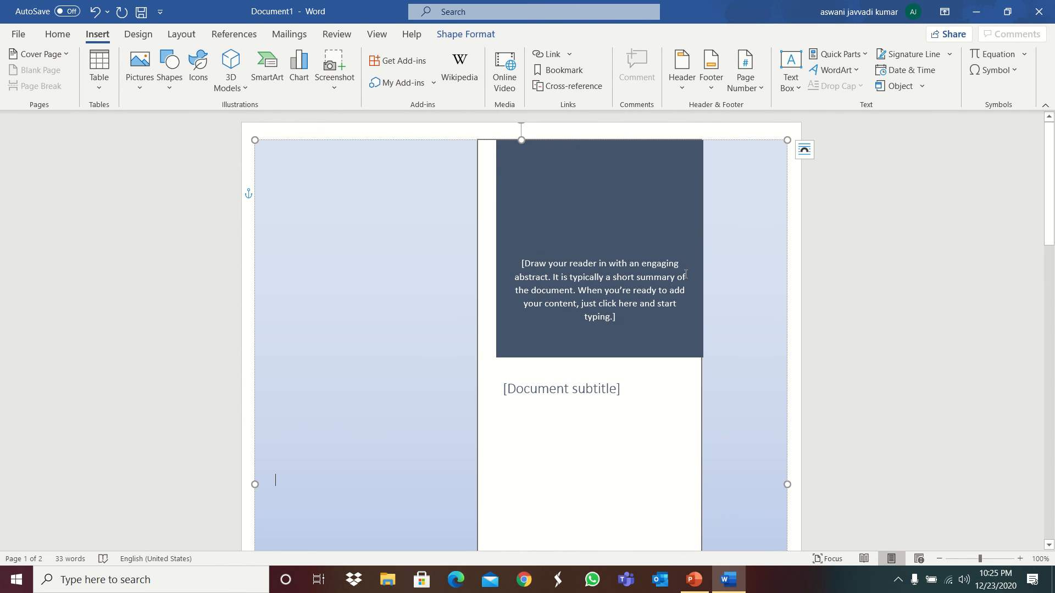
pyautogui.scroll(-3)
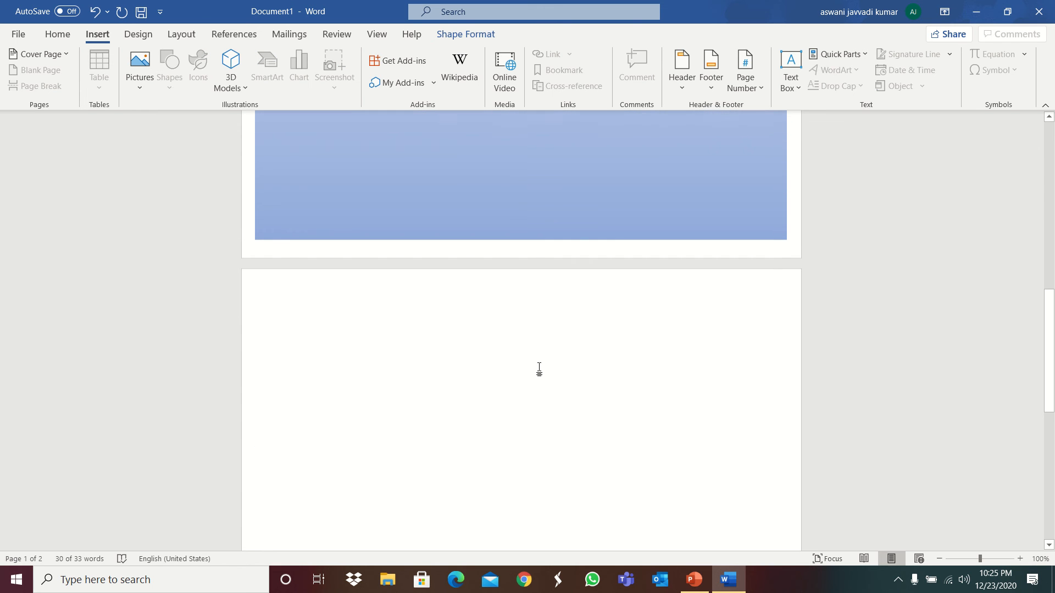
# - Insert the red SUBSCRIBE button picture from this device onto page 2
pyautogui.click(99, 70)
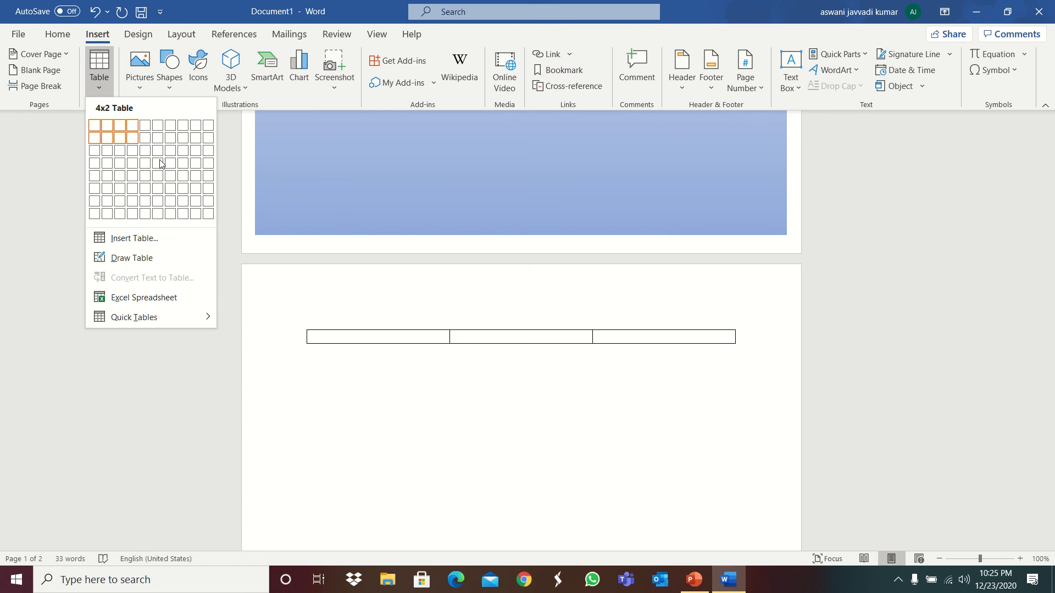
pyautogui.click(139, 68)
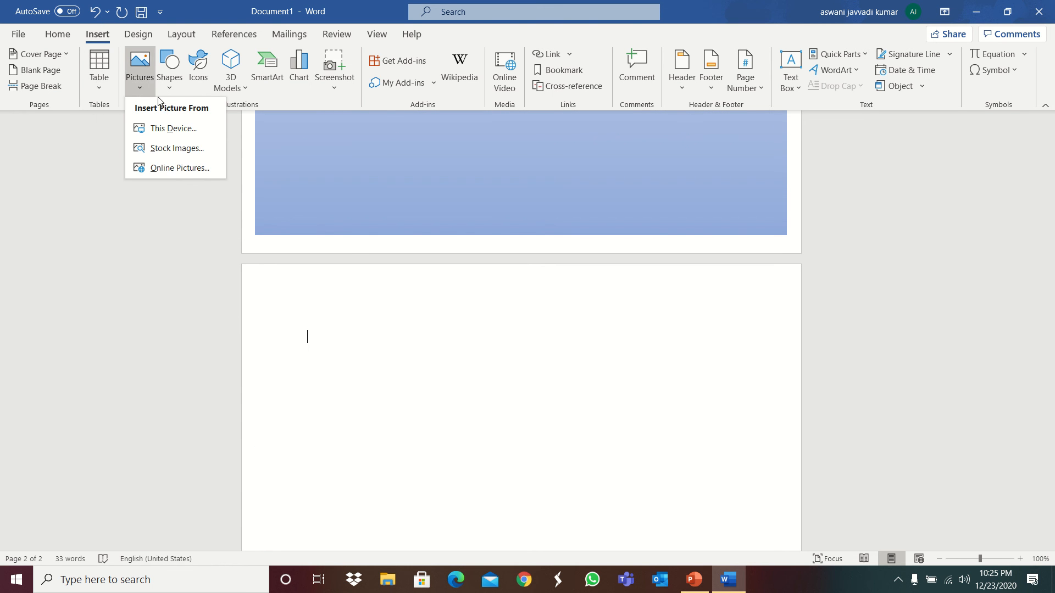
pyautogui.click(171, 130)
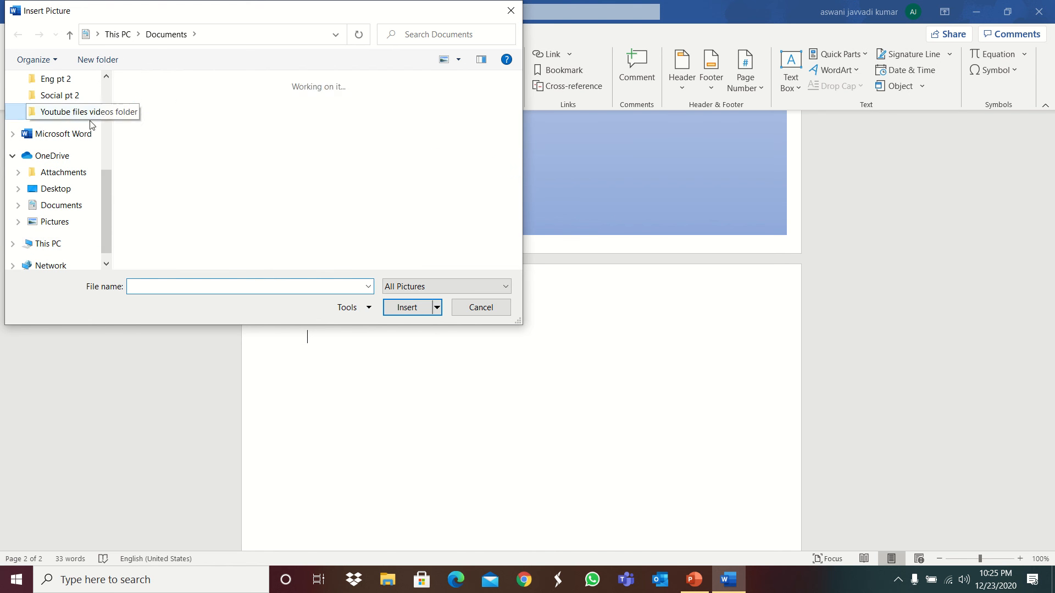
pyautogui.click(406, 306)
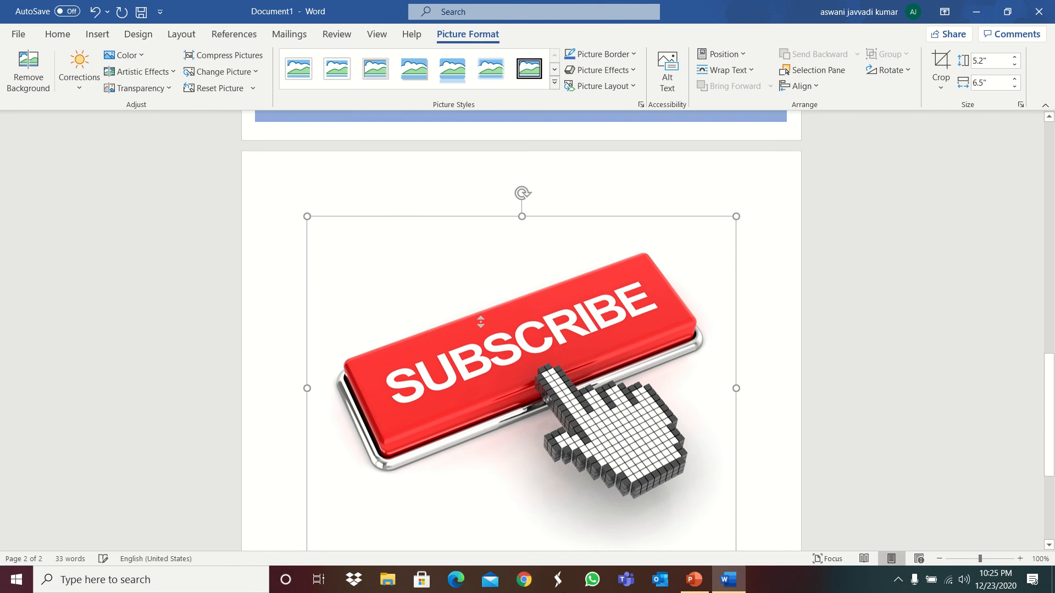
pyautogui.scroll(-3)
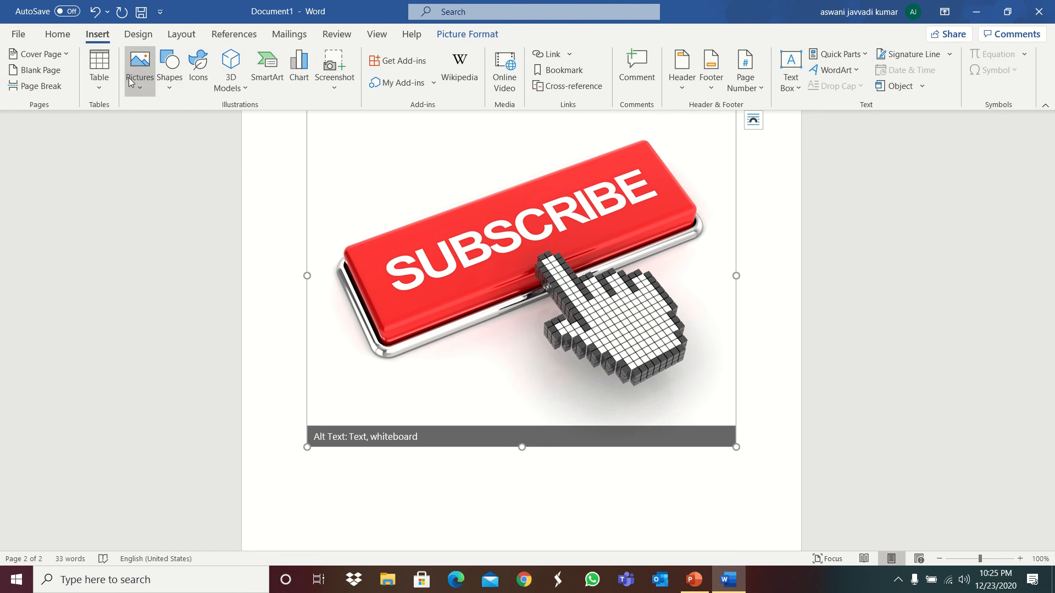
pyautogui.moveTo(184, 176)
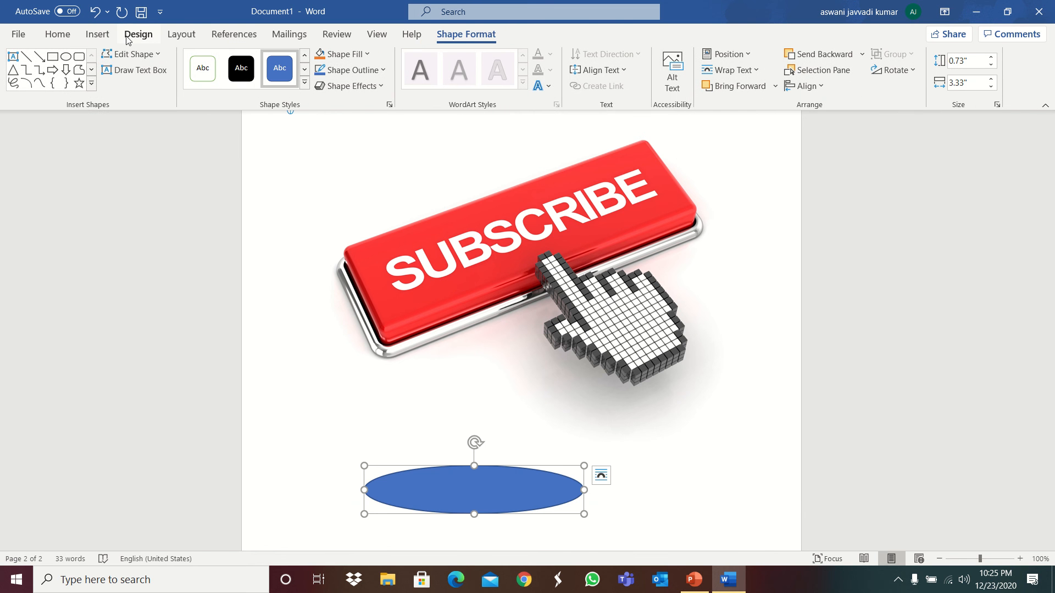
# - Insert a Top of Page page number and leave header editing
pyautogui.click(96, 34)
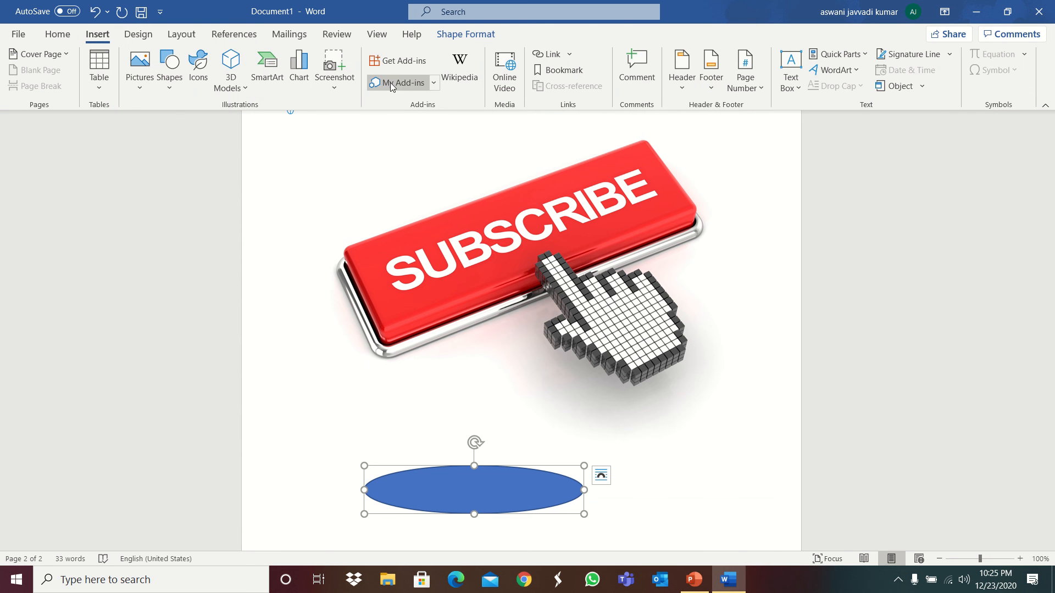
pyautogui.moveTo(727, 78)
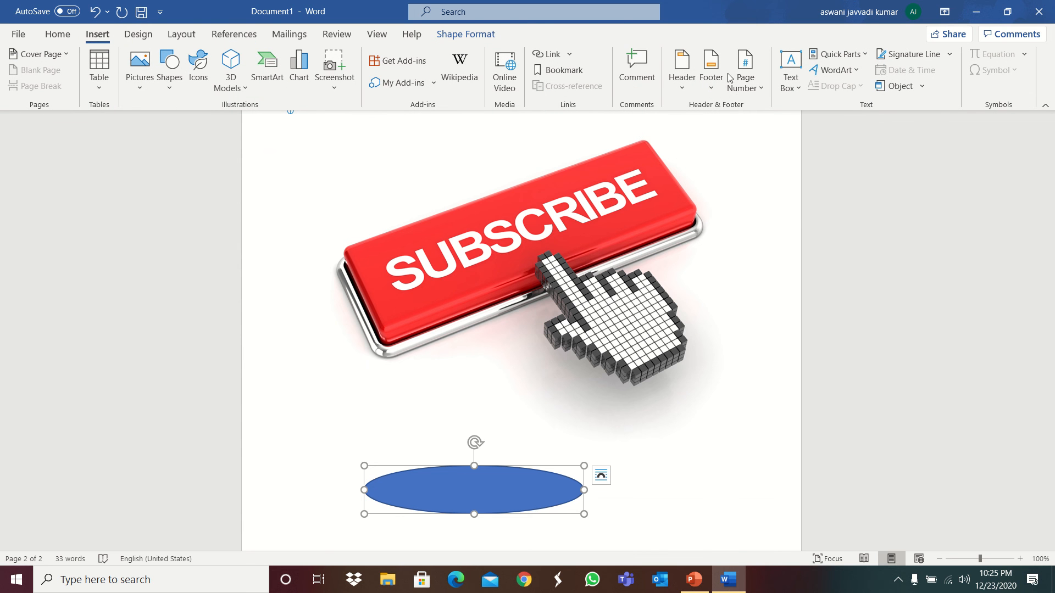
pyautogui.click(744, 71)
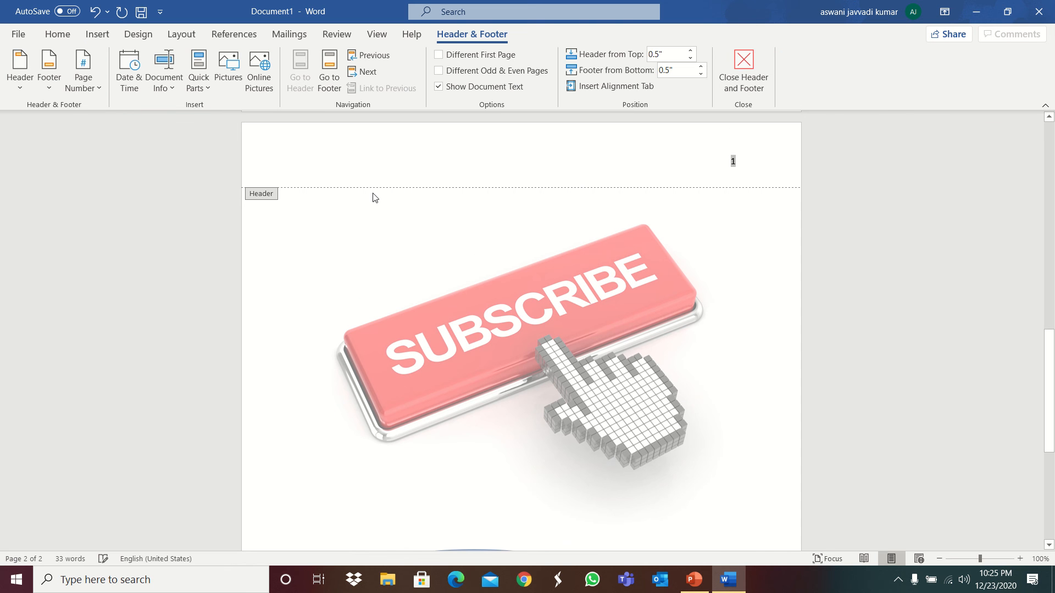
pyautogui.click(310, 173)
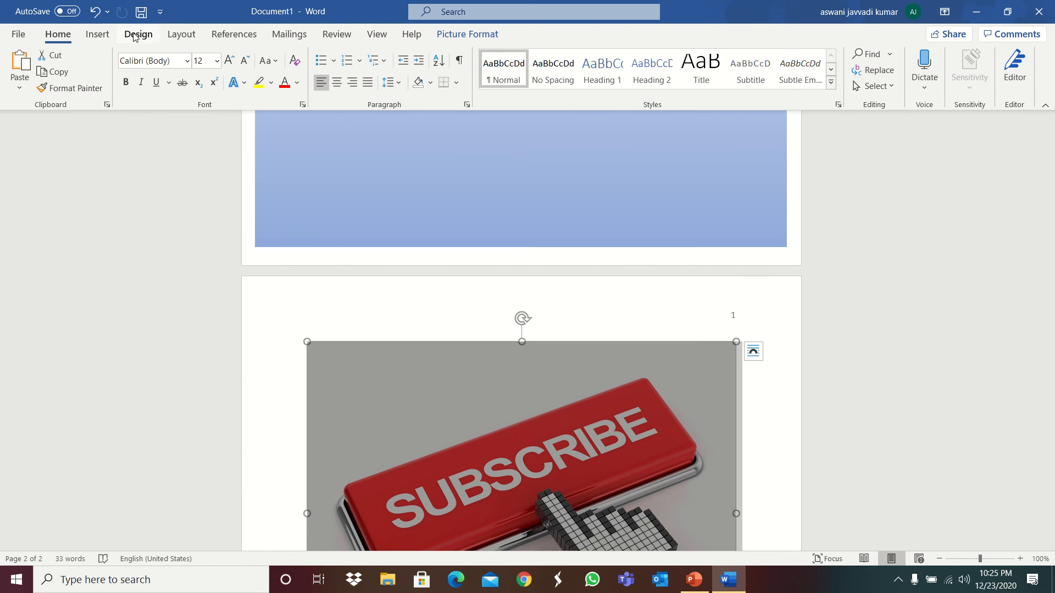
# - Delete the SUBSCRIBE picture from page 2 and leave the cursor on the empty page
pyautogui.click(97, 34)
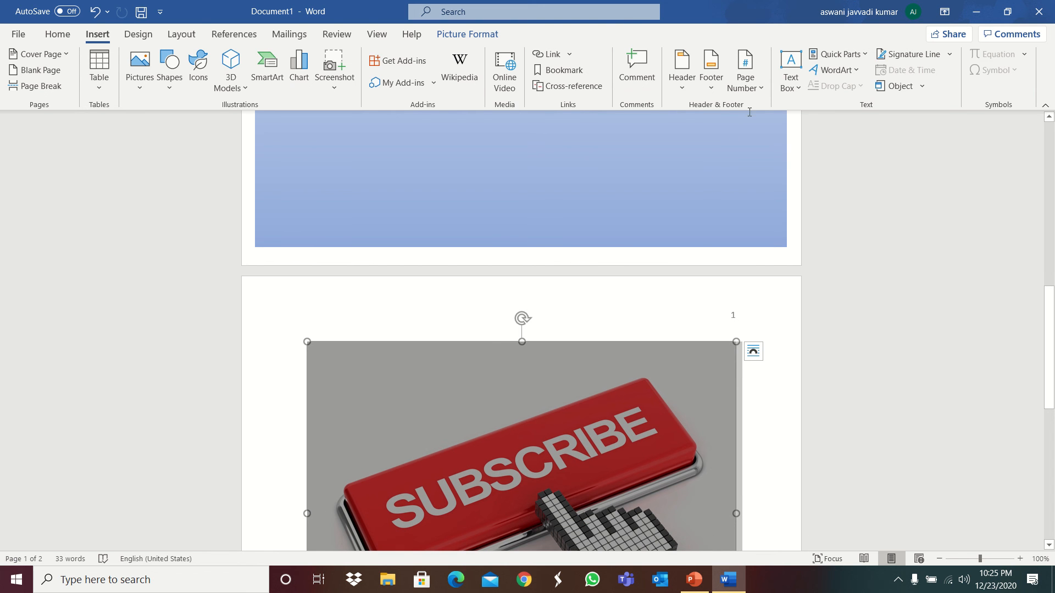
pyautogui.click(790, 69)
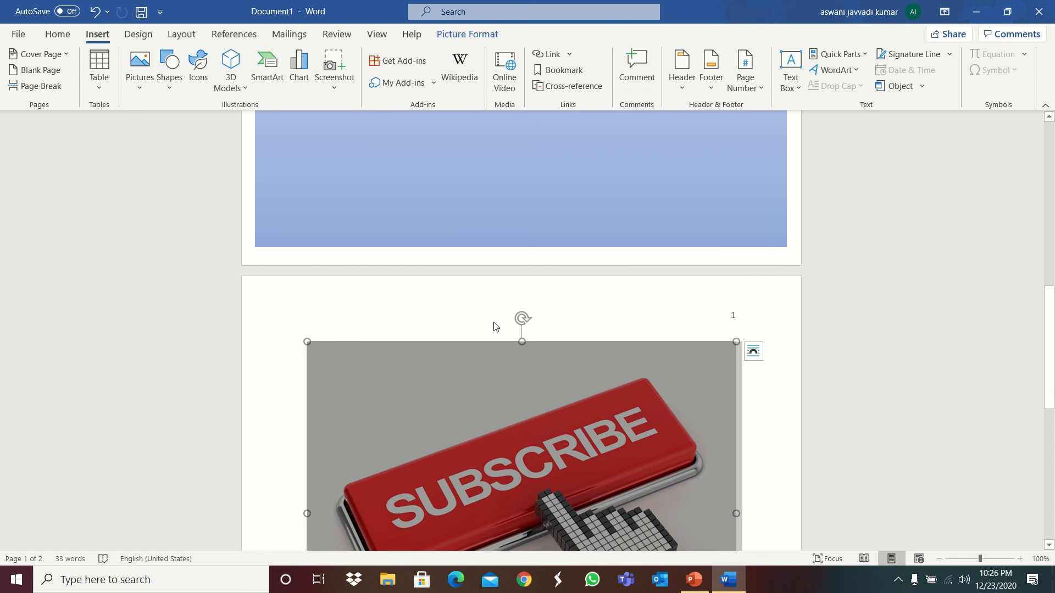
pyautogui.click(139, 34)
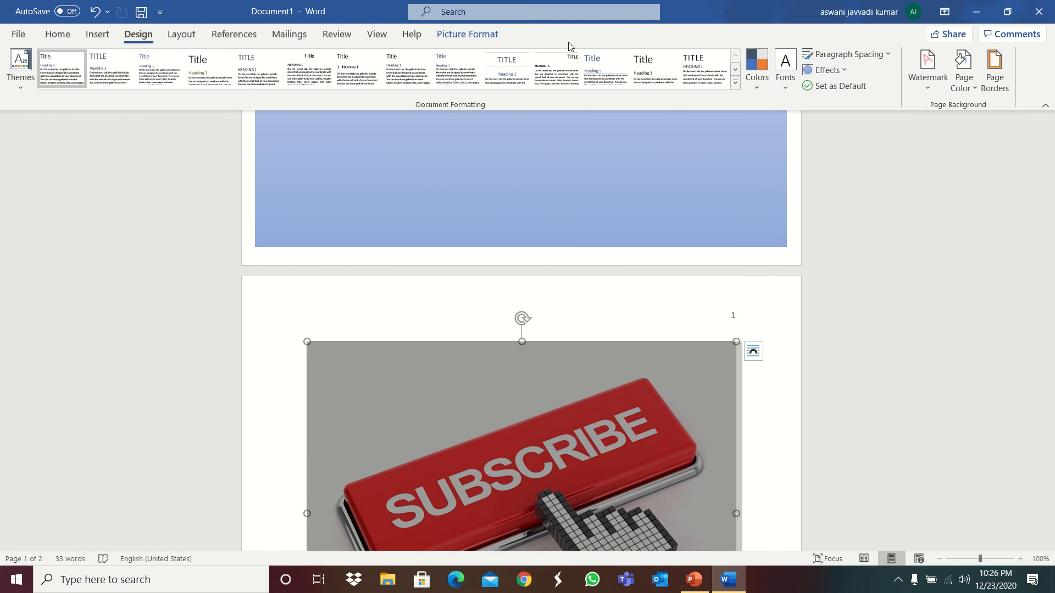
pyautogui.click(927, 69)
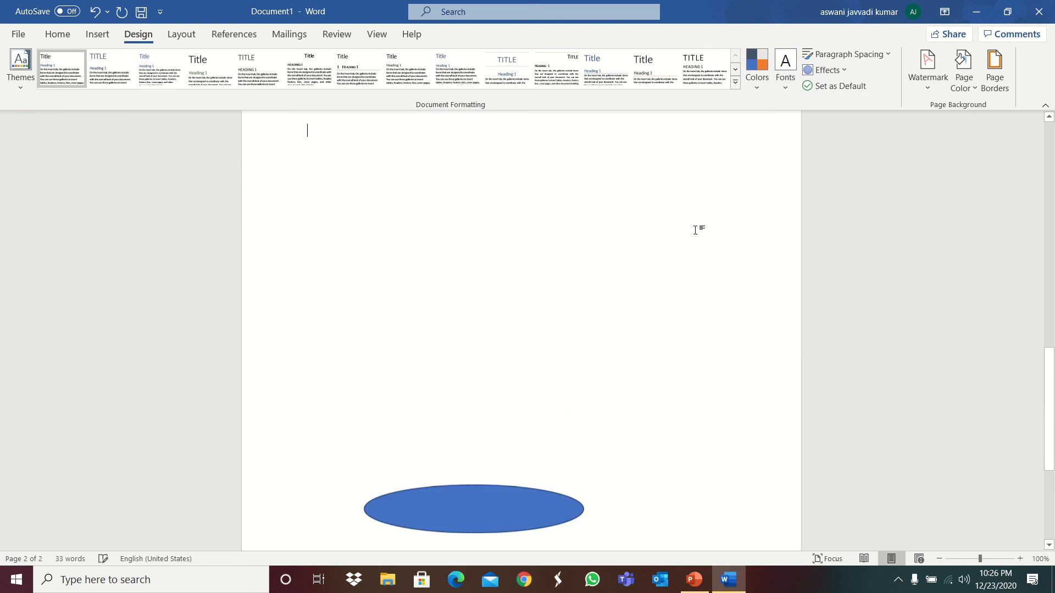
pyautogui.click(473, 509)
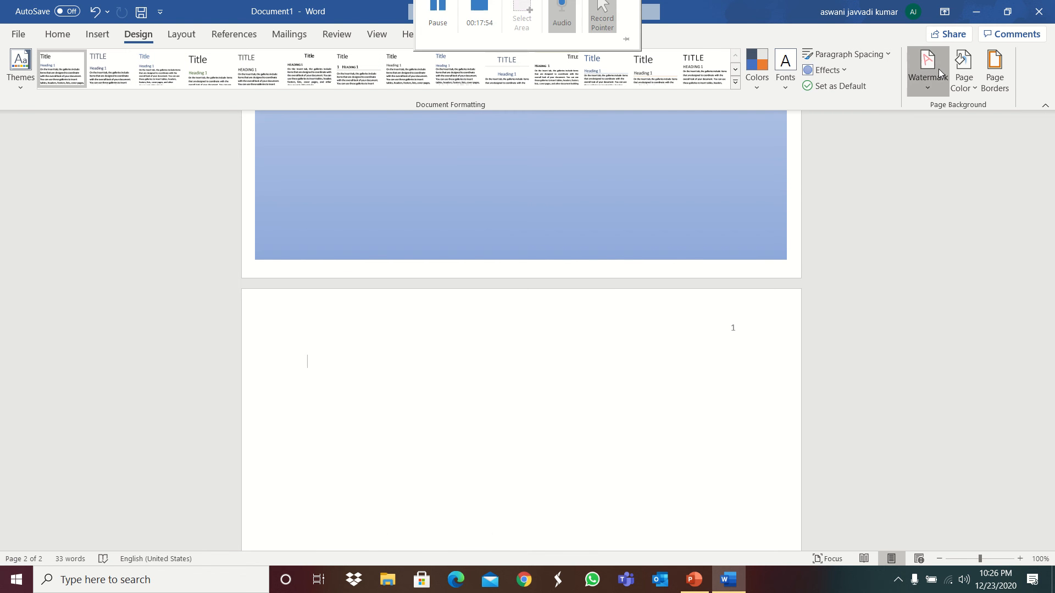
# - Apply water mark.png as a washed-out custom picture watermark on the pages
pyautogui.click(927, 67)
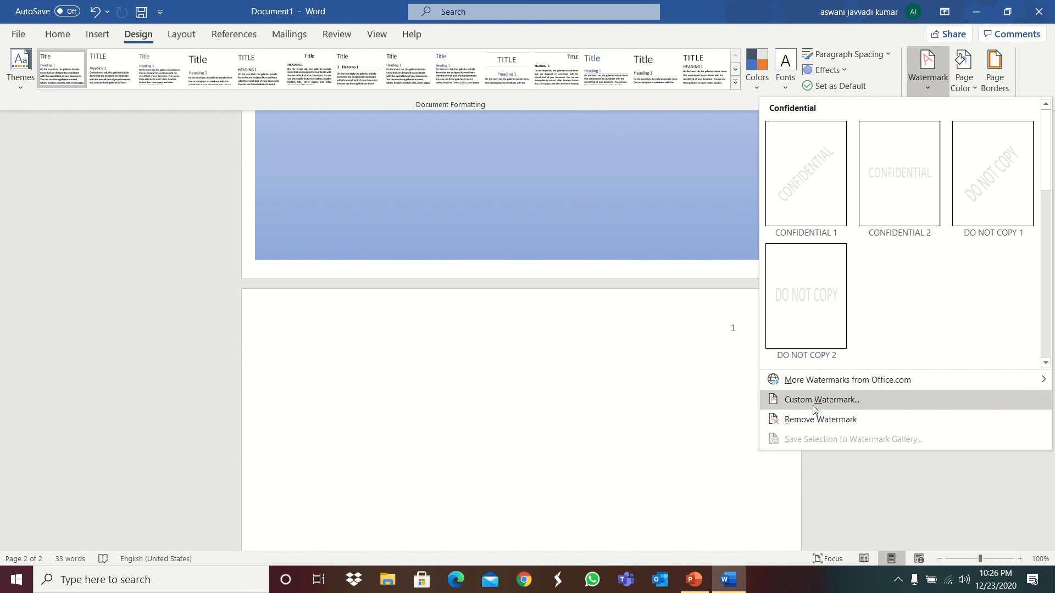
pyautogui.click(820, 400)
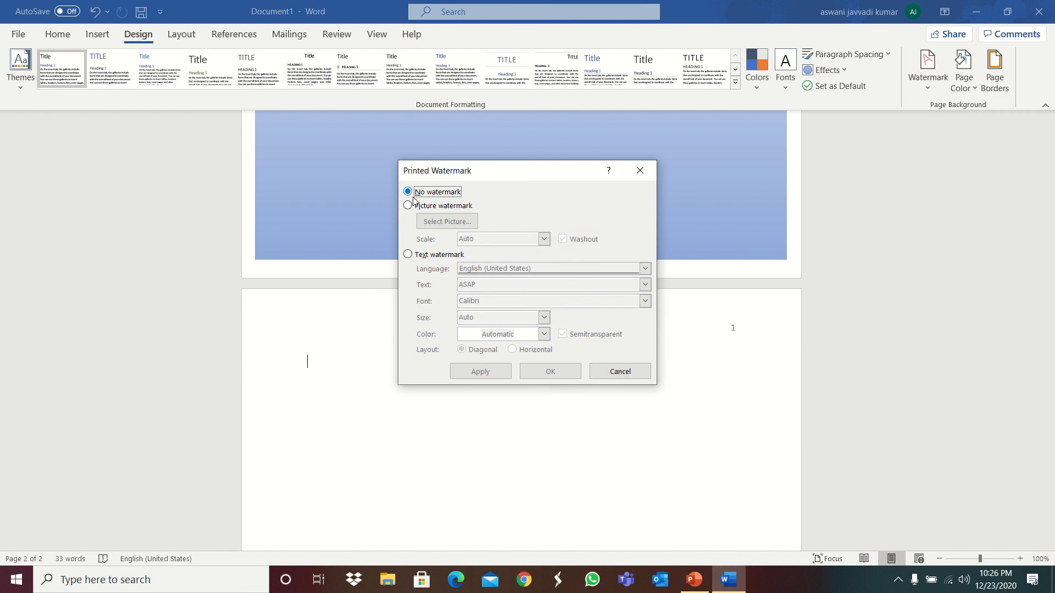
pyautogui.click(446, 221)
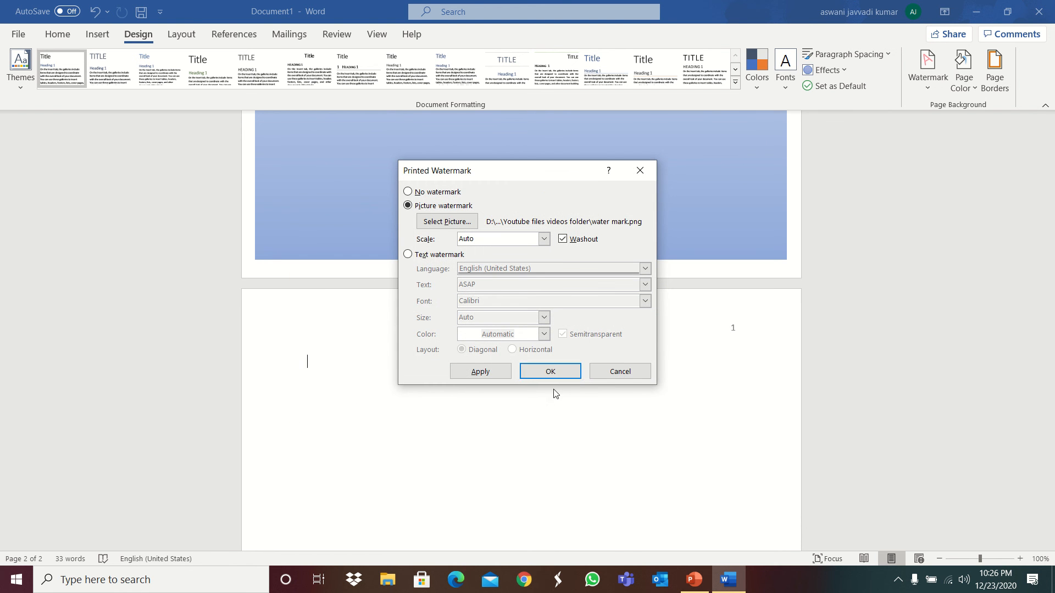
pyautogui.click(550, 371)
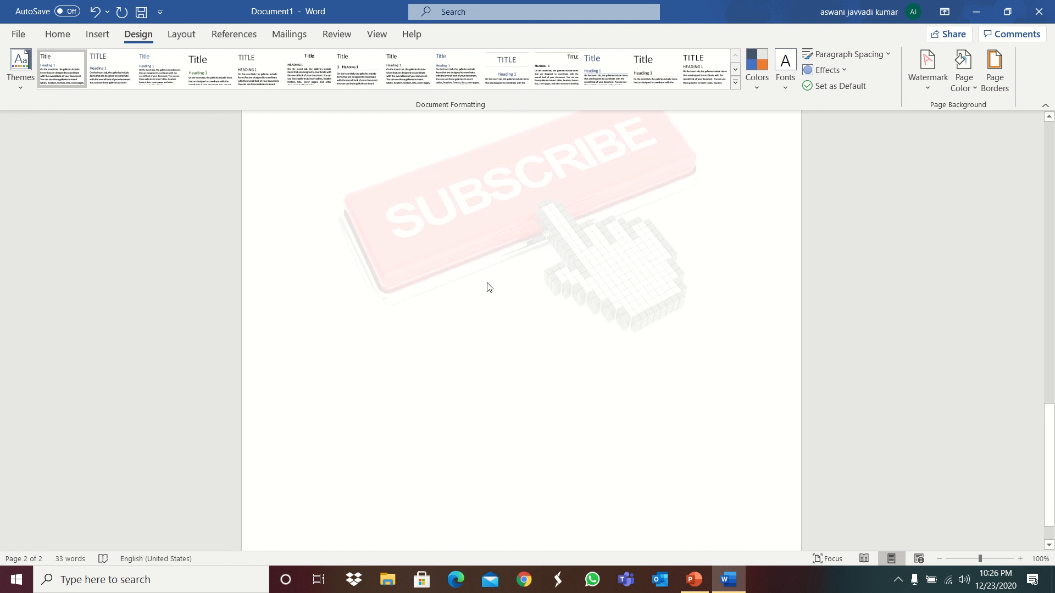
pyautogui.click(962, 70)
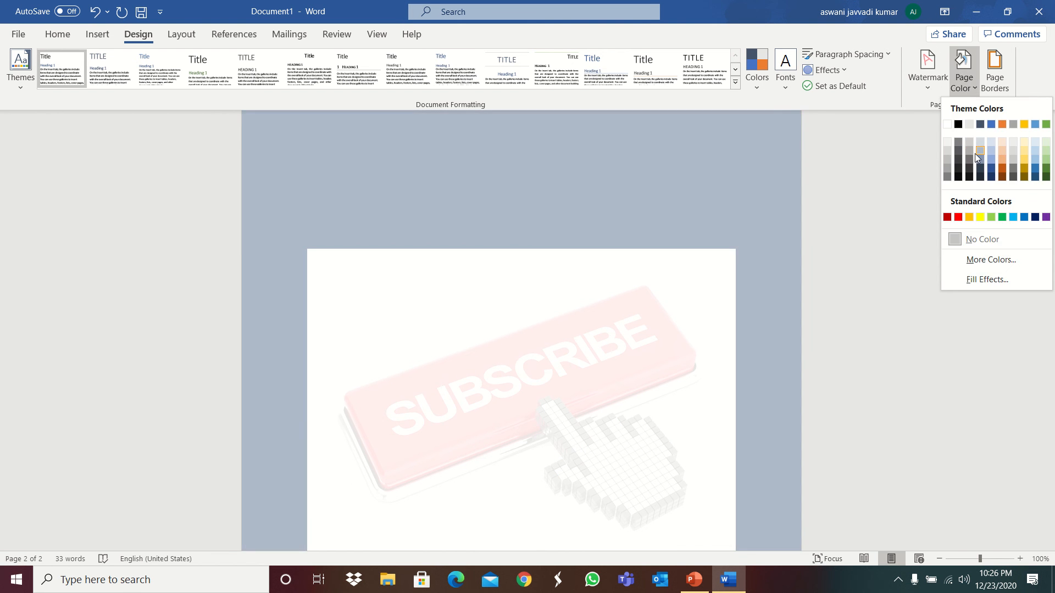
# - Colour the pages grey-blue and add a box page border
pyautogui.click(995, 67)
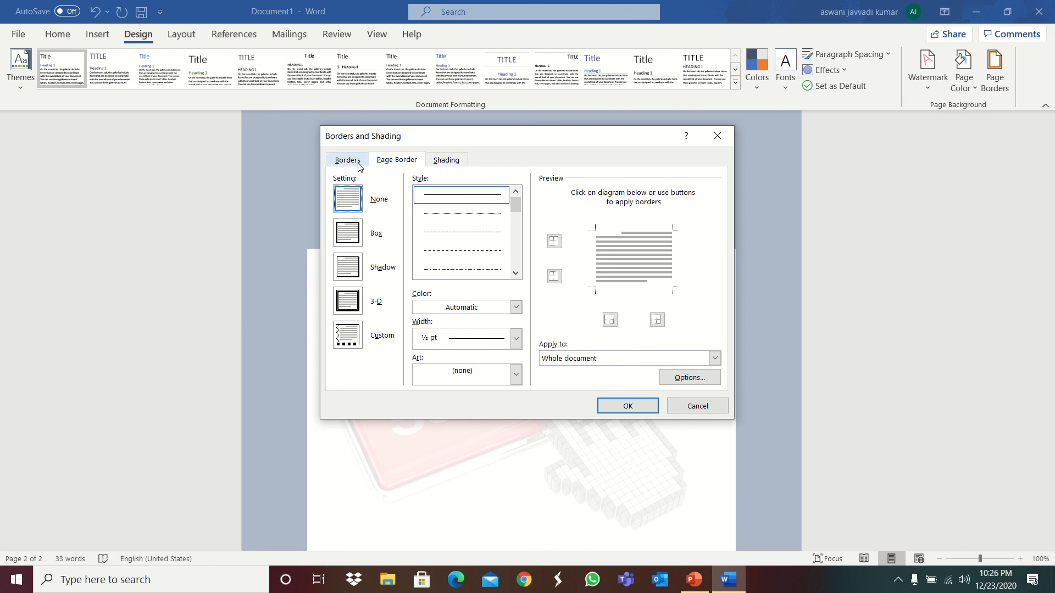
pyautogui.click(347, 233)
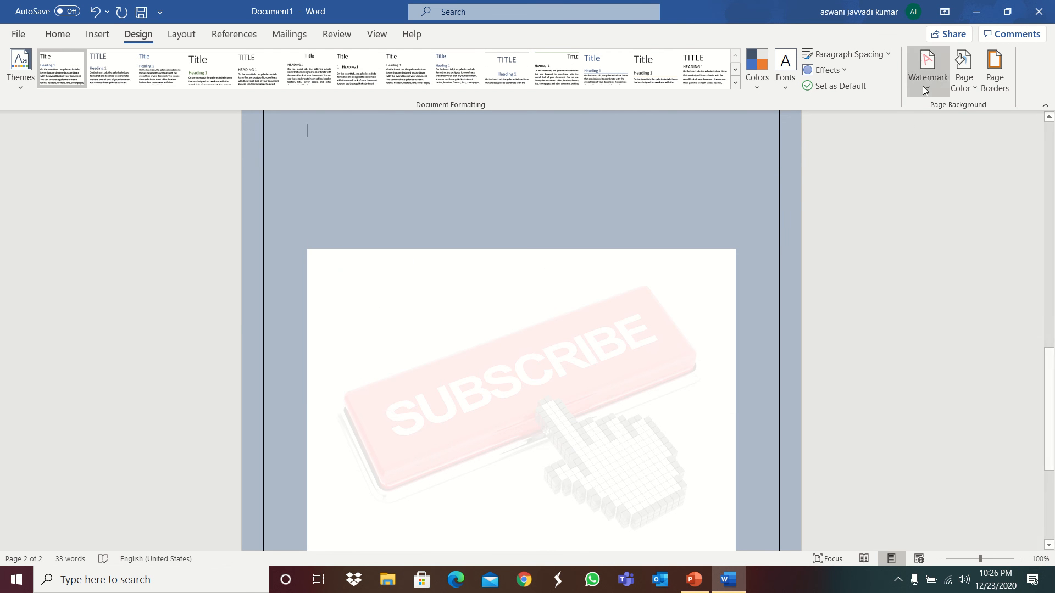
pyautogui.click(180, 34)
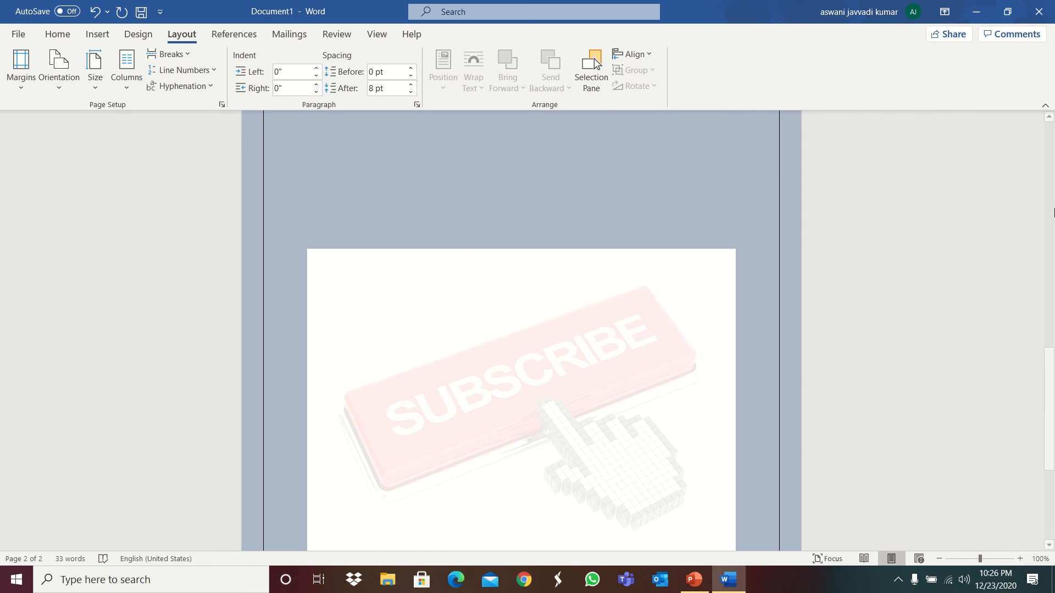
# - Browse the References Add Text menu and the Mailings Start Mail Merge list
pyautogui.click(233, 34)
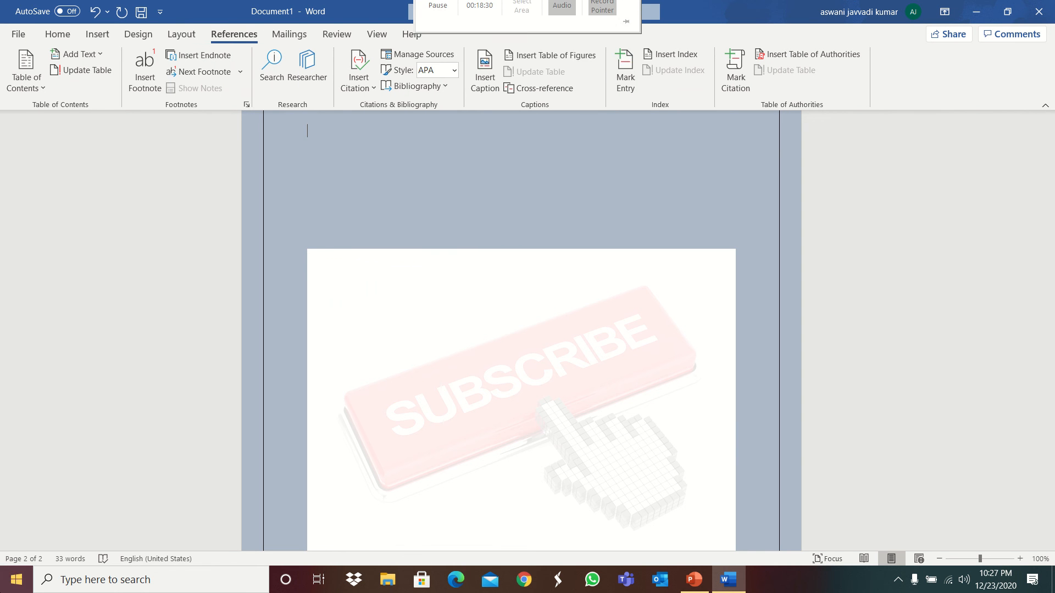
pyautogui.click(77, 54)
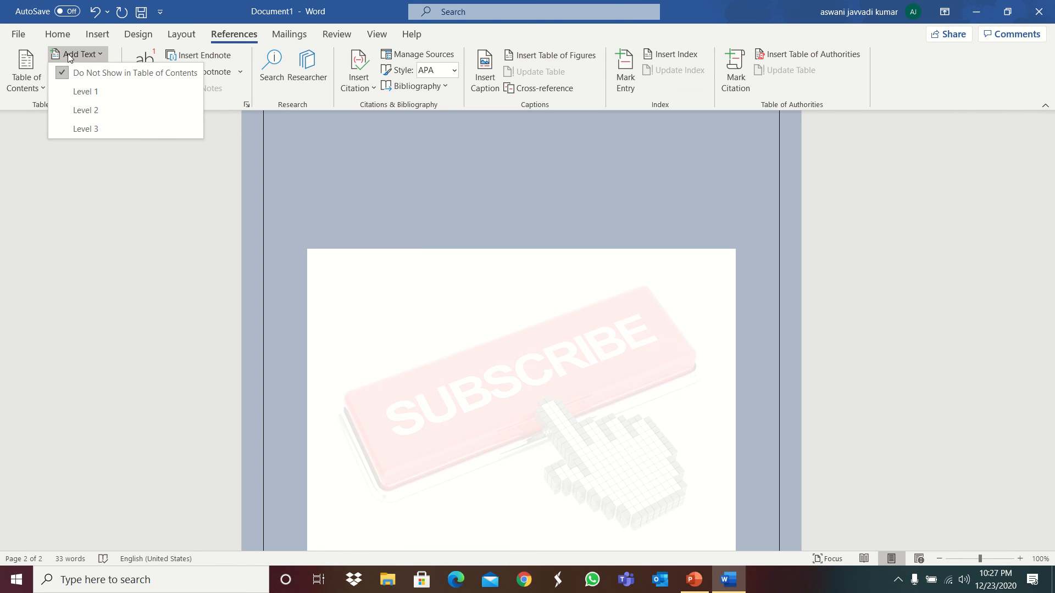
pyautogui.click(289, 34)
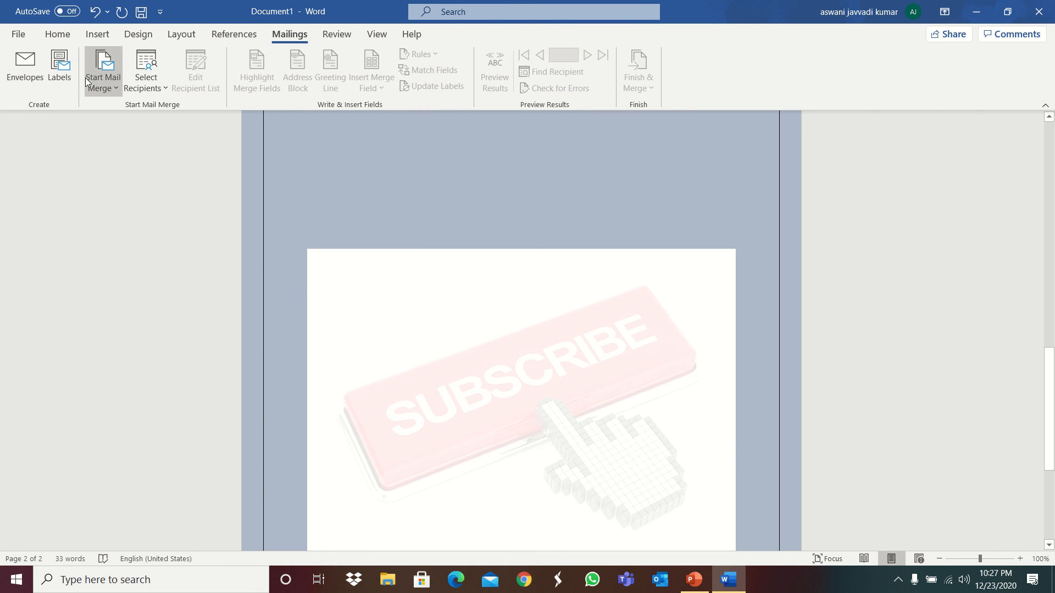
pyautogui.click(102, 69)
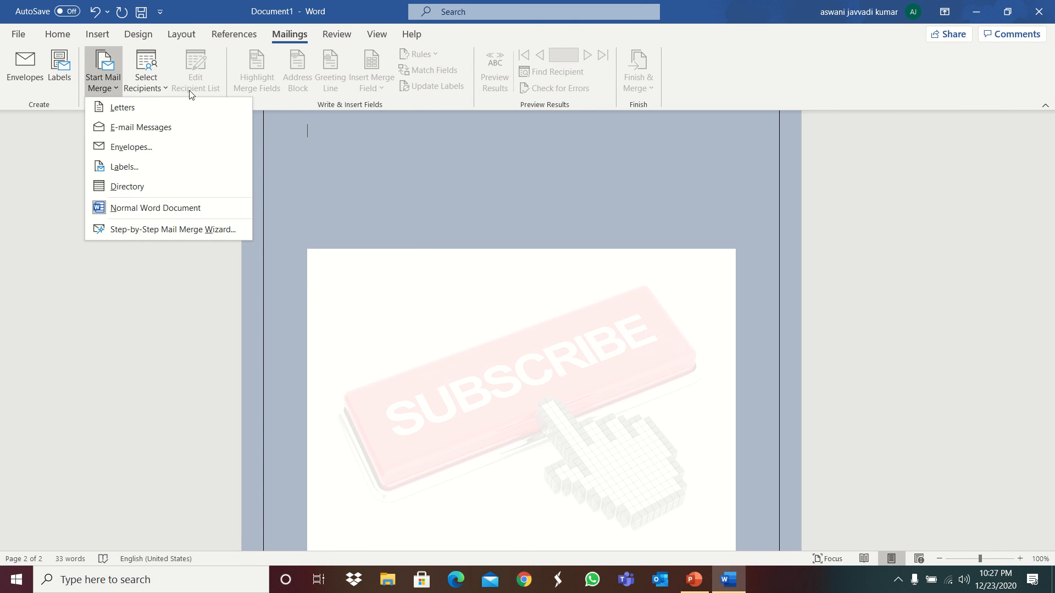
# - Leave the mail merge list without starting a merge and move on to the Review tools
pyautogui.click(587, 406)
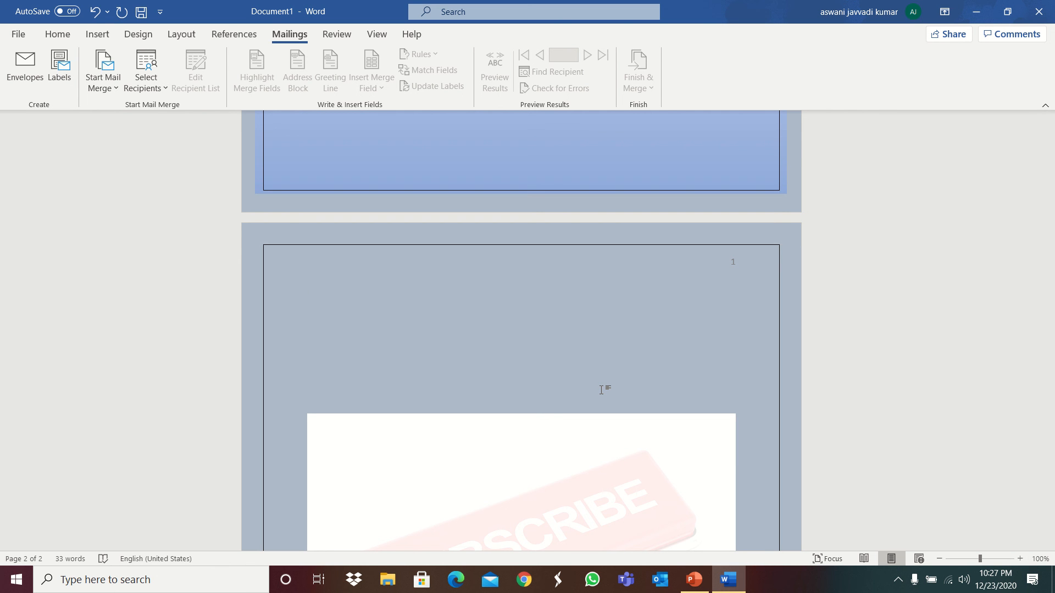
pyautogui.click(307, 295)
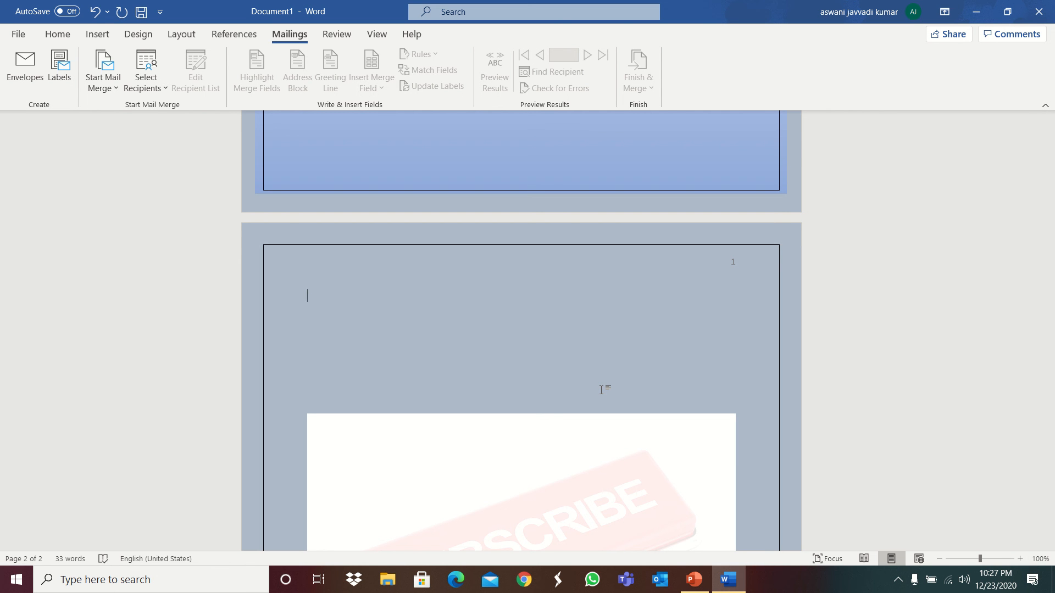
pyautogui.moveTo(301, 325)
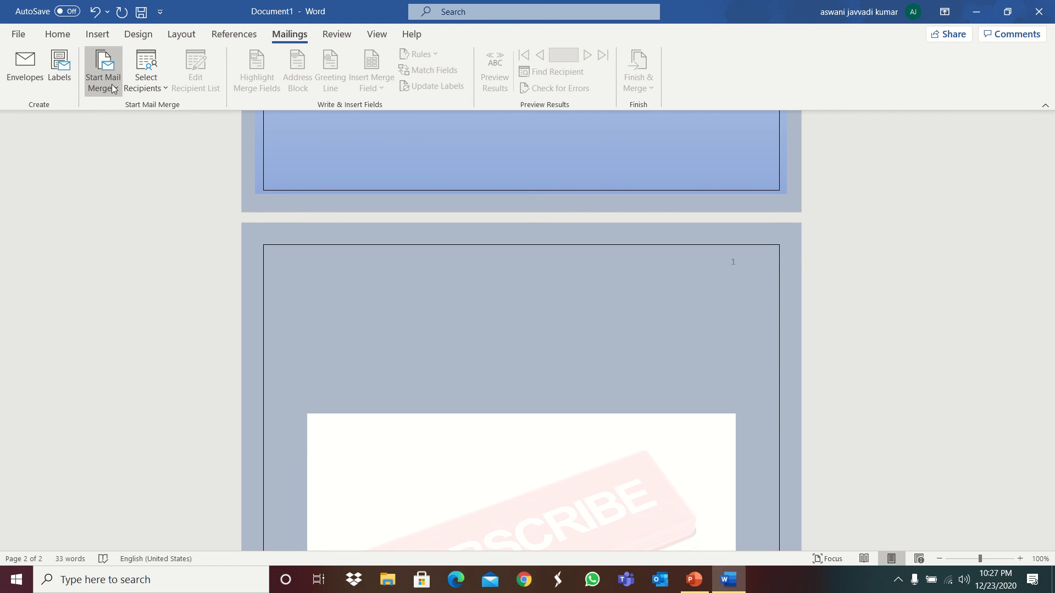
pyautogui.click(308, 295)
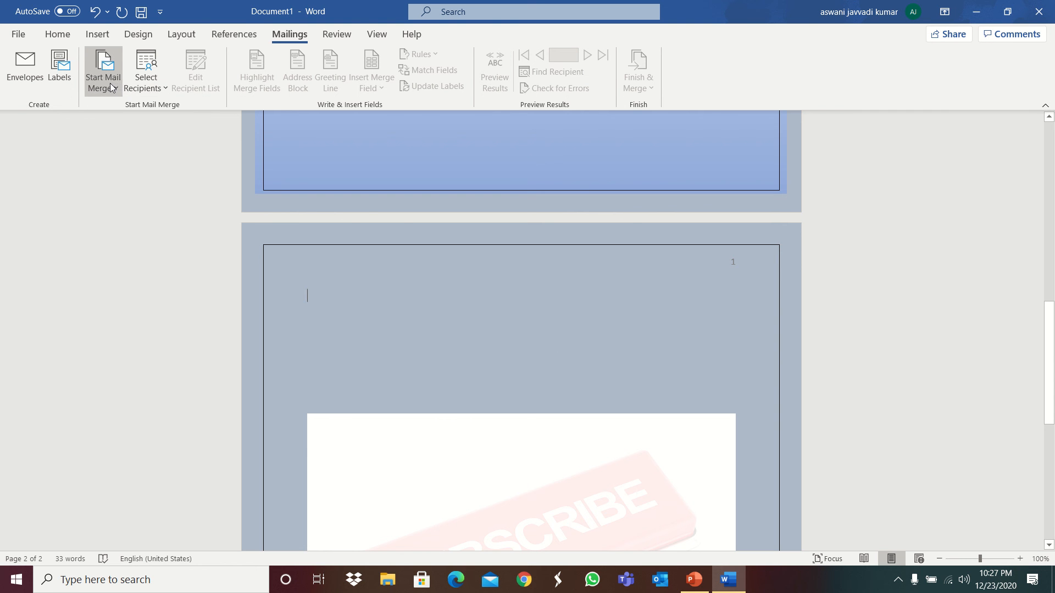
pyautogui.moveTo(360, 28)
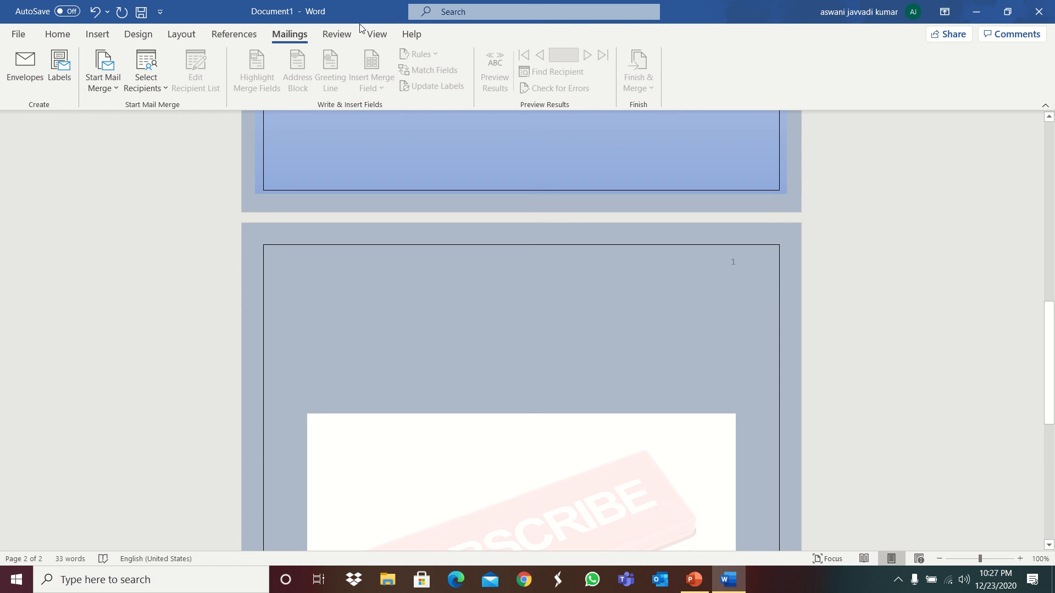
pyautogui.moveTo(384, 4)
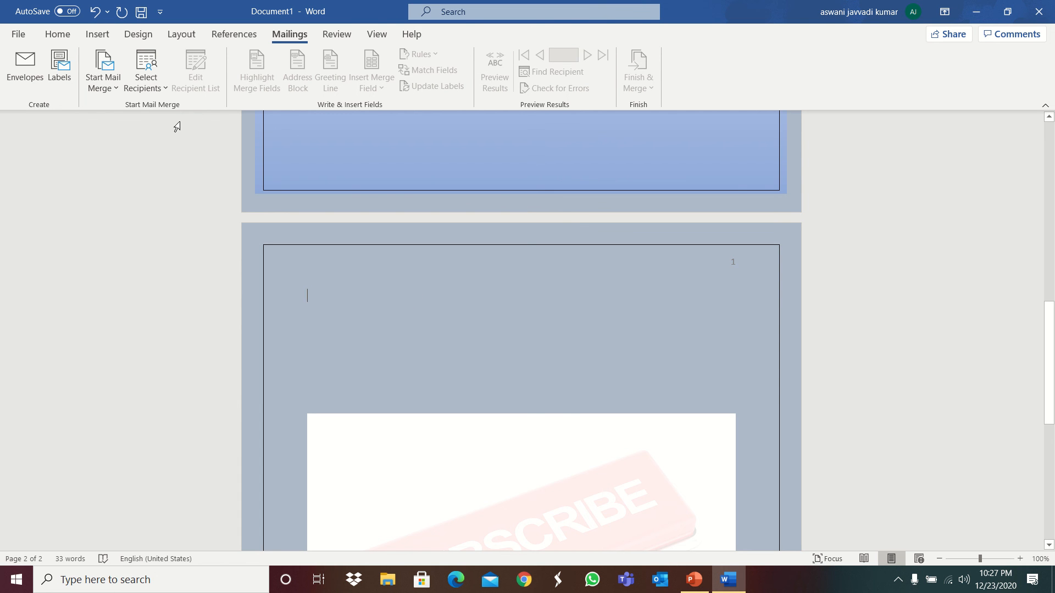
pyautogui.click(336, 34)
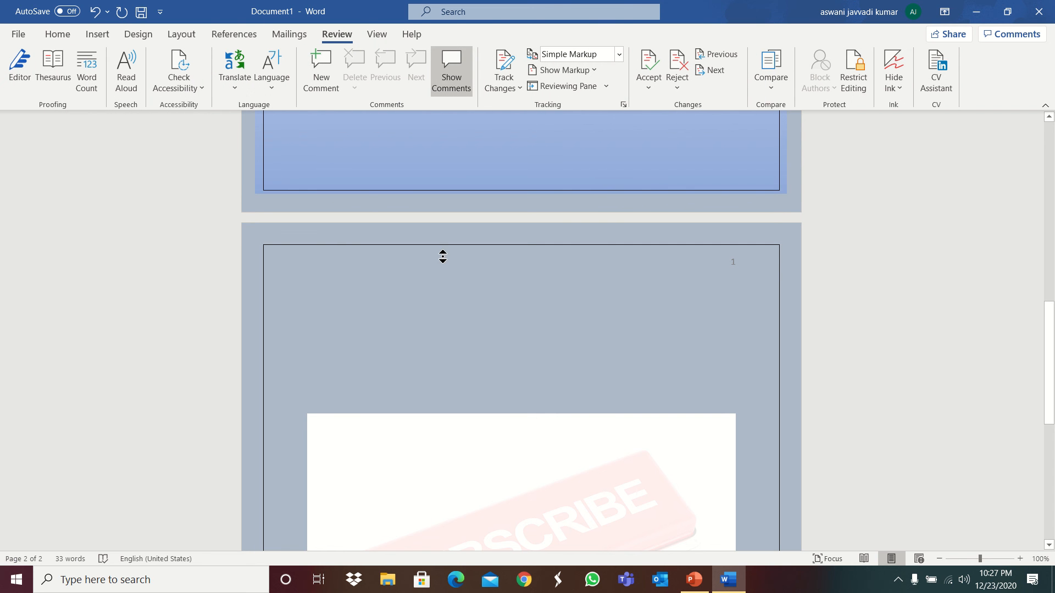
# - Run the Editor check with no suggestions found, then show the View tab in print layout
pyautogui.click(19, 70)
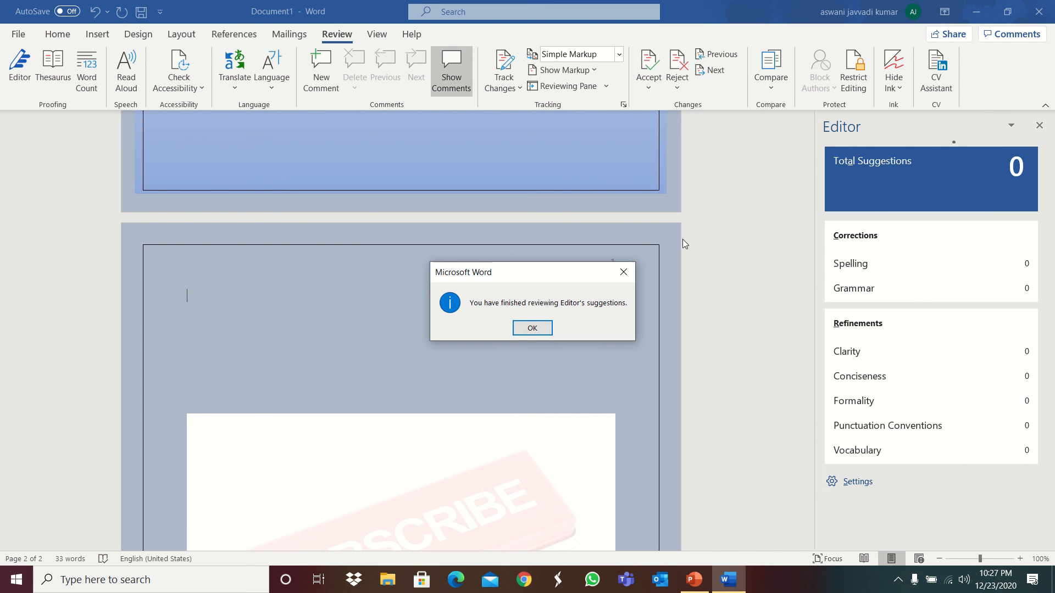
pyautogui.click(532, 329)
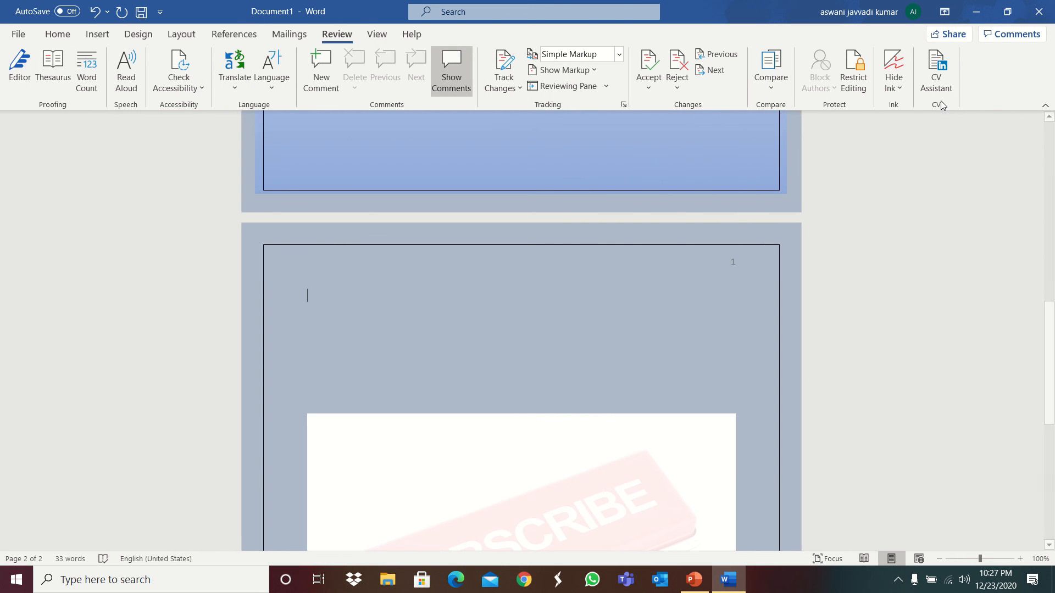
pyautogui.moveTo(702, 92)
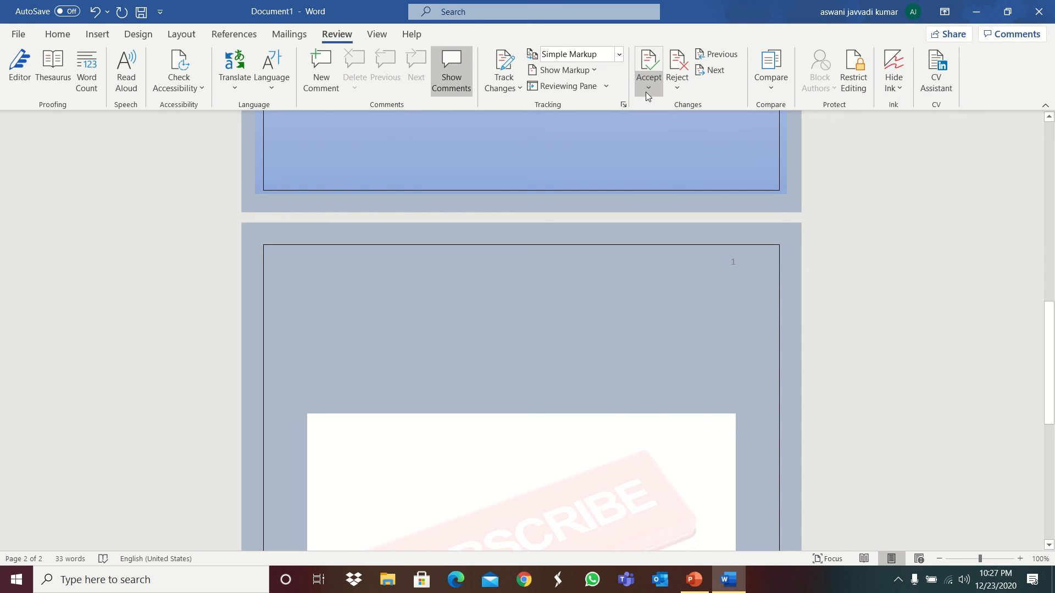
pyautogui.moveTo(896, 115)
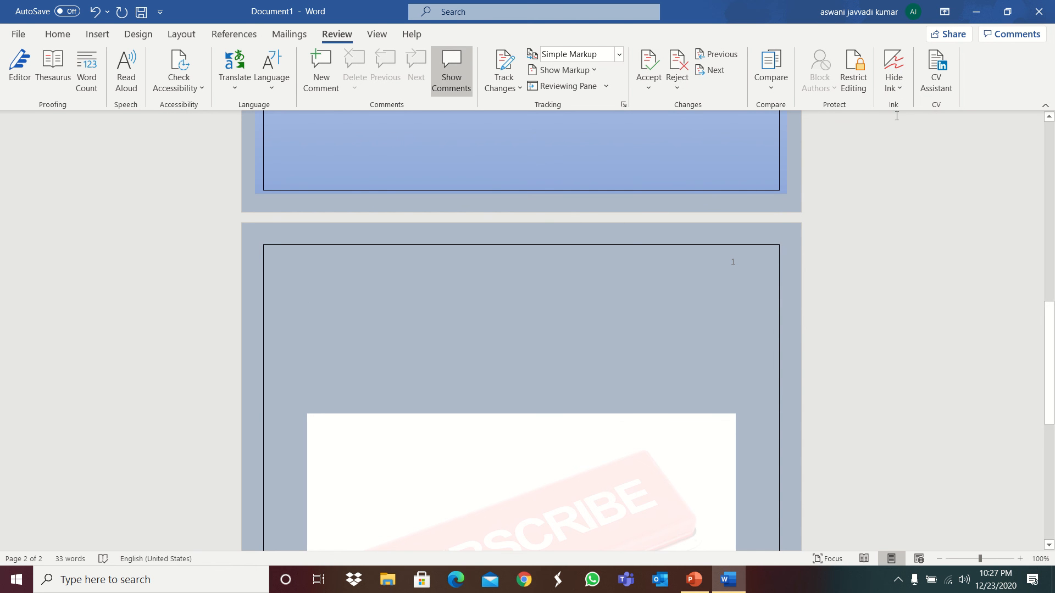
pyautogui.click(377, 34)
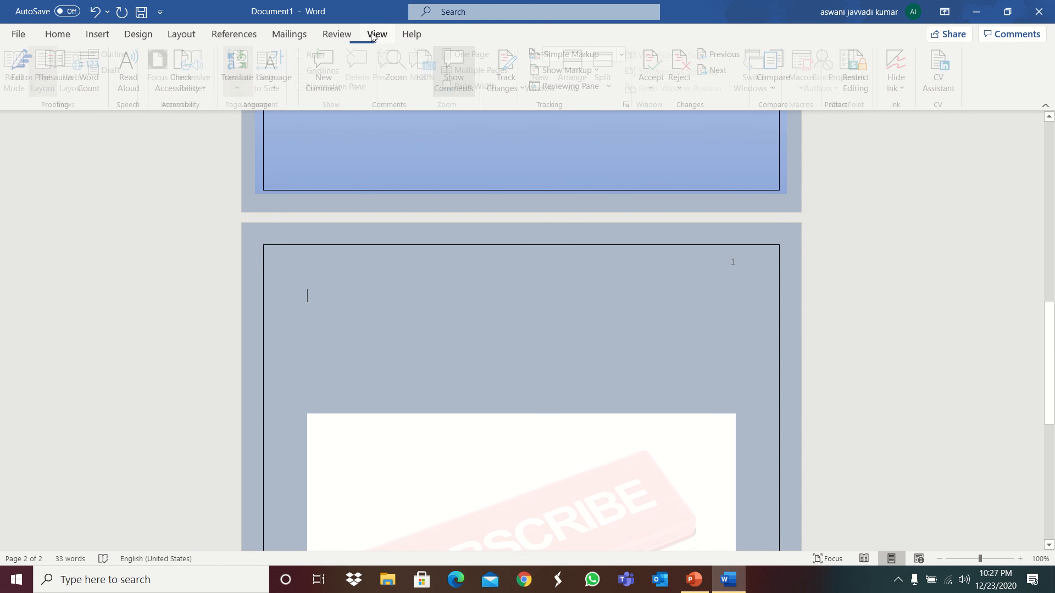
pyautogui.click(376, 35)
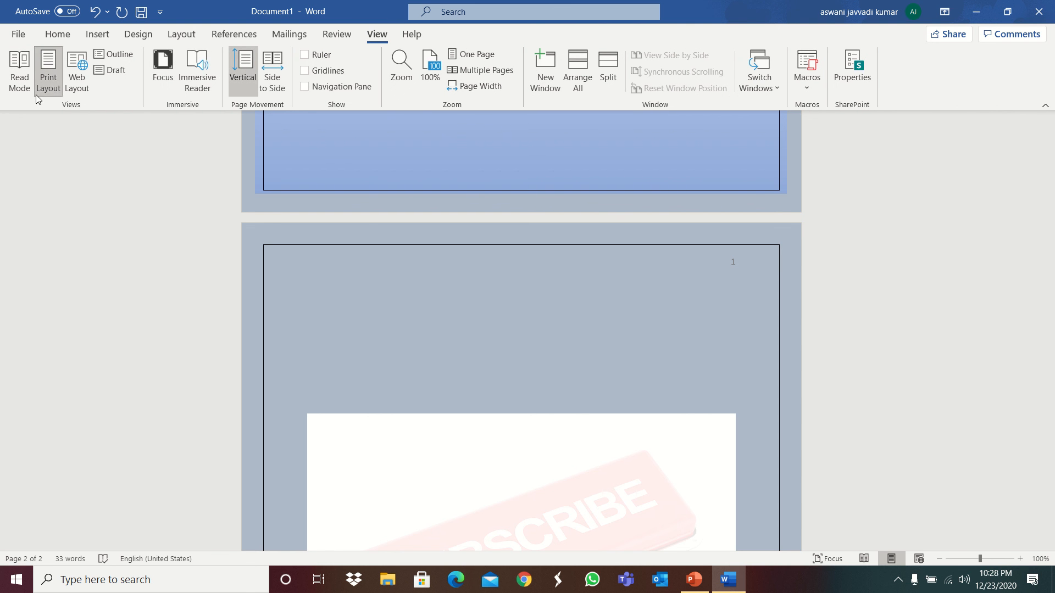
pyautogui.moveTo(302, 89)
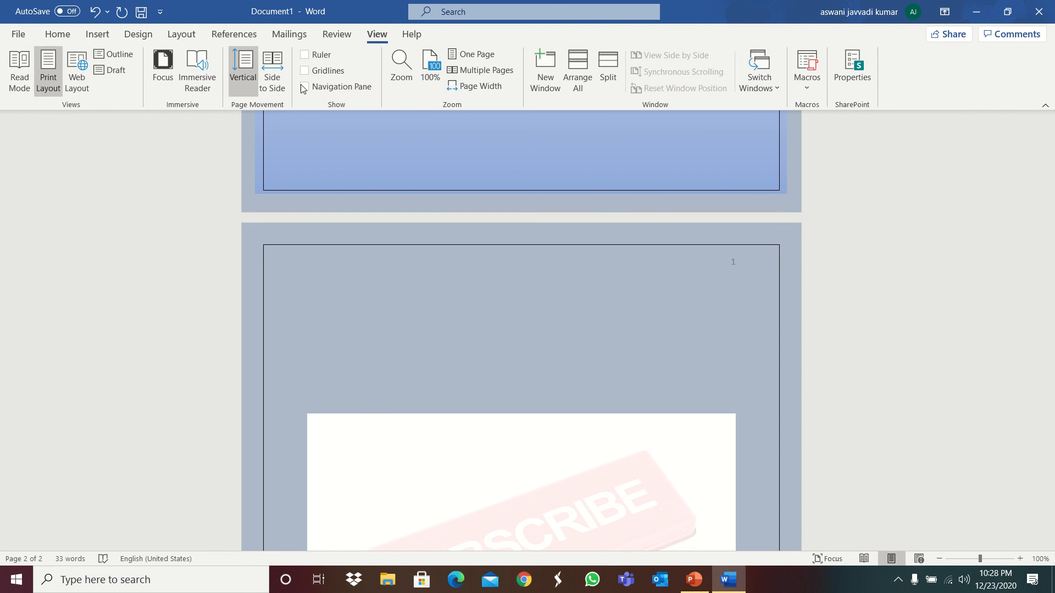
pyautogui.moveTo(164, 579)
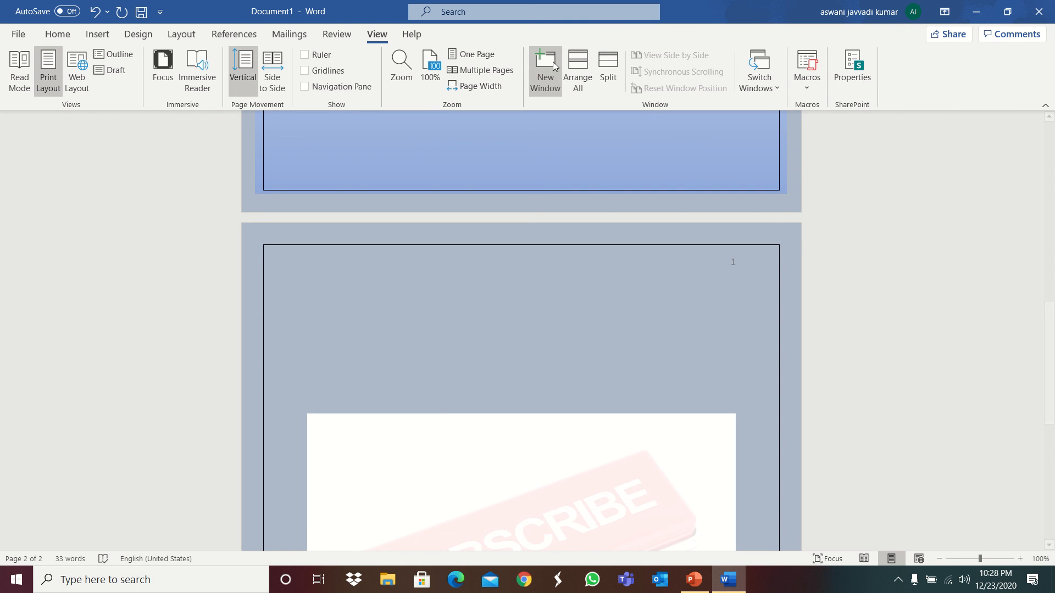
pyautogui.moveTo(570, 99)
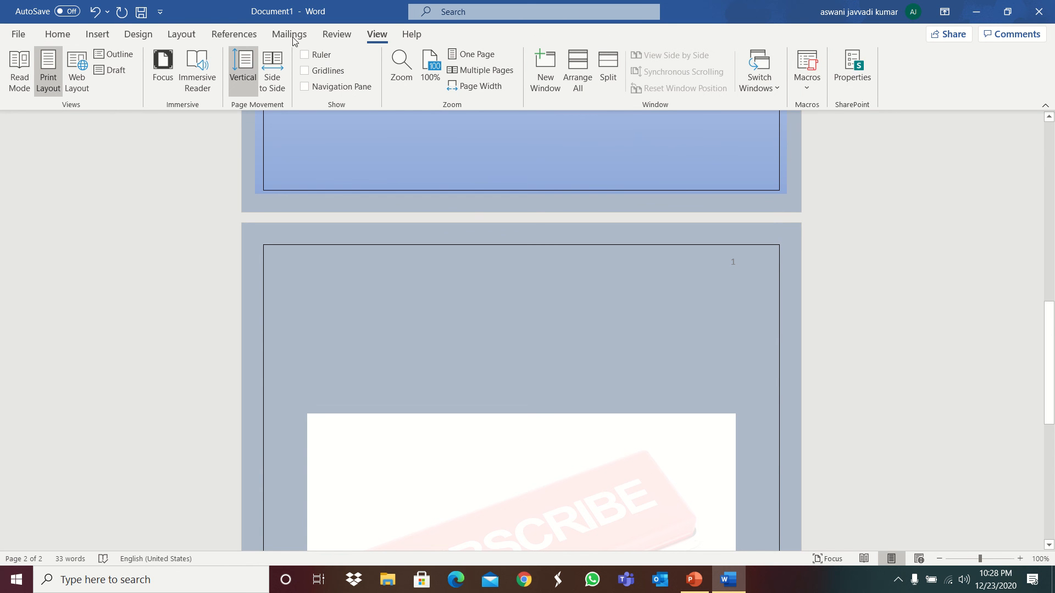
# - Glance at Help and Home, then reach File > Save As
pyautogui.click(411, 35)
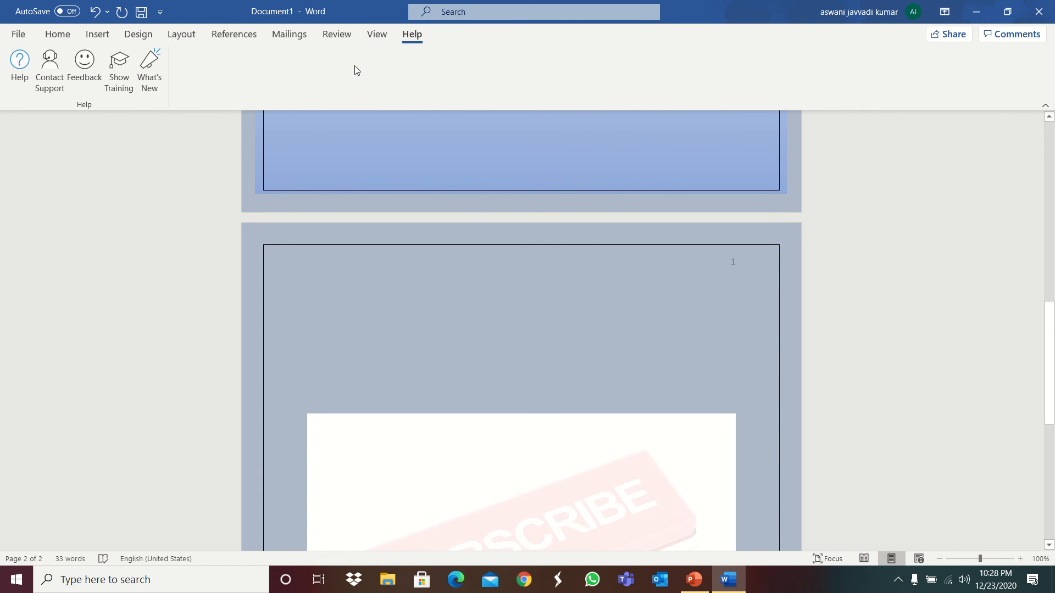
pyautogui.click(57, 34)
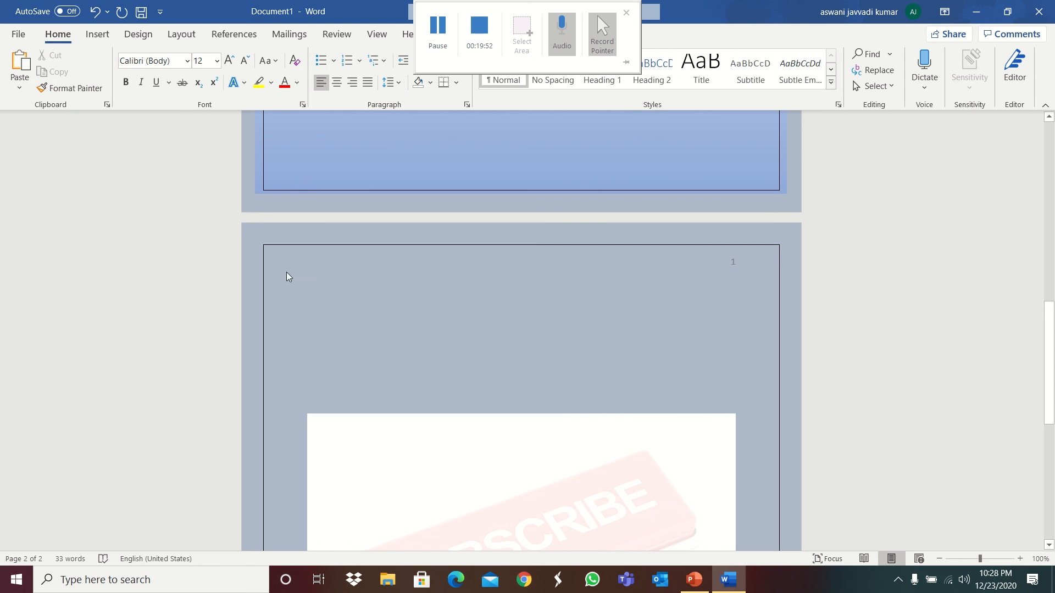
pyautogui.click(19, 34)
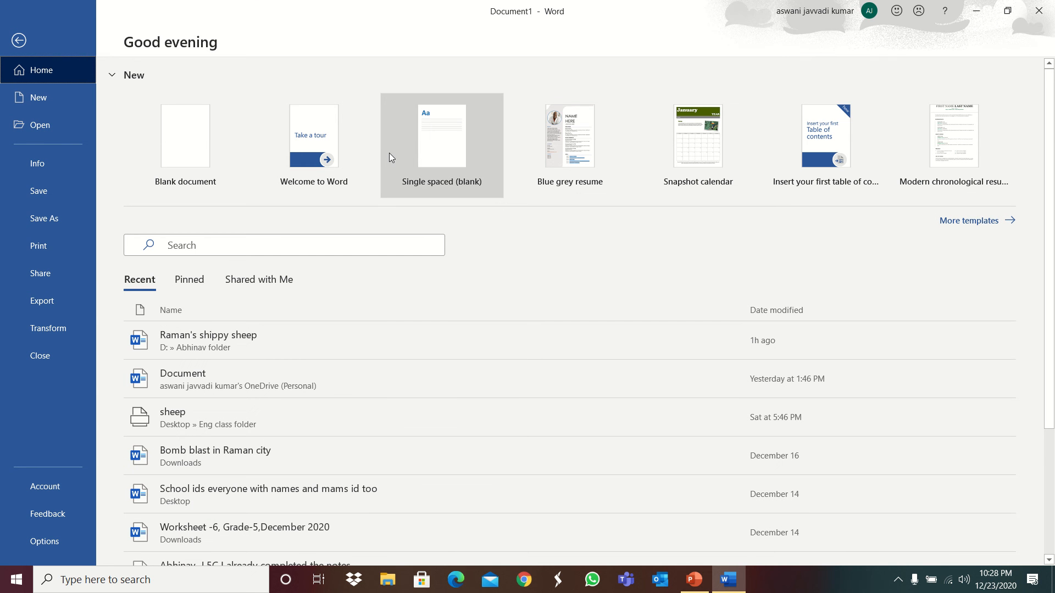
pyautogui.moveTo(76, 233)
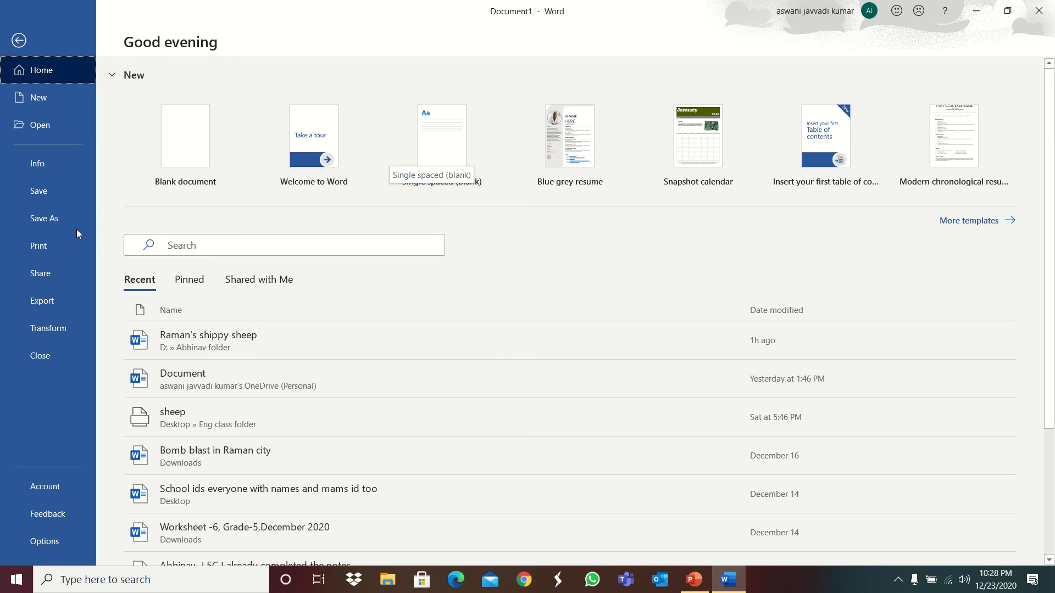
pyautogui.click(44, 217)
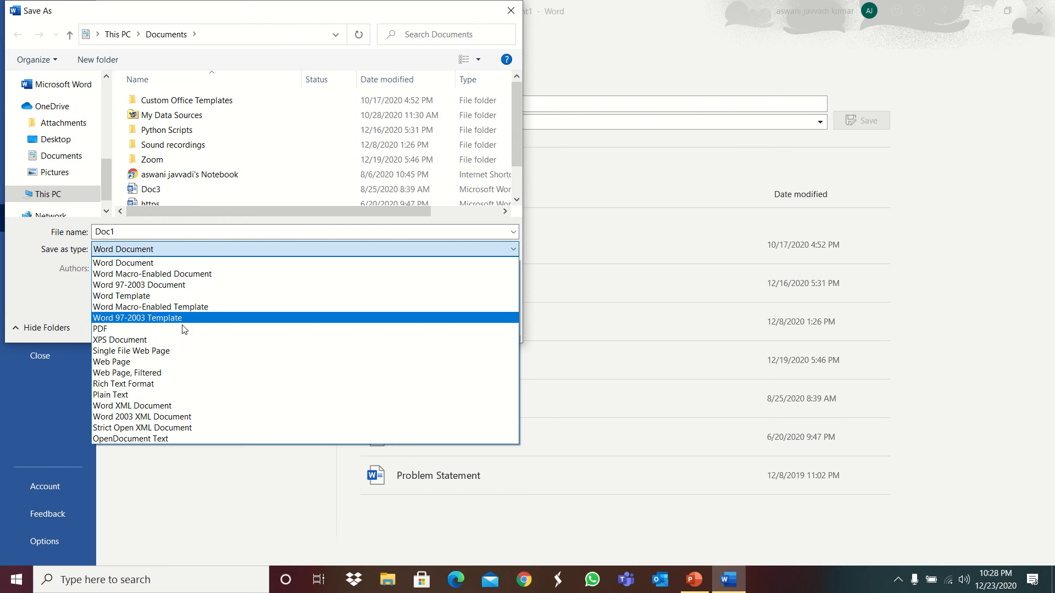
# - Pick PDF as the save format, cancel the save, and close Word to get the save-changes prompt
pyautogui.click(100, 329)
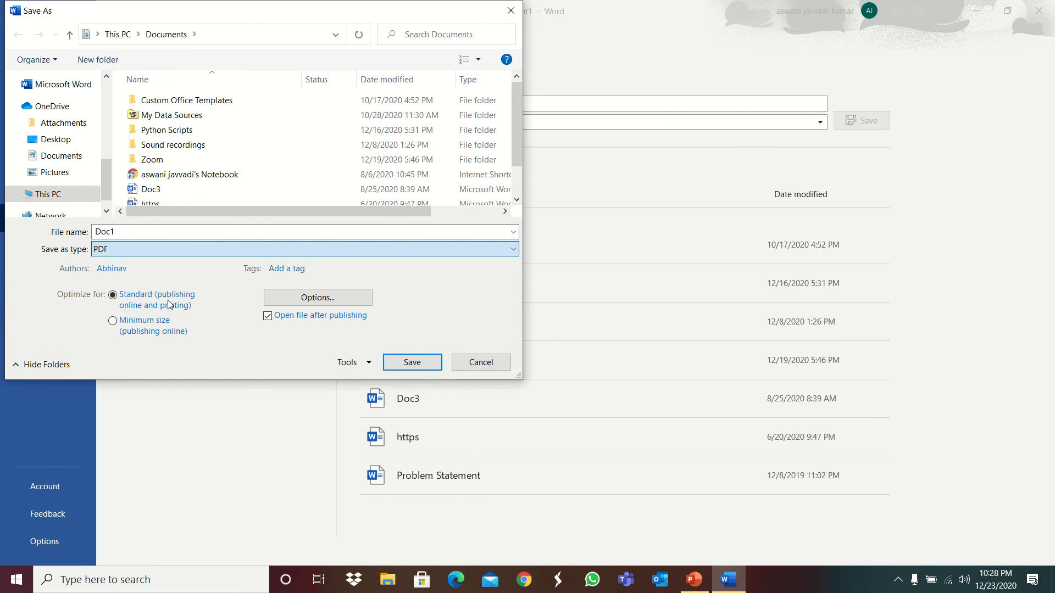
pyautogui.click(480, 361)
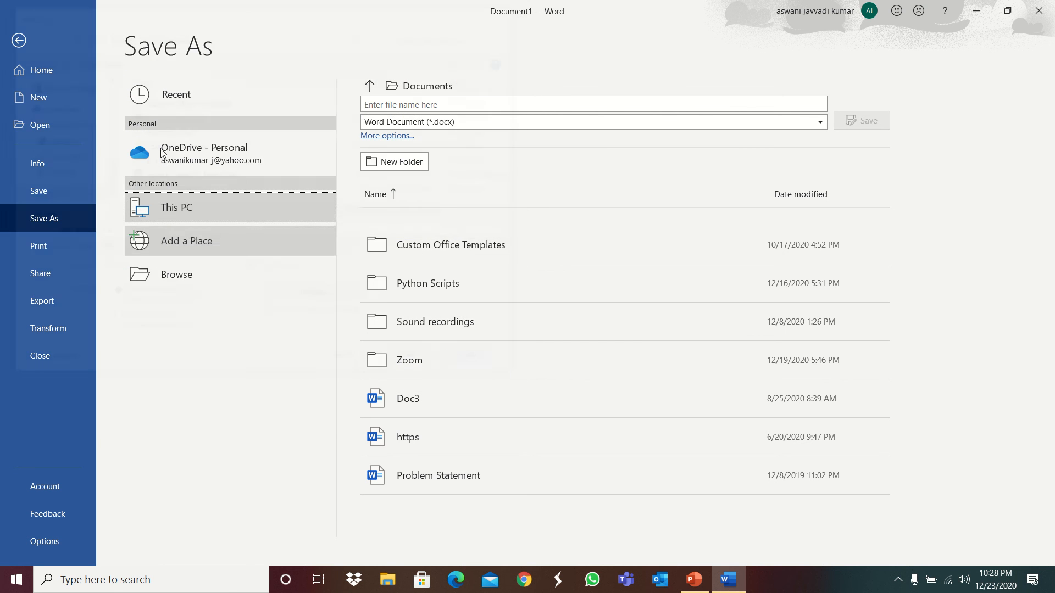
pyautogui.click(45, 486)
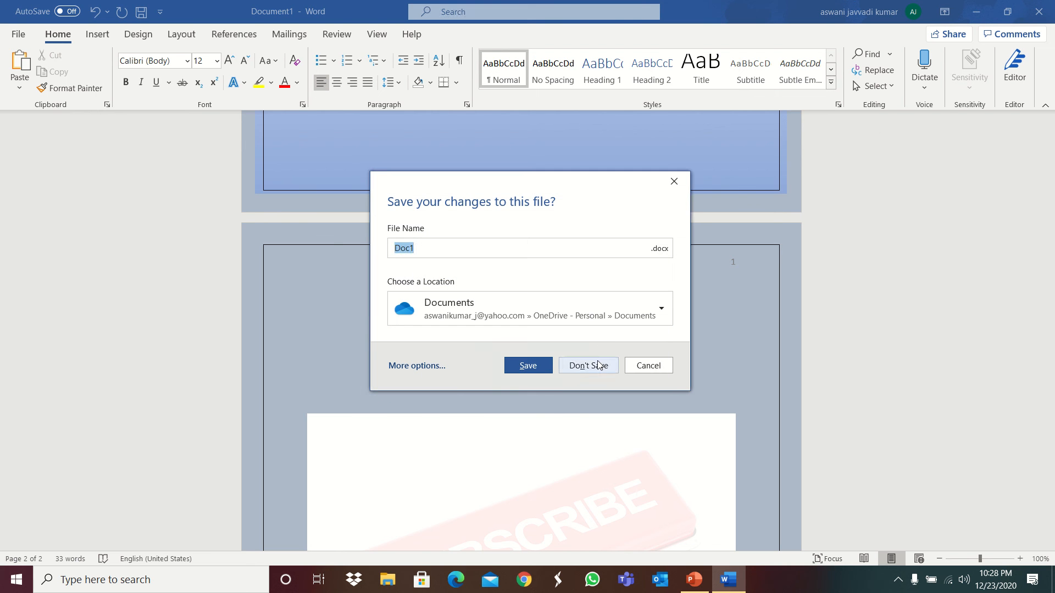
# - Choose Don't Save so Word closes, then toggle the Start menu over the desktop
pyautogui.click(586, 365)
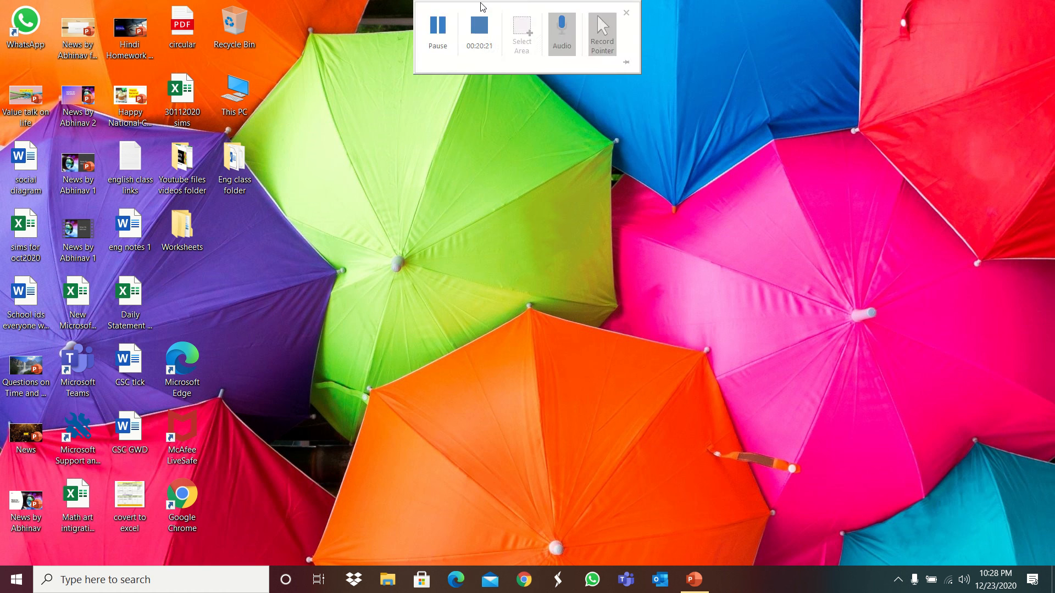
pyautogui.click(624, 13)
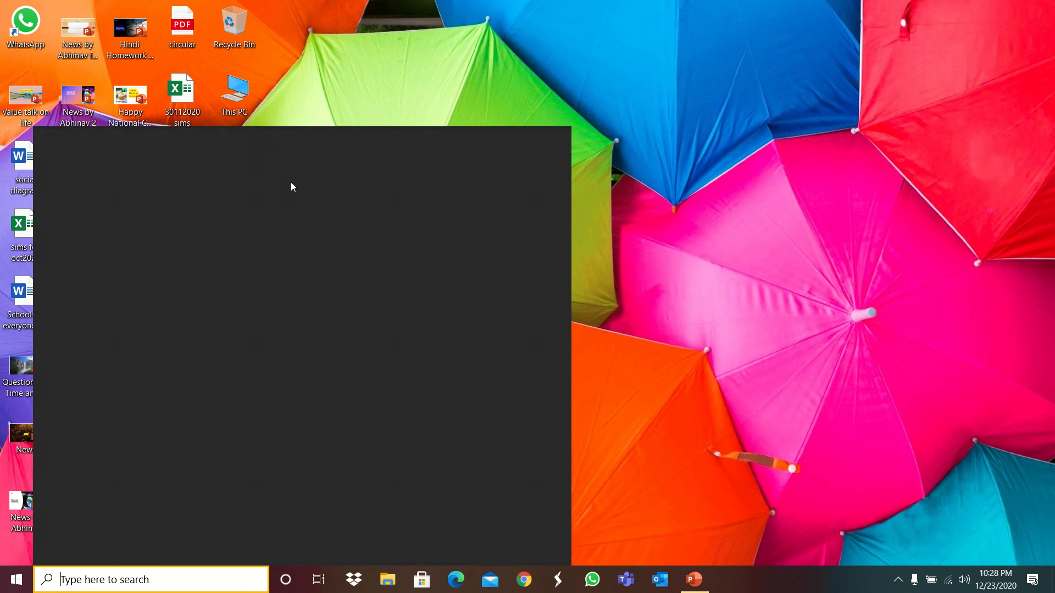
pyautogui.click(14, 579)
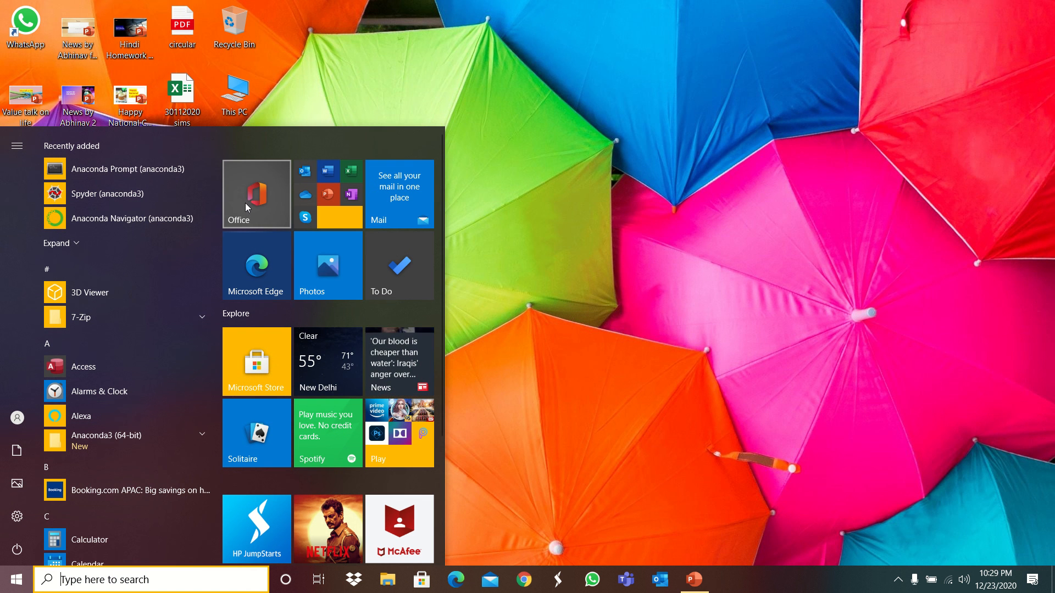
pyautogui.moveTo(114, 285)
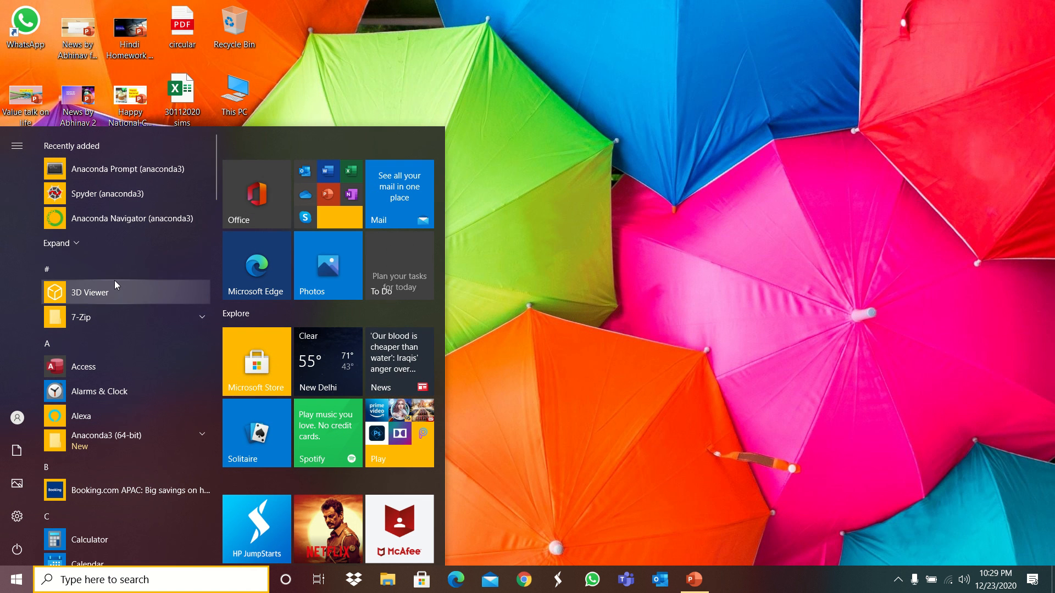
pyautogui.moveTo(116, 278)
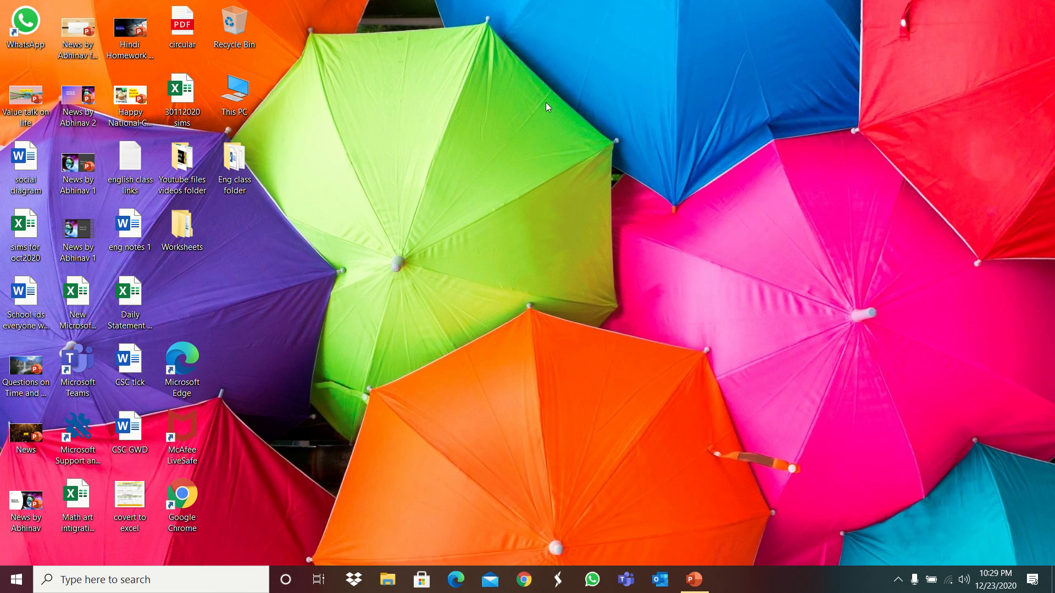
pyautogui.moveTo(640, 100)
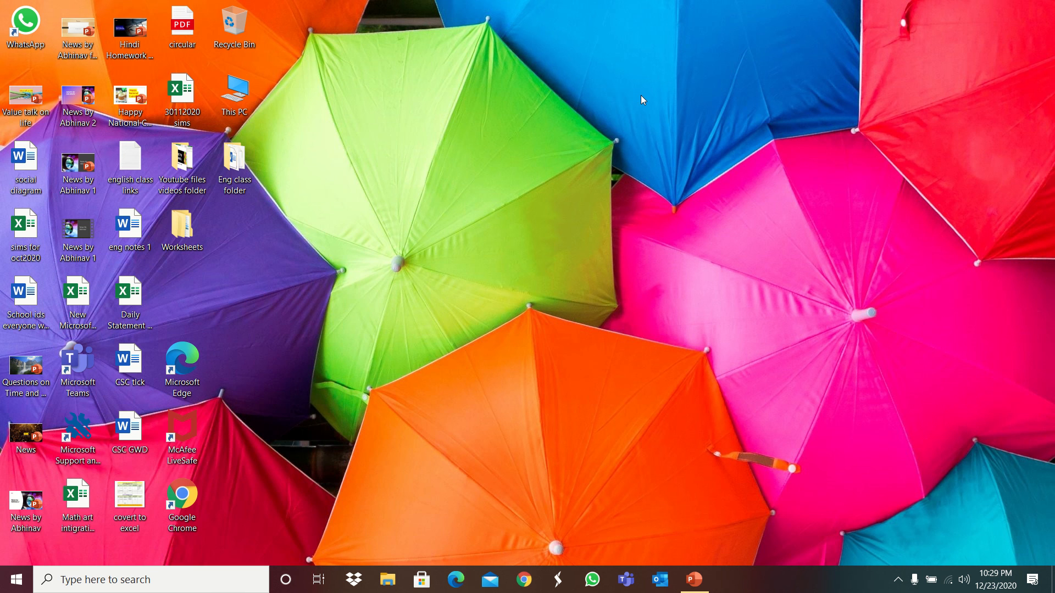
pyautogui.moveTo(356, 131)
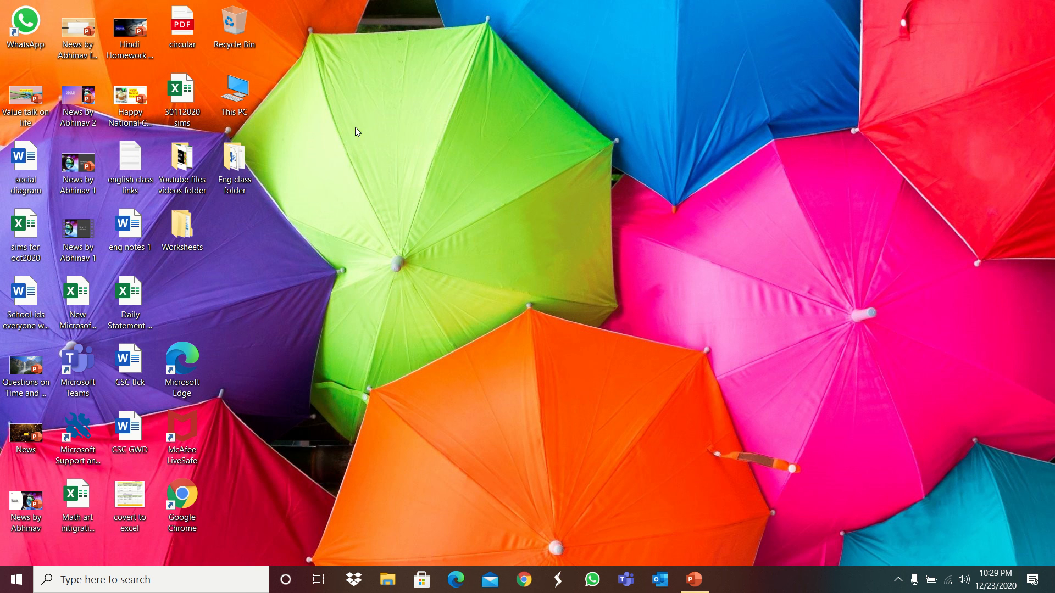
pyautogui.moveTo(396, 36)
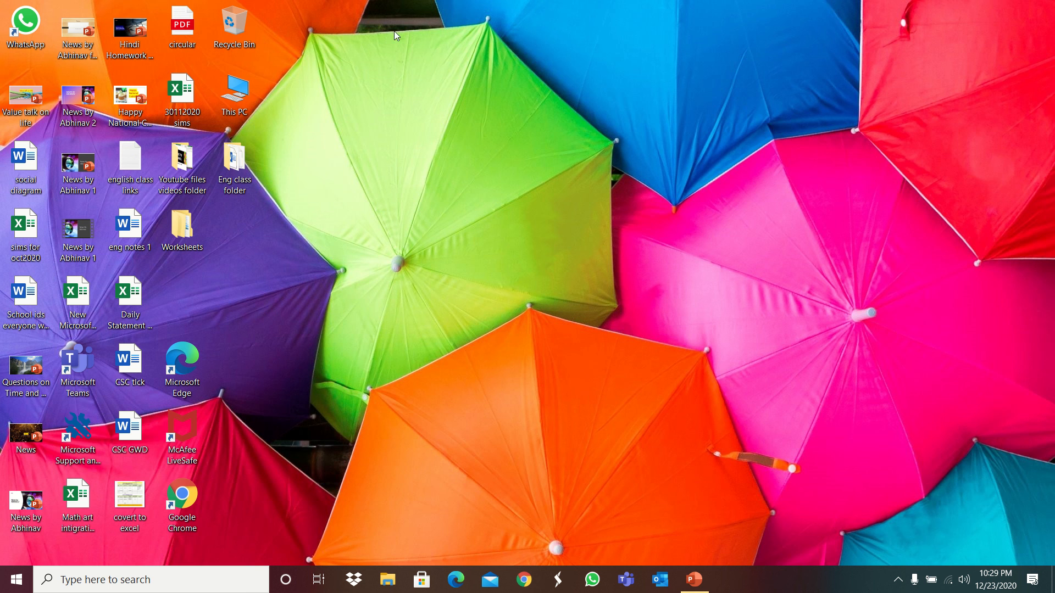
pyautogui.click(15, 579)
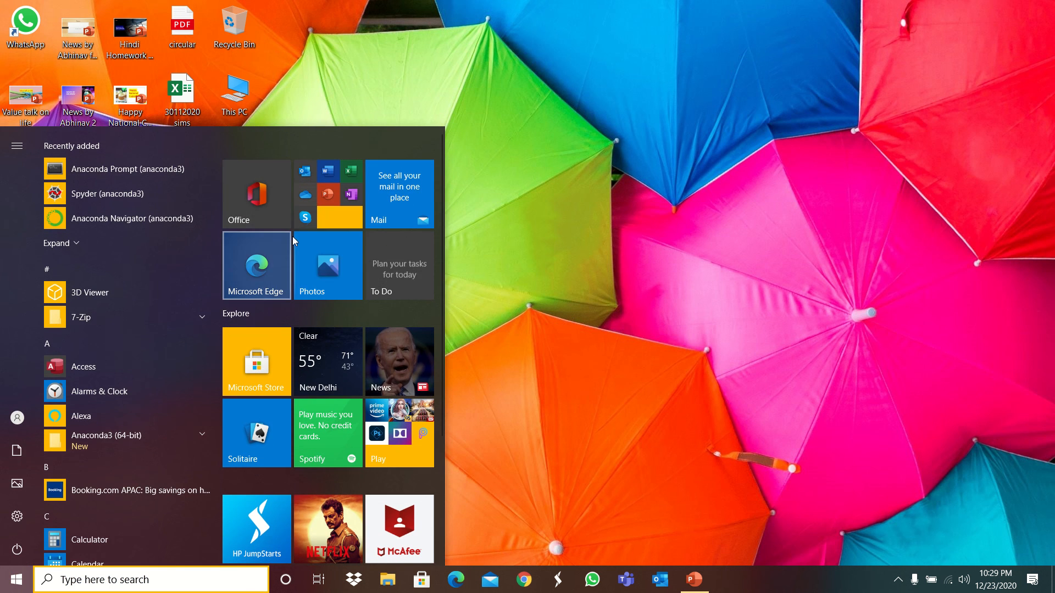
pyautogui.scroll(-3)
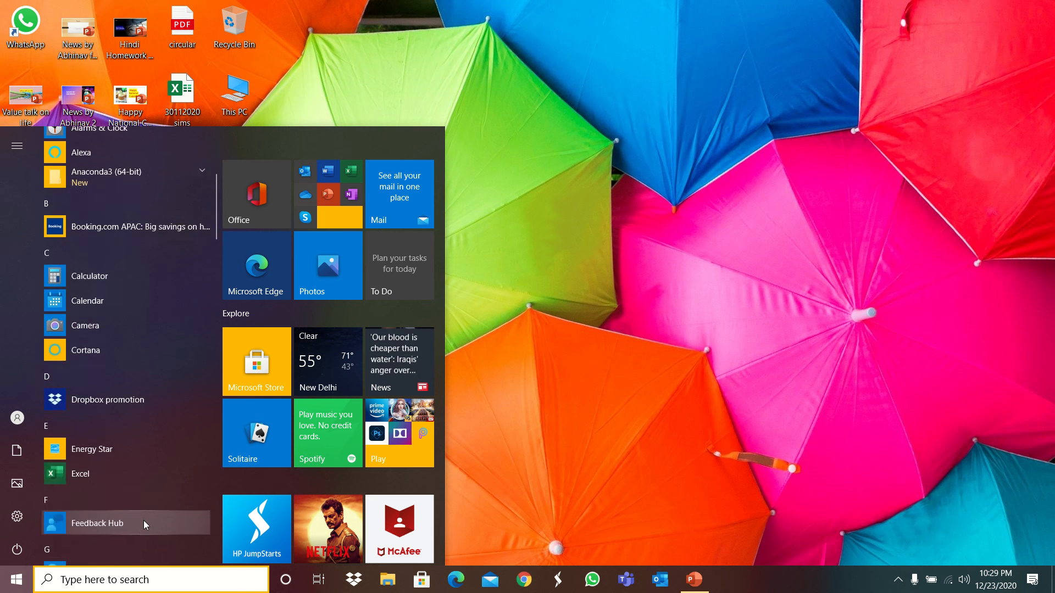
pyautogui.moveTo(110, 474)
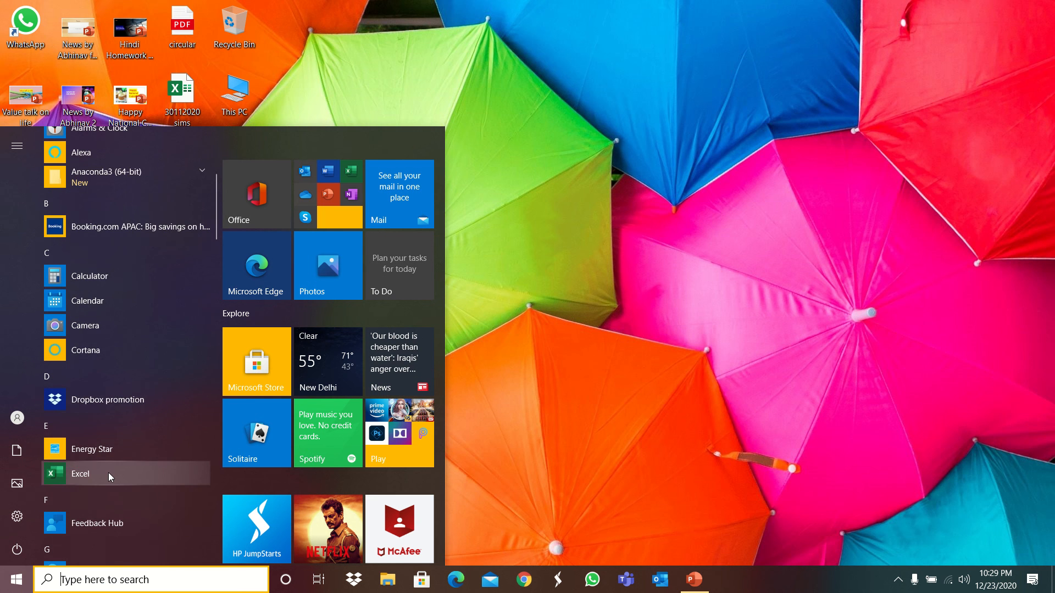
pyautogui.scroll(3)
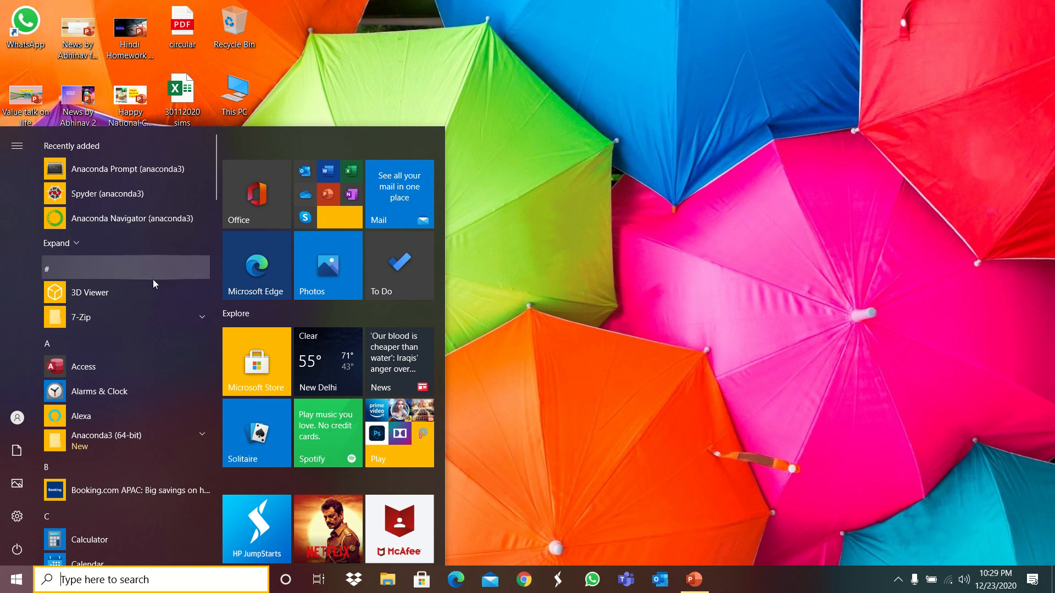
pyautogui.click(10, 579)
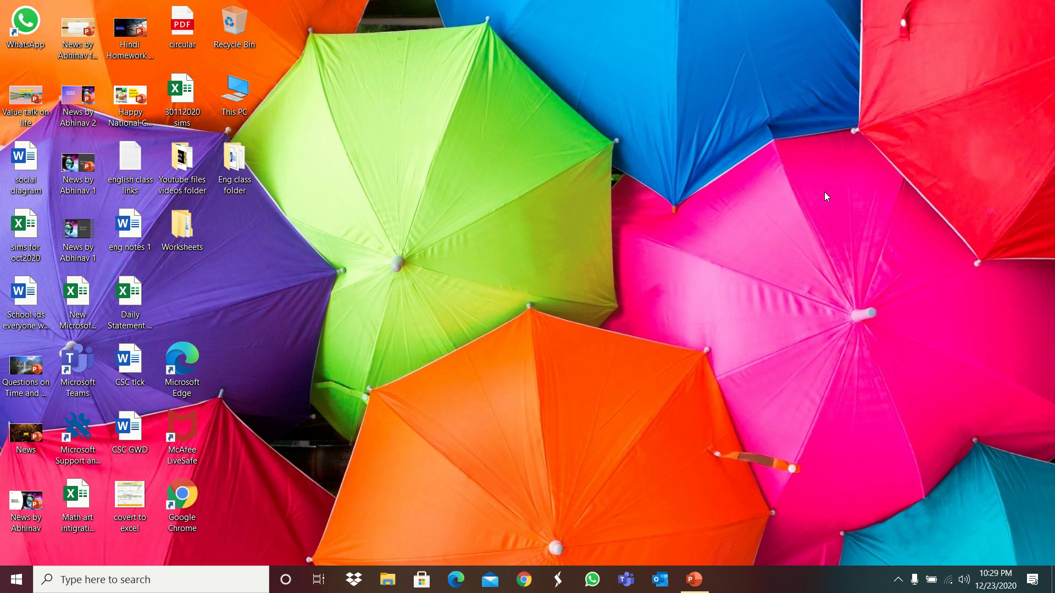
pyautogui.moveTo(782, 218)
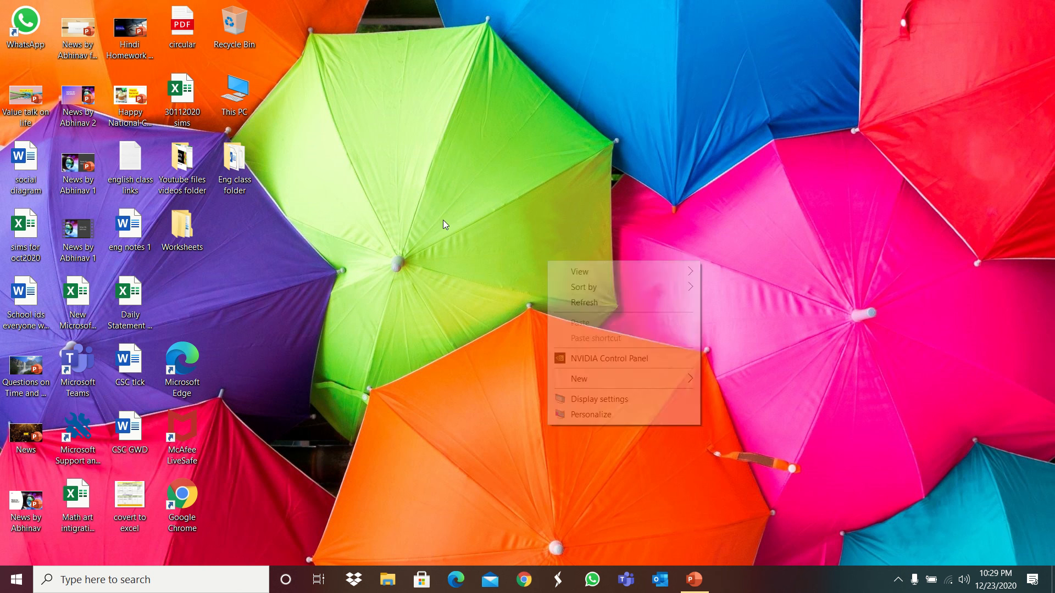
pyautogui.click(297, 243)
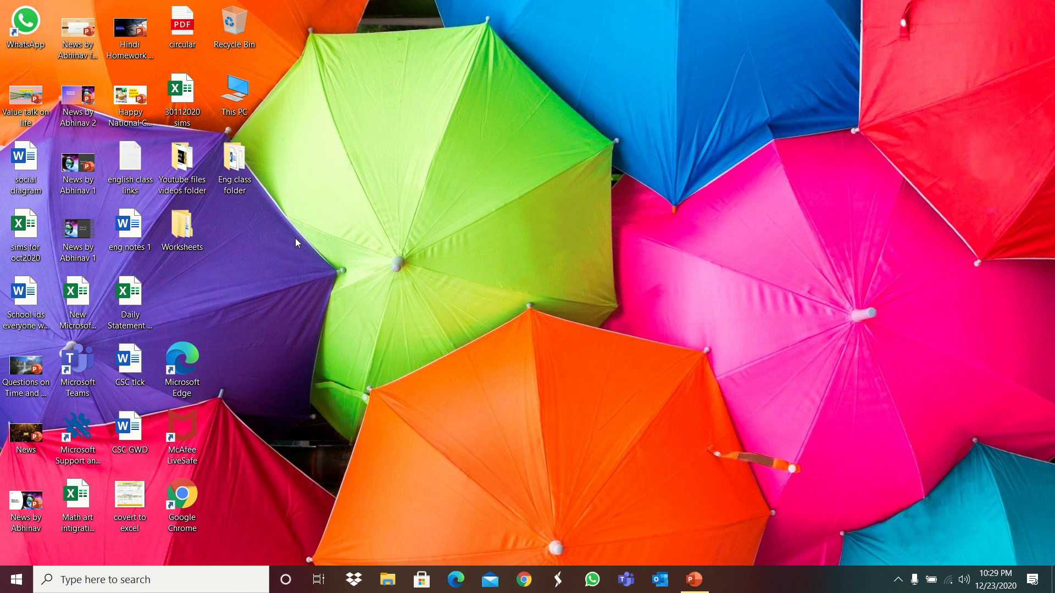
pyautogui.click(233, 95)
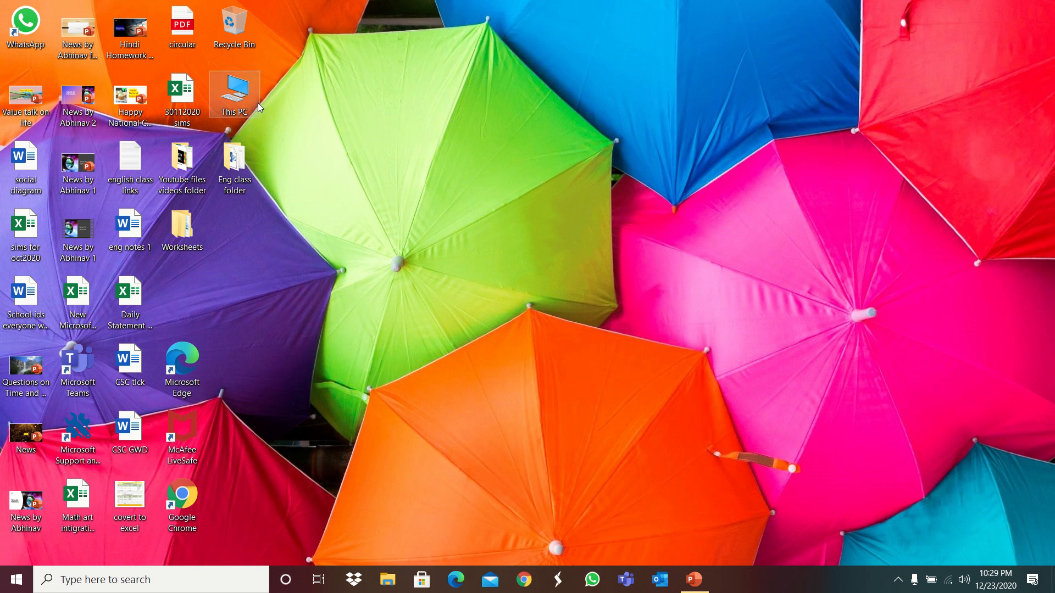